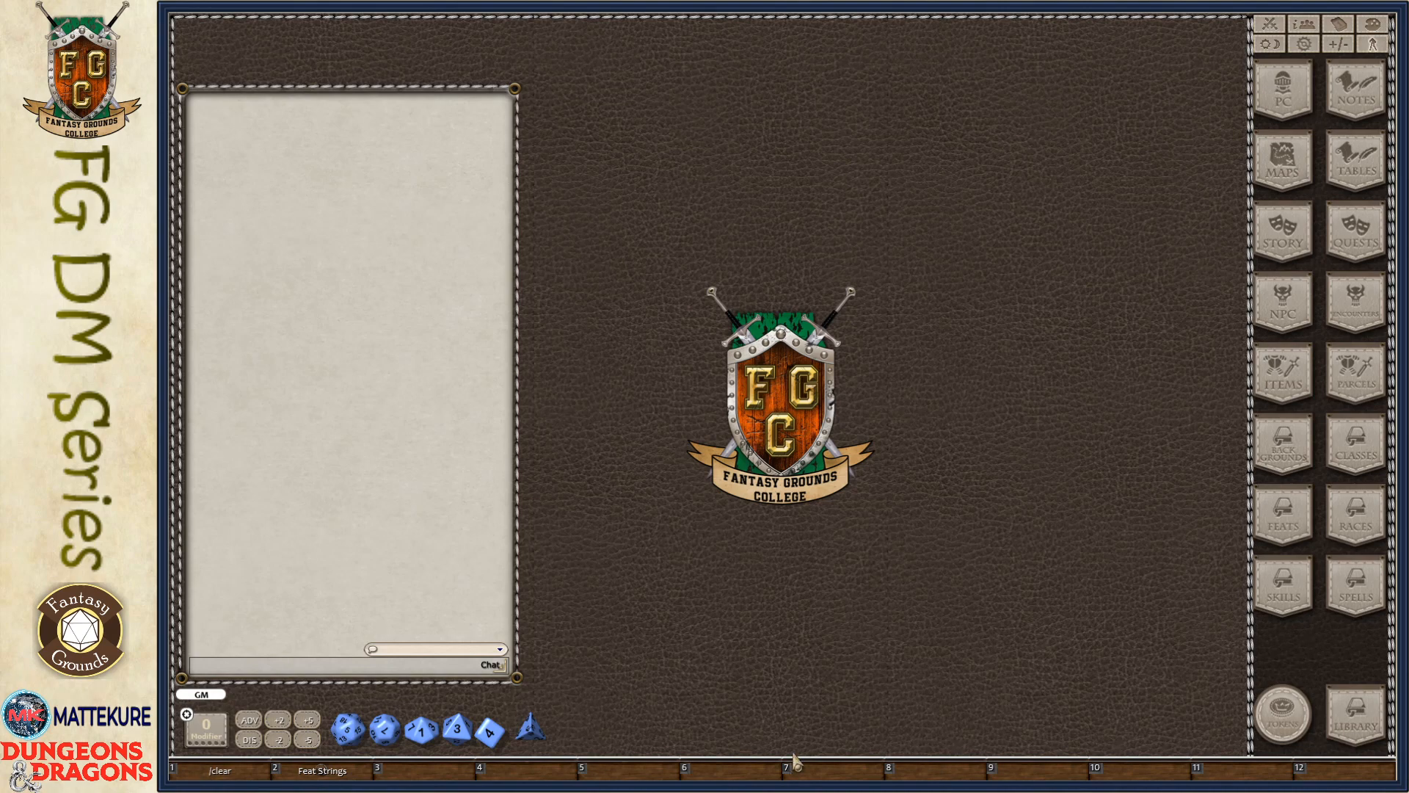
mouse_move(1122, 349)
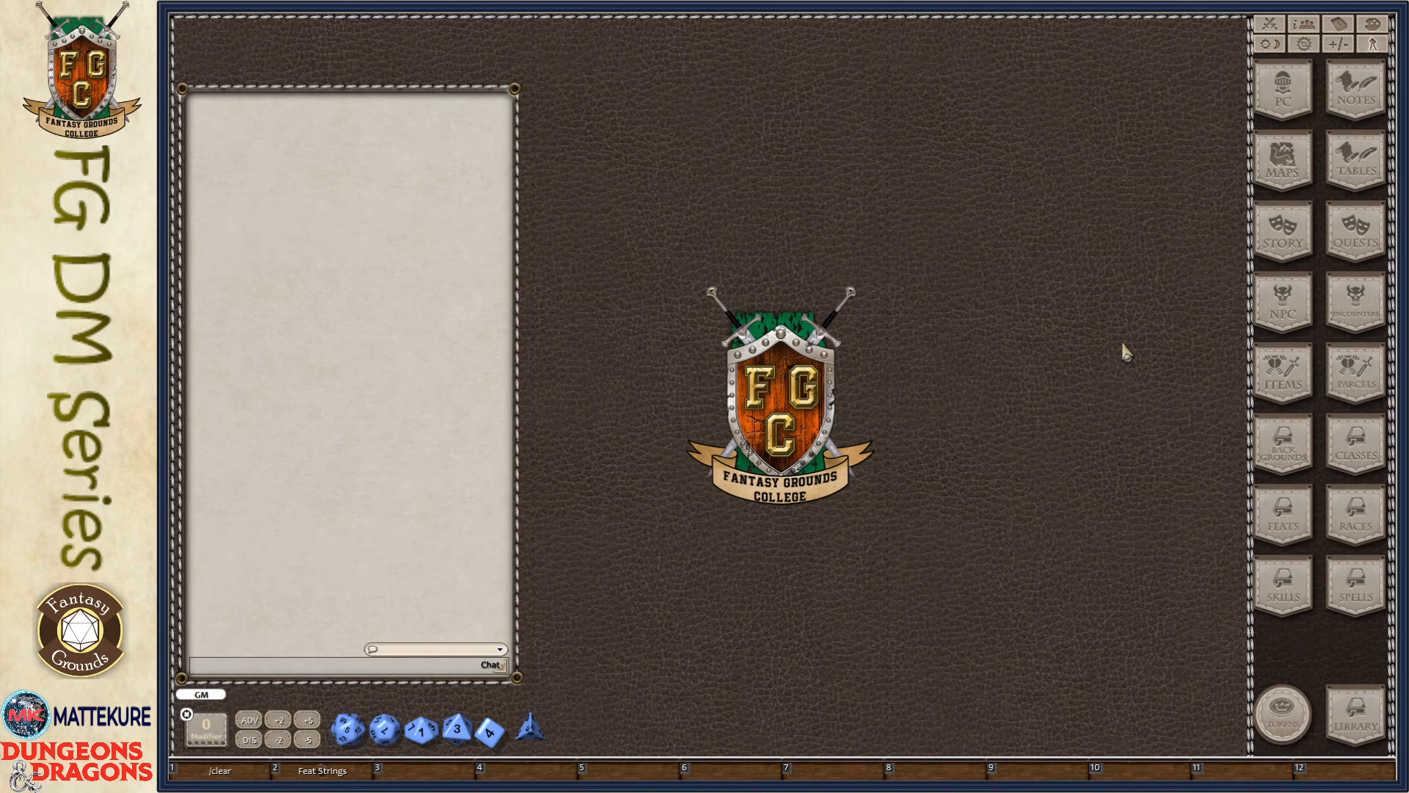
mouse_move(1292, 520)
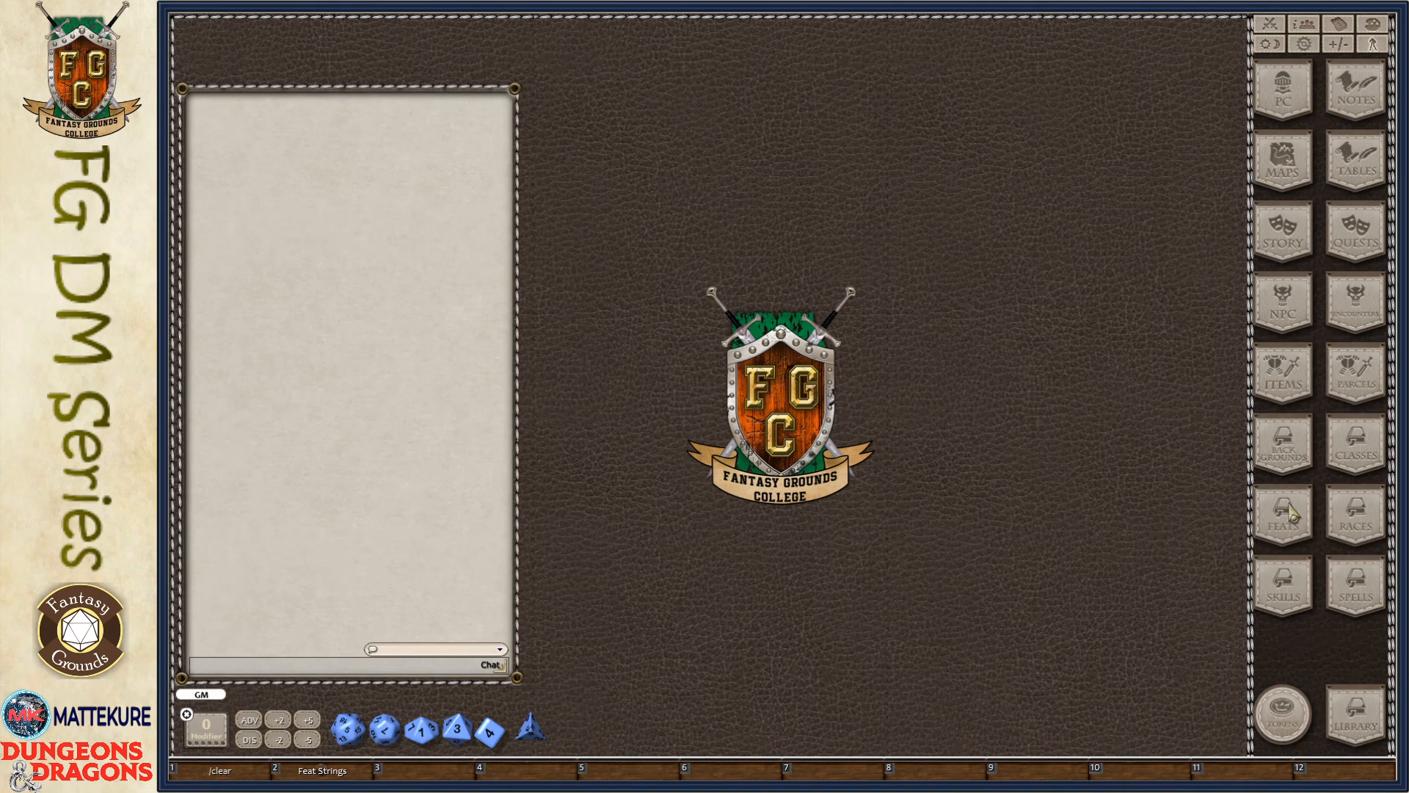
mouse_move(1286, 534)
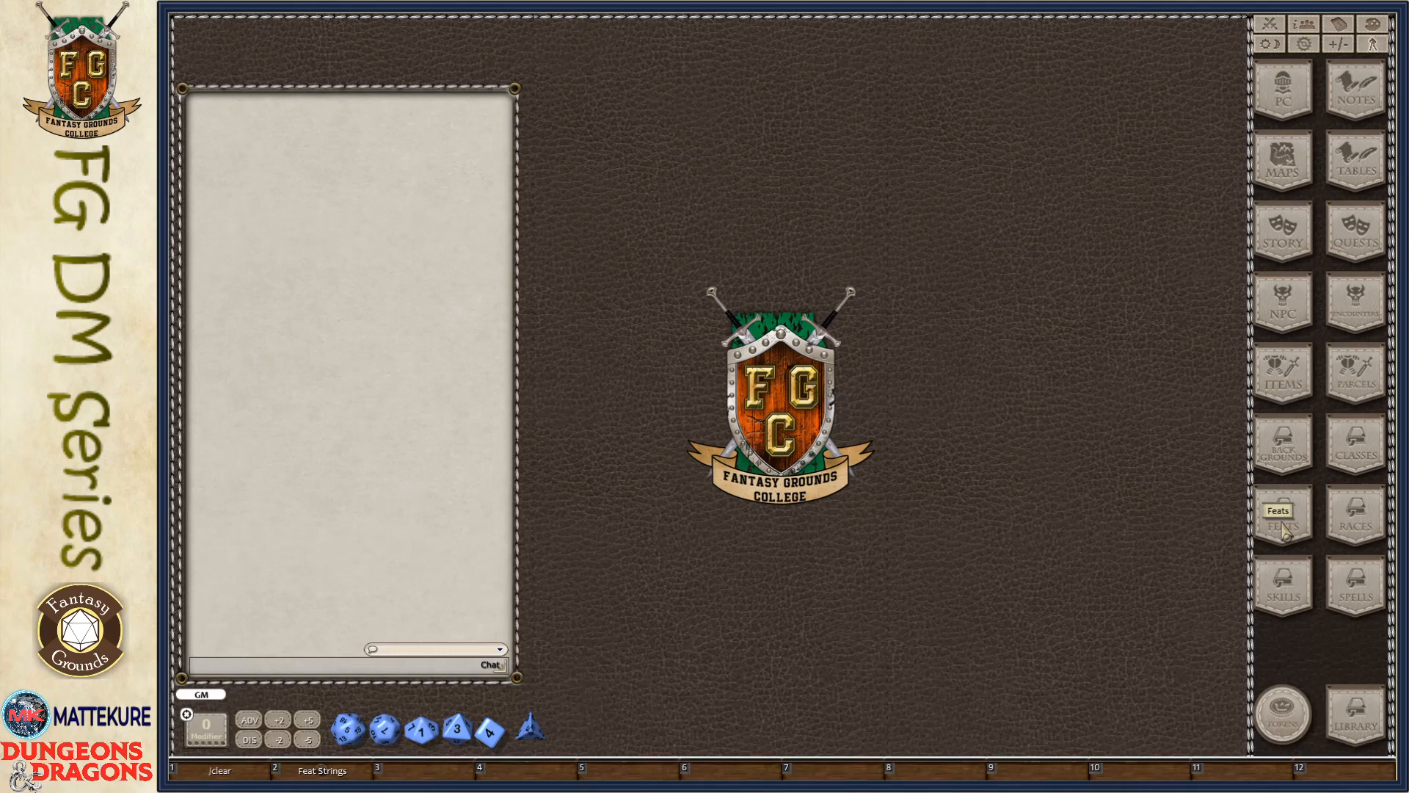
Open the Feats list and move its window up and to the left
left_click(1282, 519)
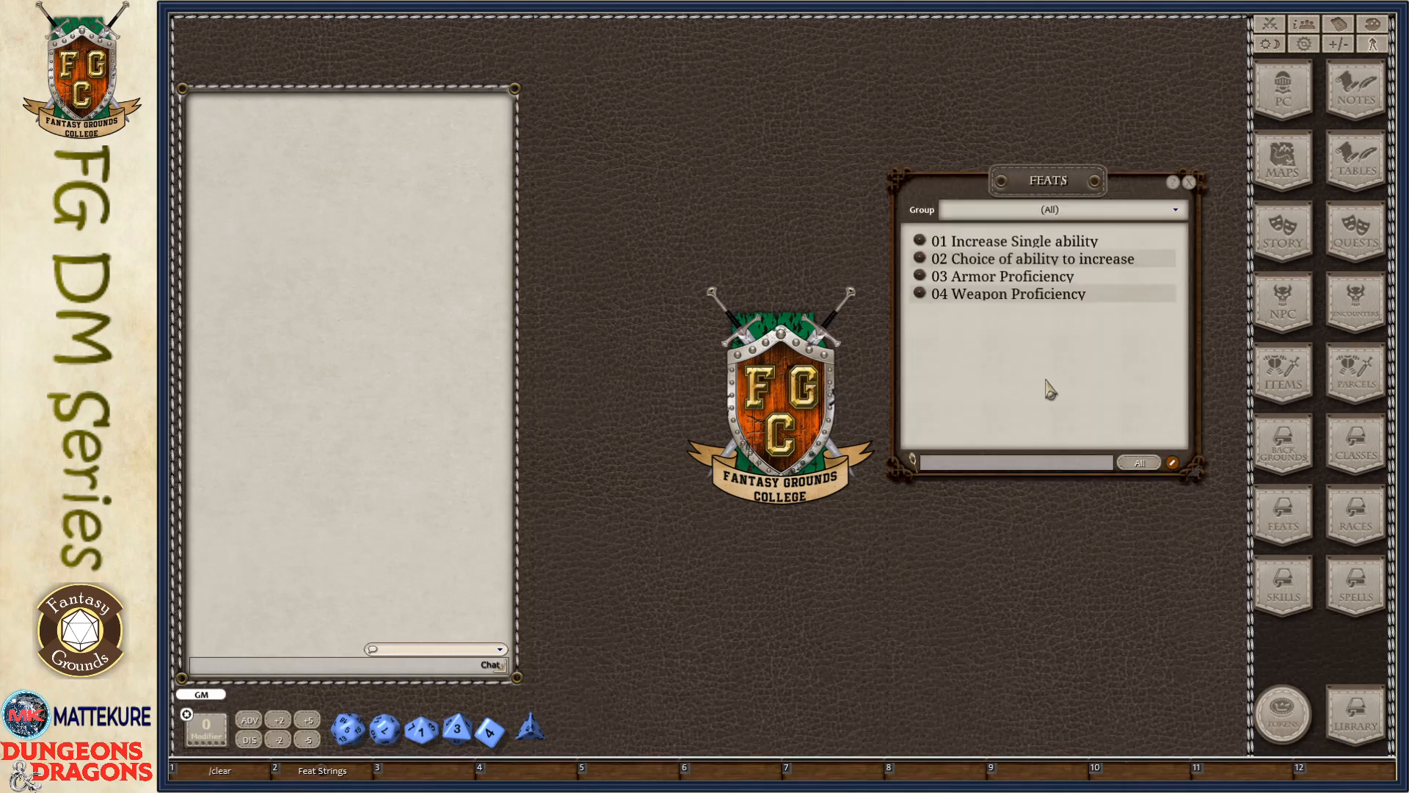
left_click_drag(1046, 180, 909, 147)
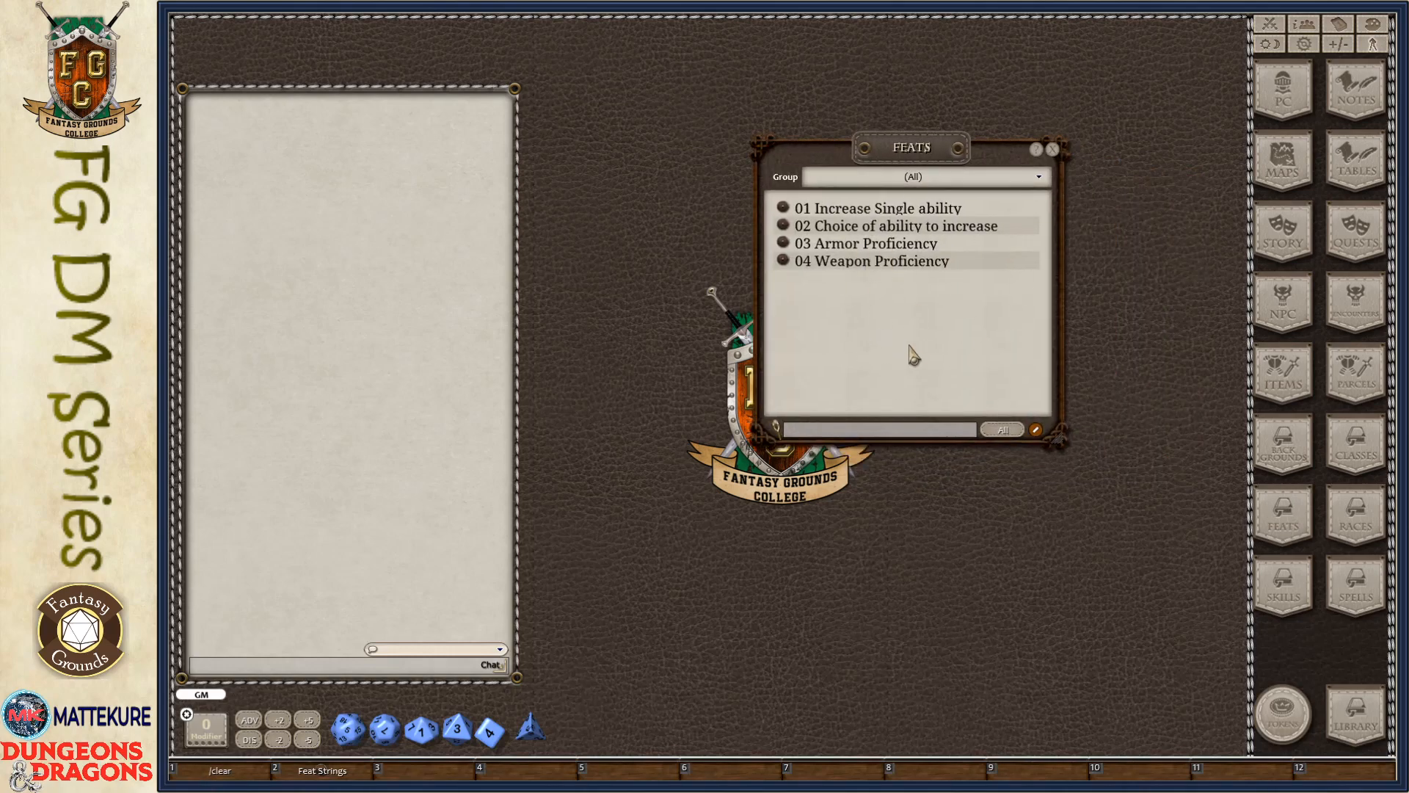
left_click_drag(910, 148, 892, 123)
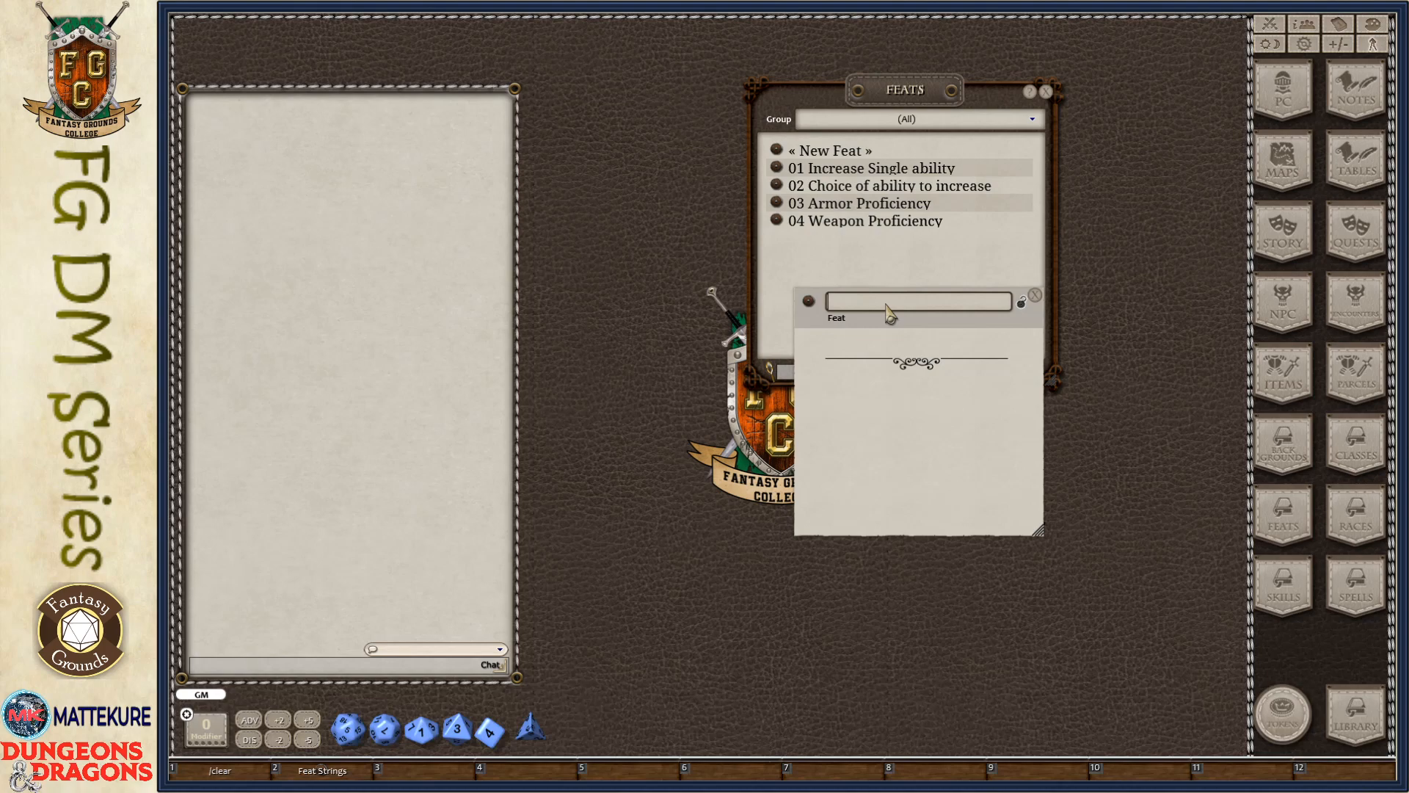
Name the new feat 'Name of the feat' and type 'description of the feat'
type("Name")
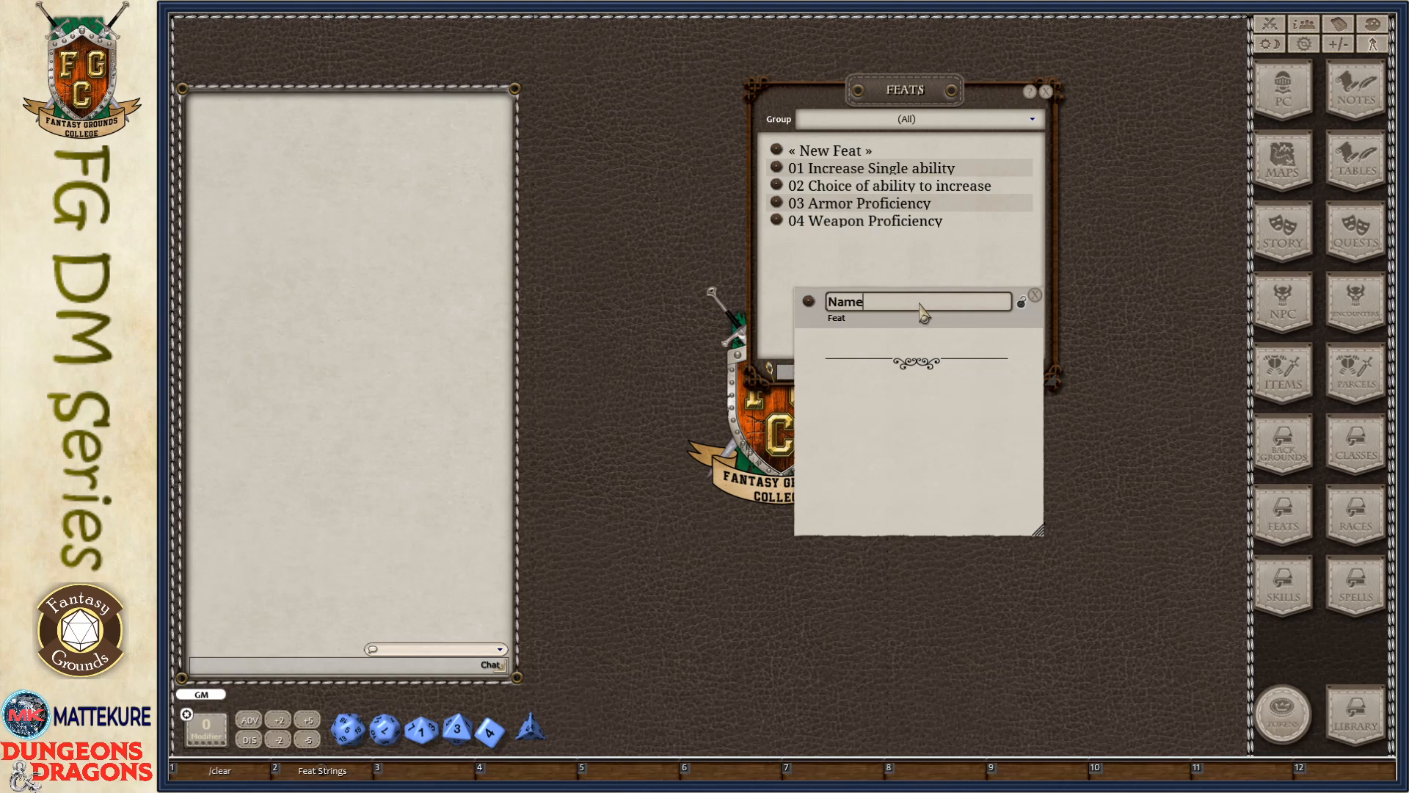
type("Name of the feat")
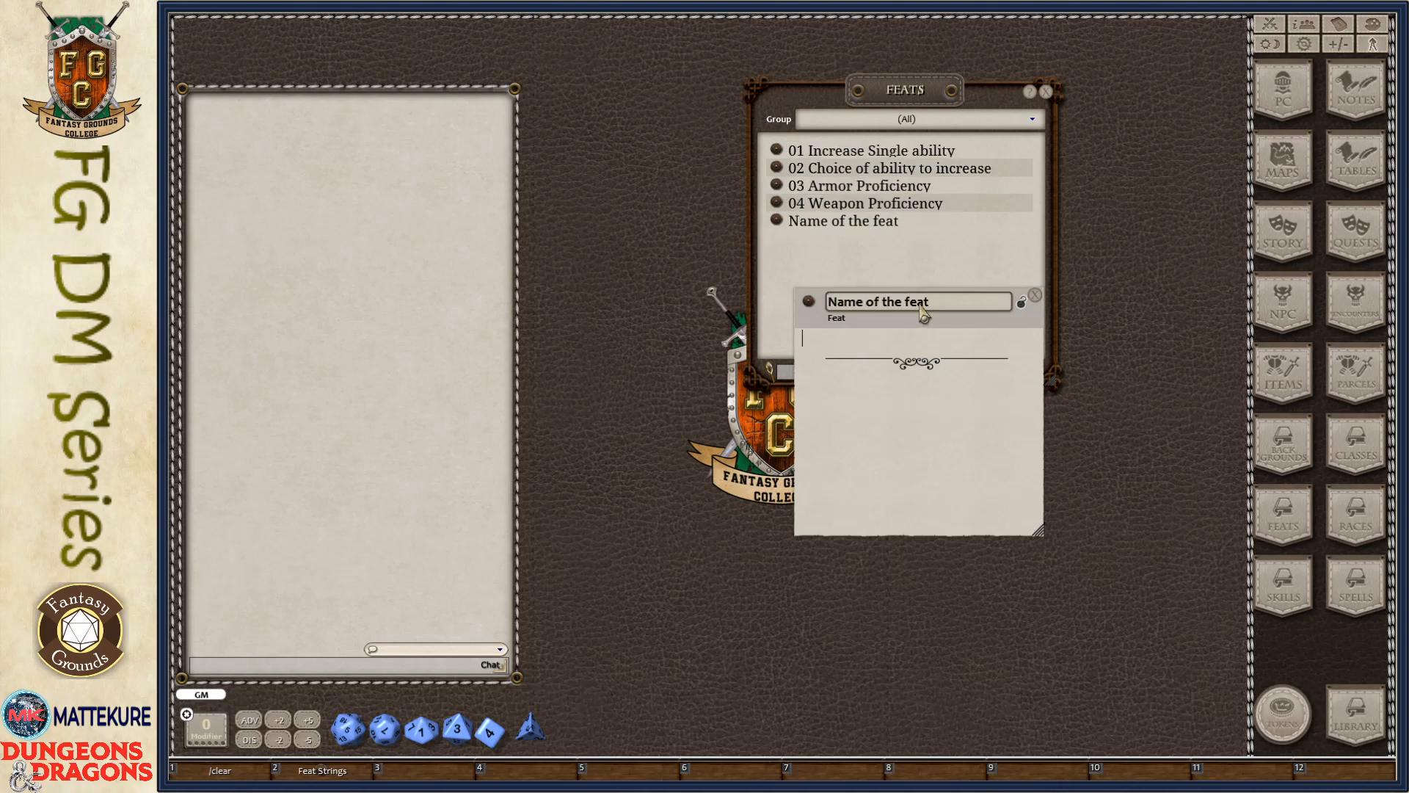
type("description of the feat")
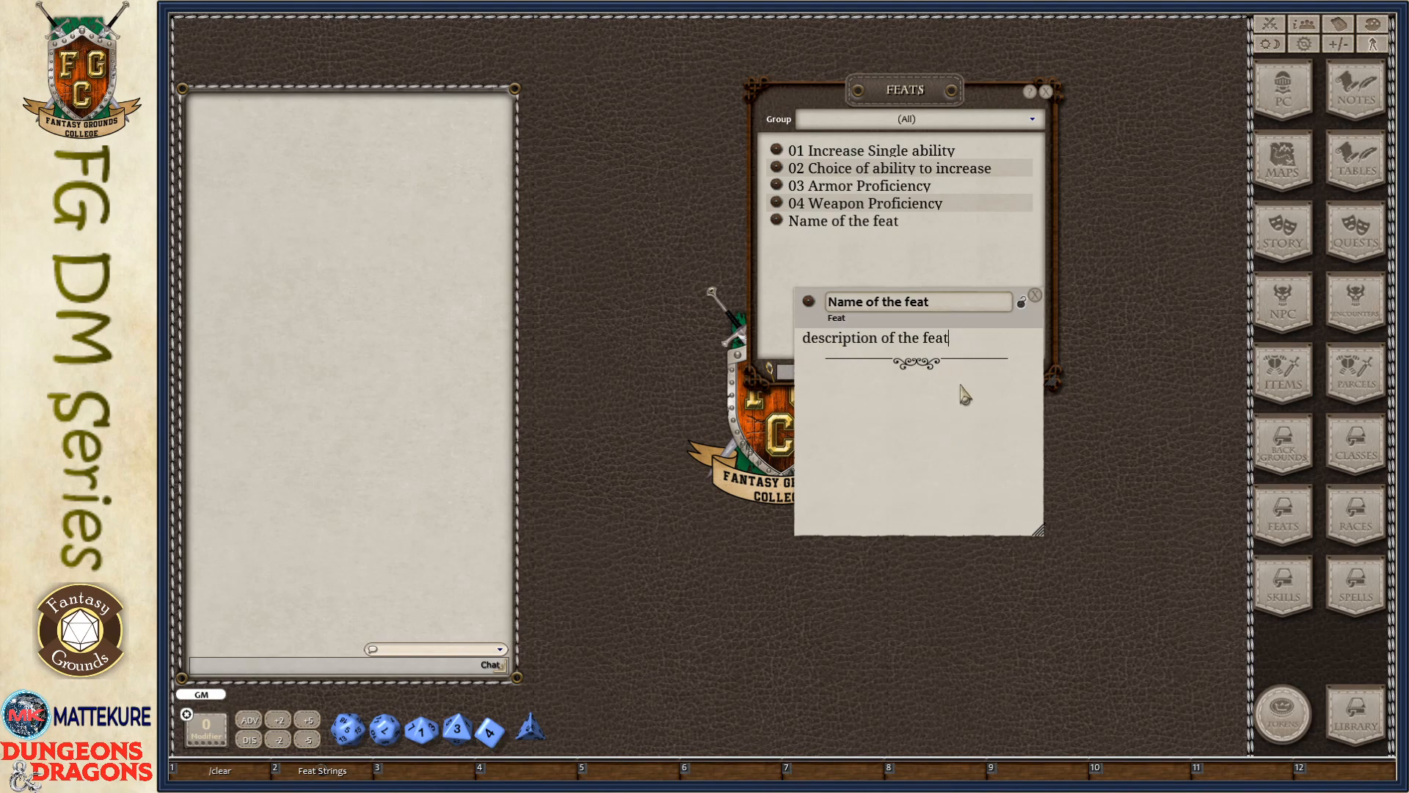
mouse_move(931, 413)
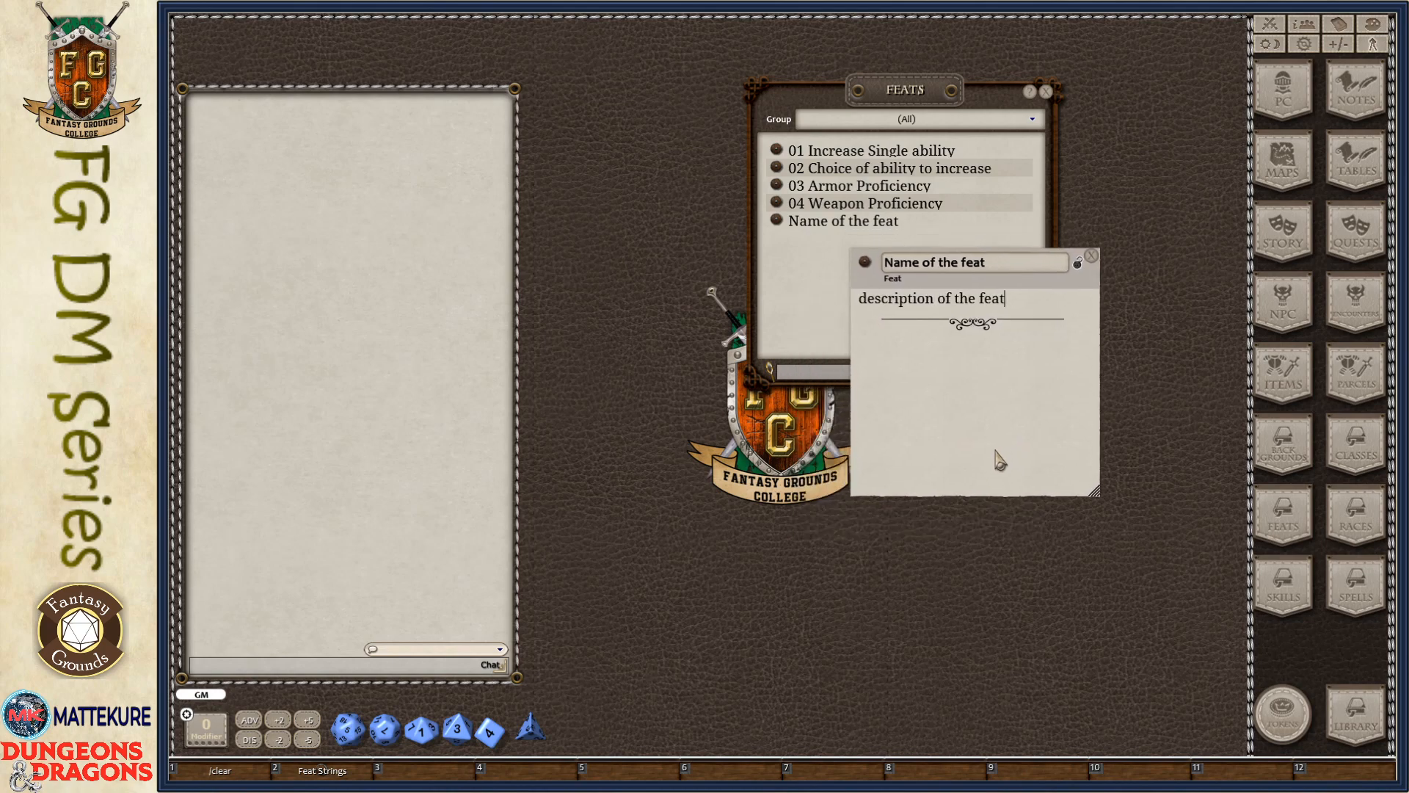
mouse_move(974, 435)
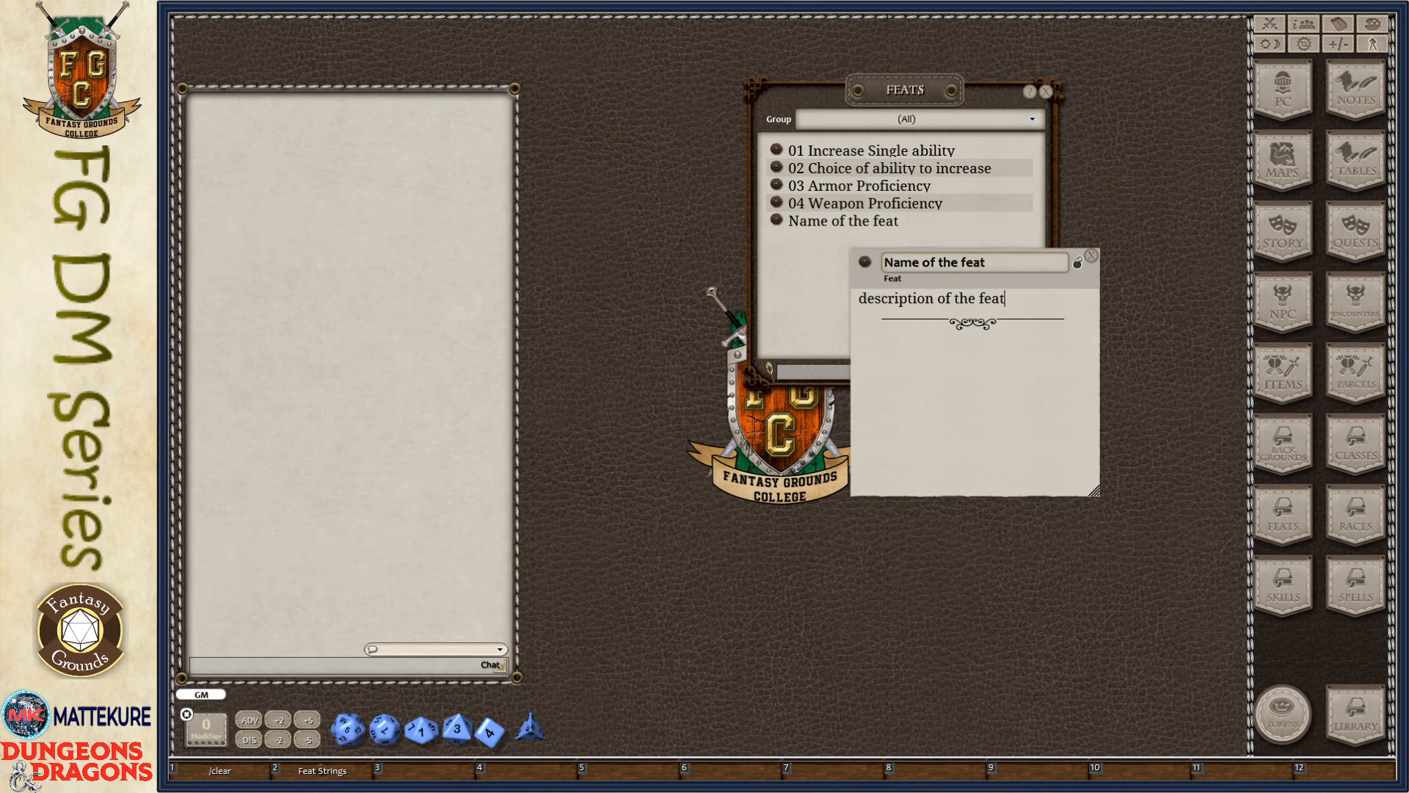
mouse_move(363, 494)
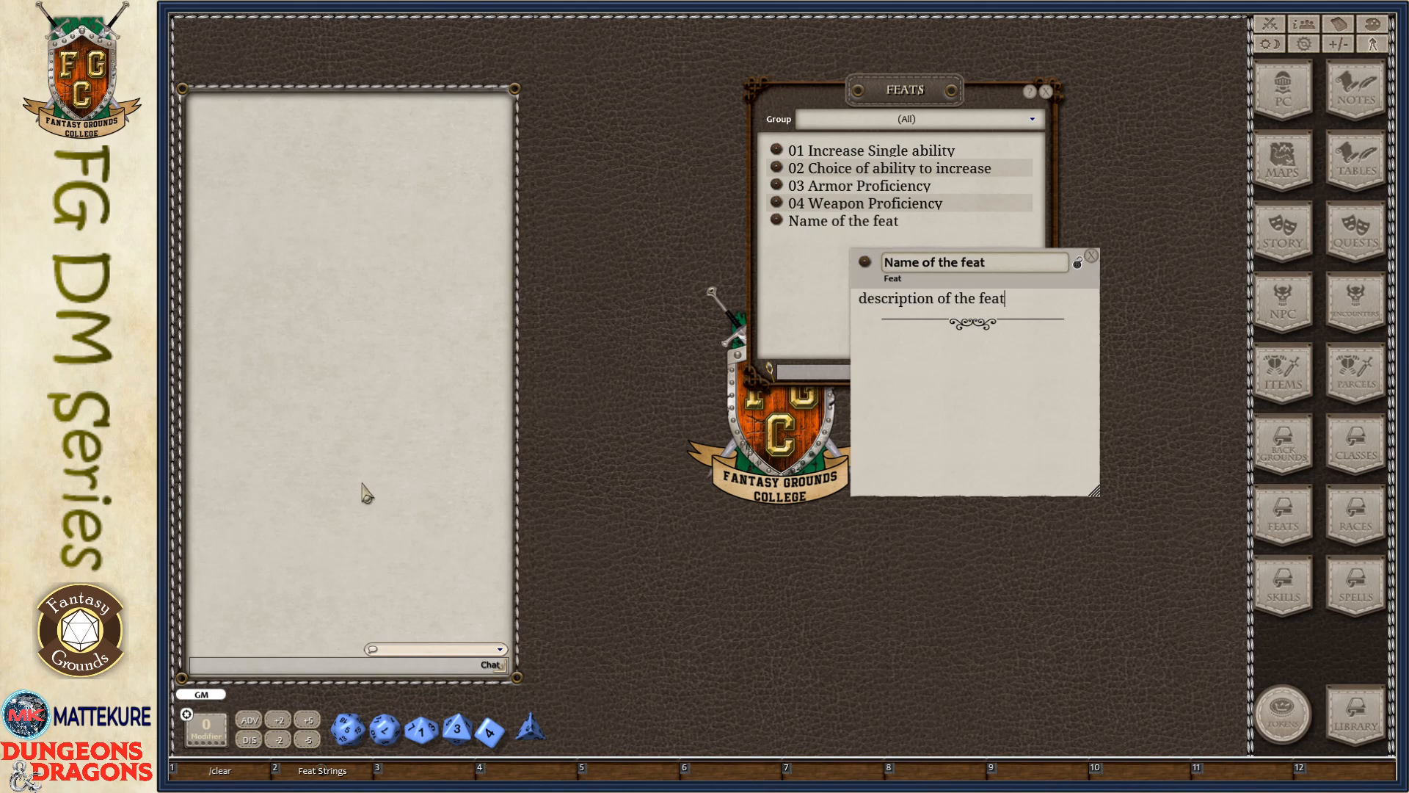
mouse_move(954, 410)
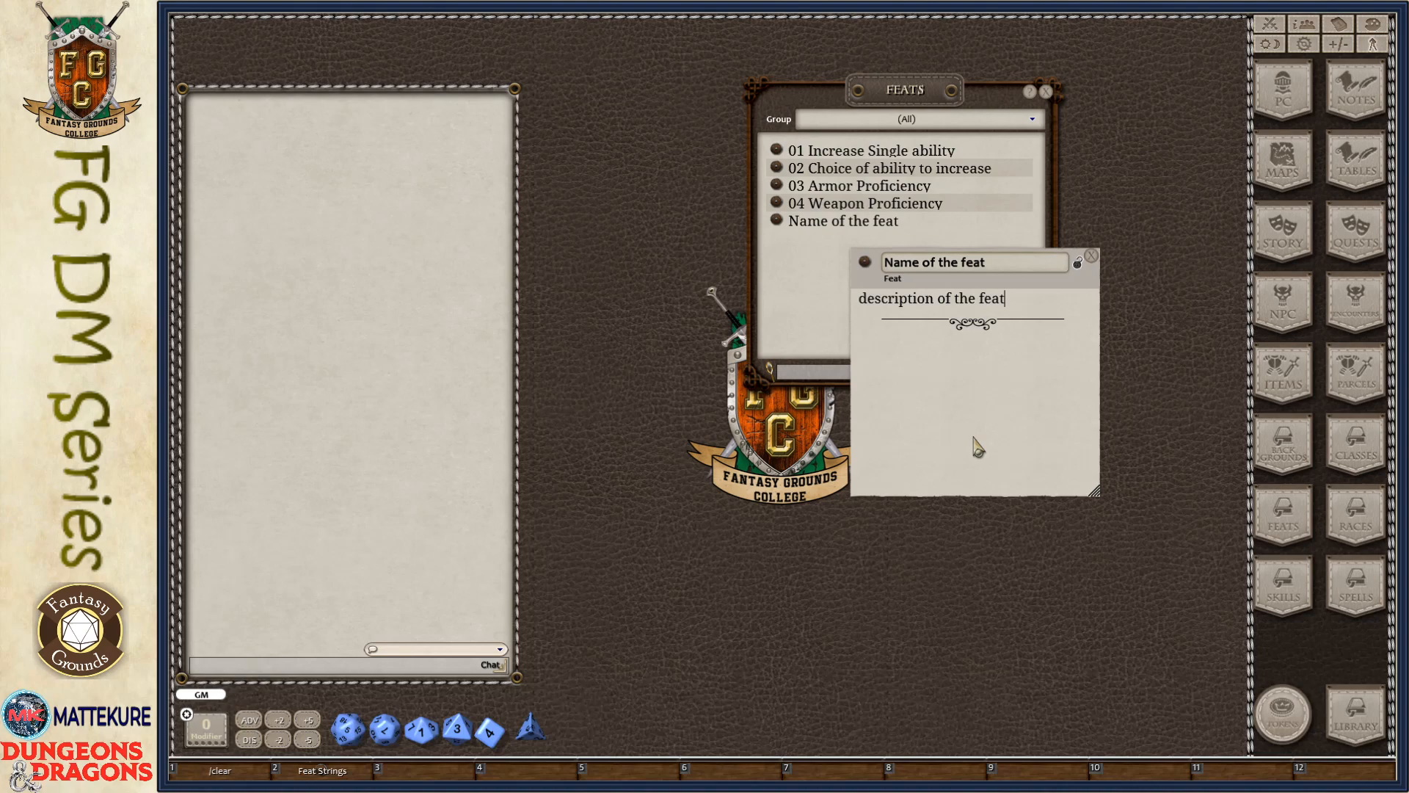
mouse_move(1025, 307)
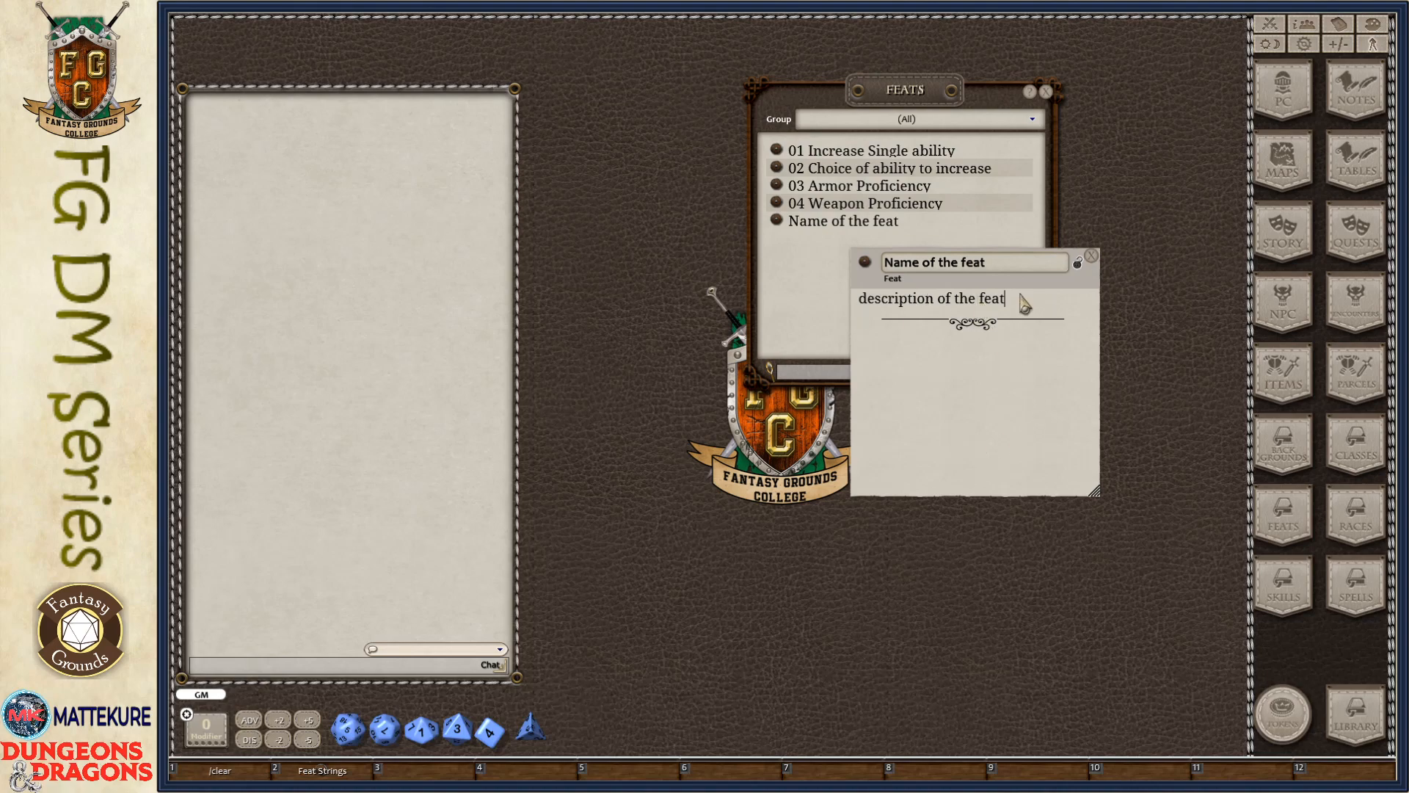
mouse_move(1029, 360)
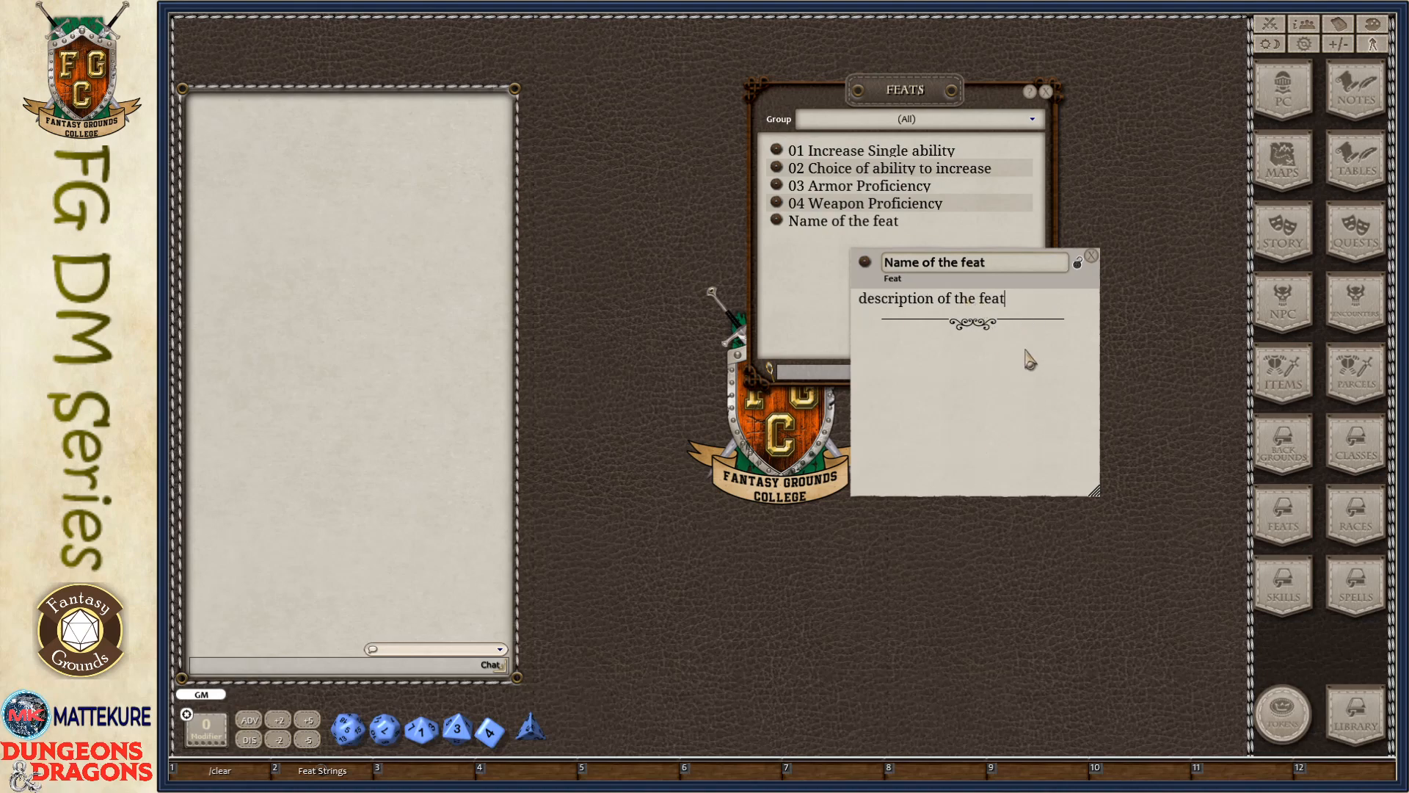
mouse_move(1032, 402)
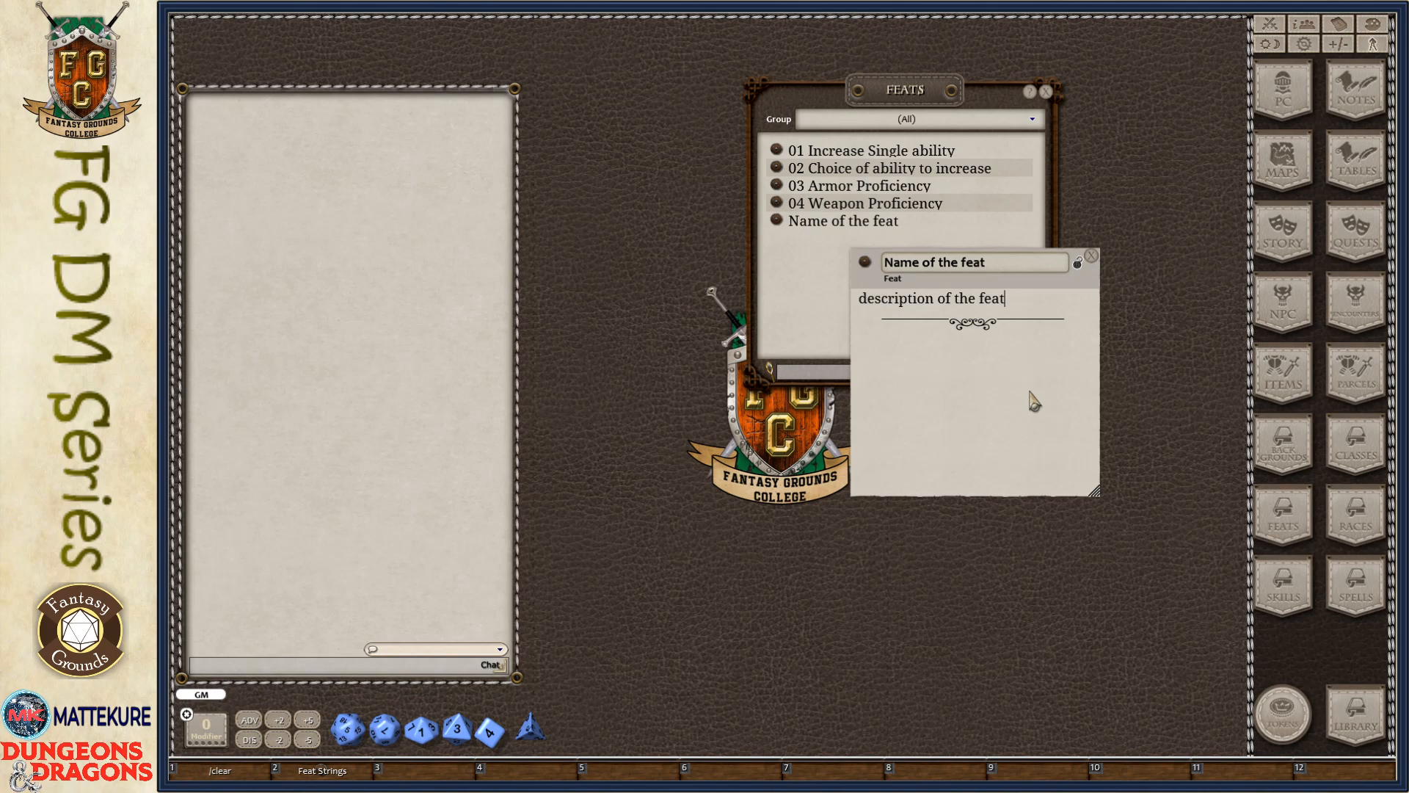
mouse_move(997, 449)
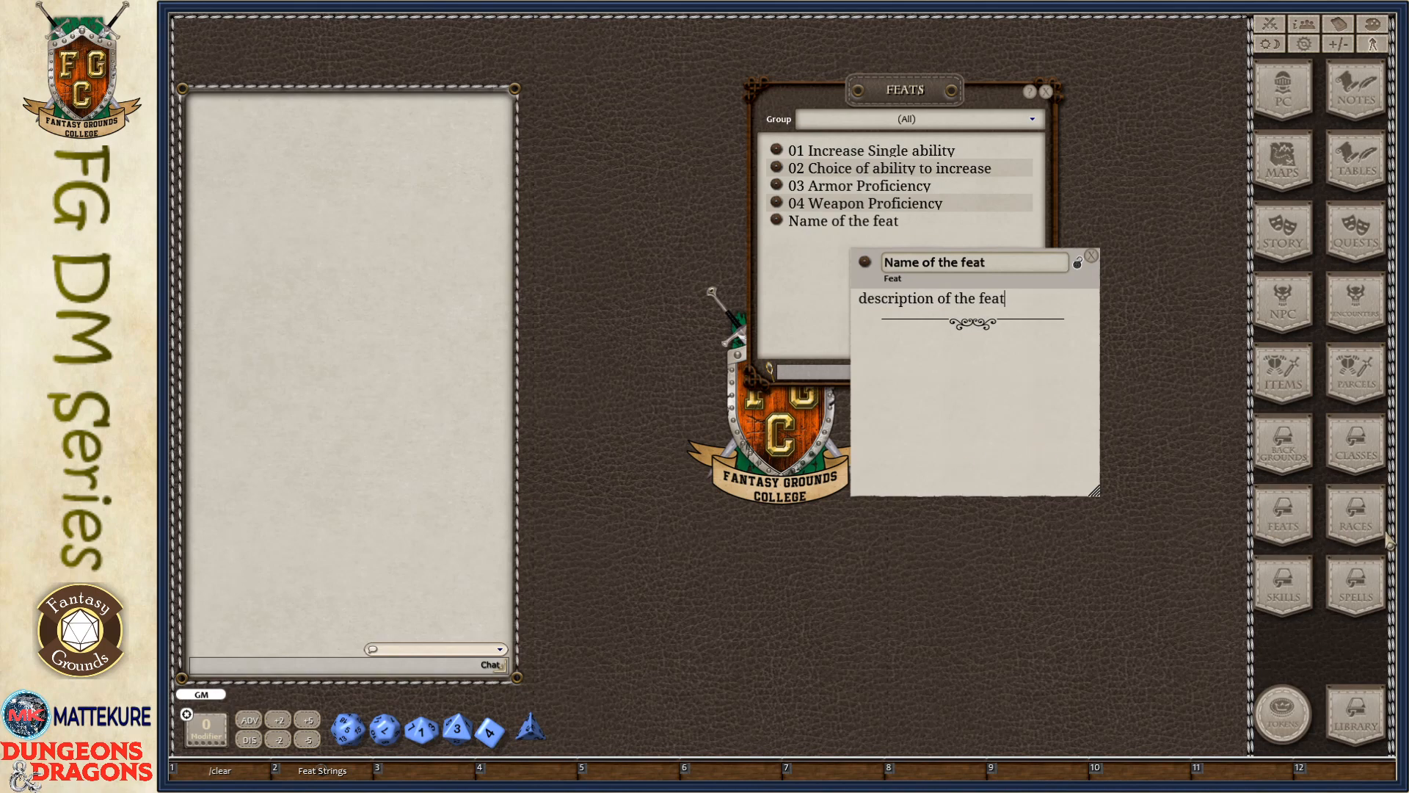
mouse_move(1010, 411)
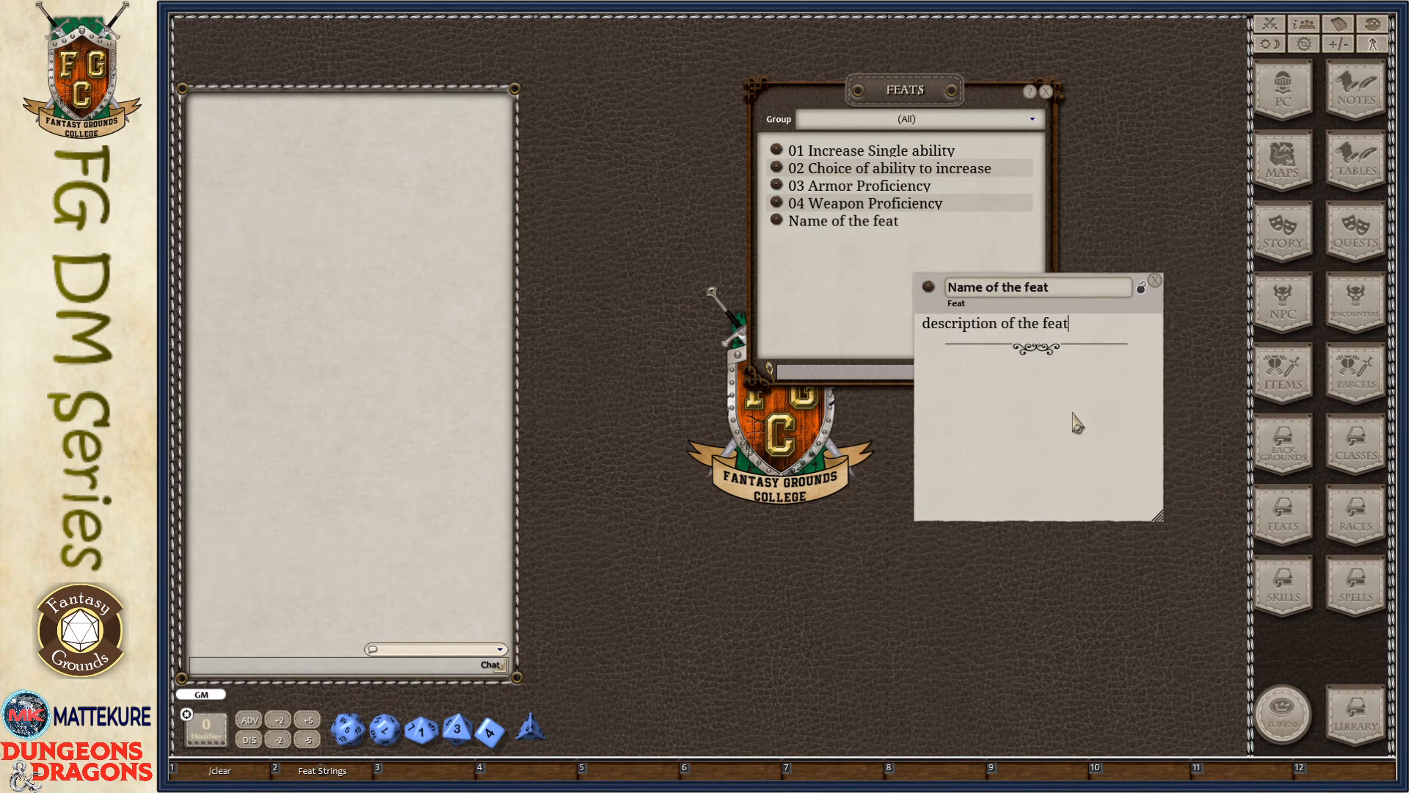
mouse_move(1044, 432)
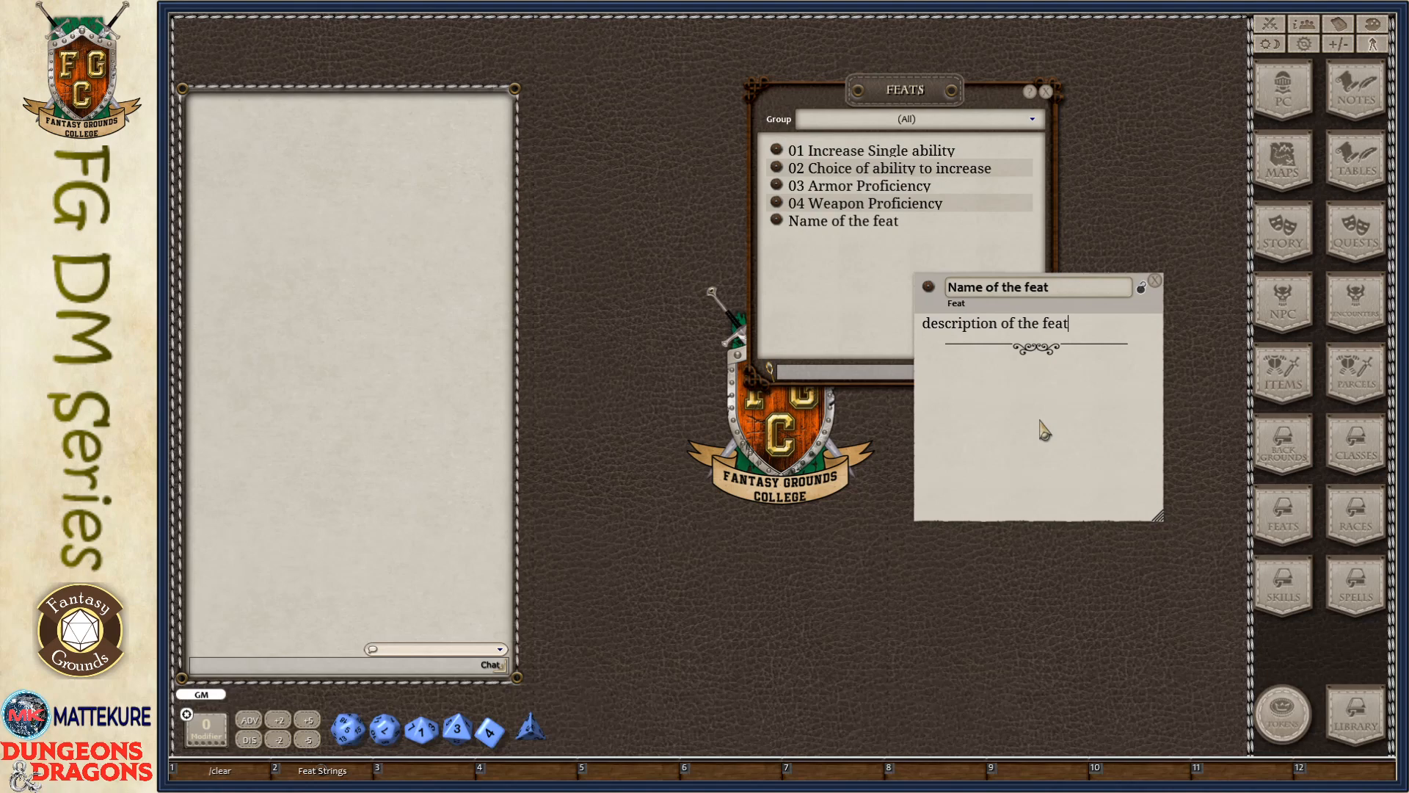
mouse_move(1031, 476)
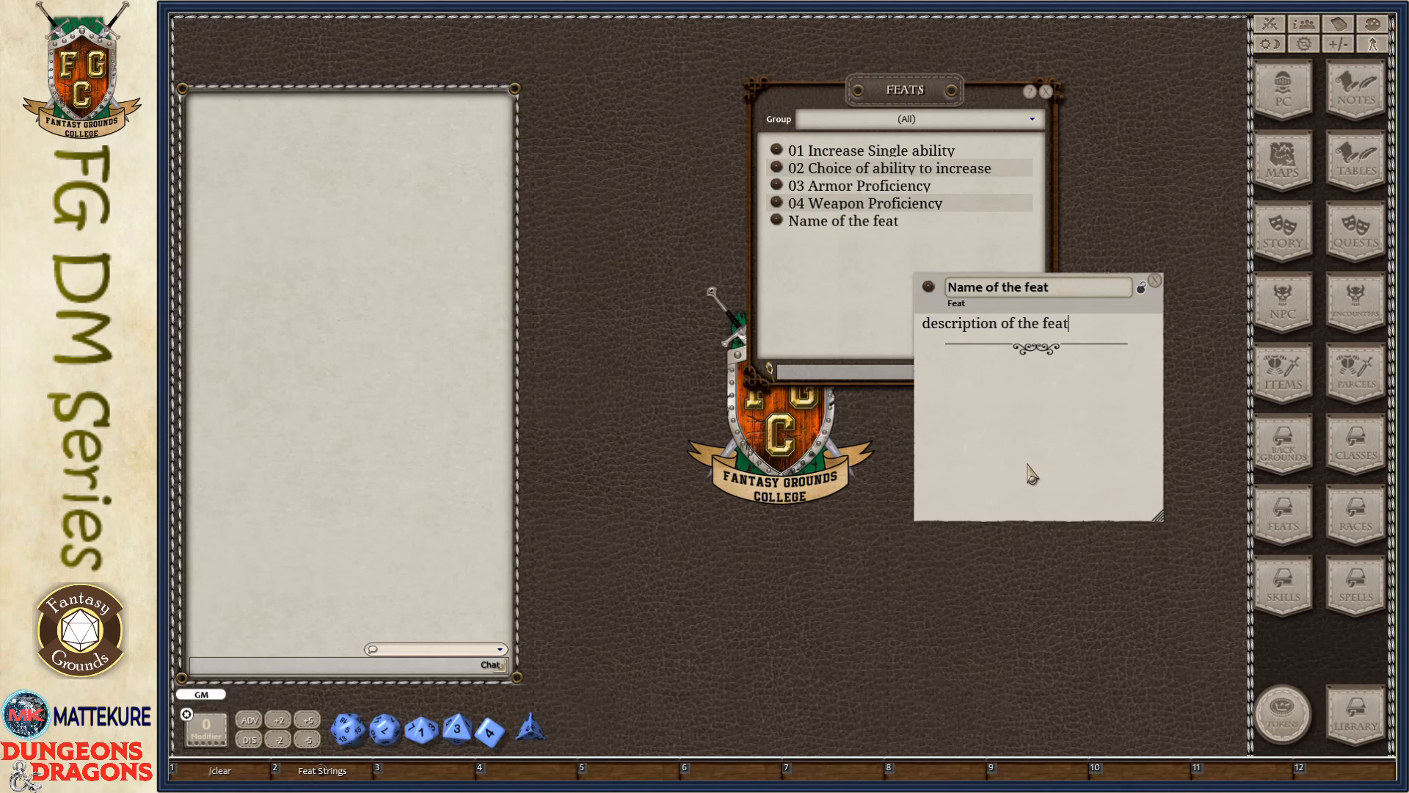
mouse_move(1079, 508)
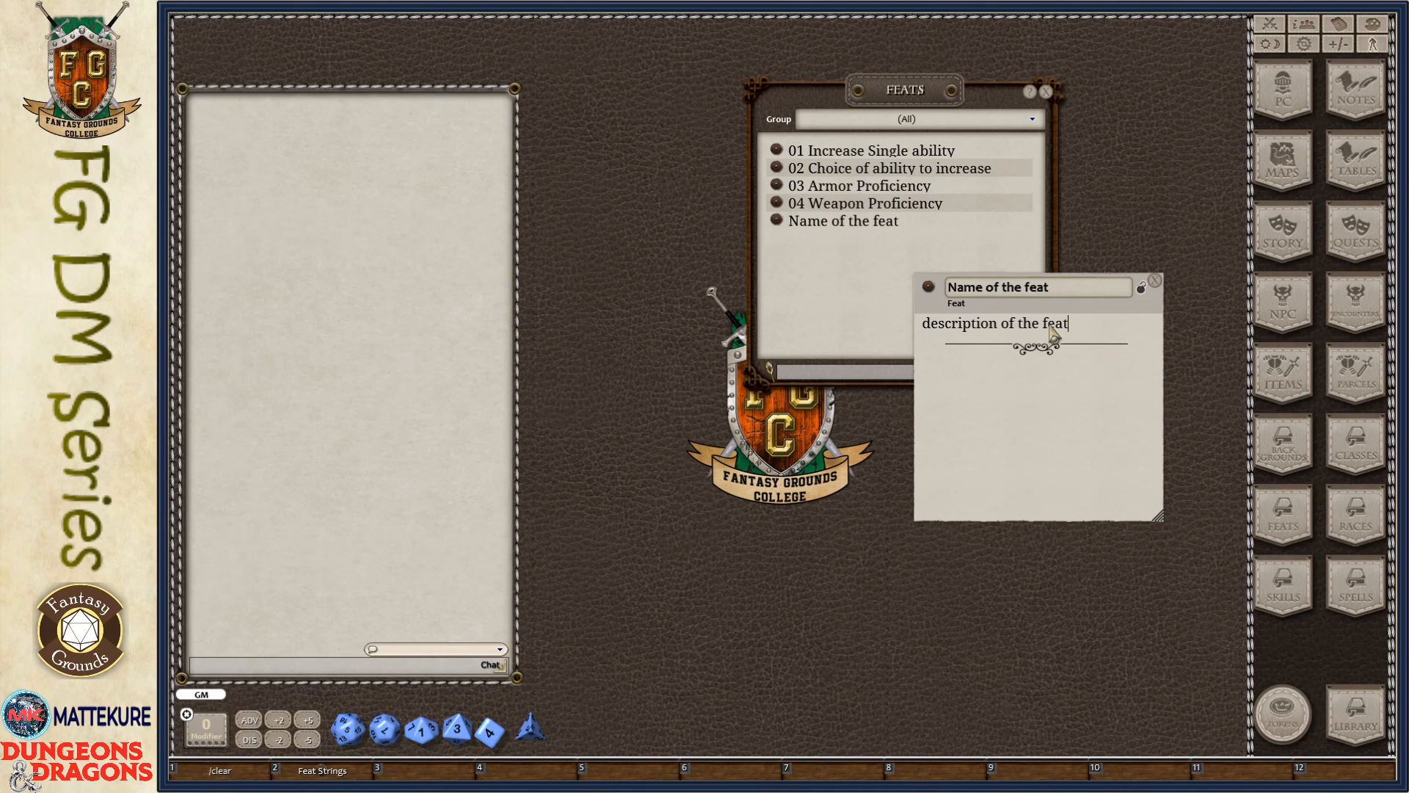
mouse_move(992, 476)
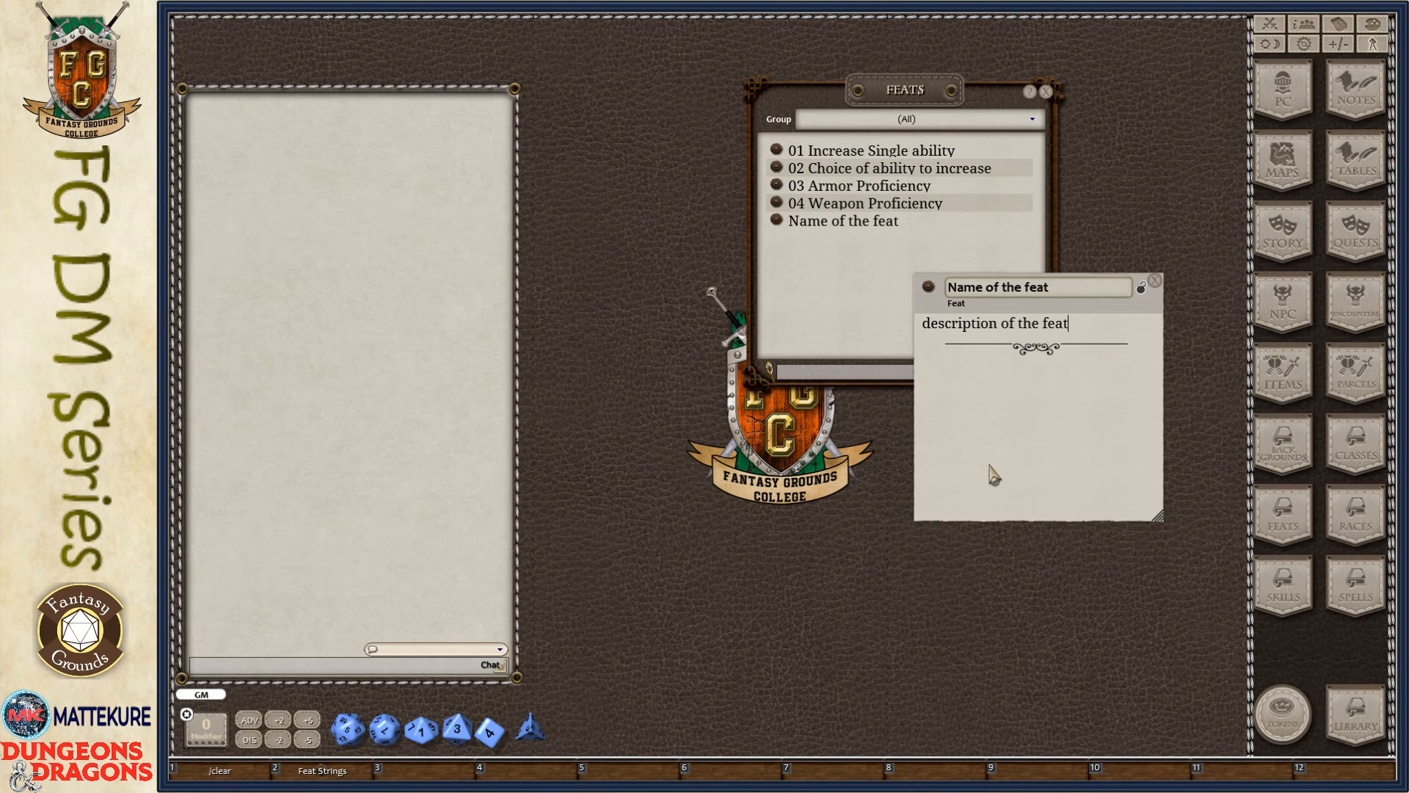
mouse_move(1099, 354)
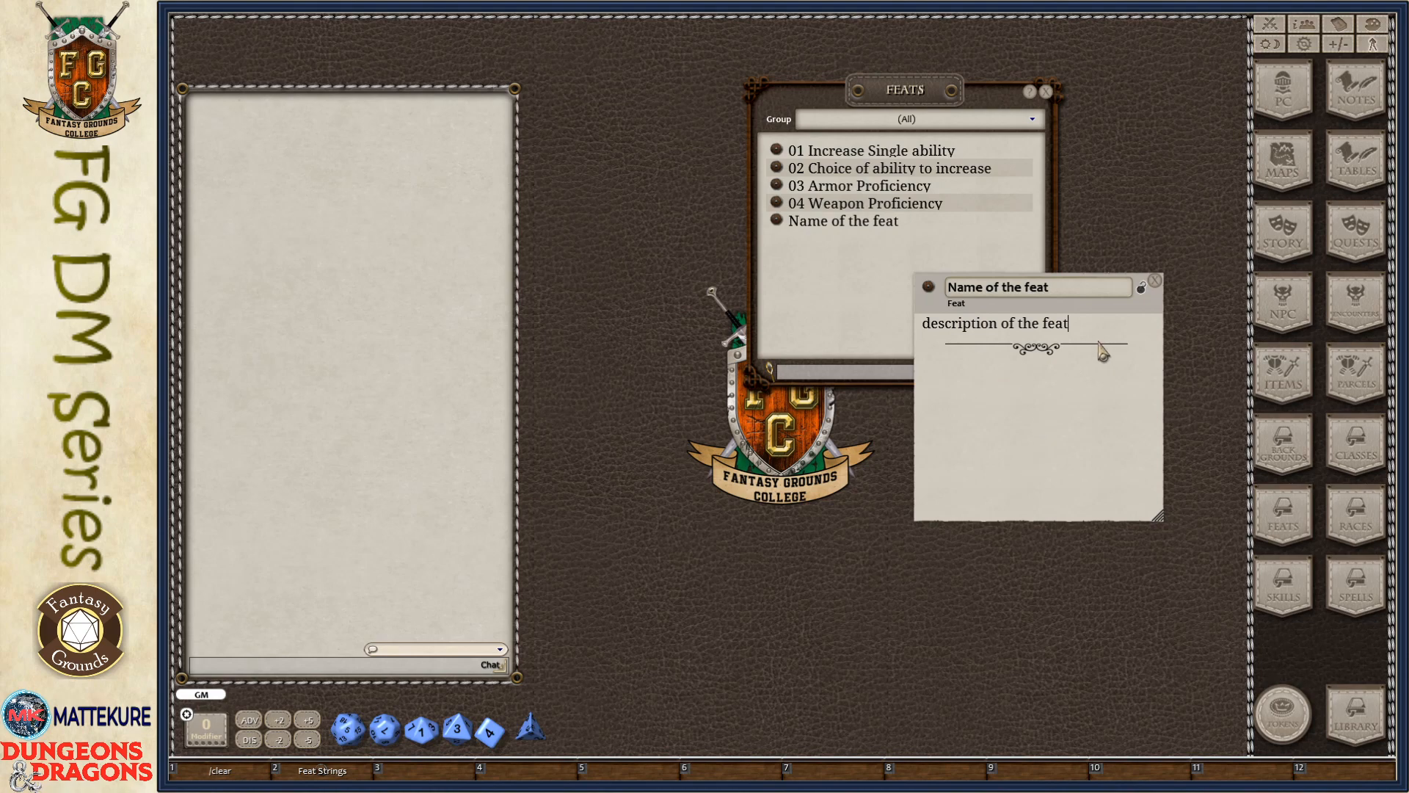
mouse_move(1028, 399)
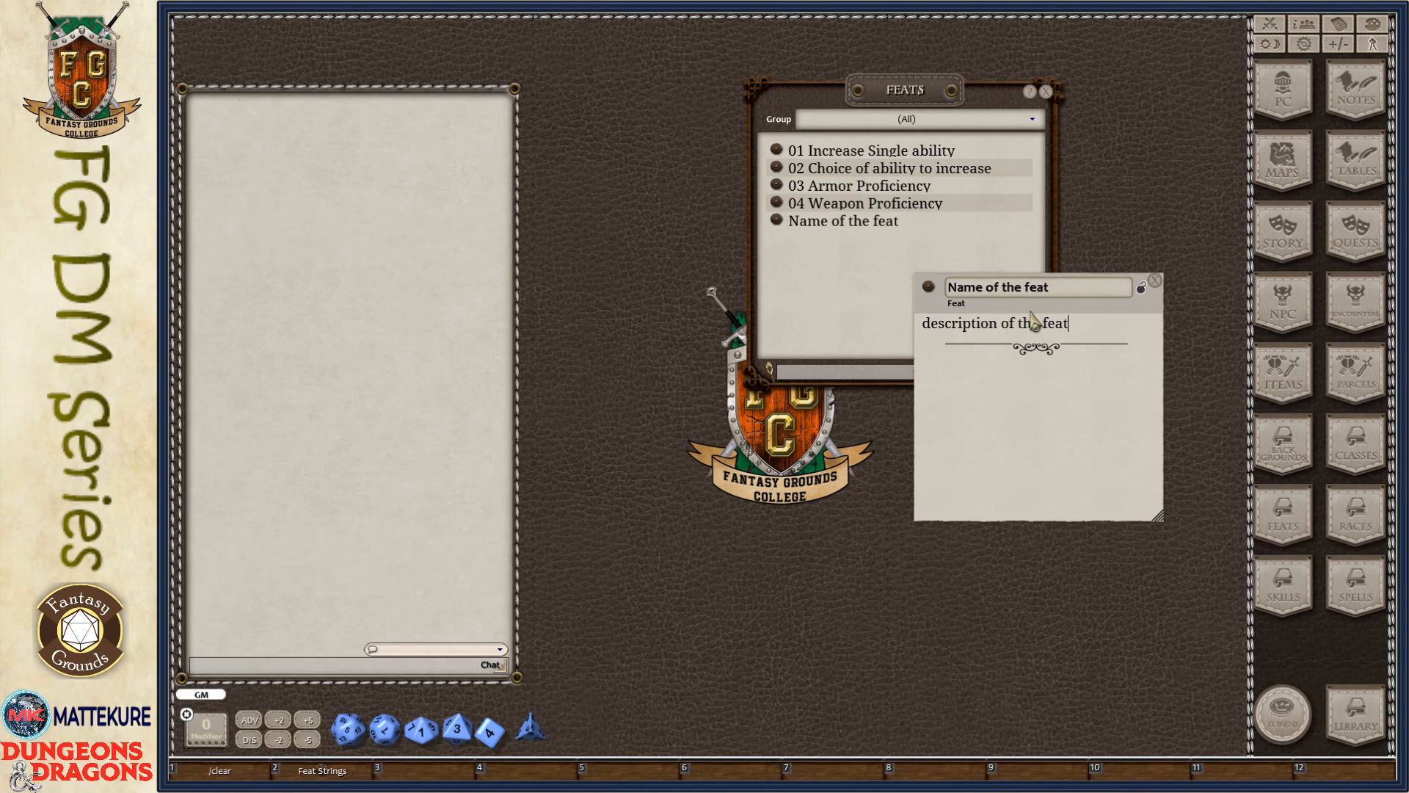
mouse_move(1072, 474)
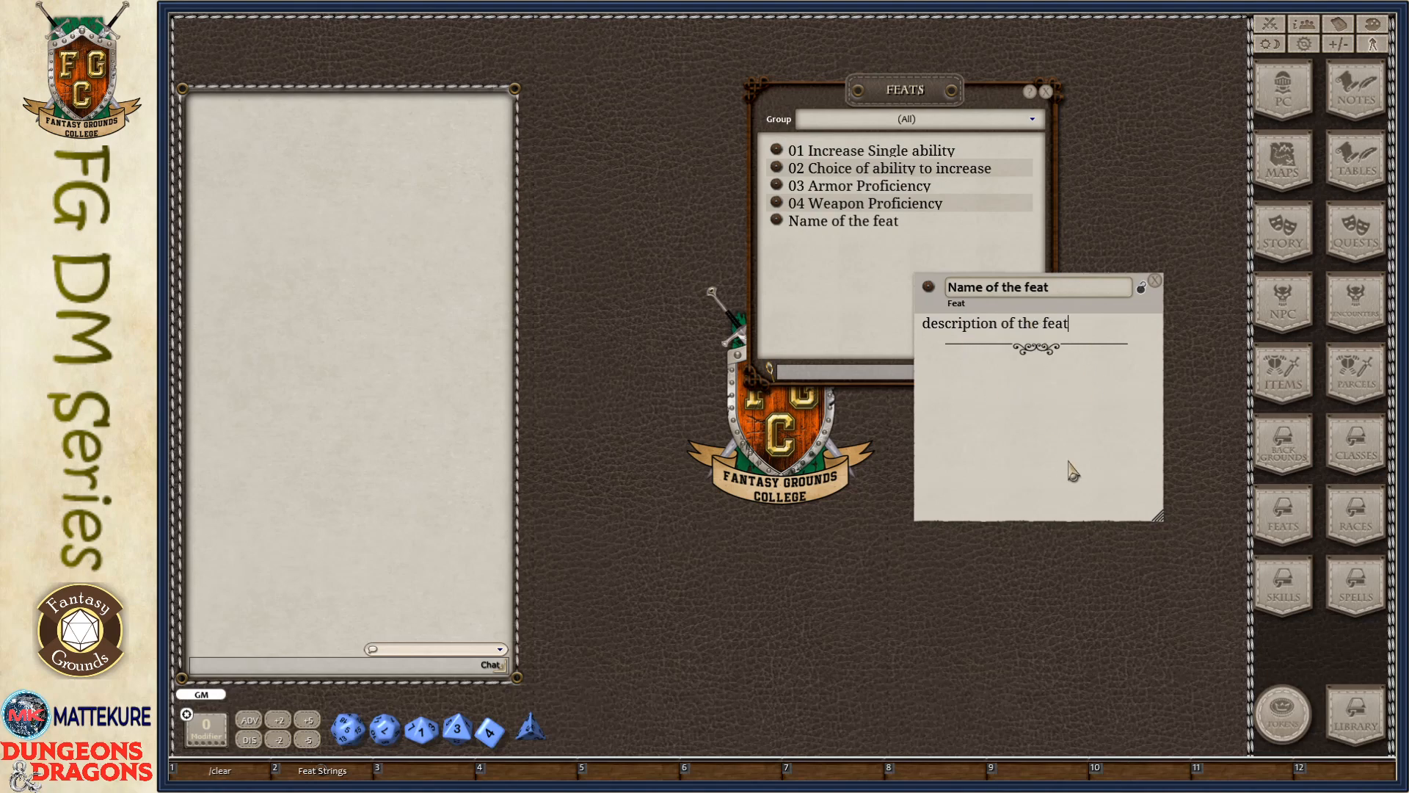
mouse_move(1042, 373)
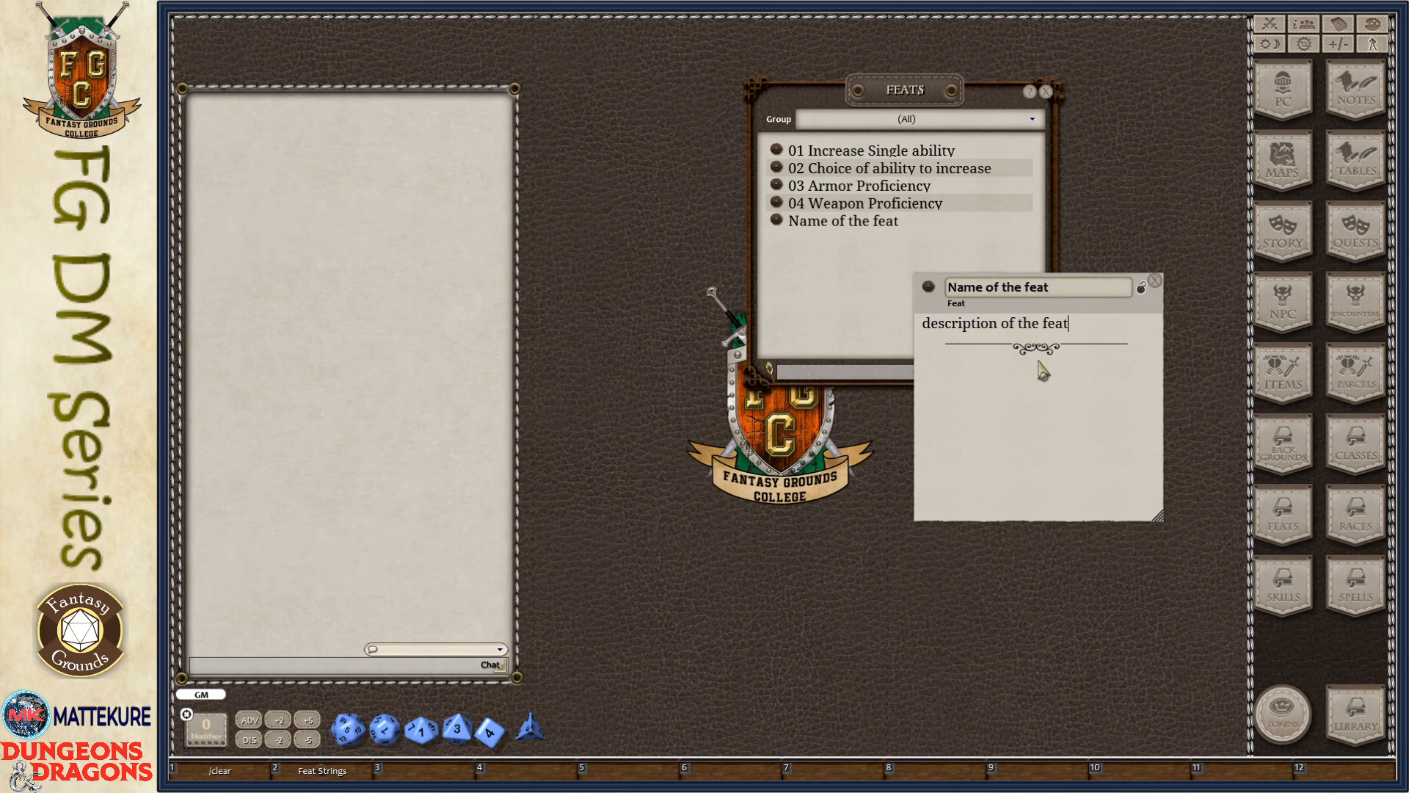
mouse_move(1048, 371)
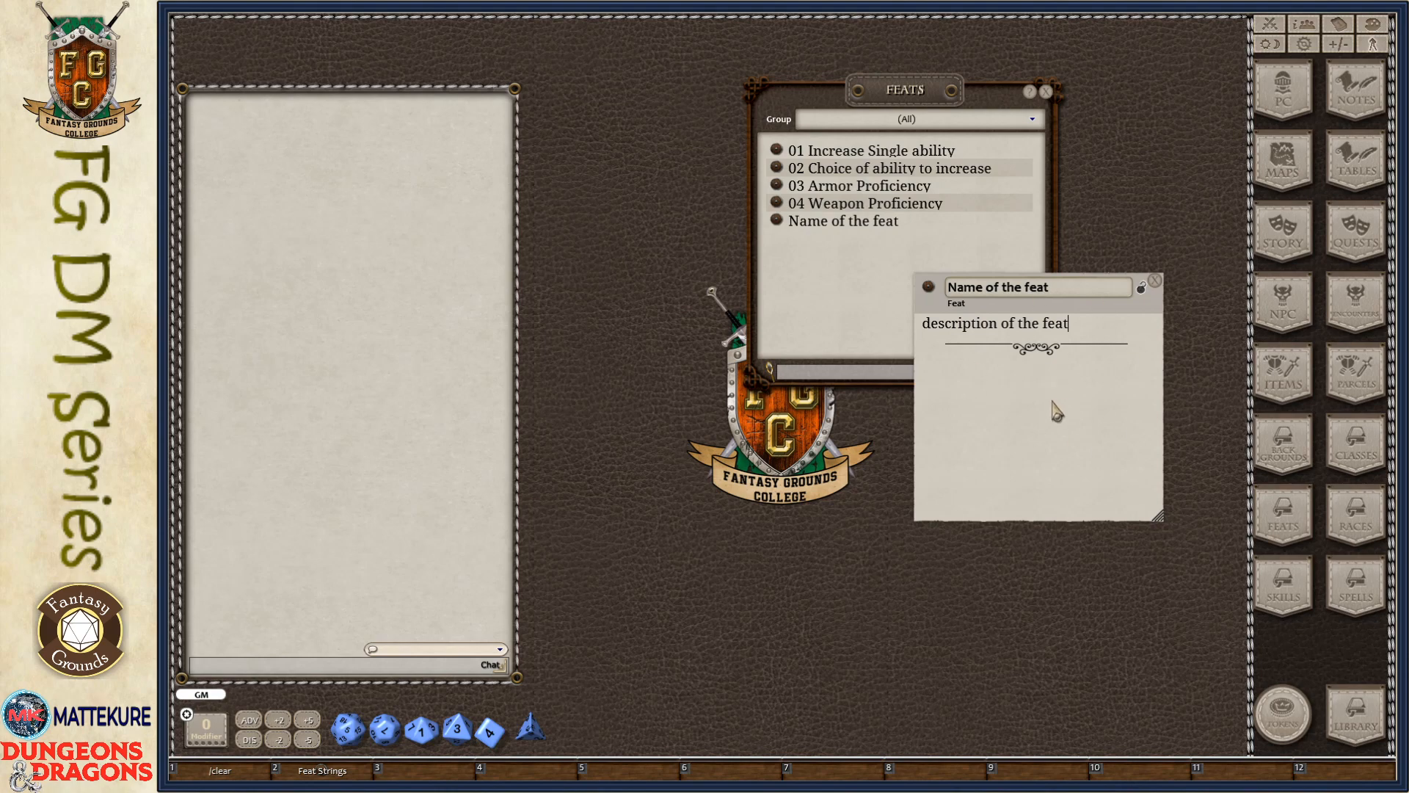
mouse_move(1079, 431)
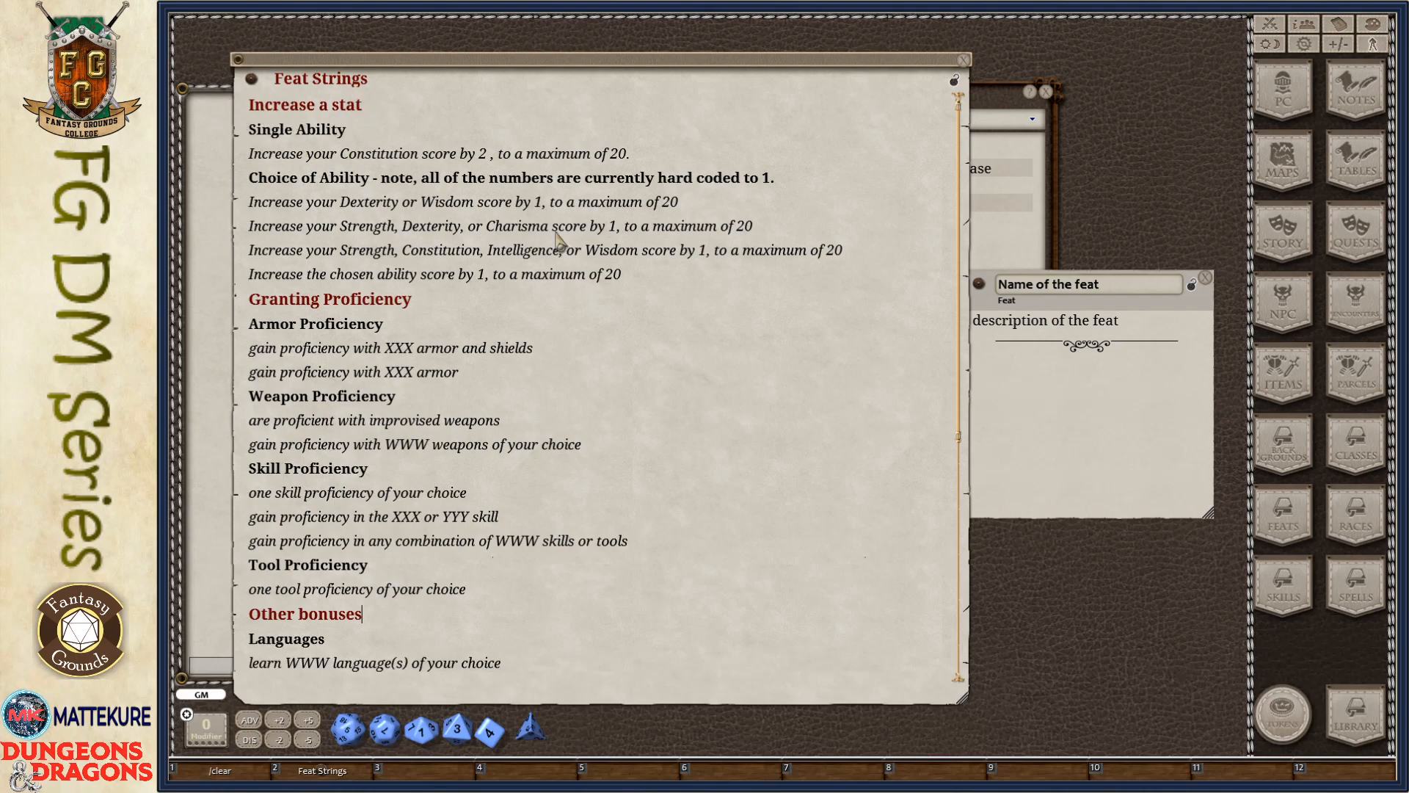
mouse_move(386, 129)
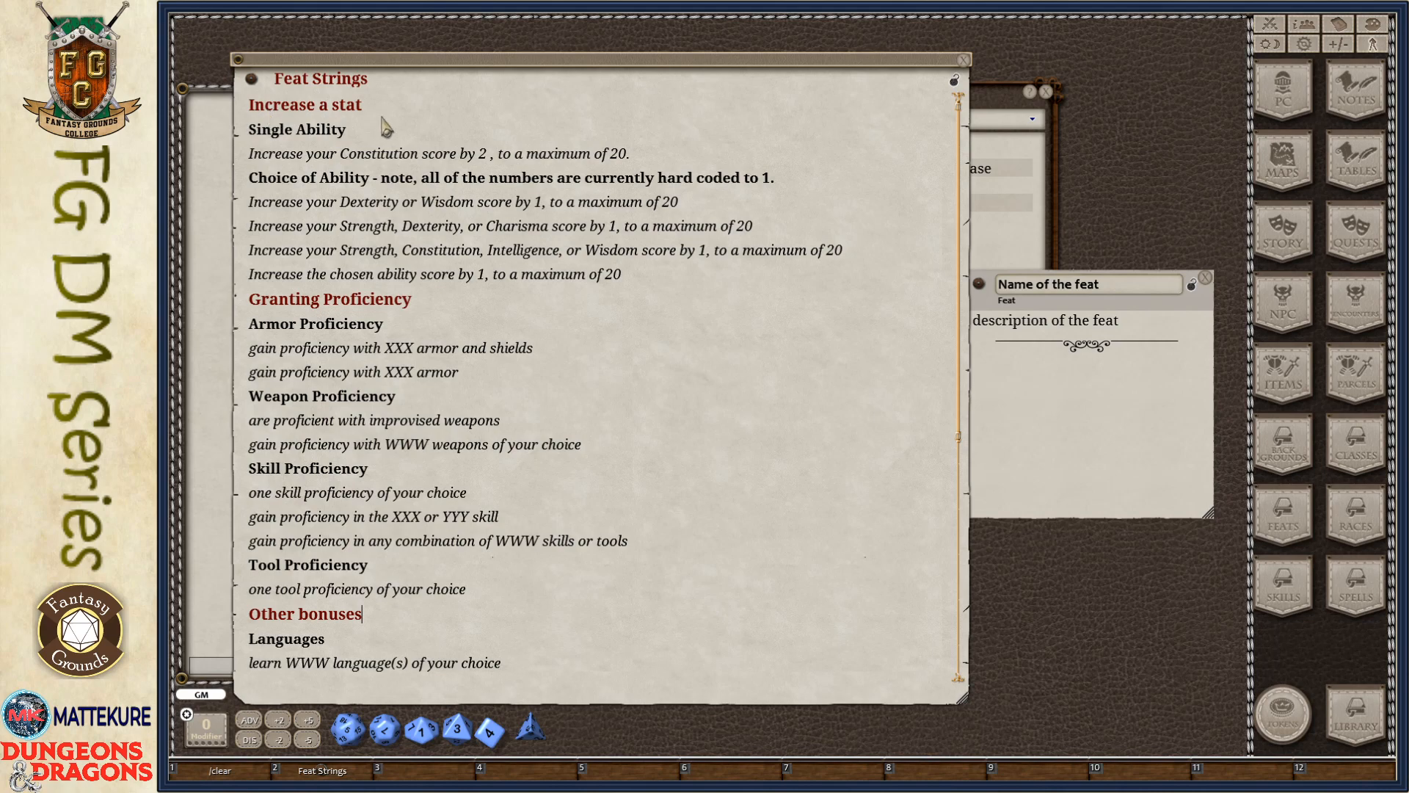
mouse_move(375, 118)
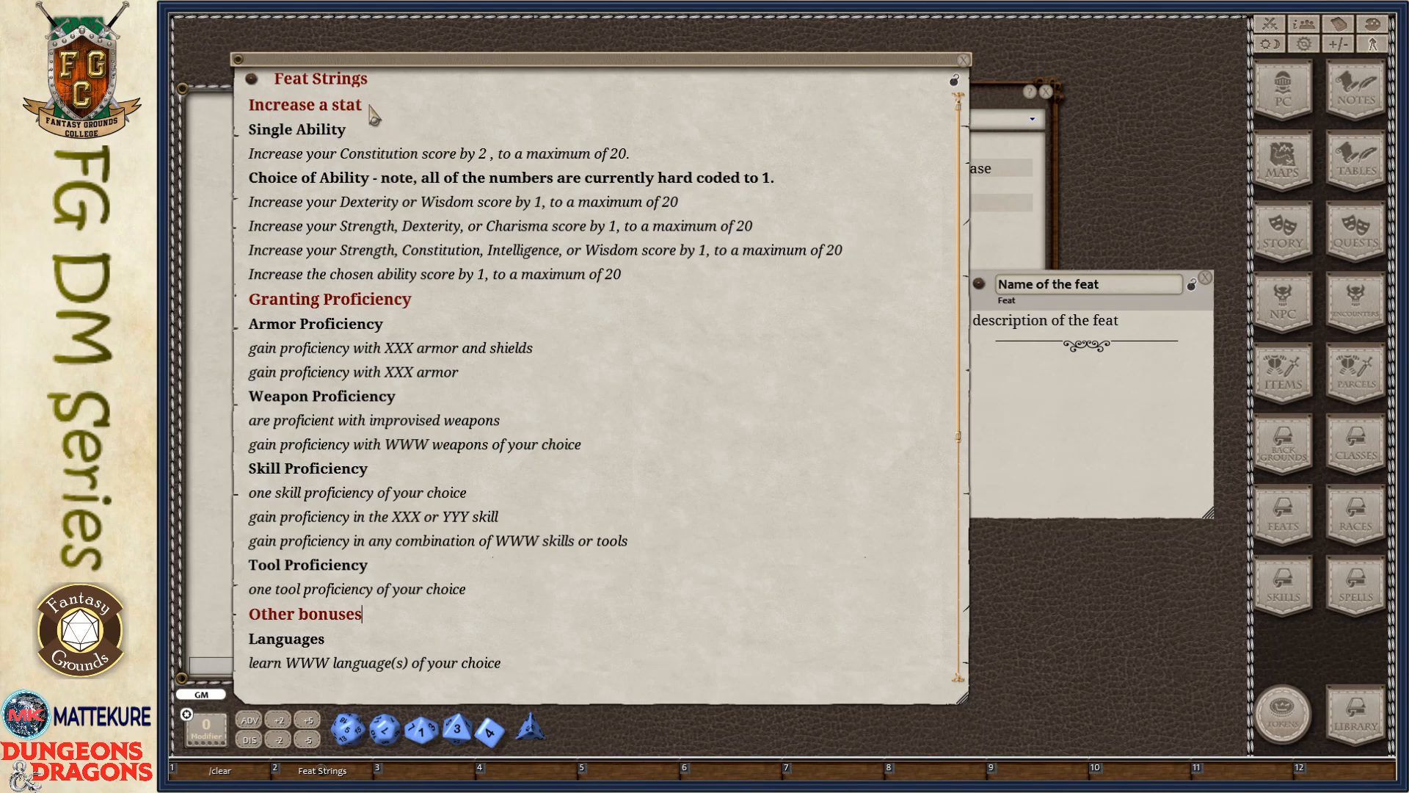
mouse_move(506, 201)
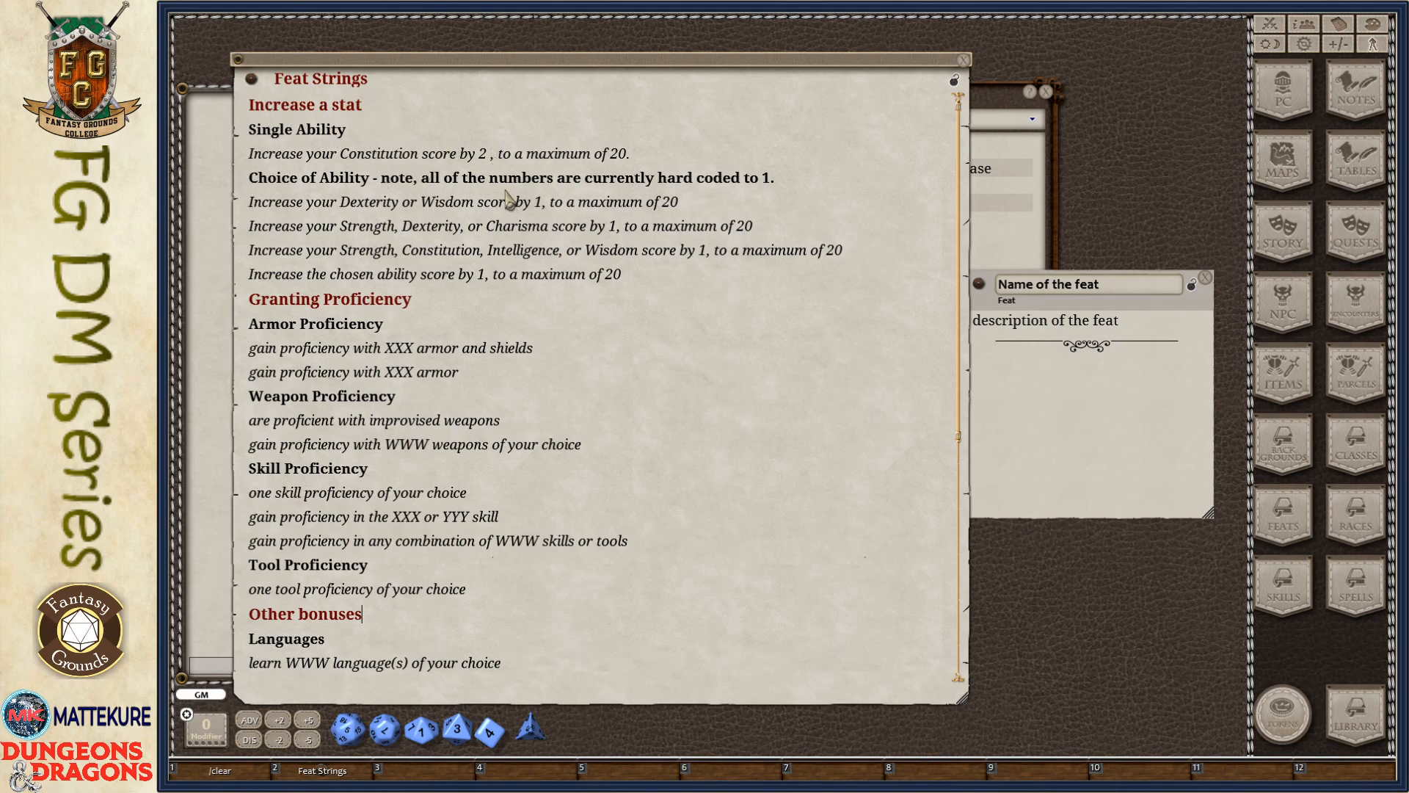
mouse_move(481, 242)
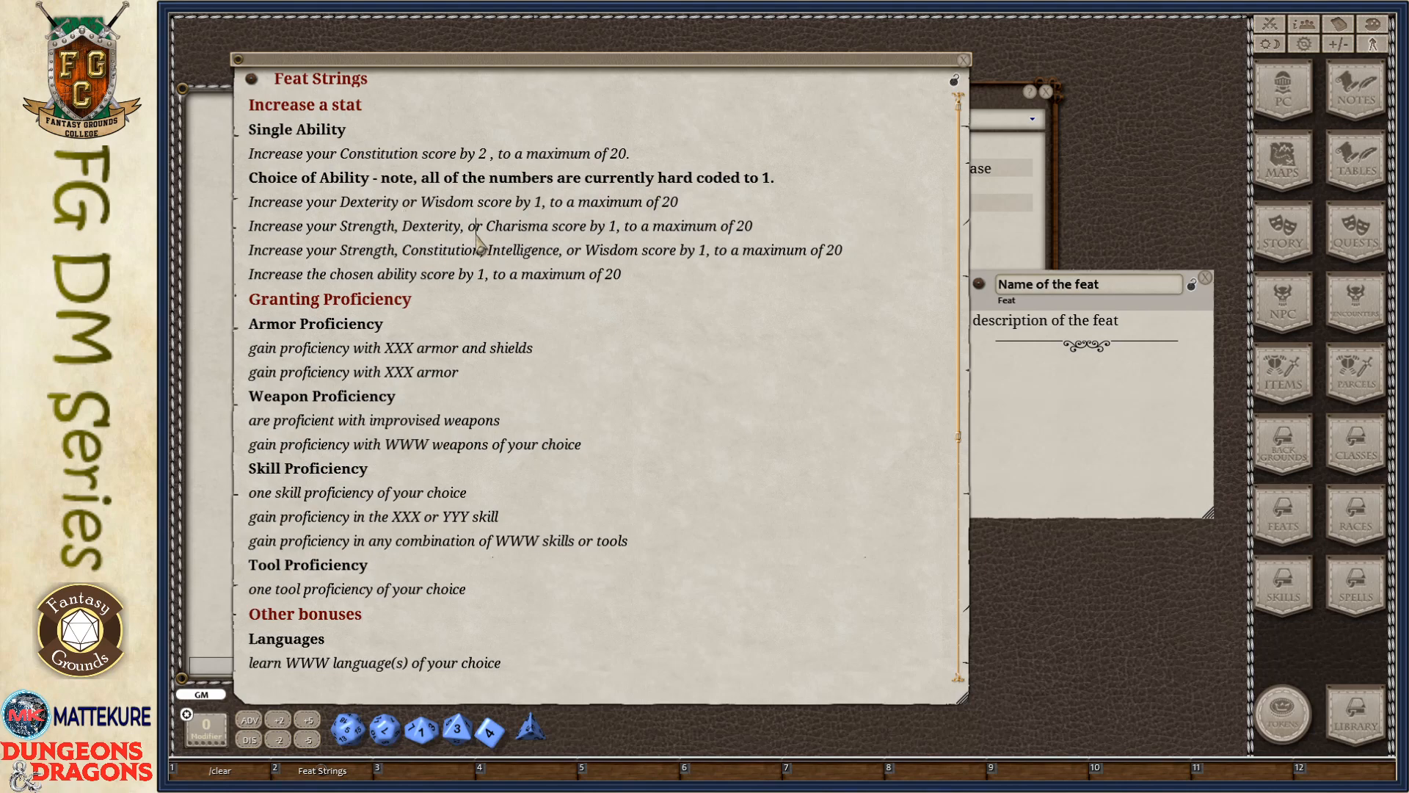
mouse_move(608, 287)
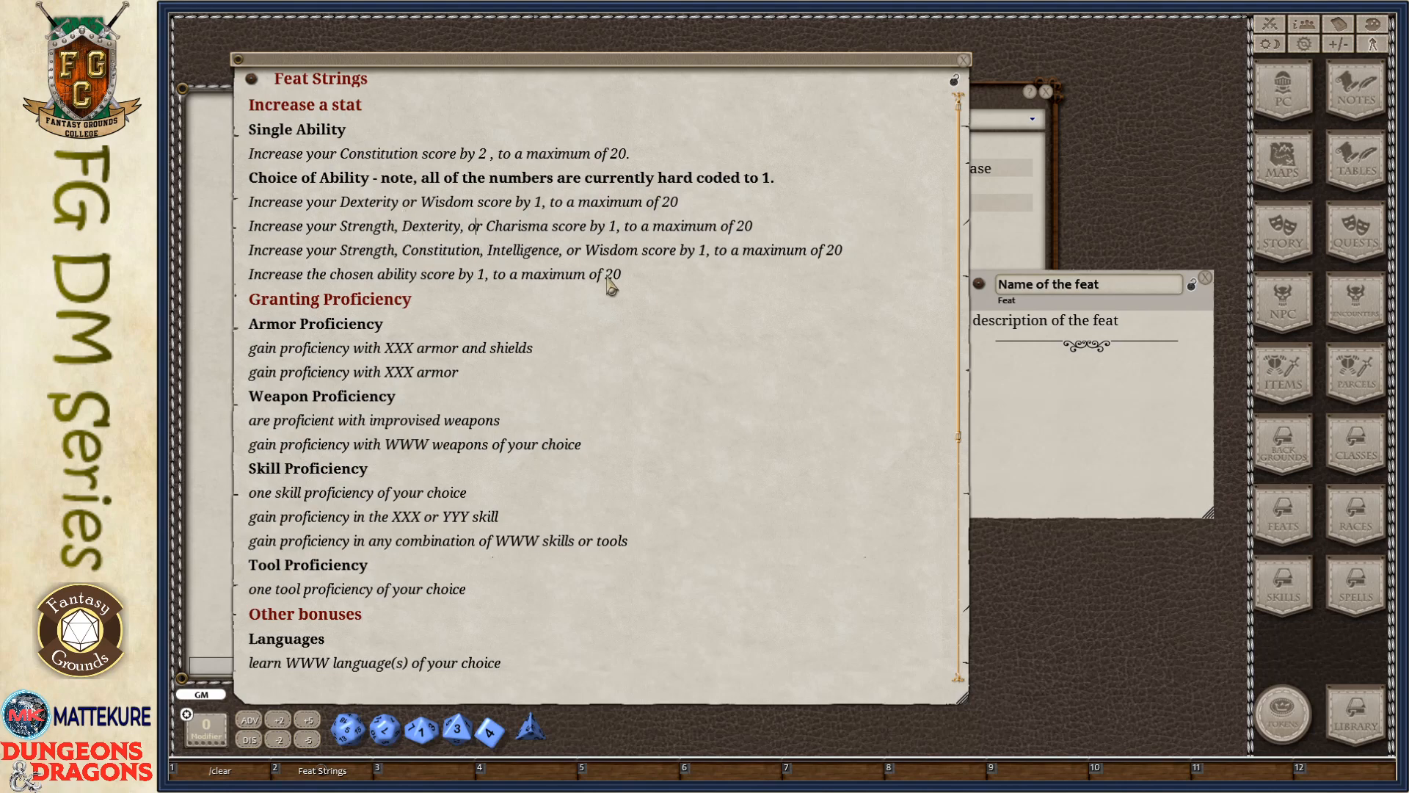
mouse_move(433, 152)
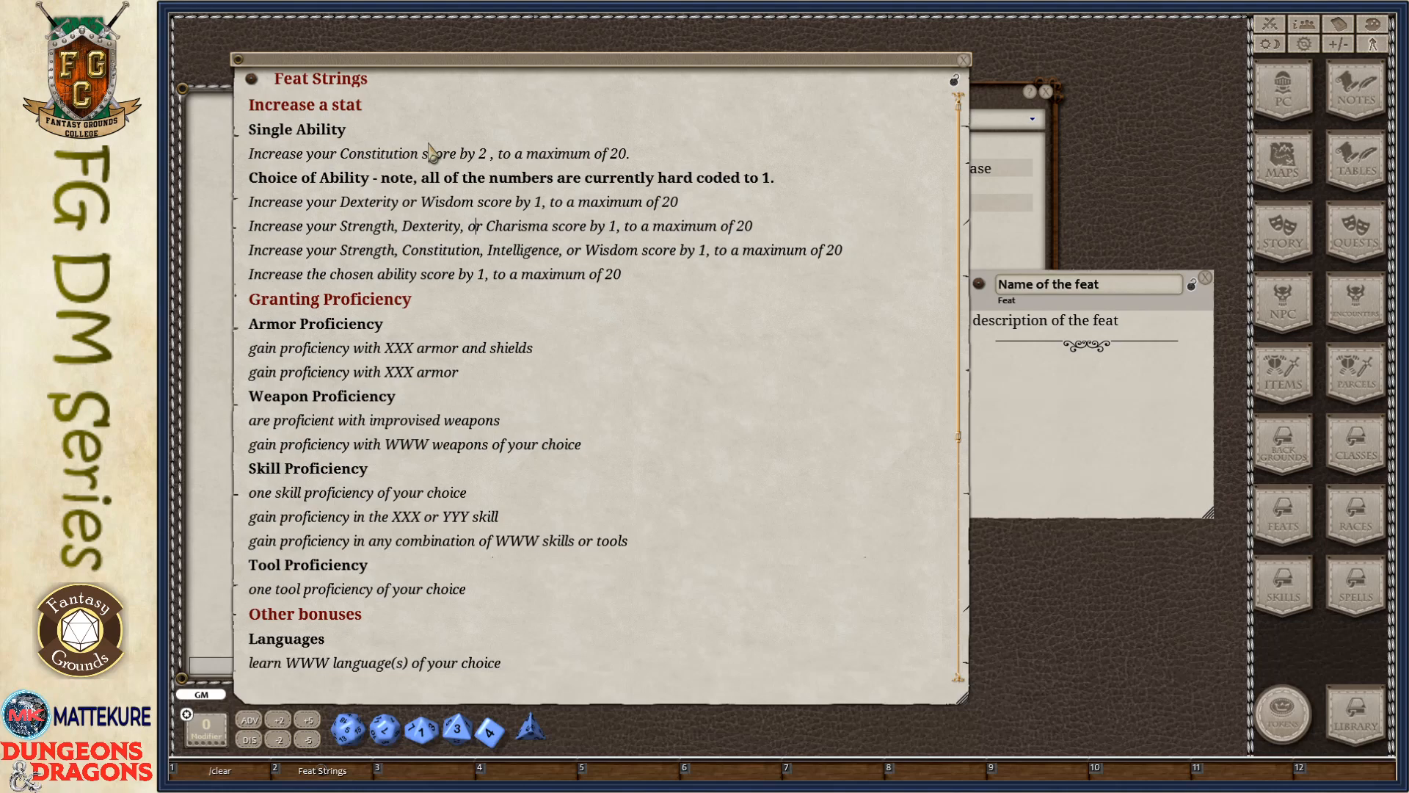
mouse_move(256, 167)
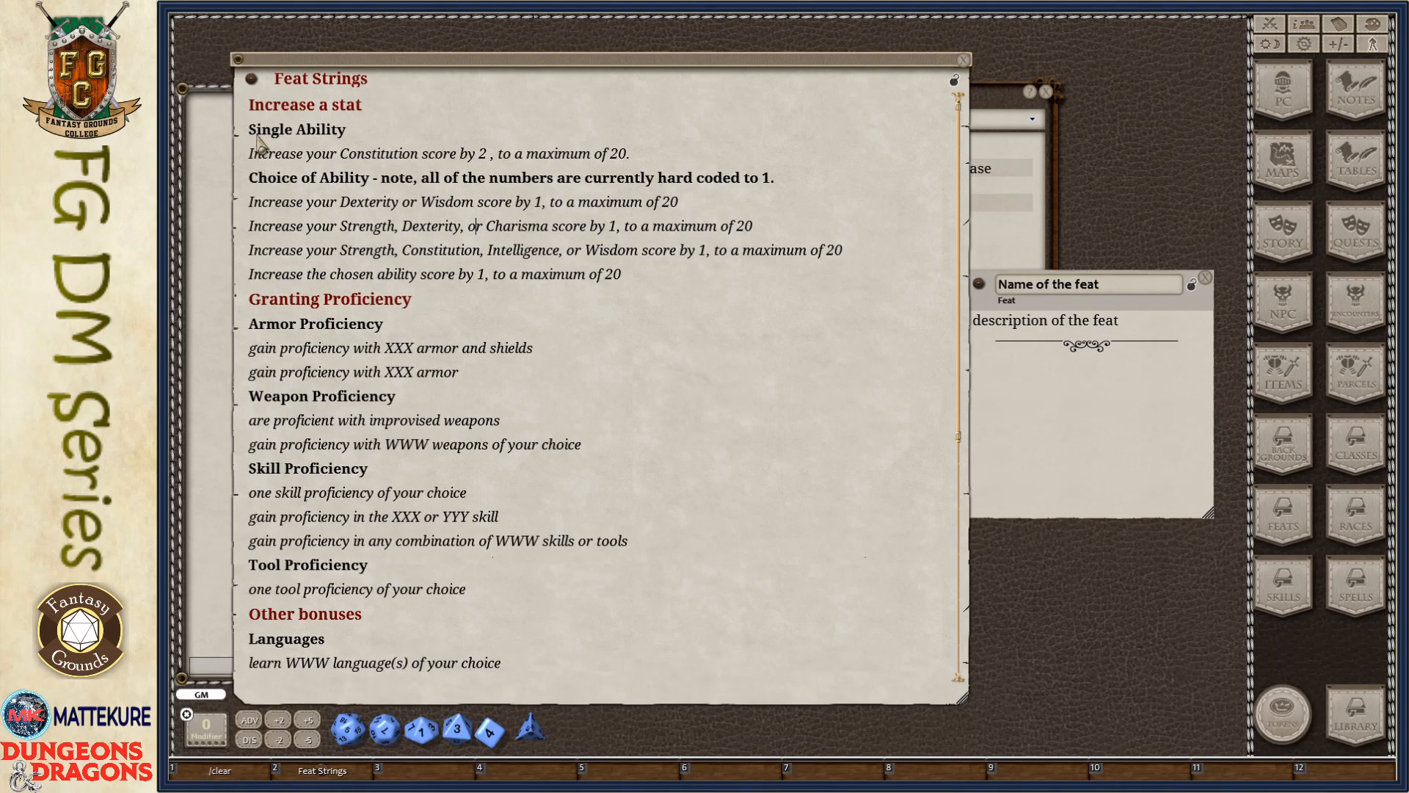
Select 'Constitution' and the number 2 in the single-ability feat string
double_click(275, 130)
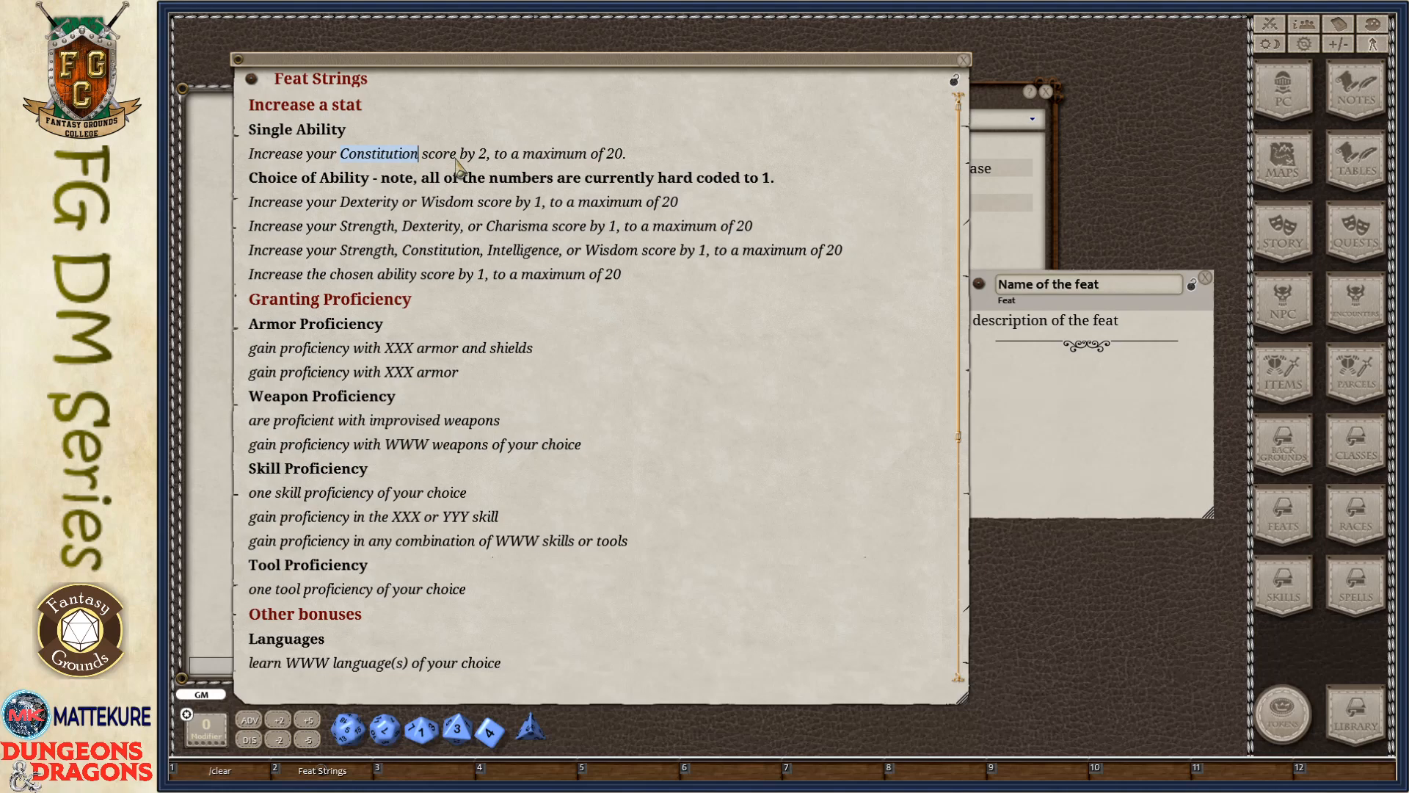
mouse_move(420, 180)
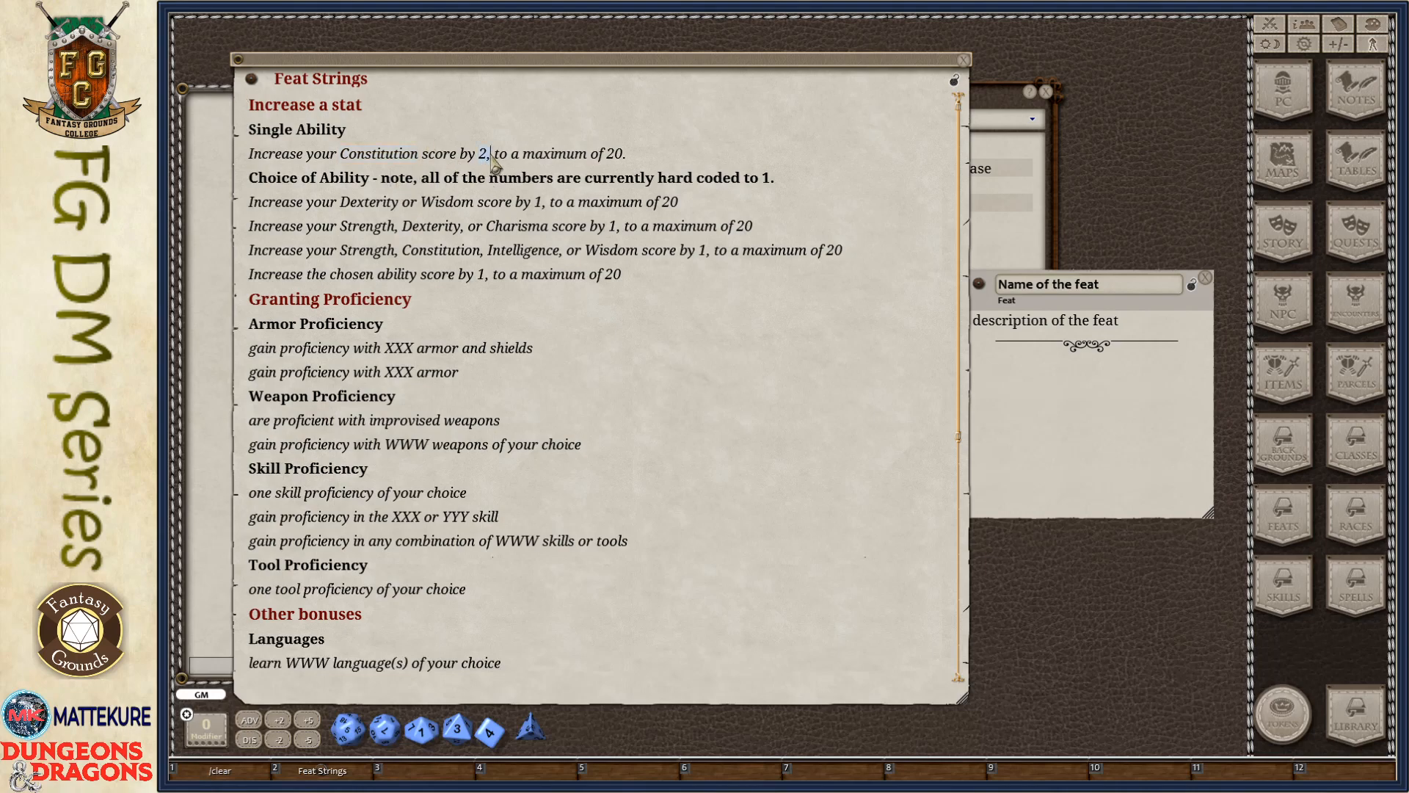
left_click_drag(492, 152, 633, 153)
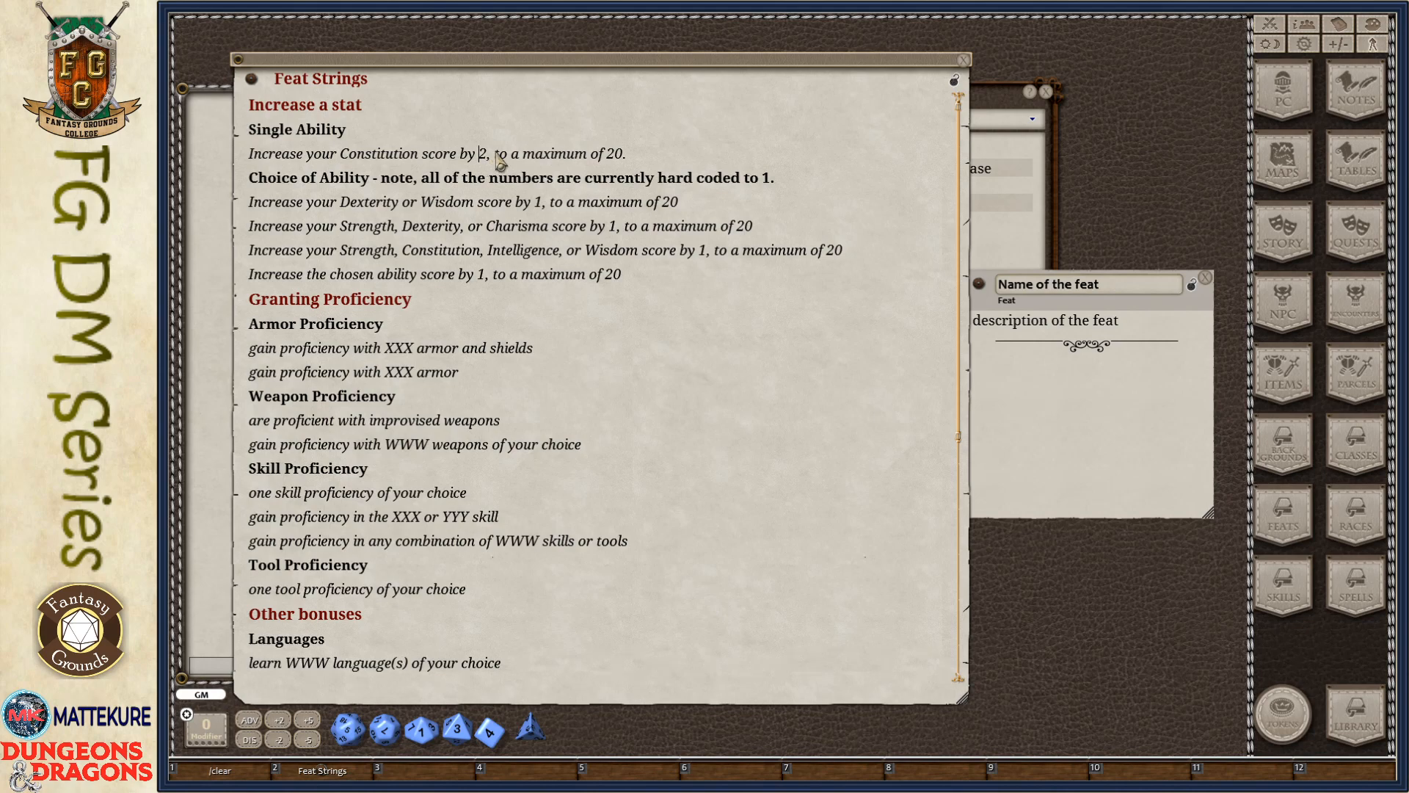
mouse_move(217, 181)
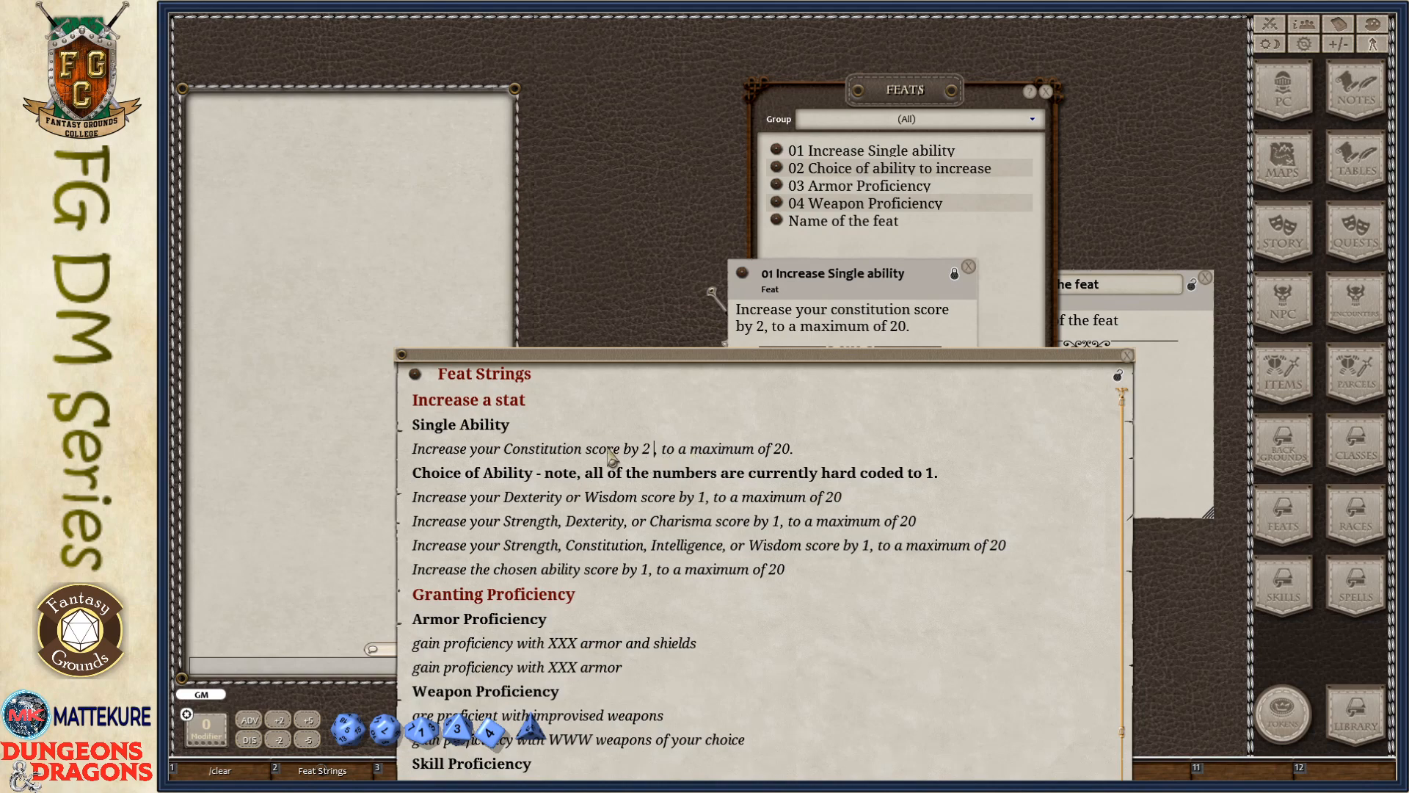
mouse_move(656, 473)
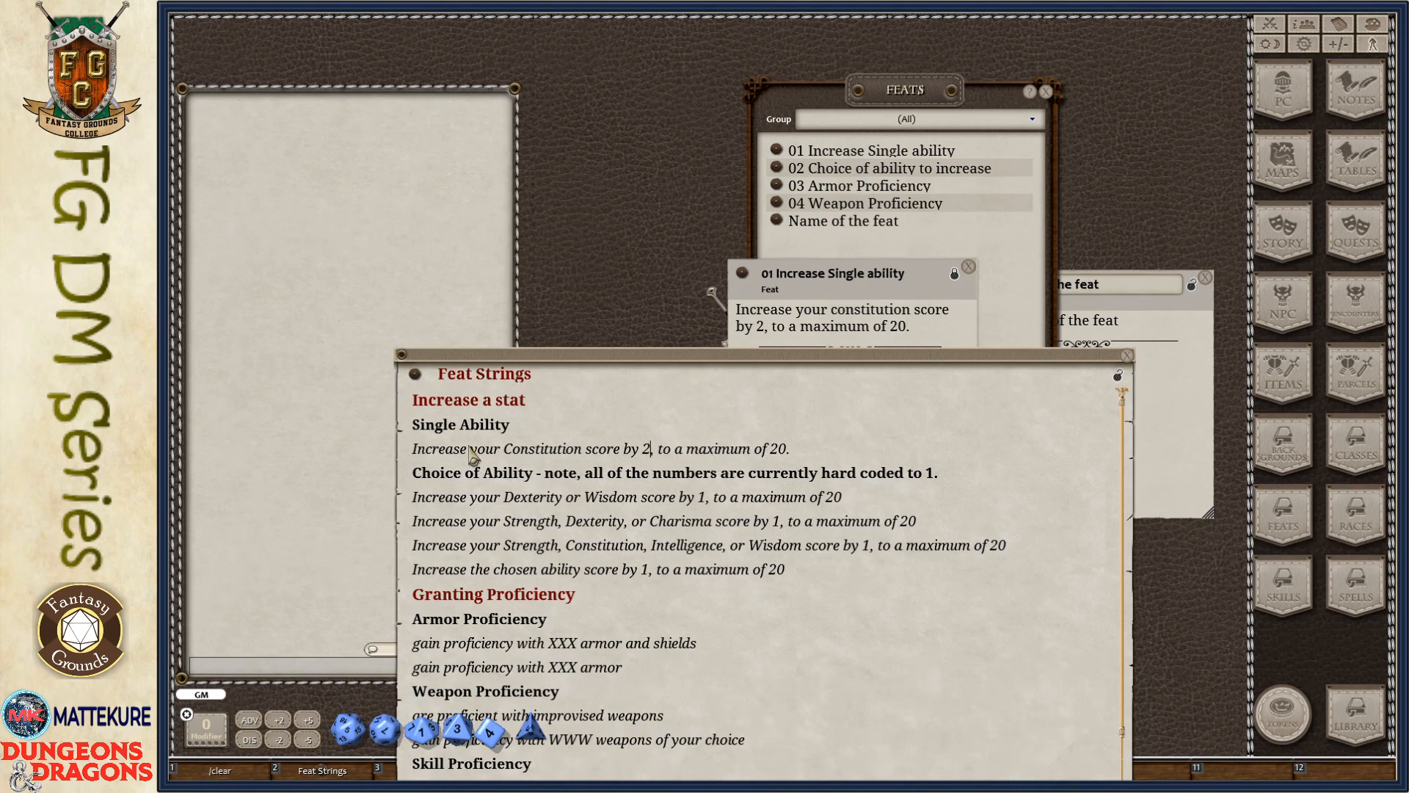
mouse_move(587, 455)
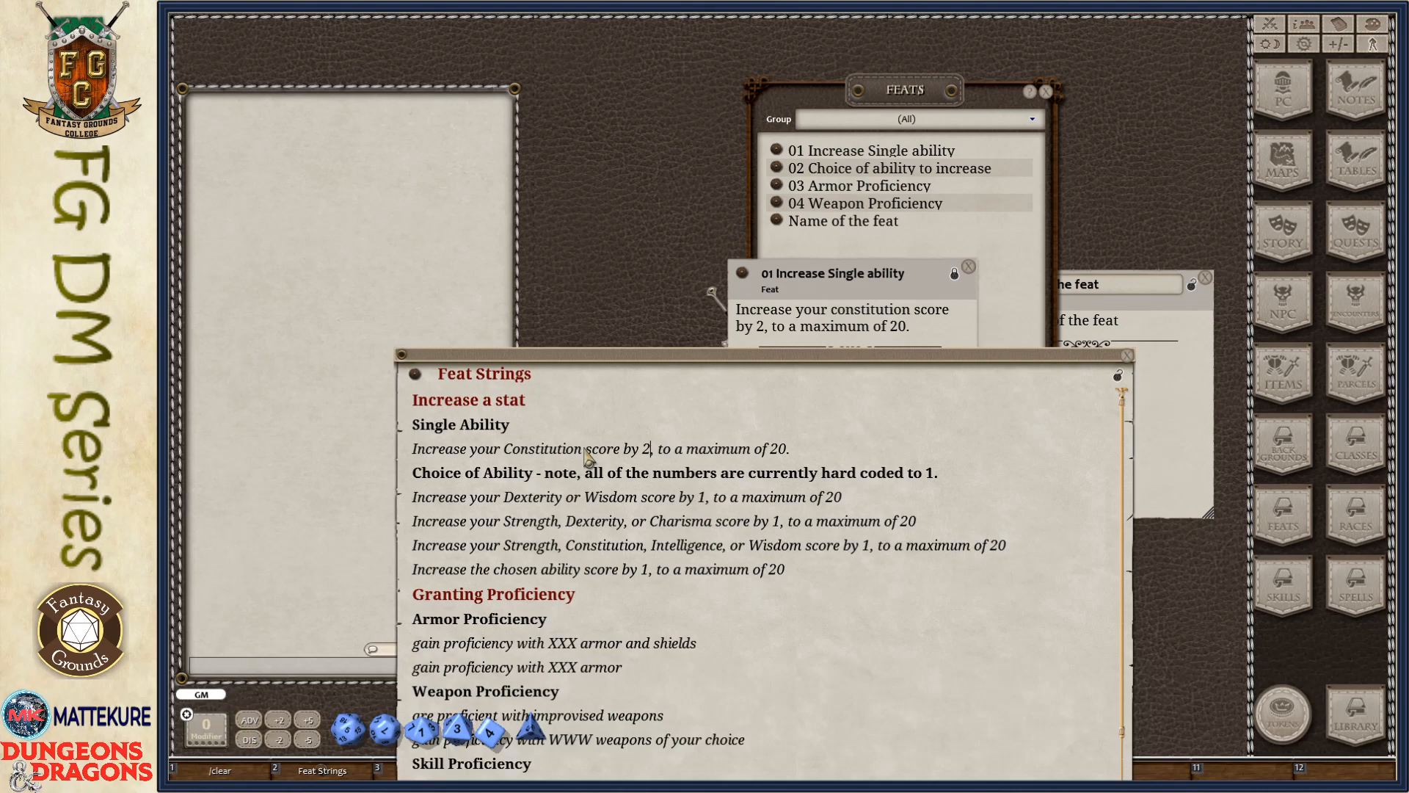
mouse_move(954, 482)
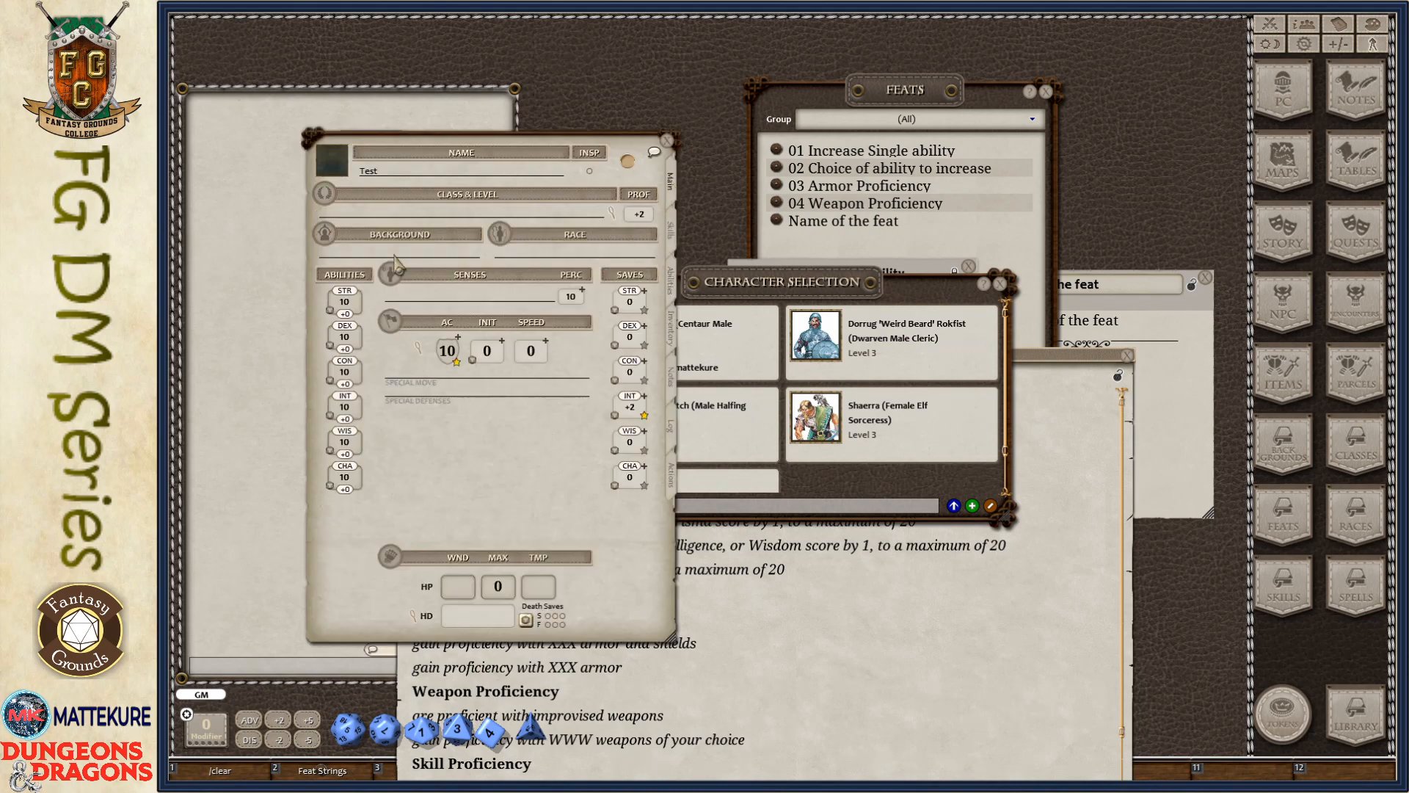
mouse_move(371, 198)
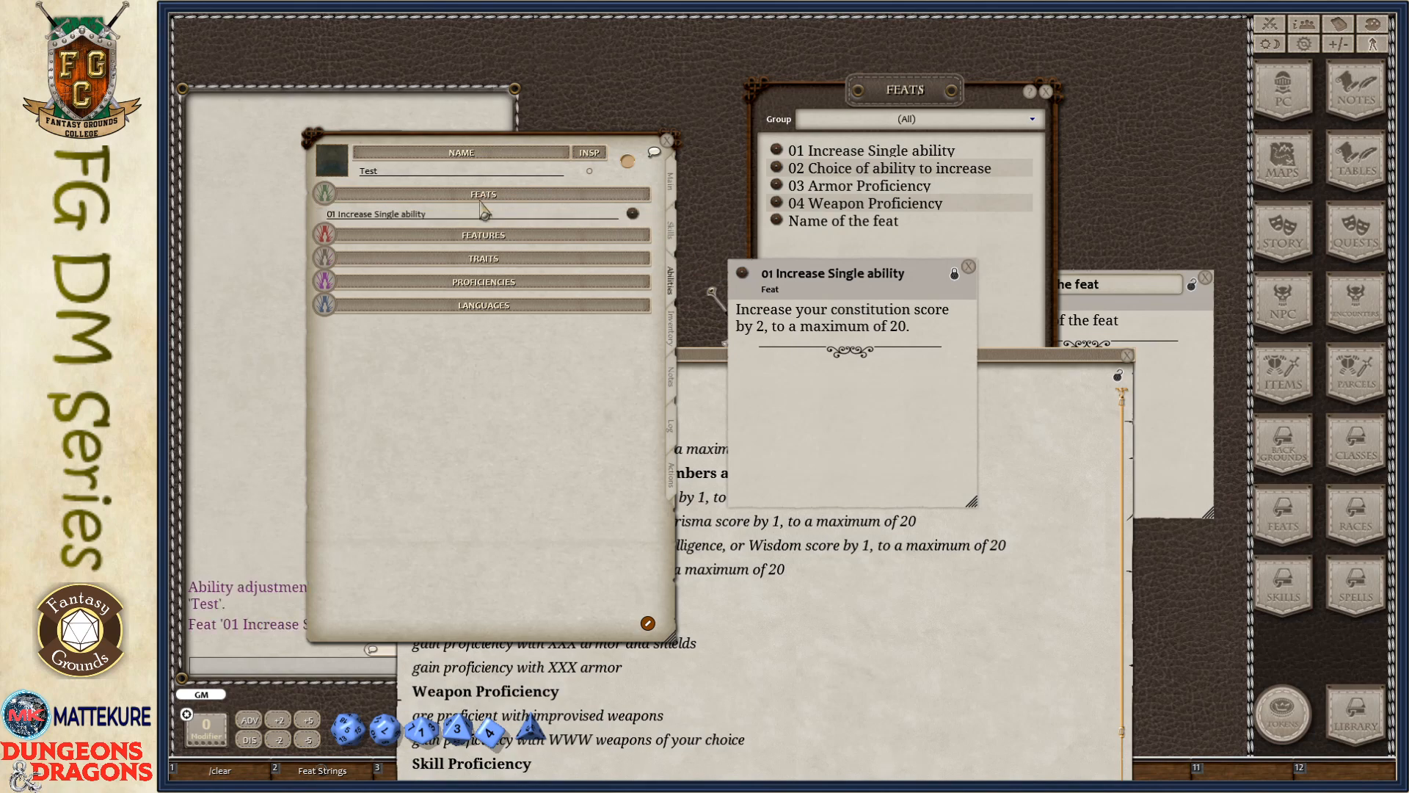
mouse_move(467, 218)
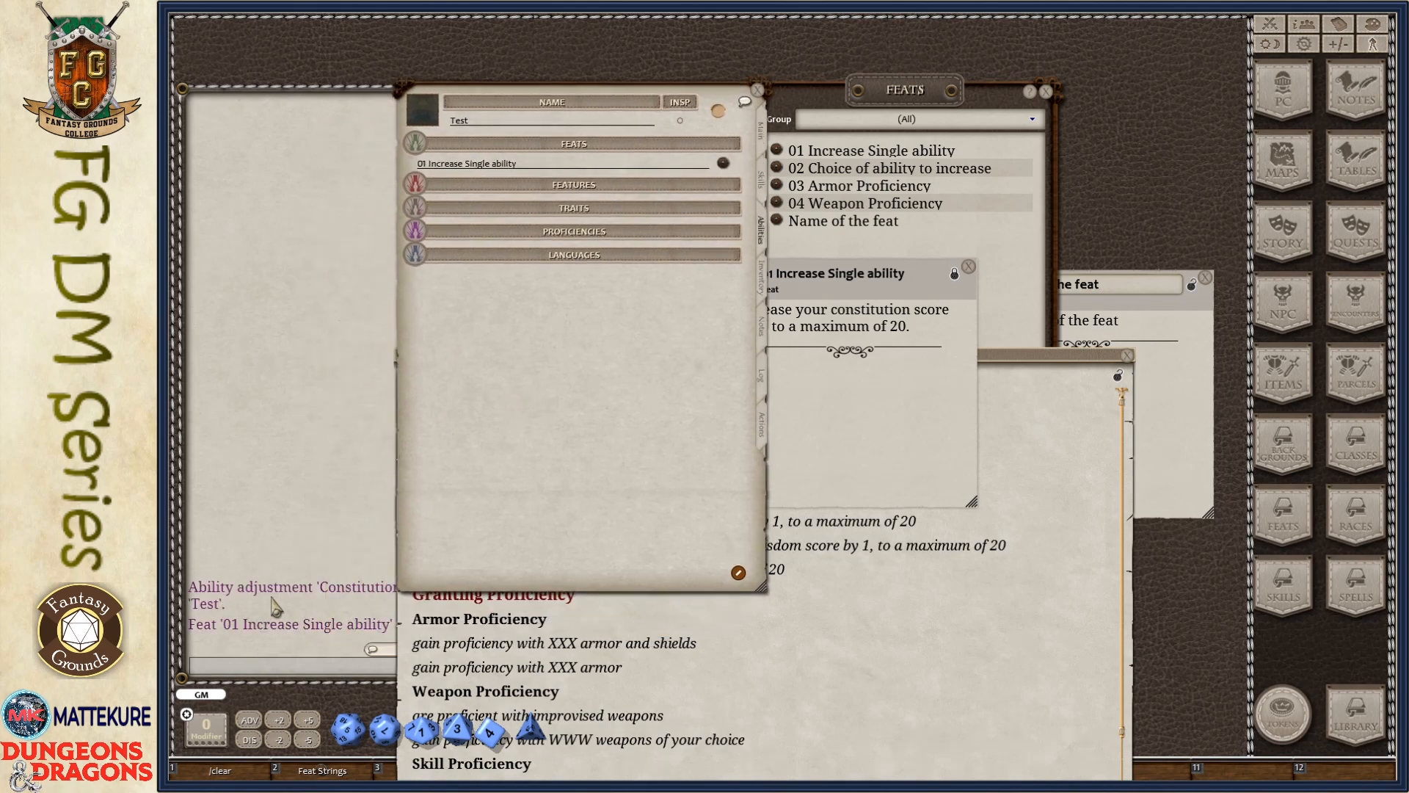
Reposition the Test sheet and add Increase Single ability, setting CON to 12
left_click_drag(566, 88, 535, 121)
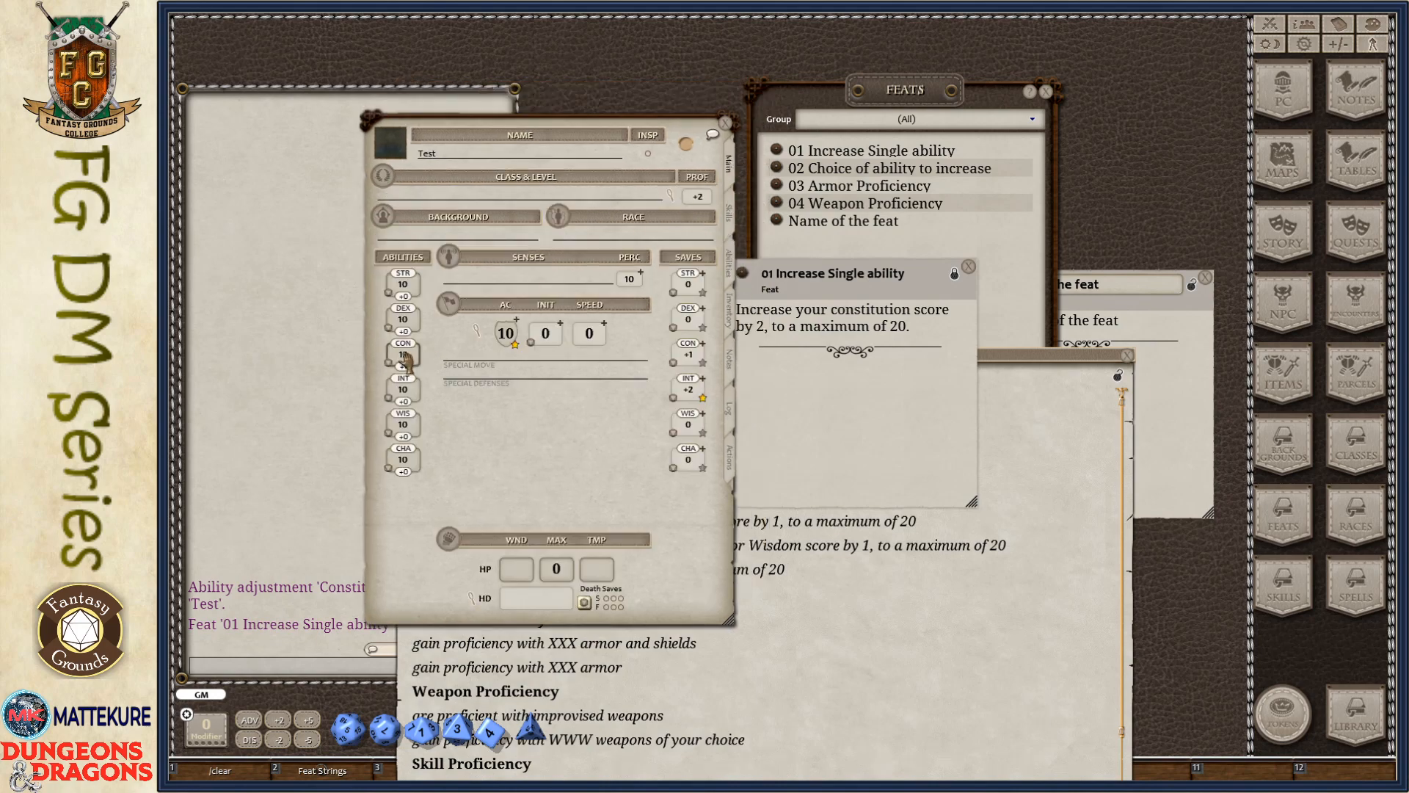
left_click(402, 353)
type("12")
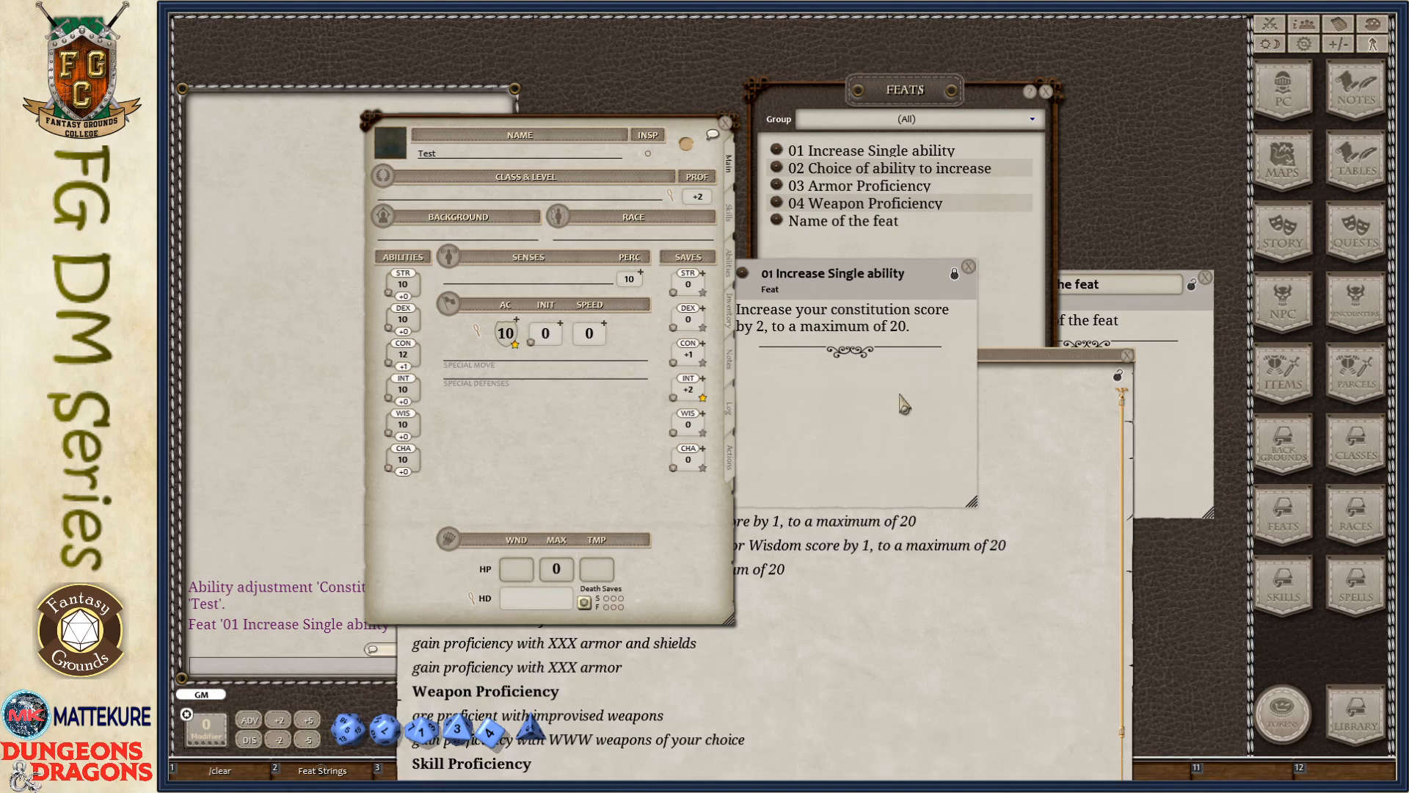
left_click(968, 266)
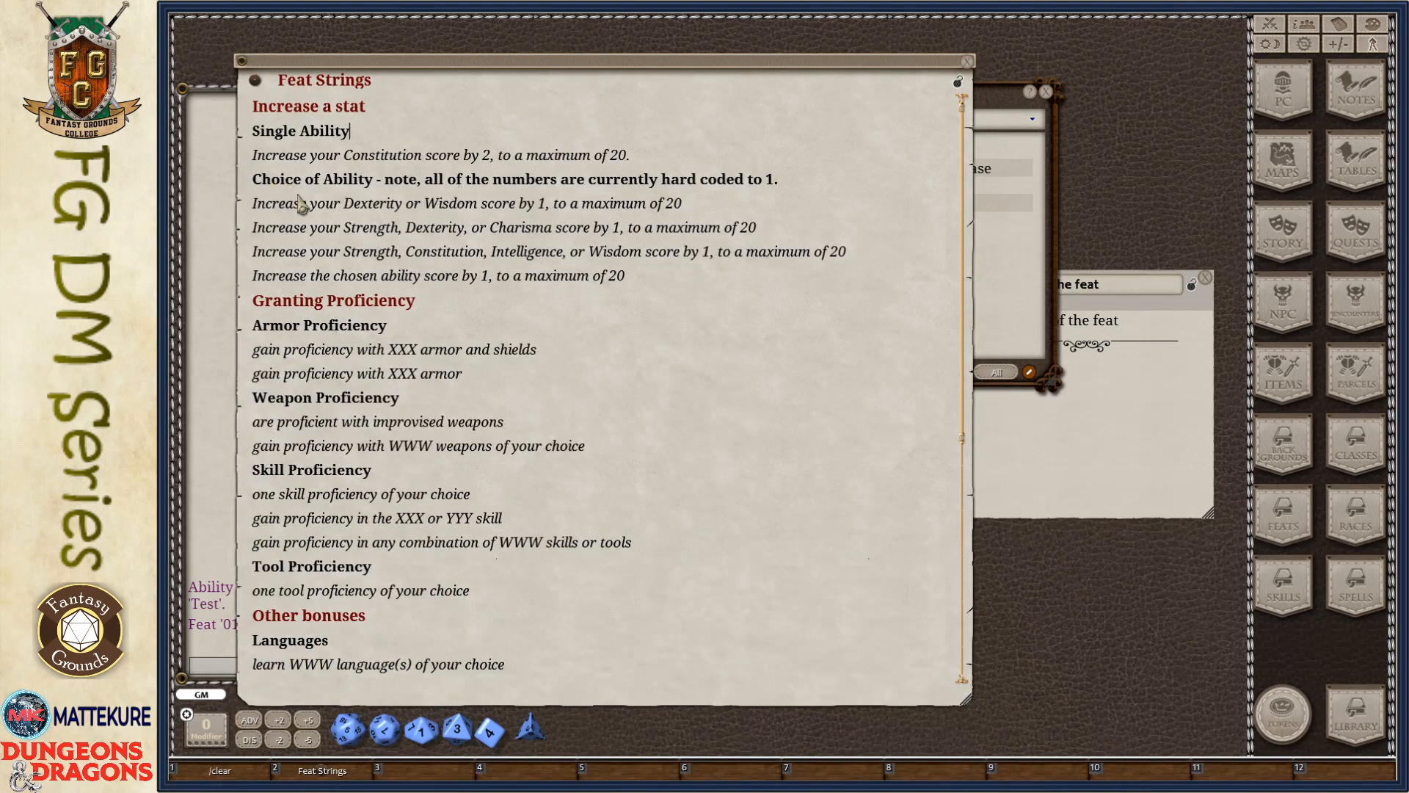
mouse_move(393, 189)
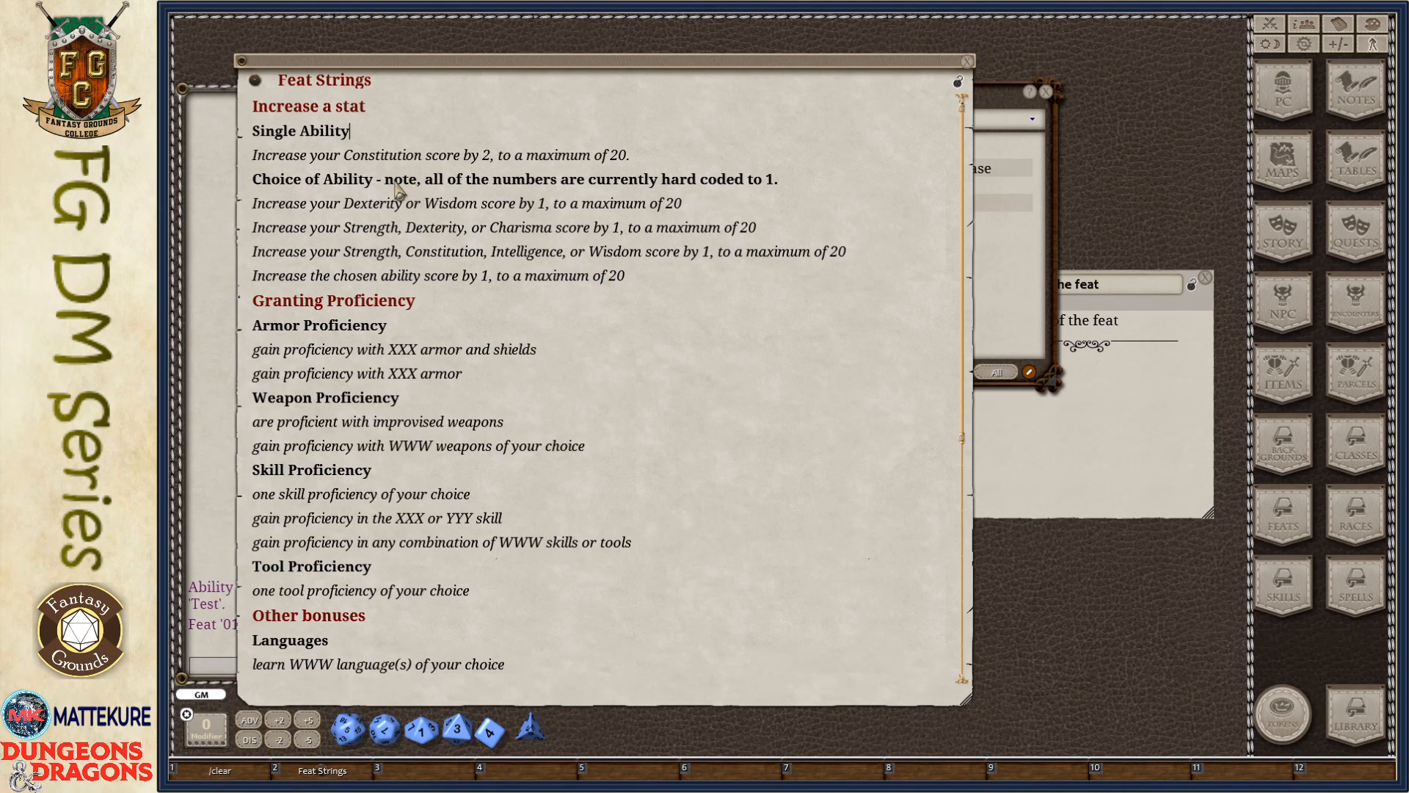
mouse_move(549, 215)
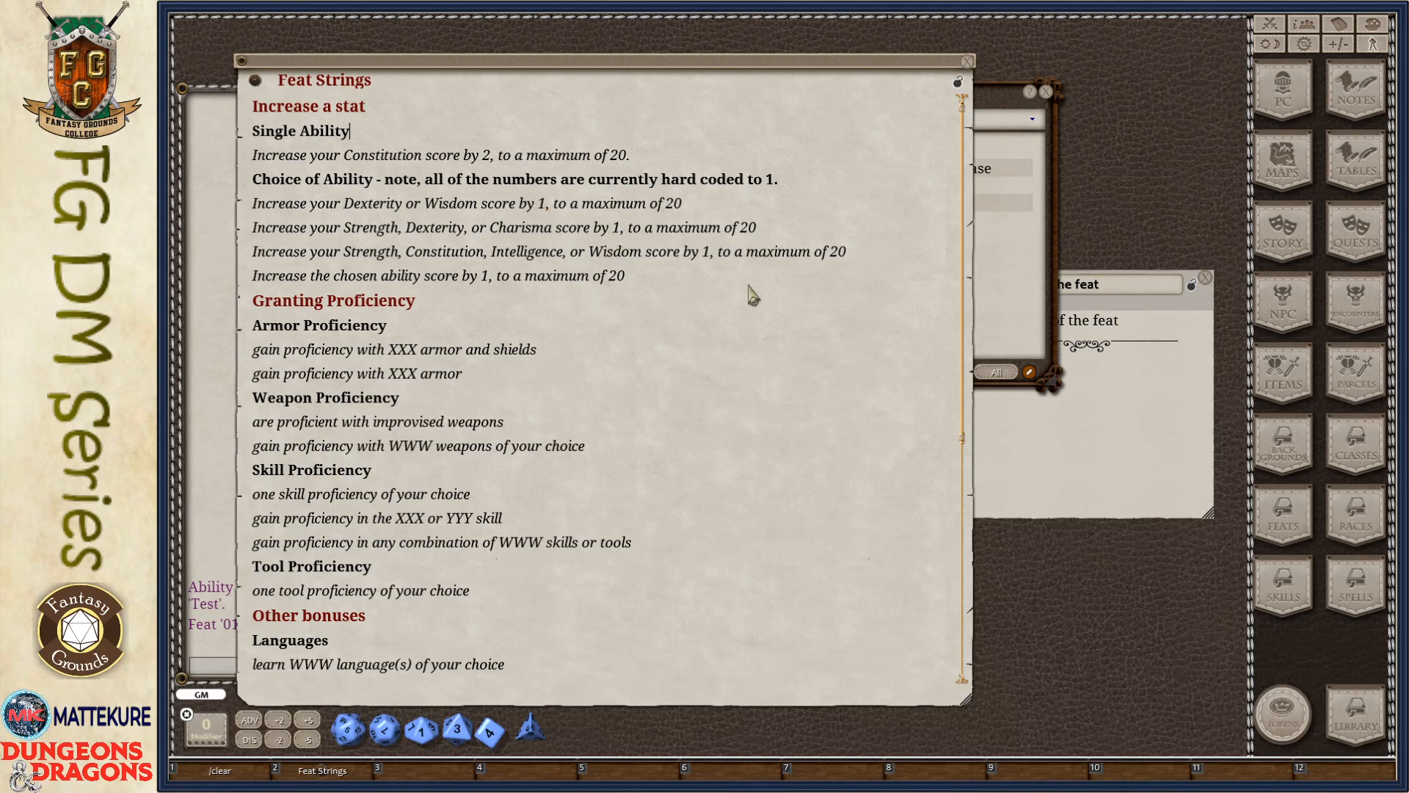
mouse_move(494, 297)
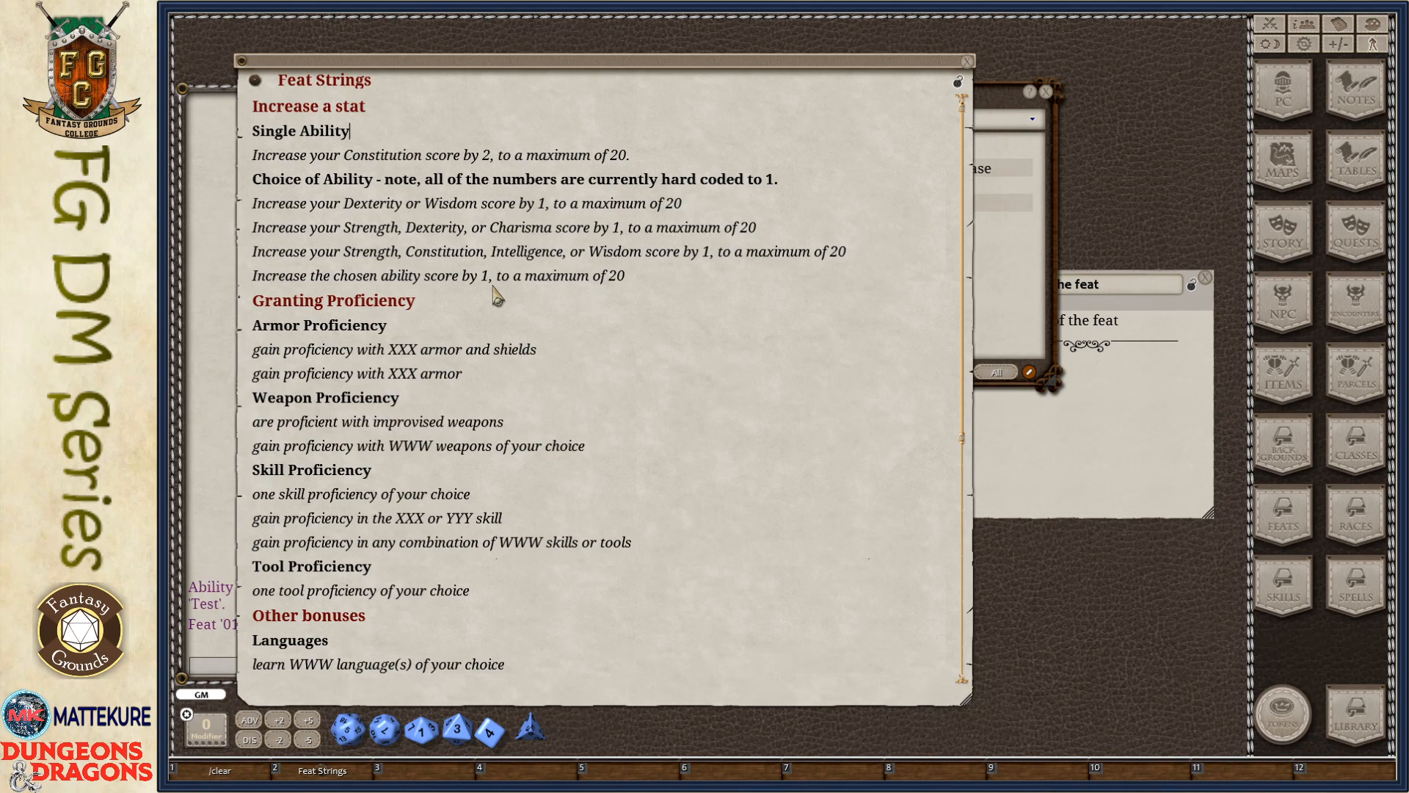
mouse_move(625, 272)
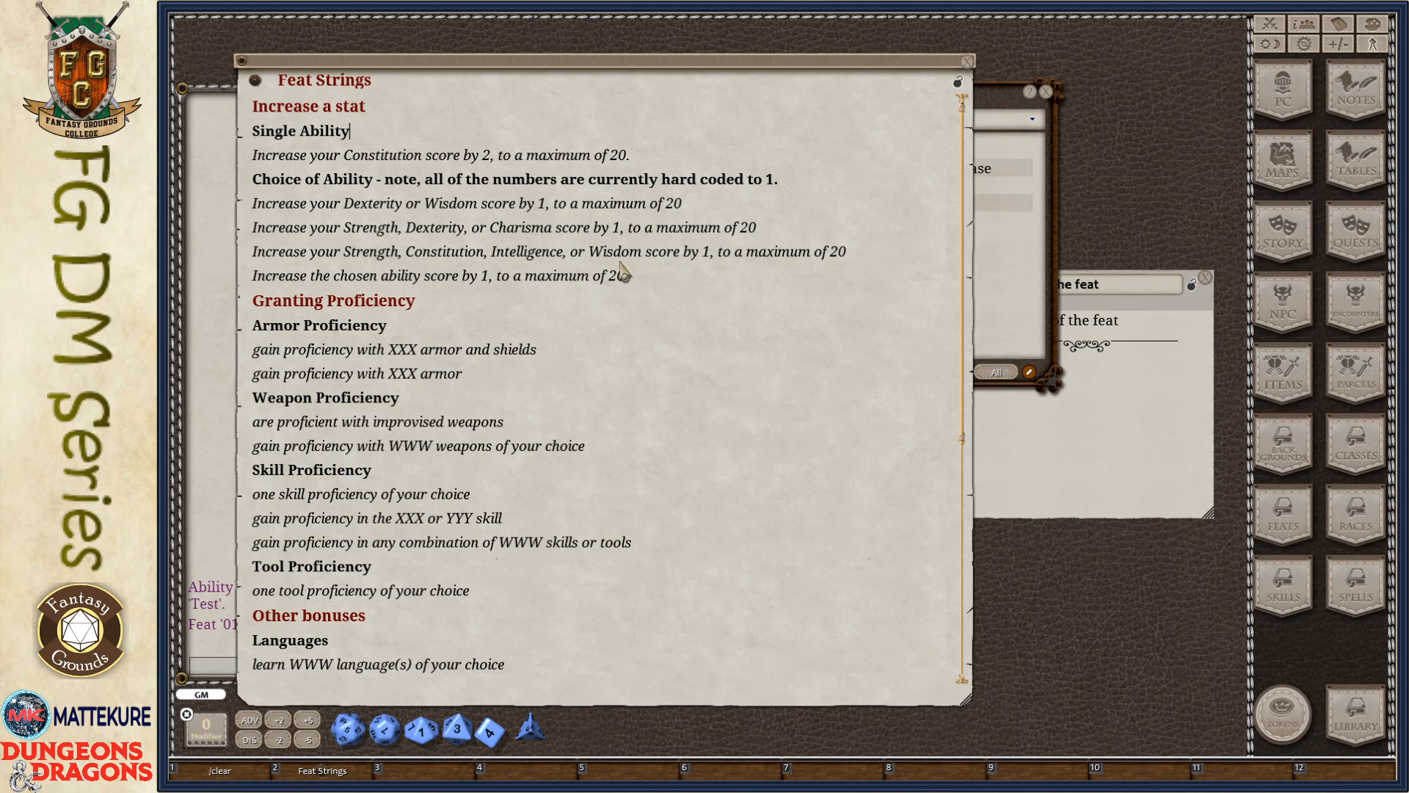
mouse_move(604, 226)
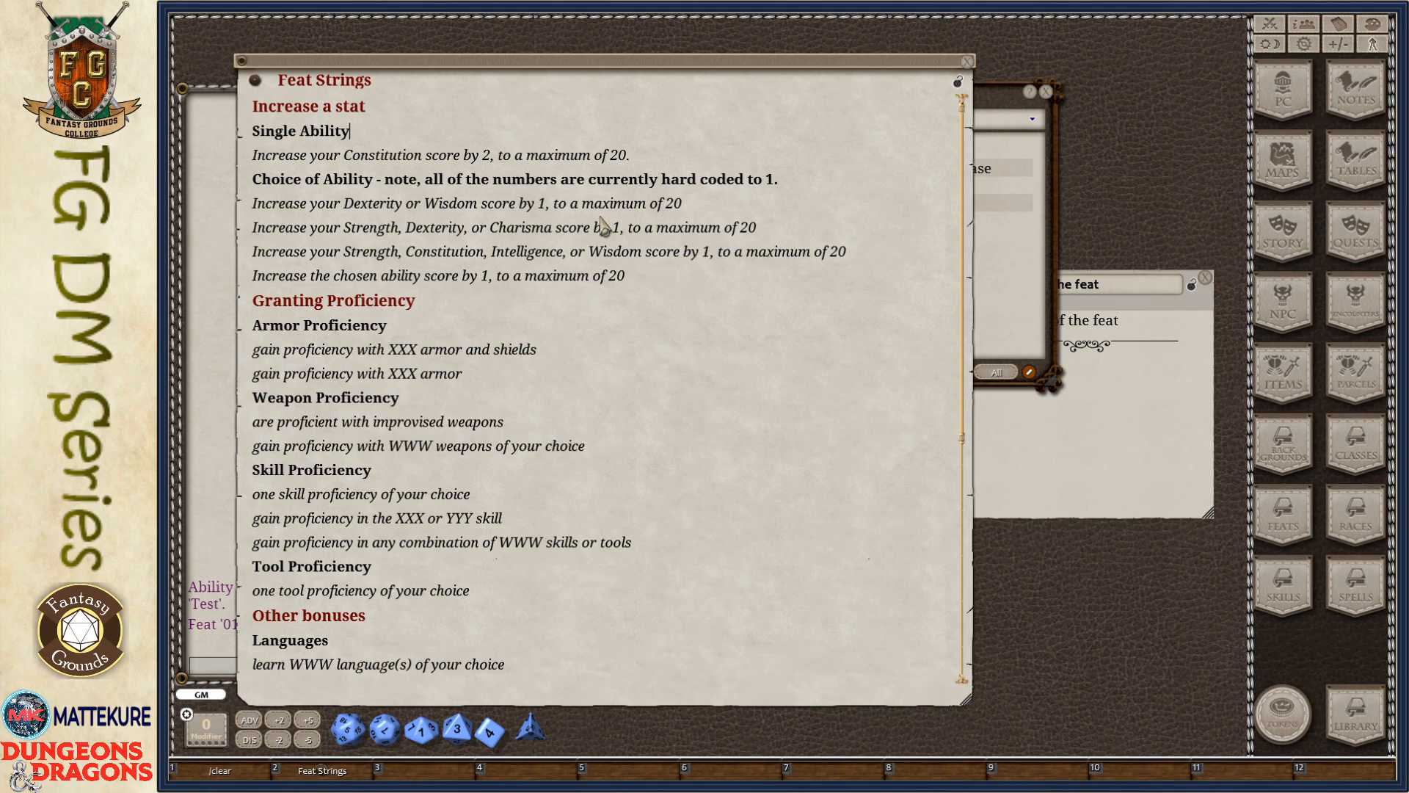
mouse_move(633, 286)
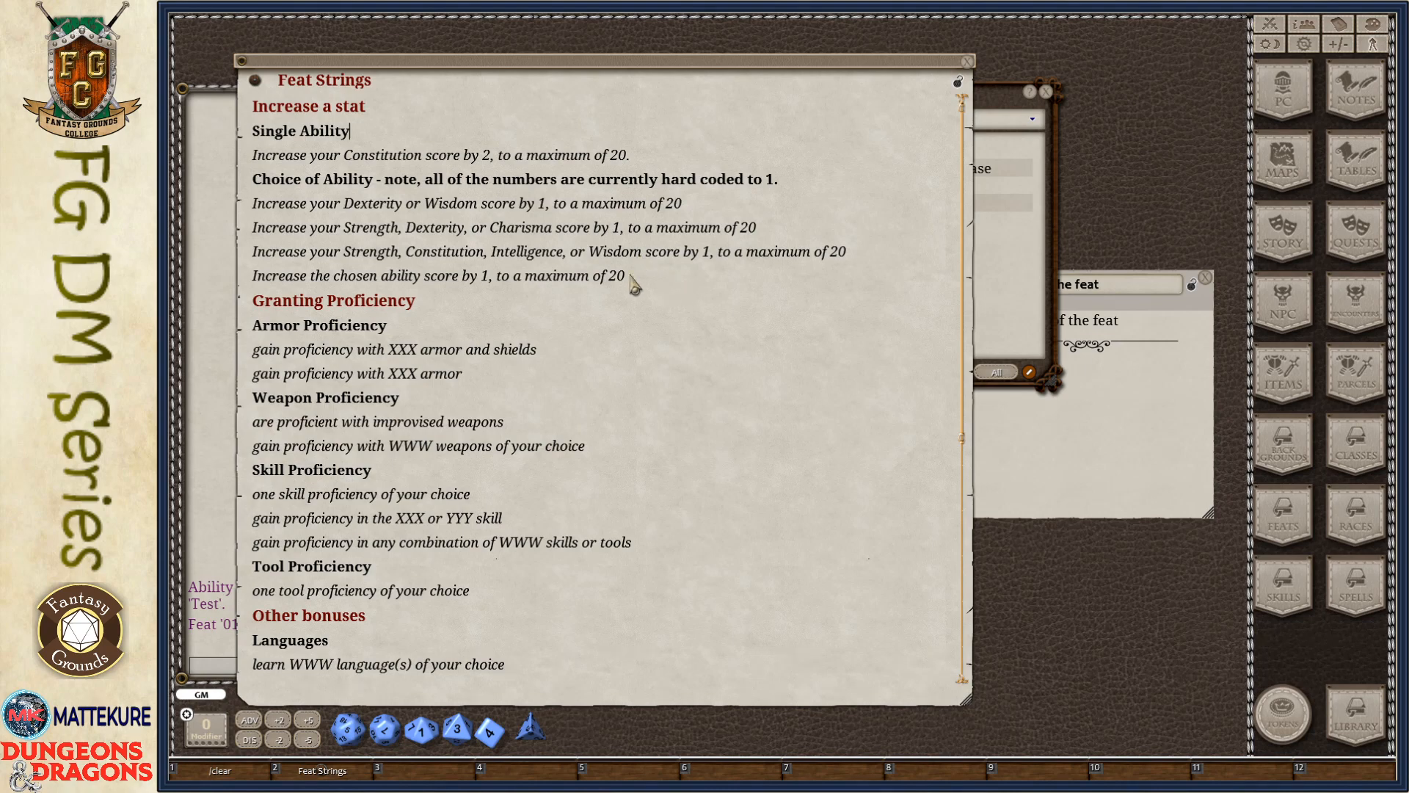
mouse_move(265, 209)
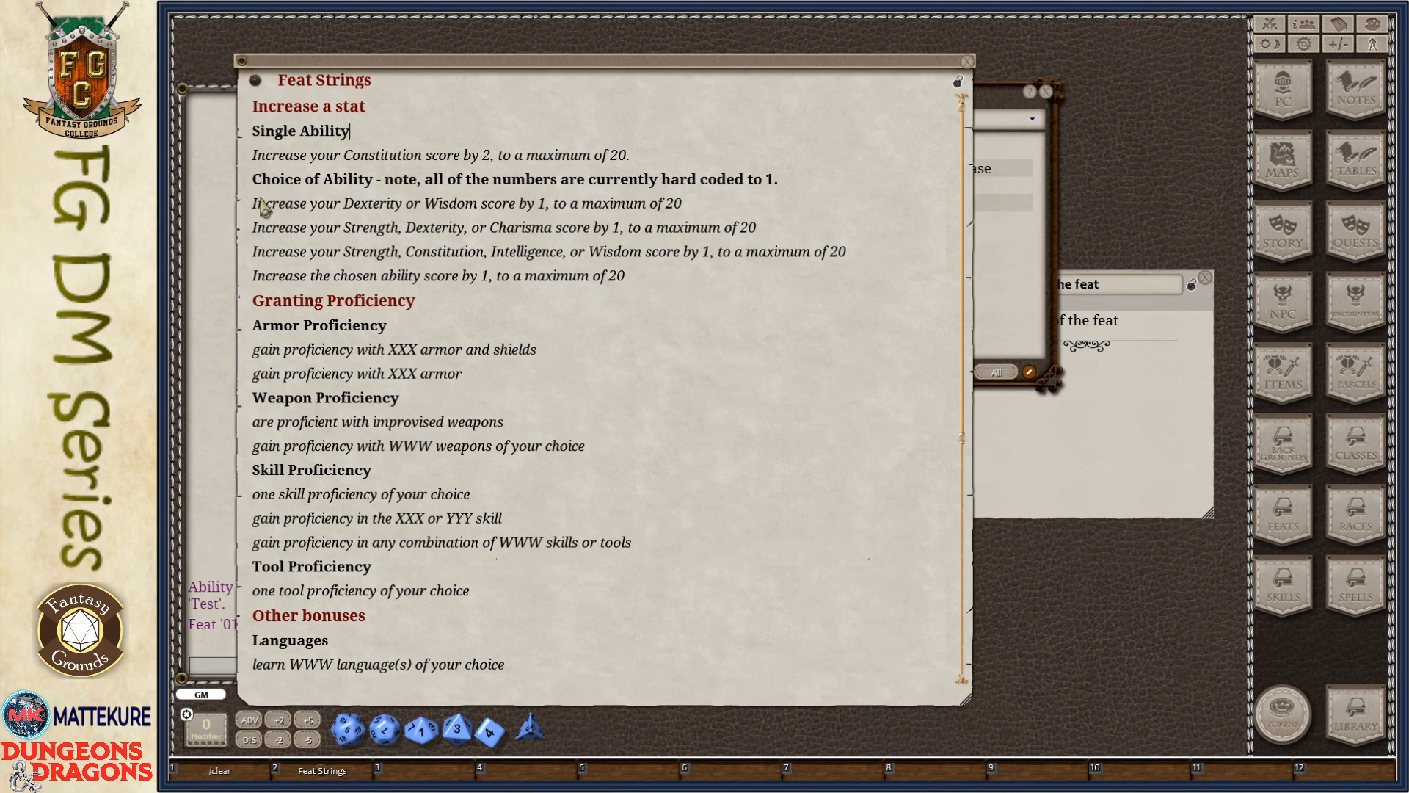
Select the 'Increase the chosen ability score' line in Feat Strings
left_click_drag(255, 204, 625, 276)
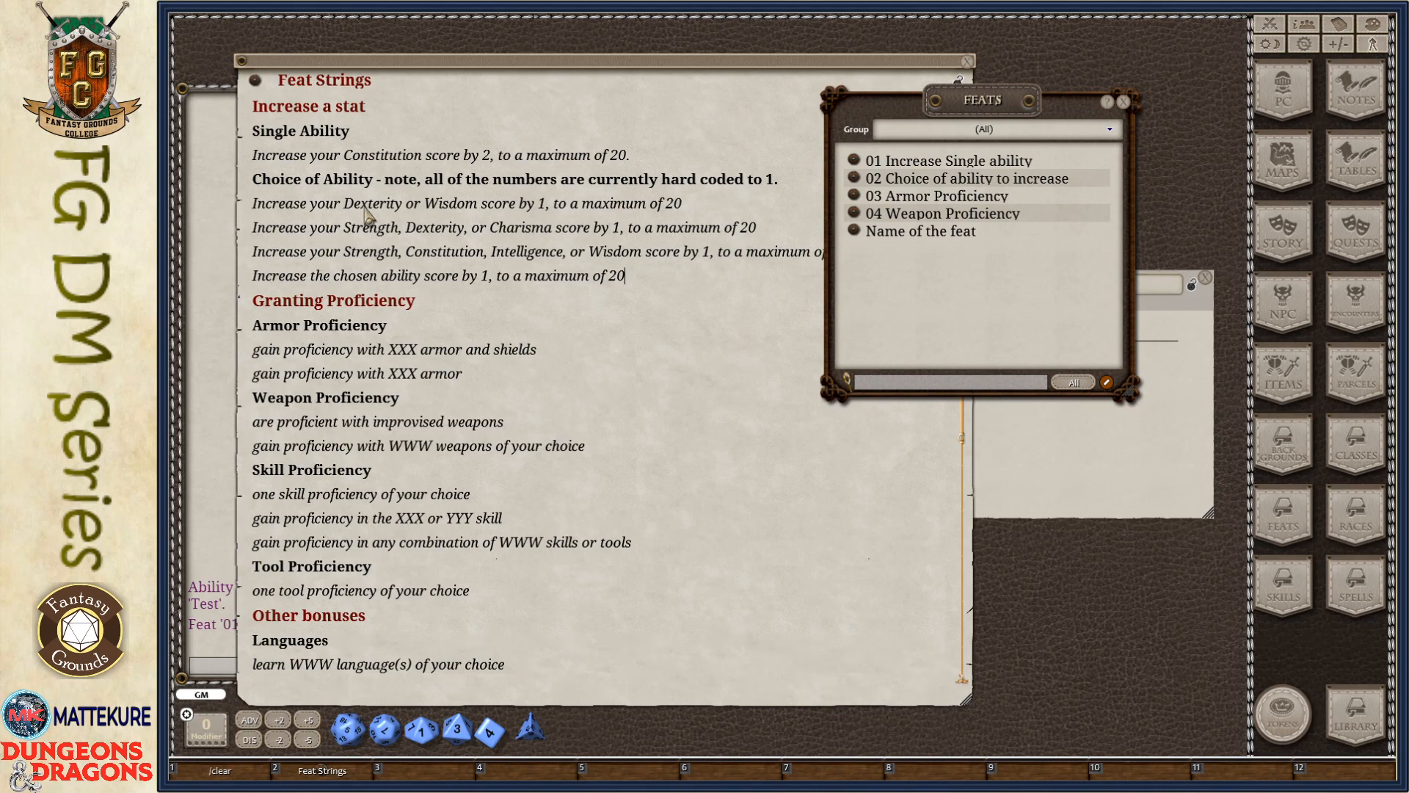
mouse_move(354, 264)
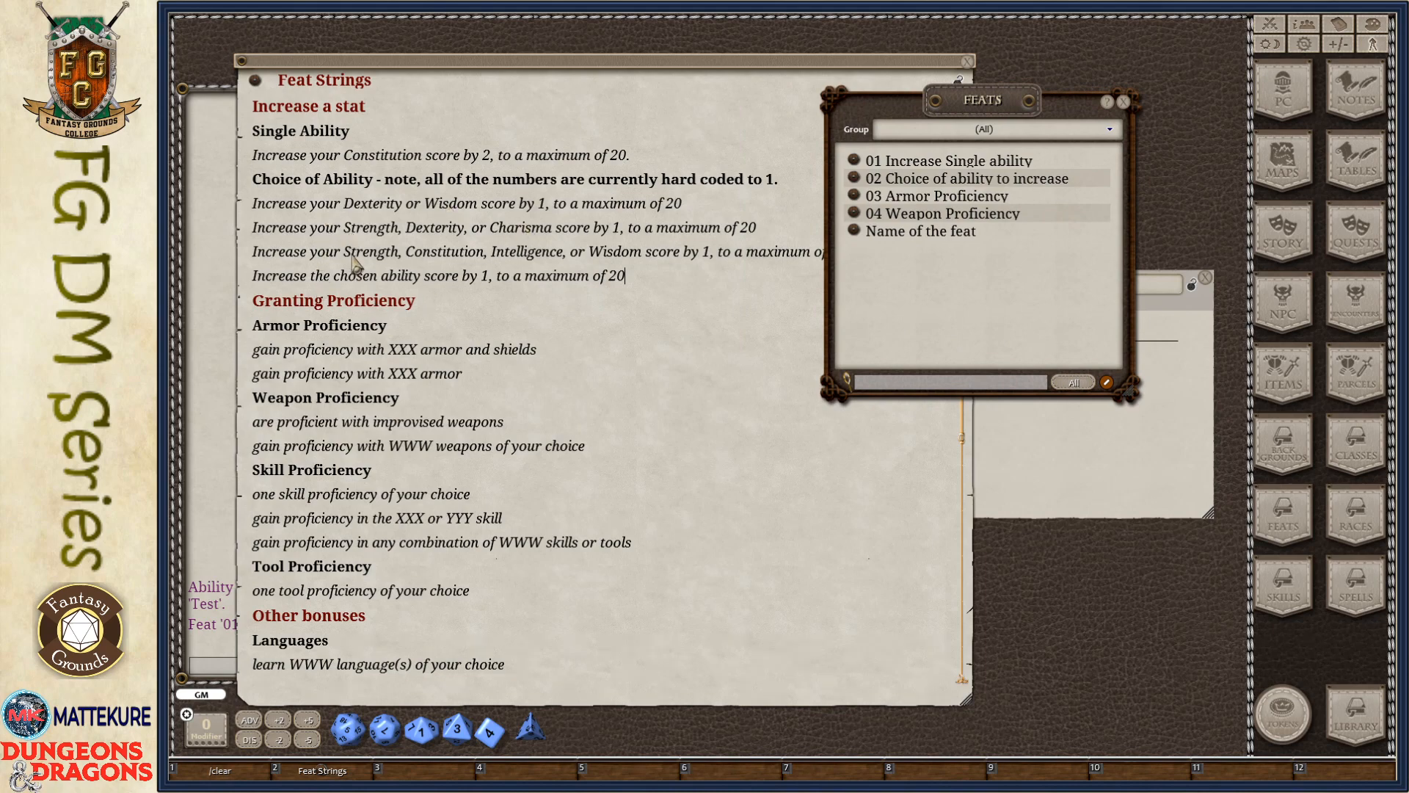
mouse_move(282, 287)
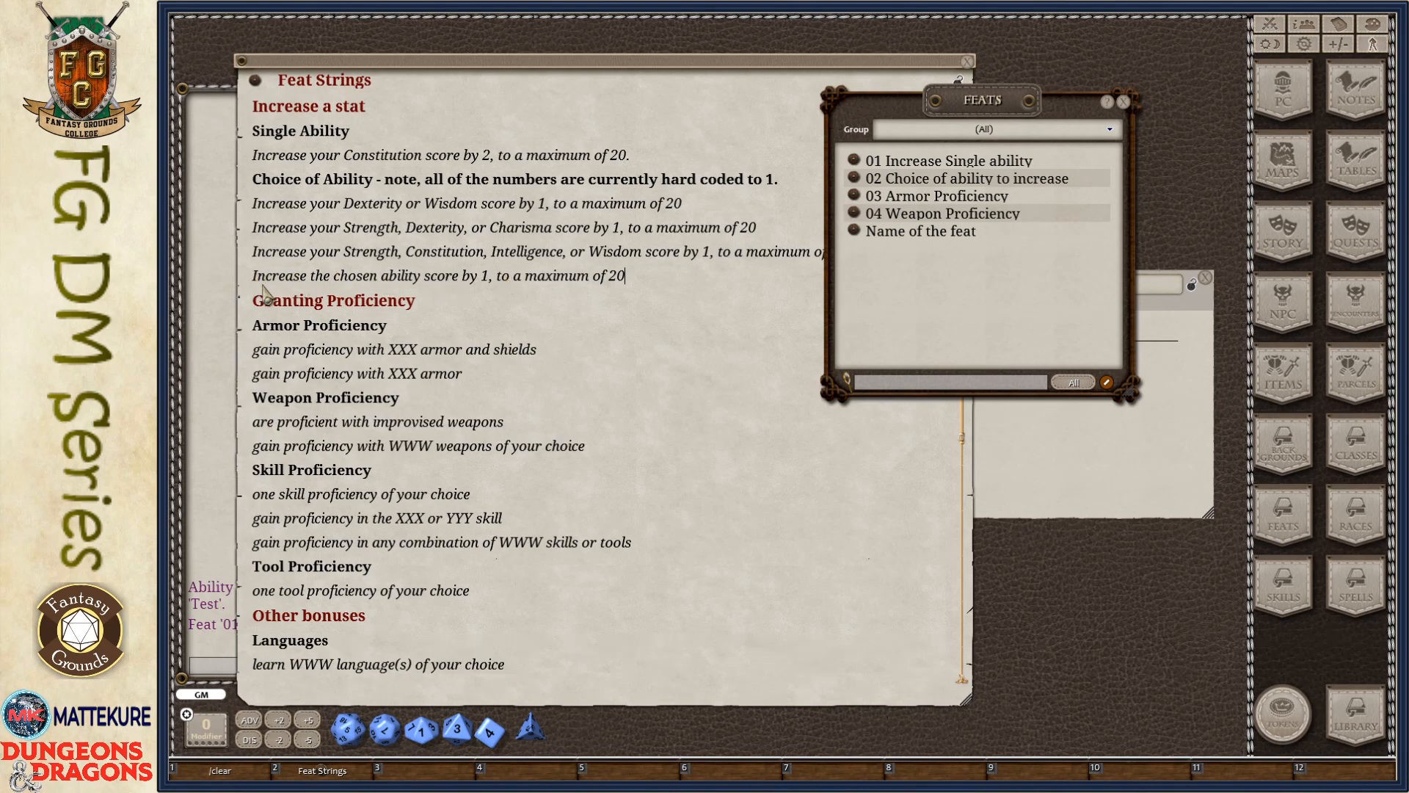
mouse_move(521, 283)
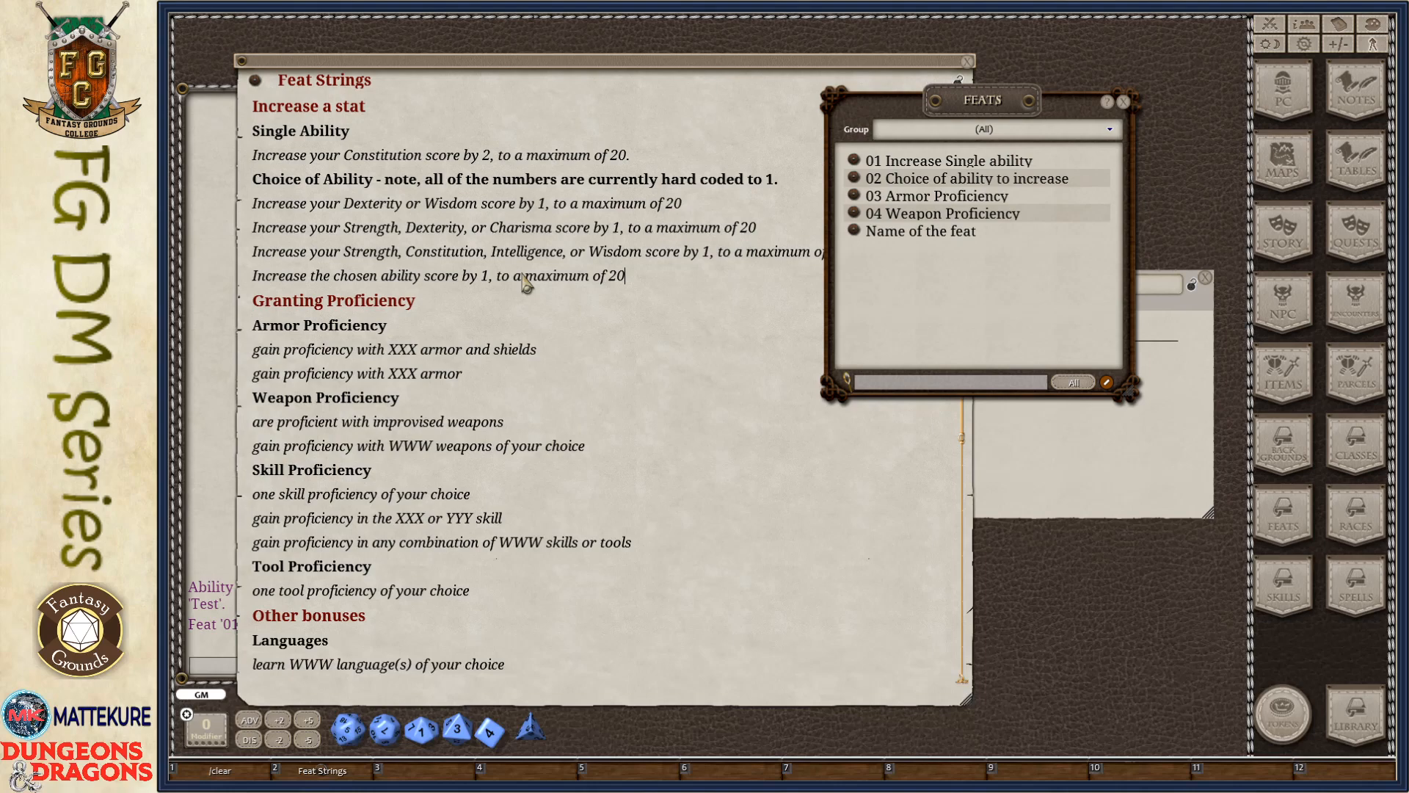
mouse_move(855, 179)
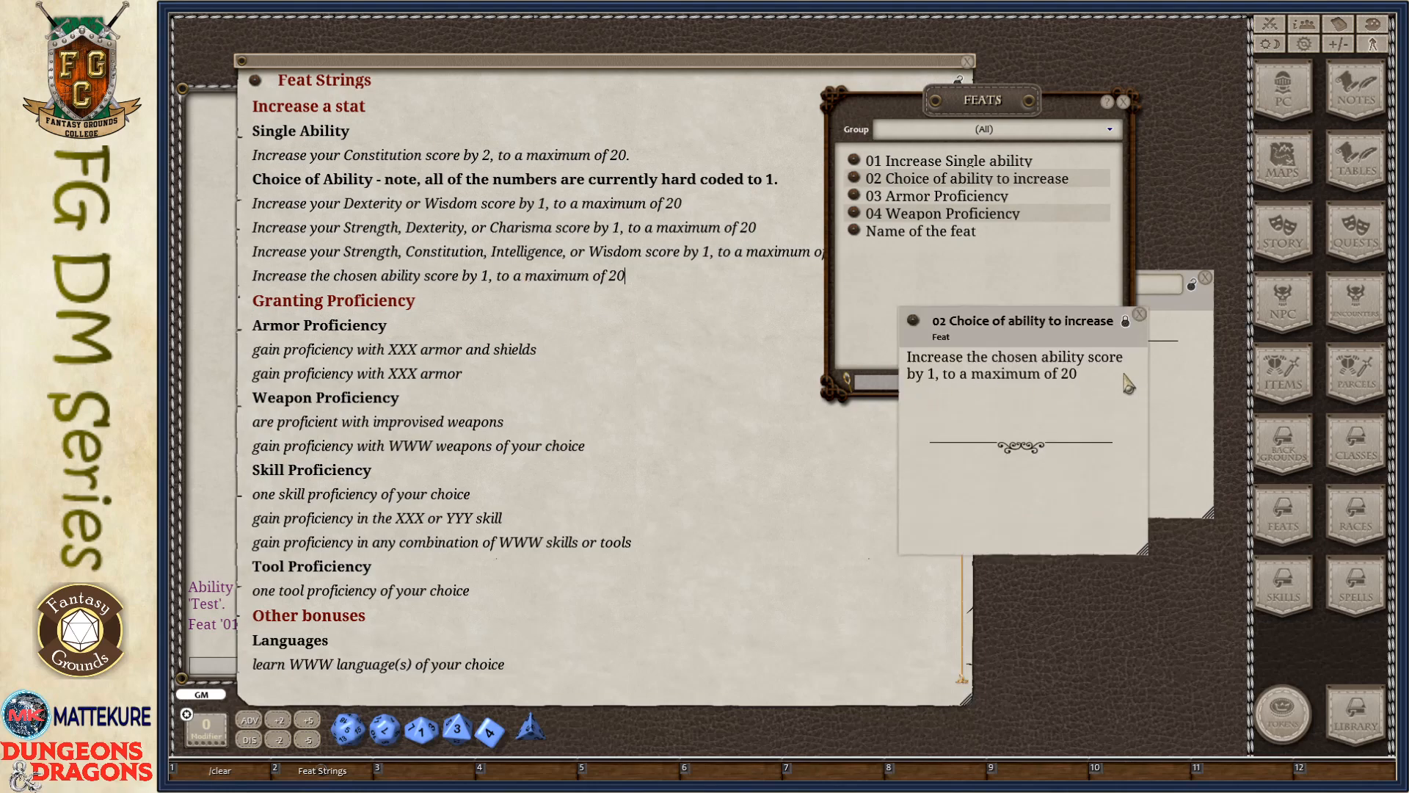
mouse_move(1084, 371)
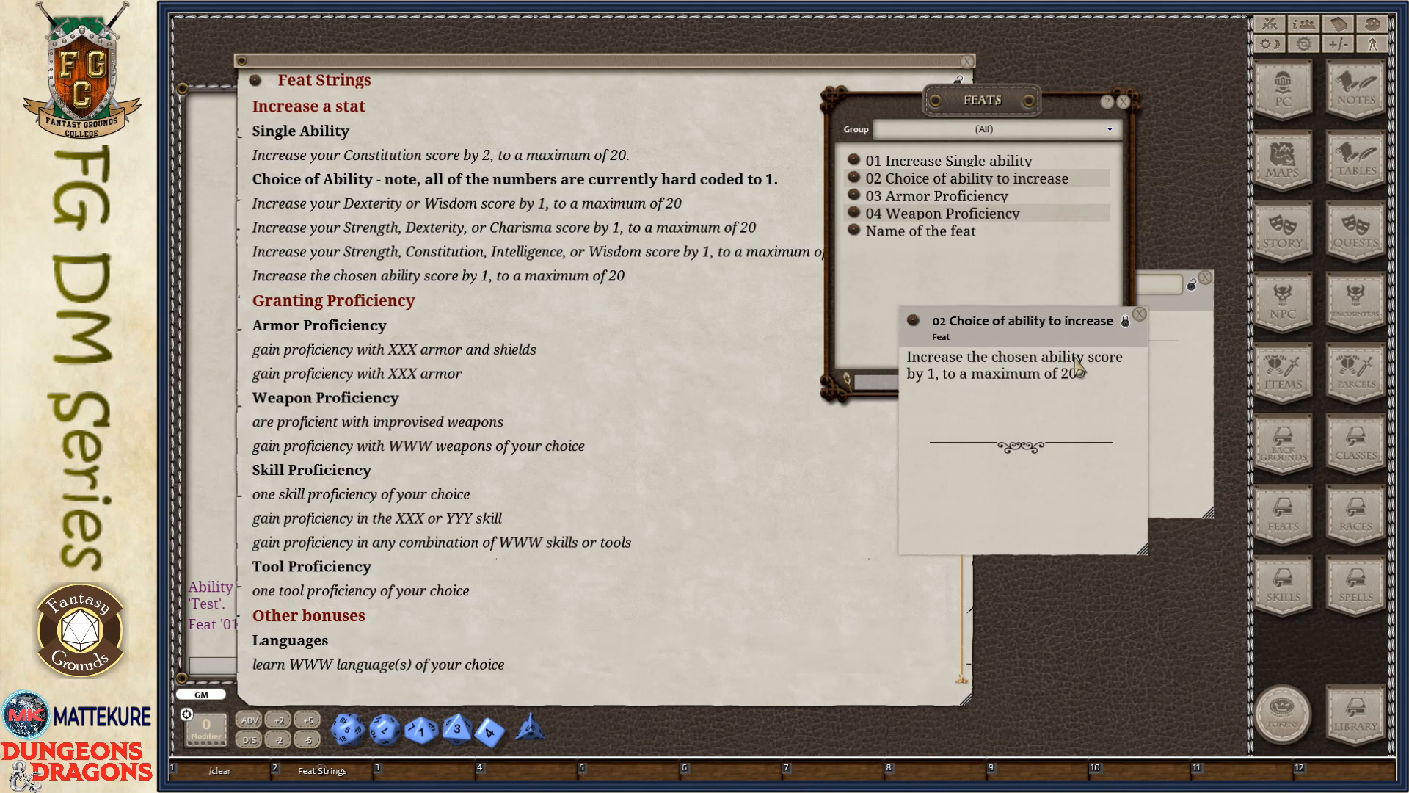
mouse_move(1113, 357)
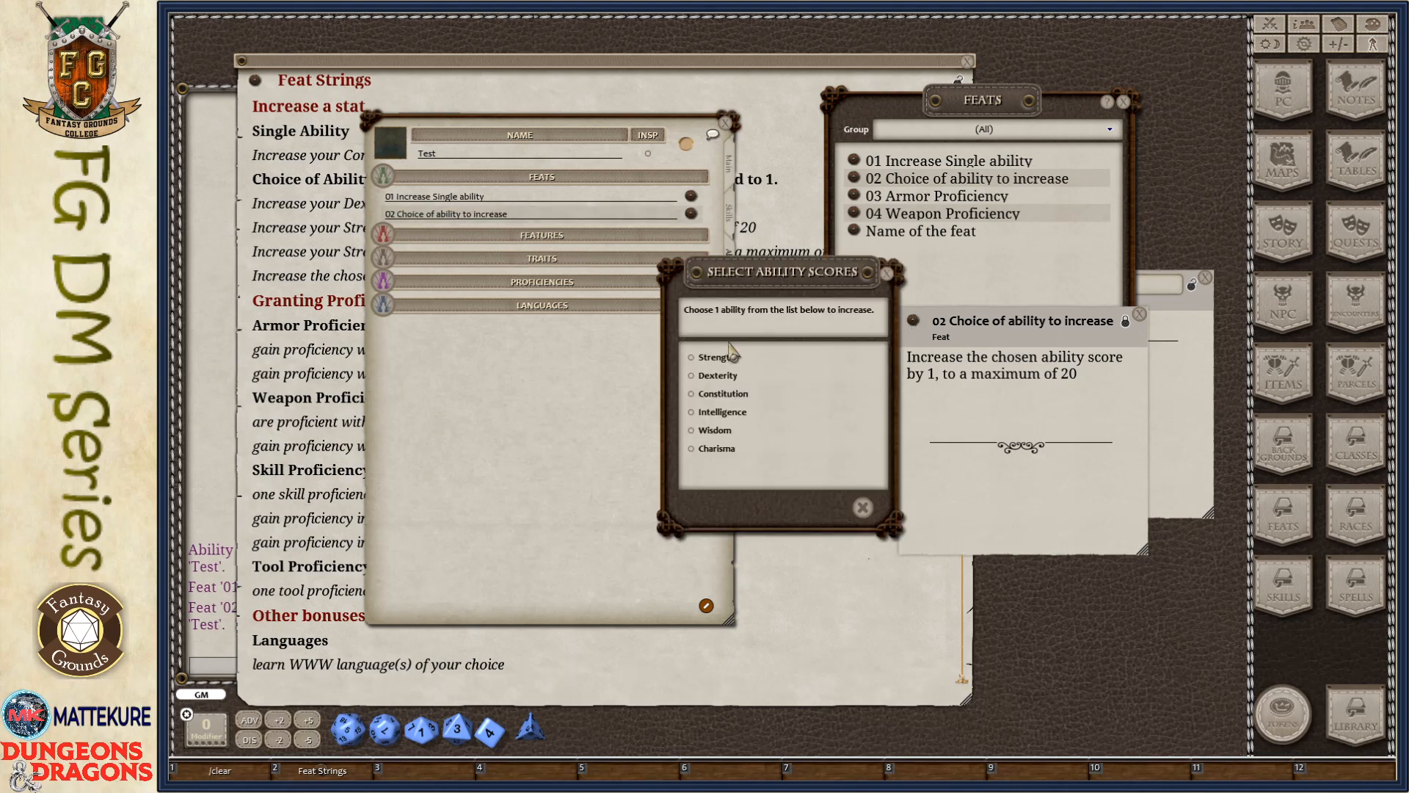
mouse_move(694, 457)
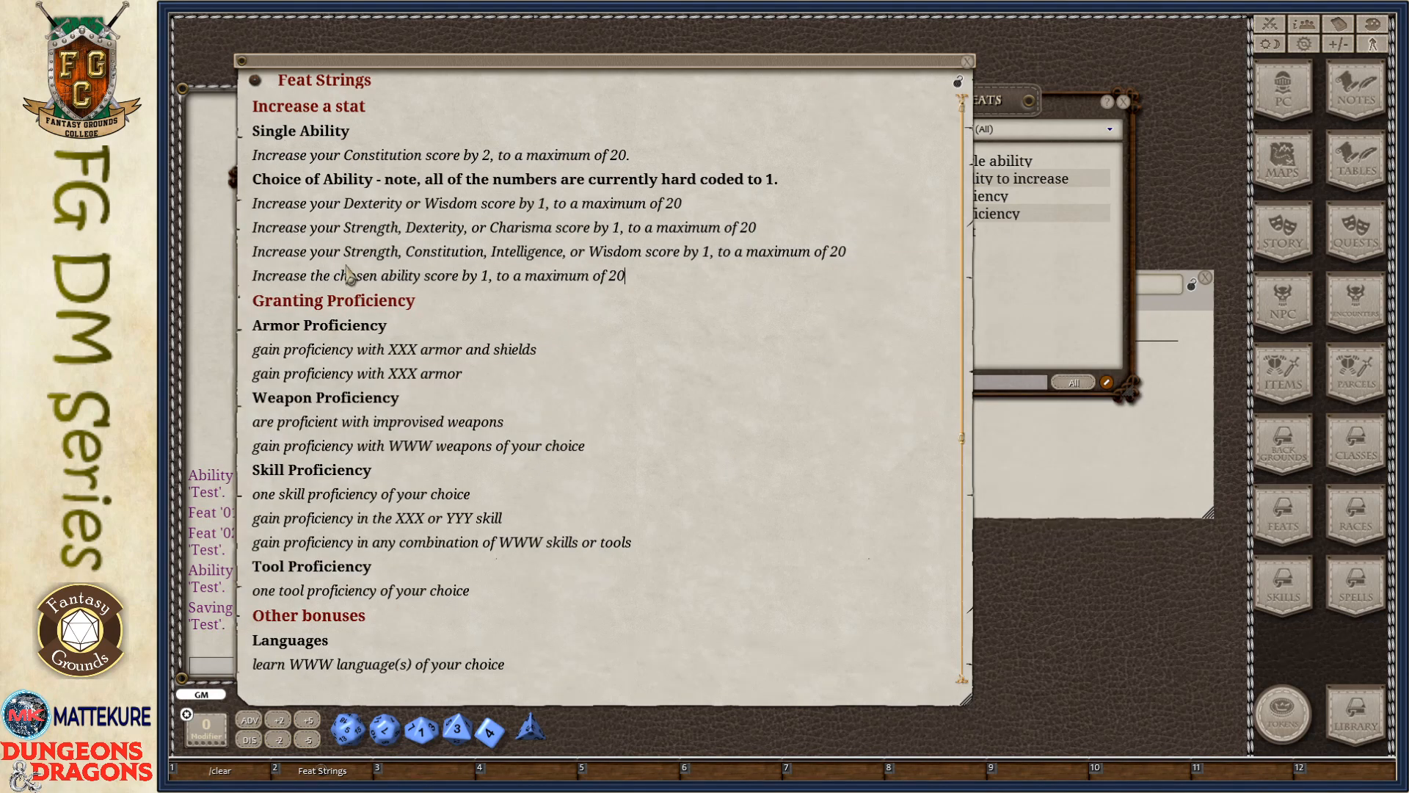
mouse_move(331, 268)
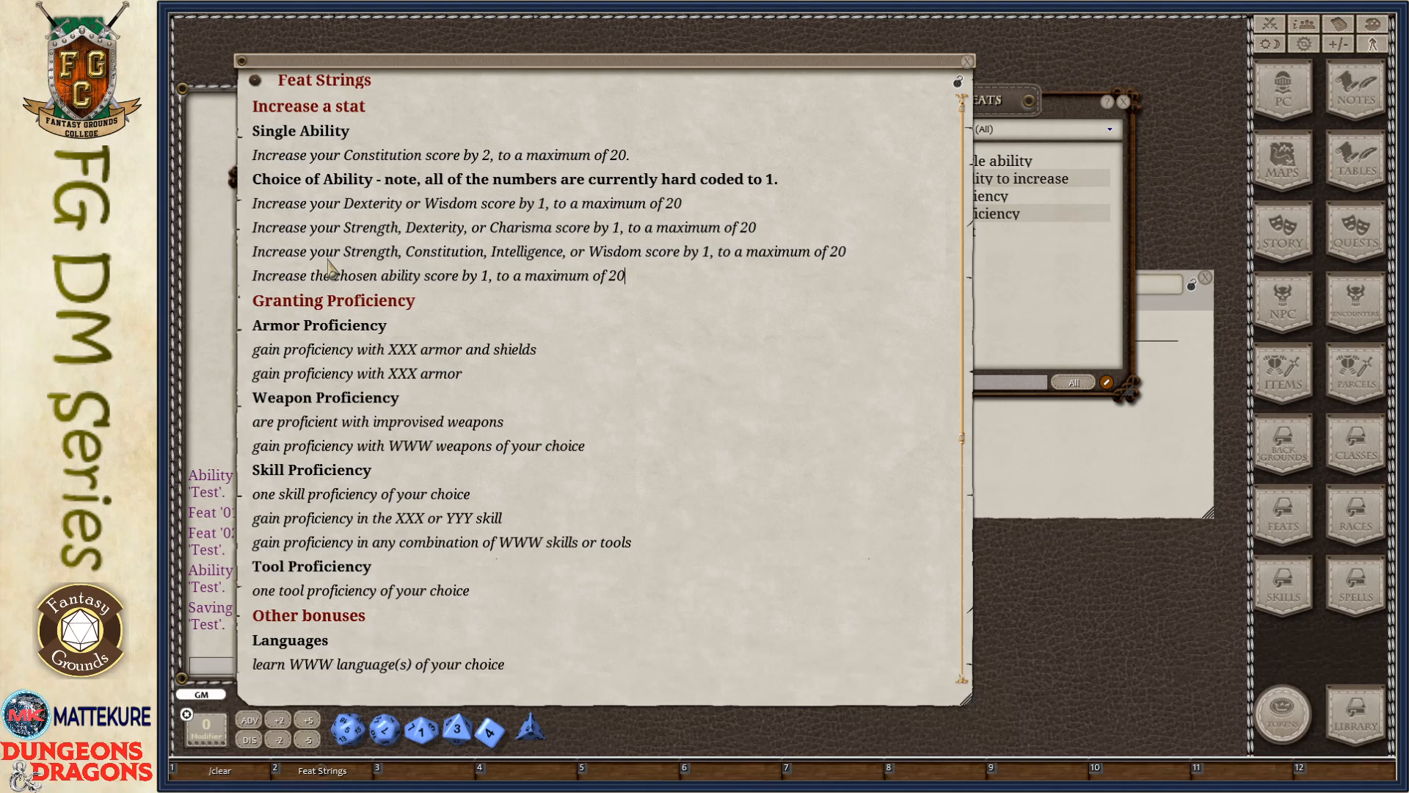
mouse_move(387, 260)
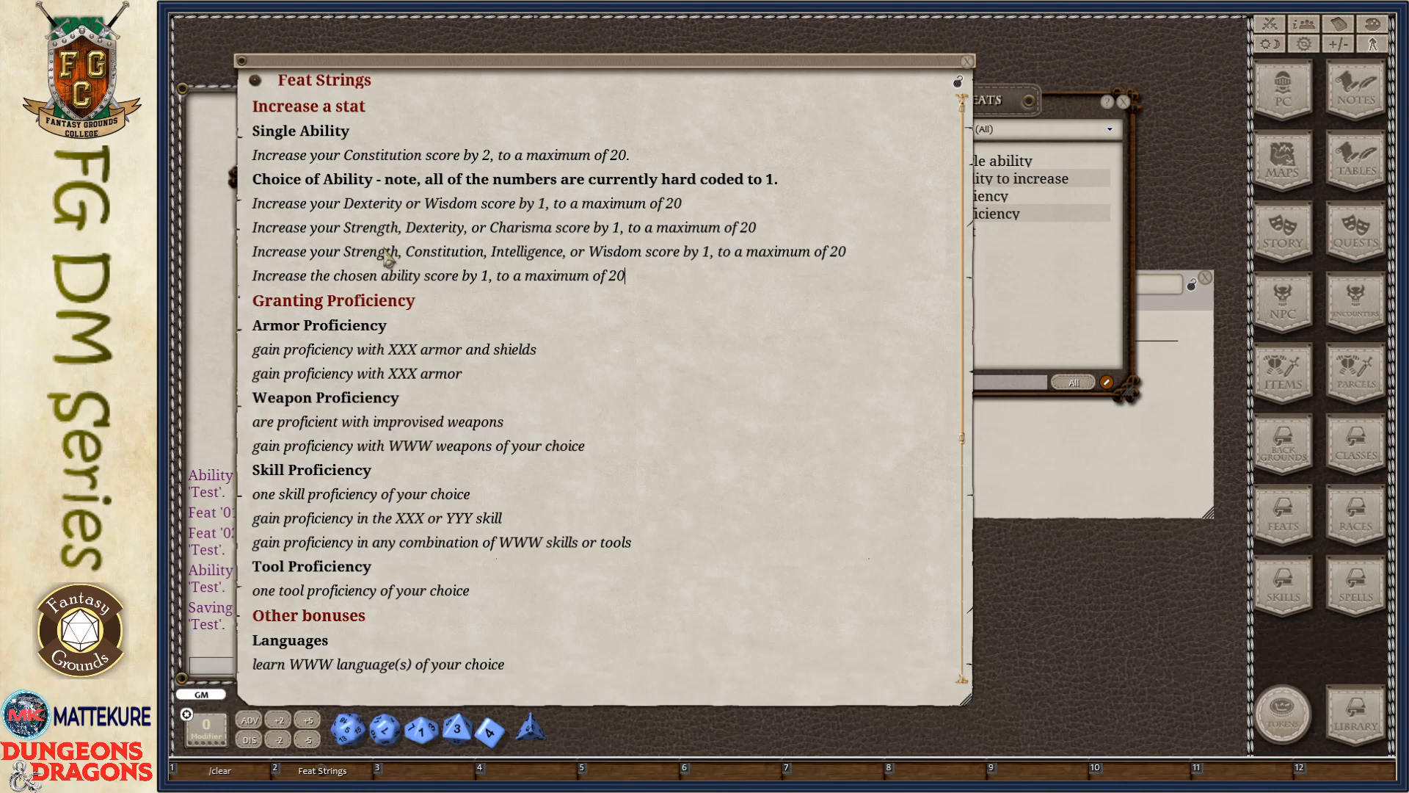
mouse_move(425, 286)
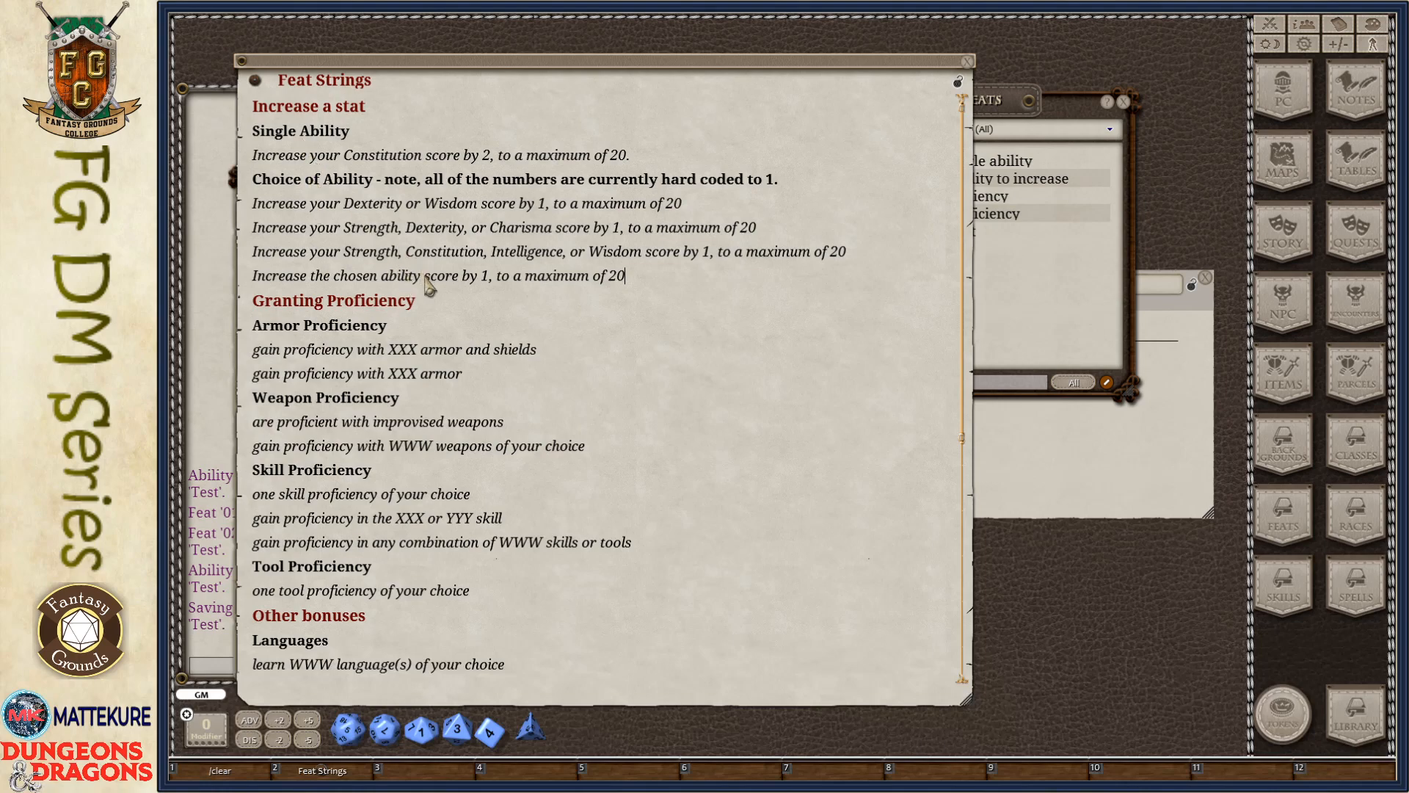
mouse_move(414, 255)
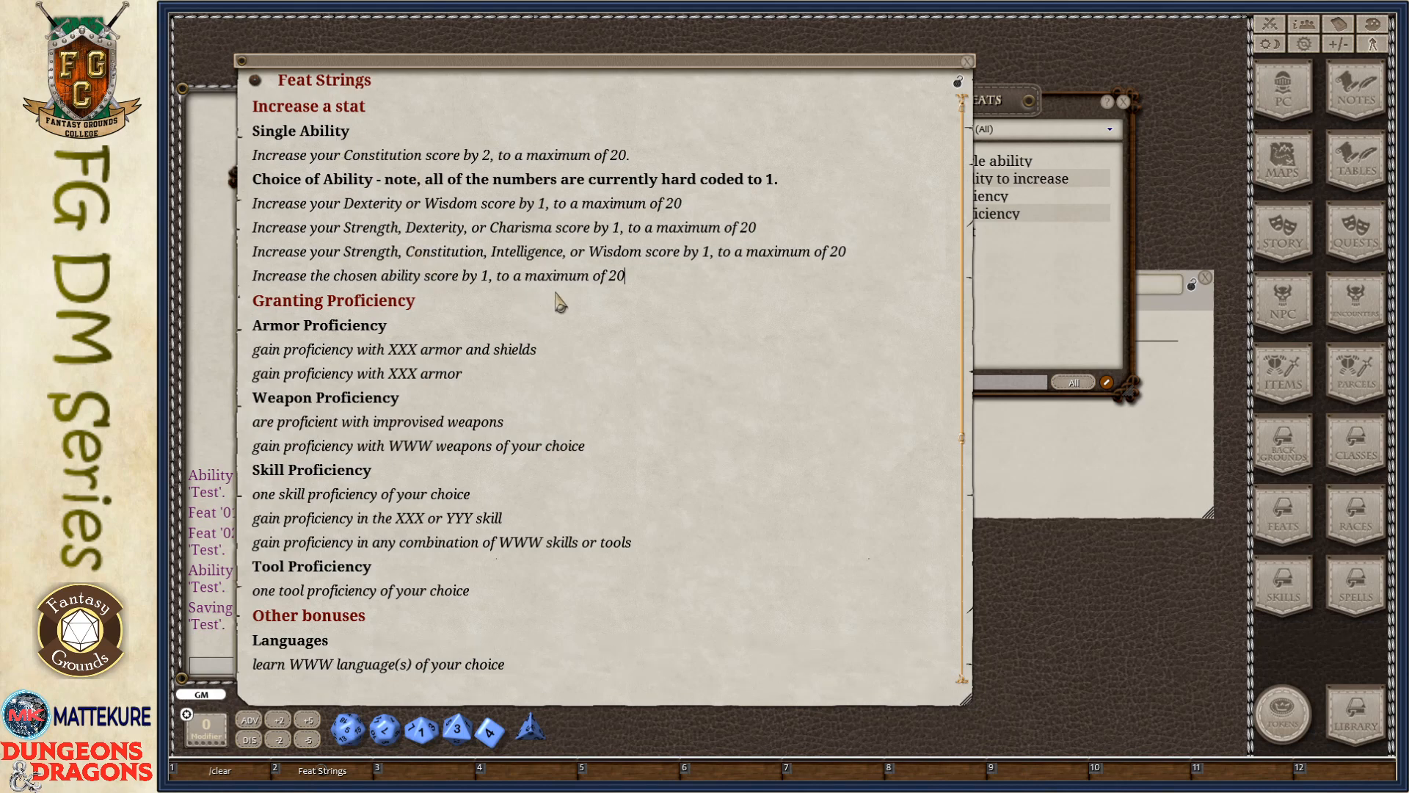
scroll("down", 3)
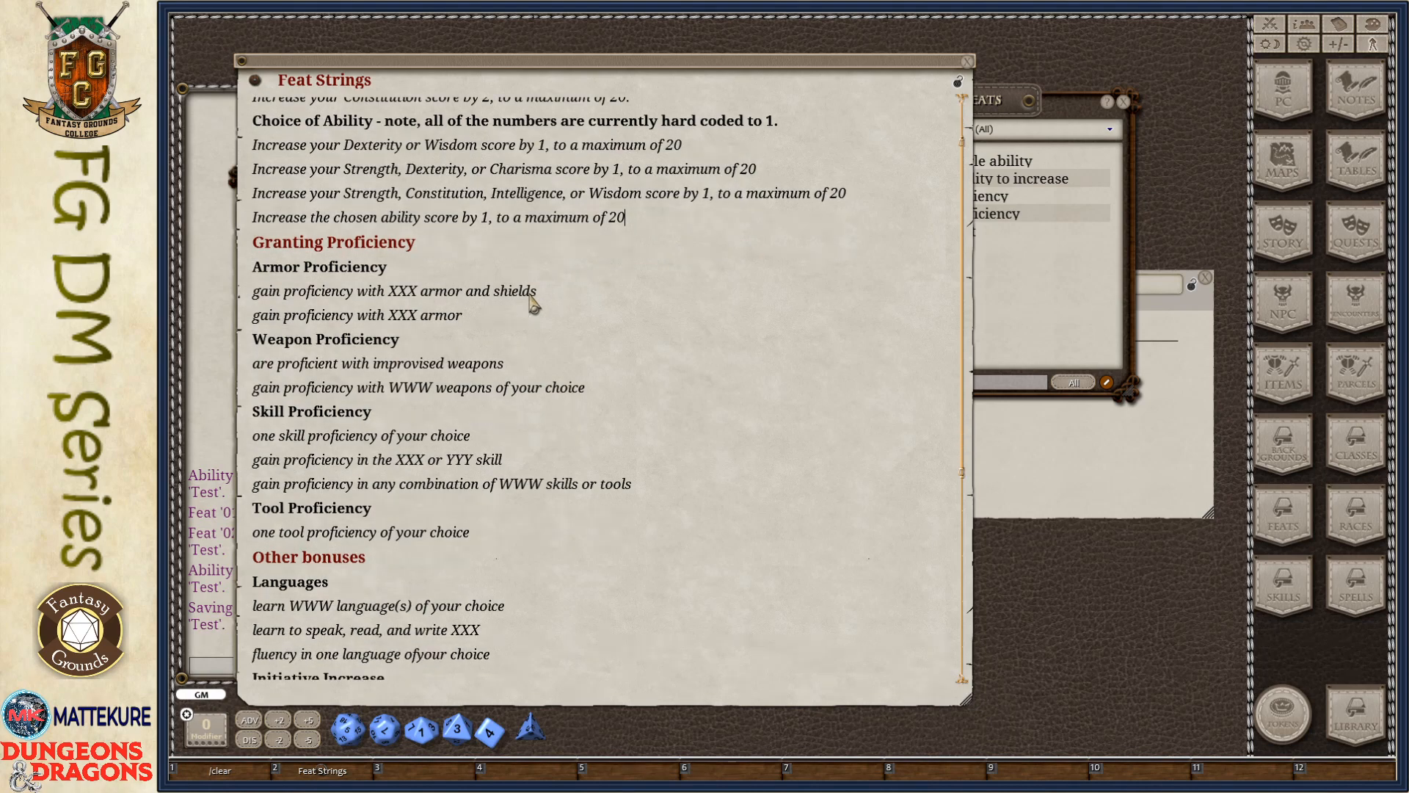
scroll("down", 3)
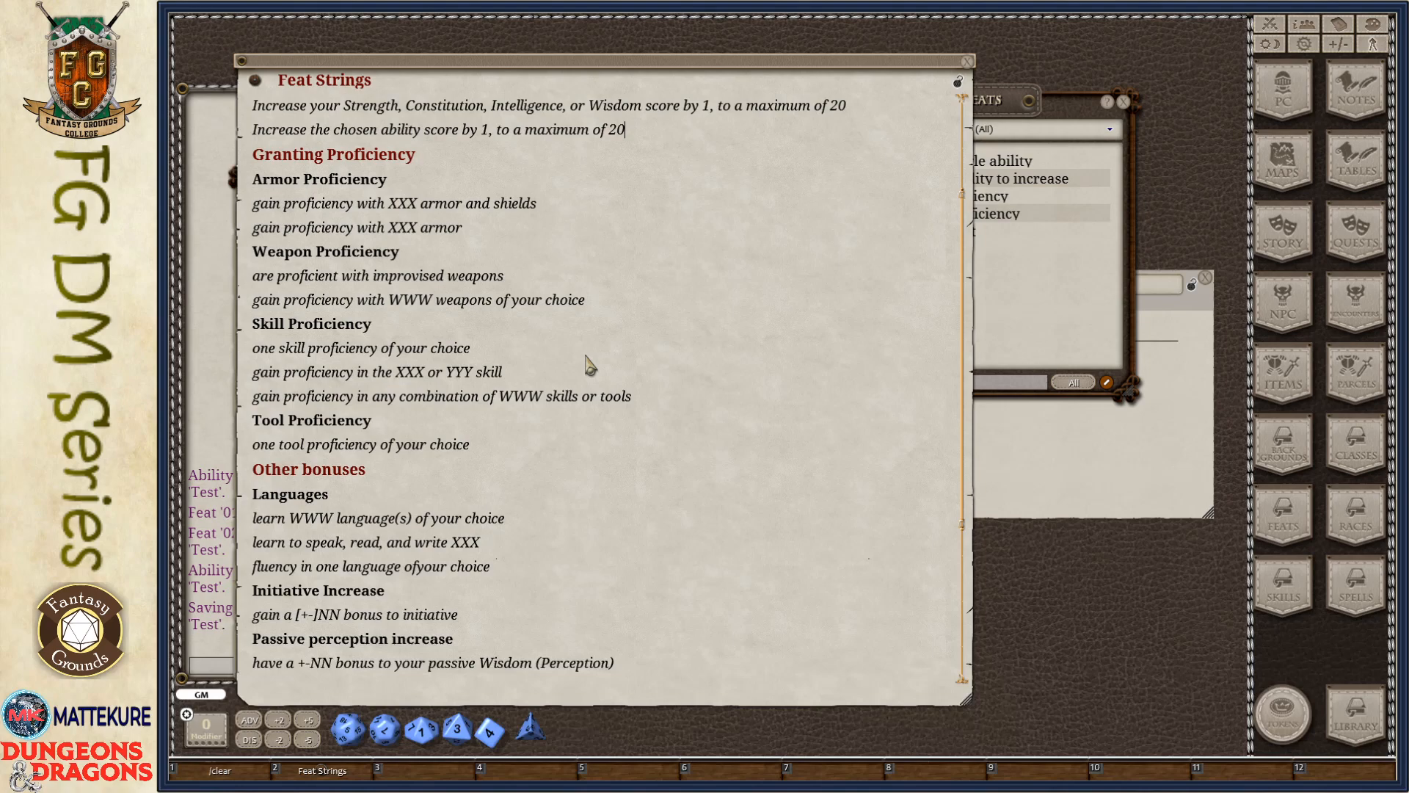
mouse_move(322, 156)
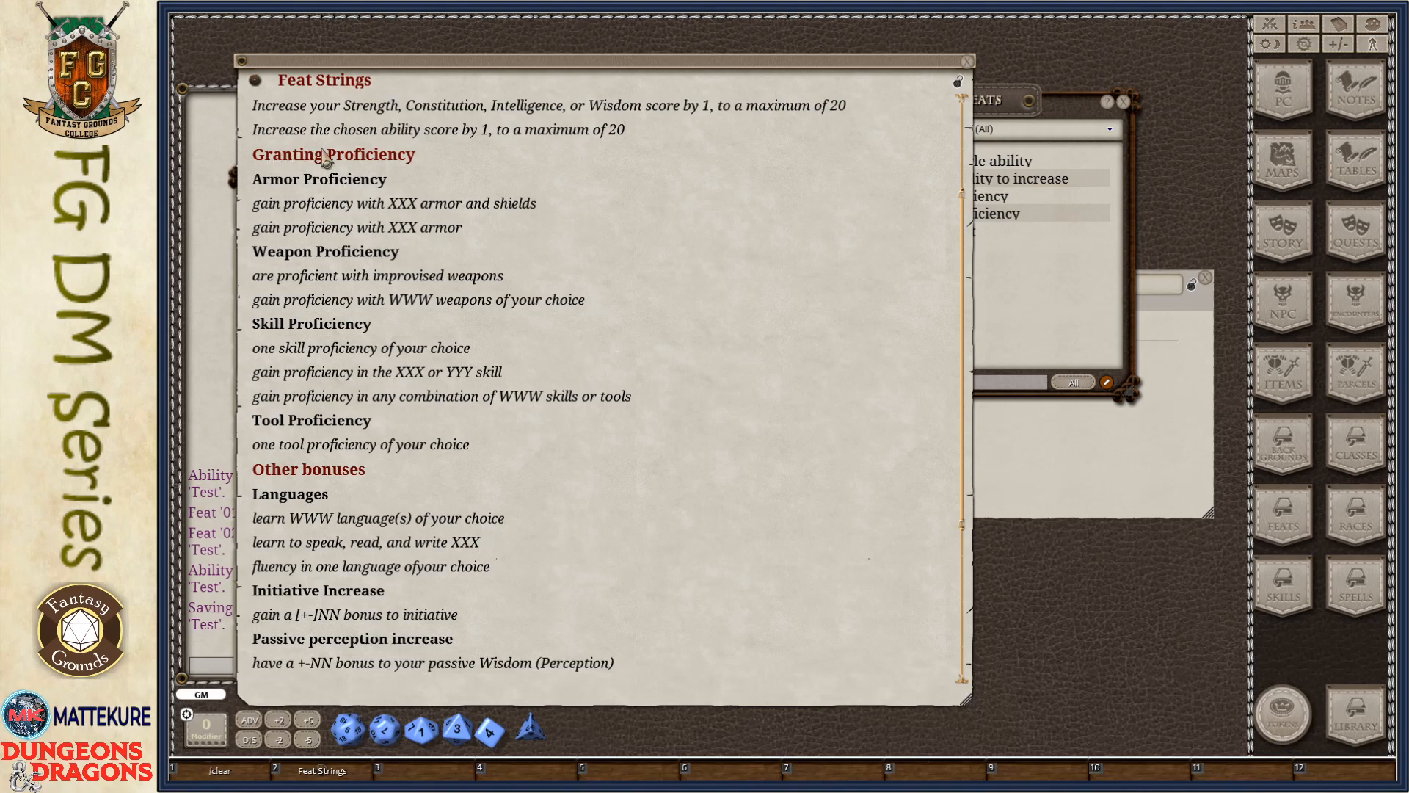
mouse_move(316, 242)
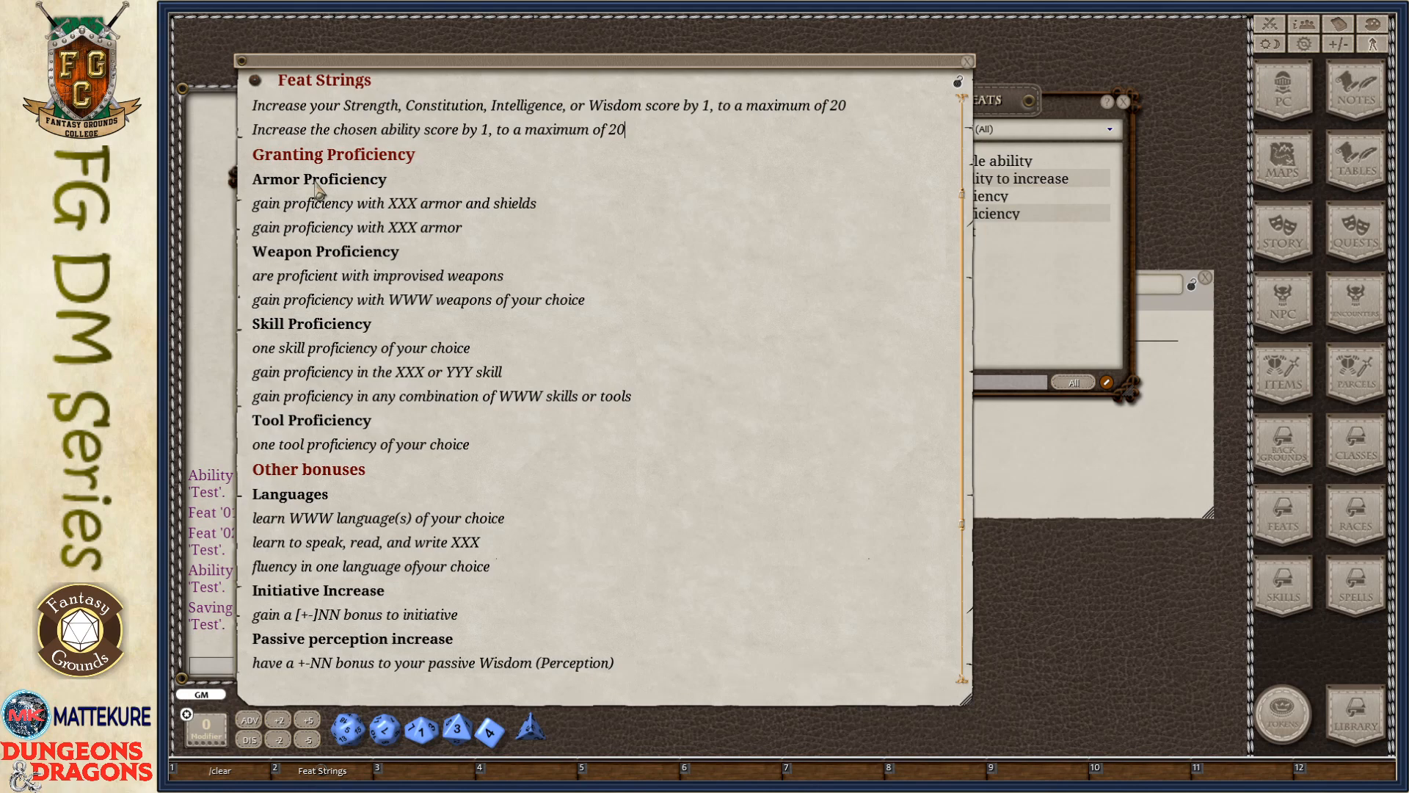
mouse_move(264, 333)
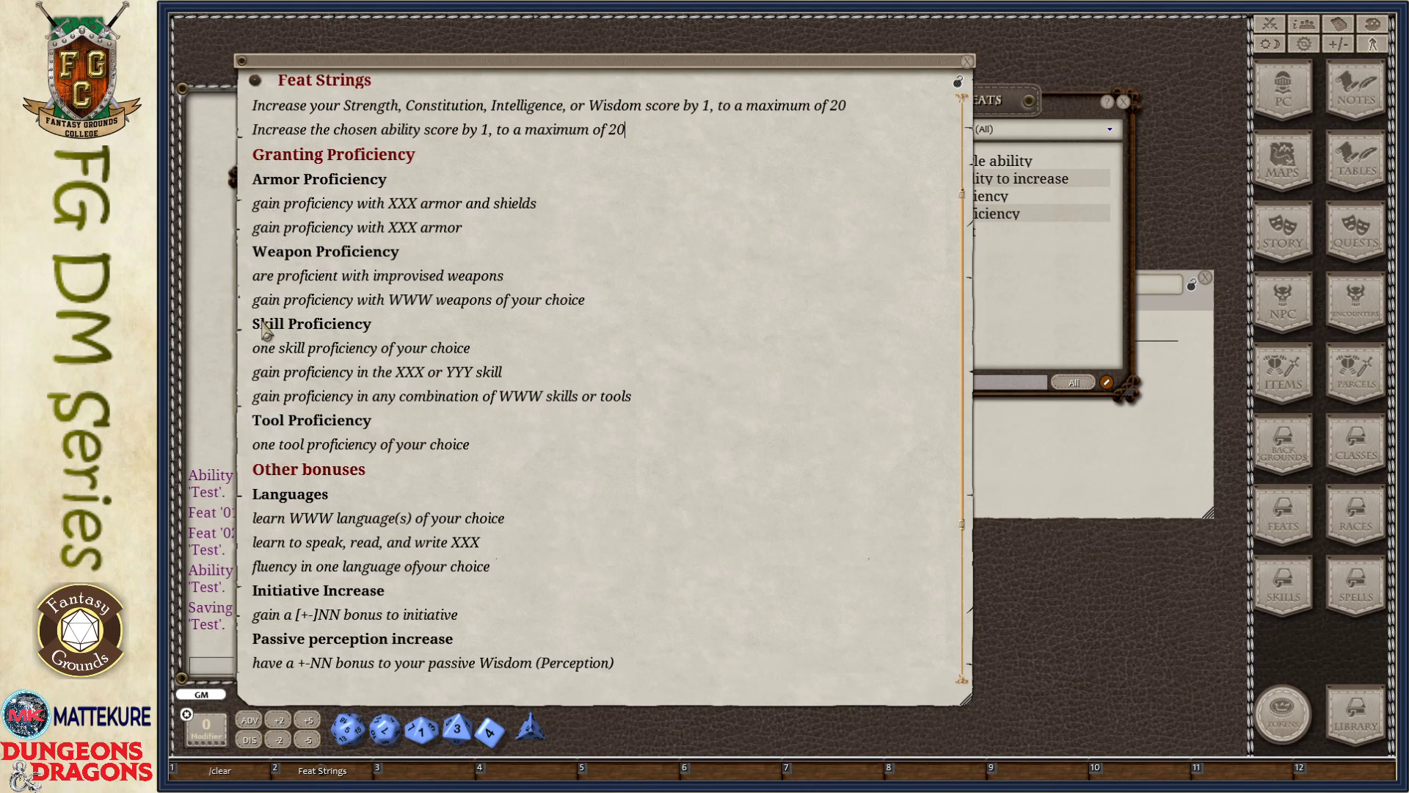
mouse_move(369, 441)
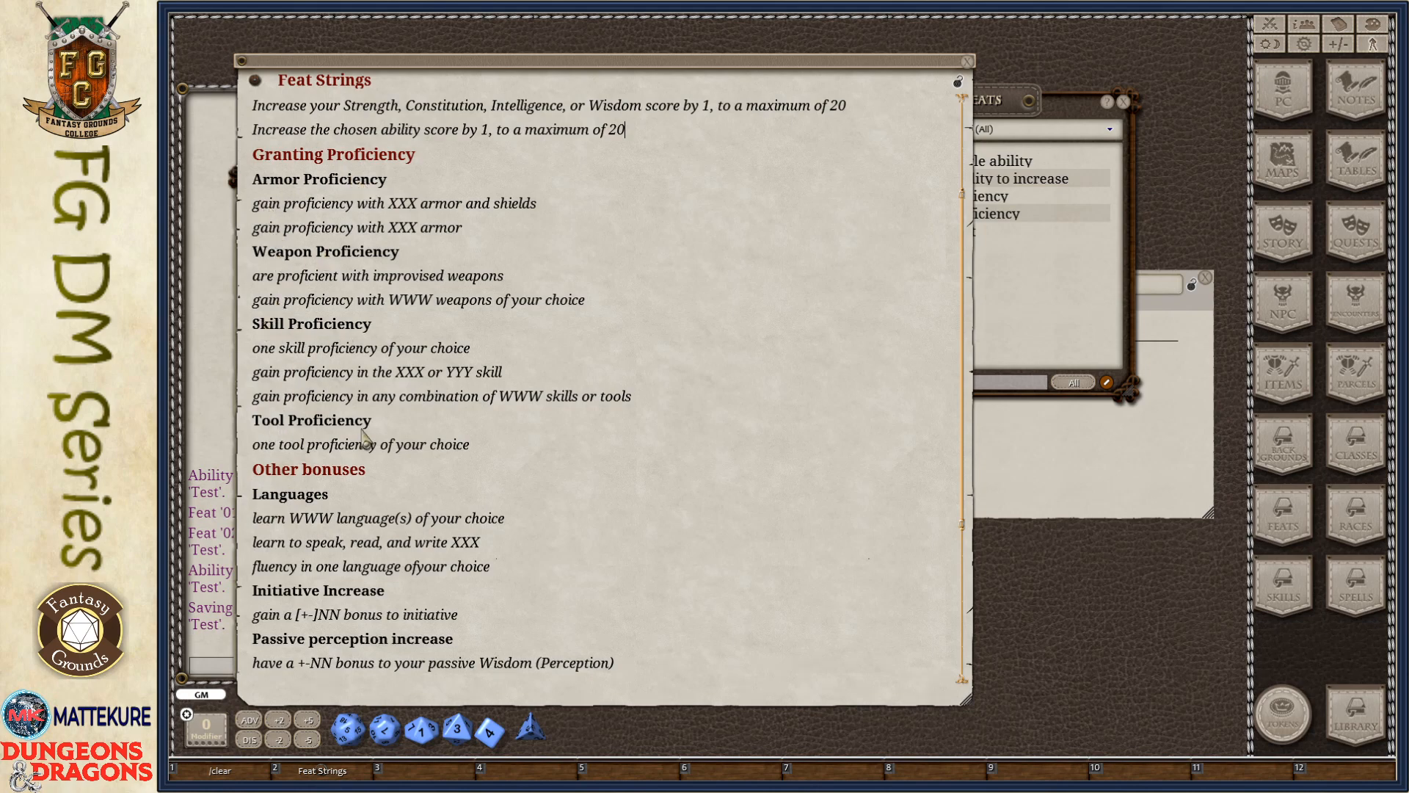
mouse_move(345, 206)
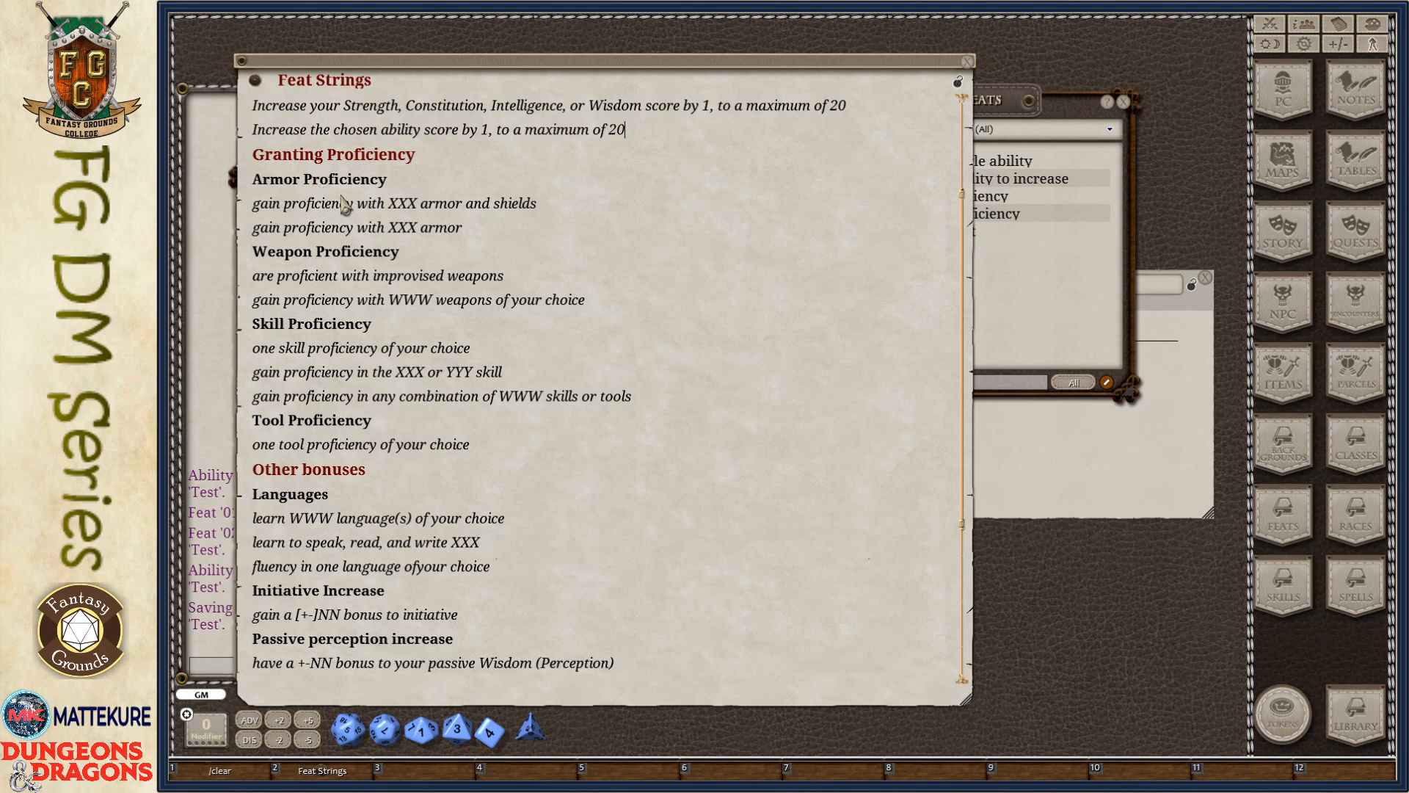
mouse_move(293, 217)
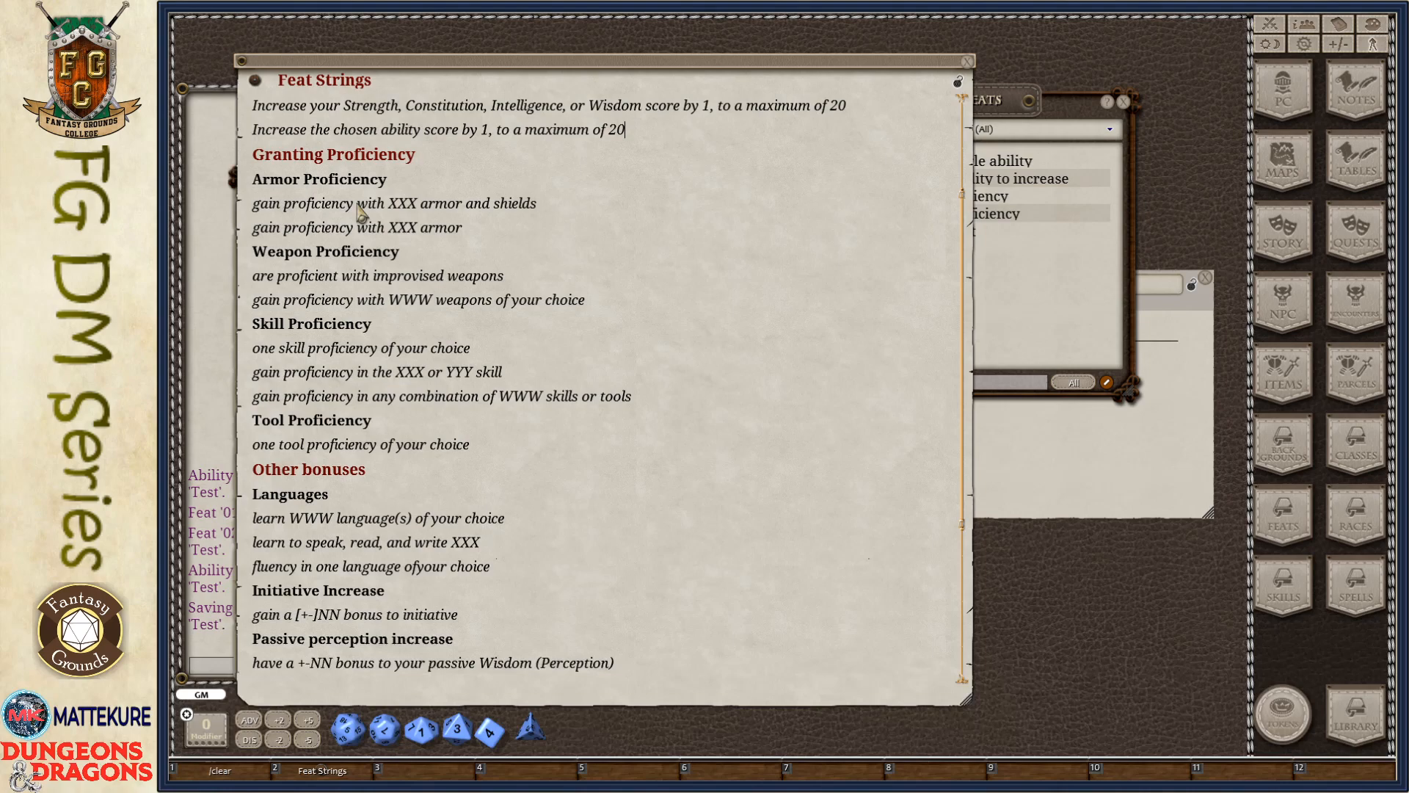
mouse_move(452, 218)
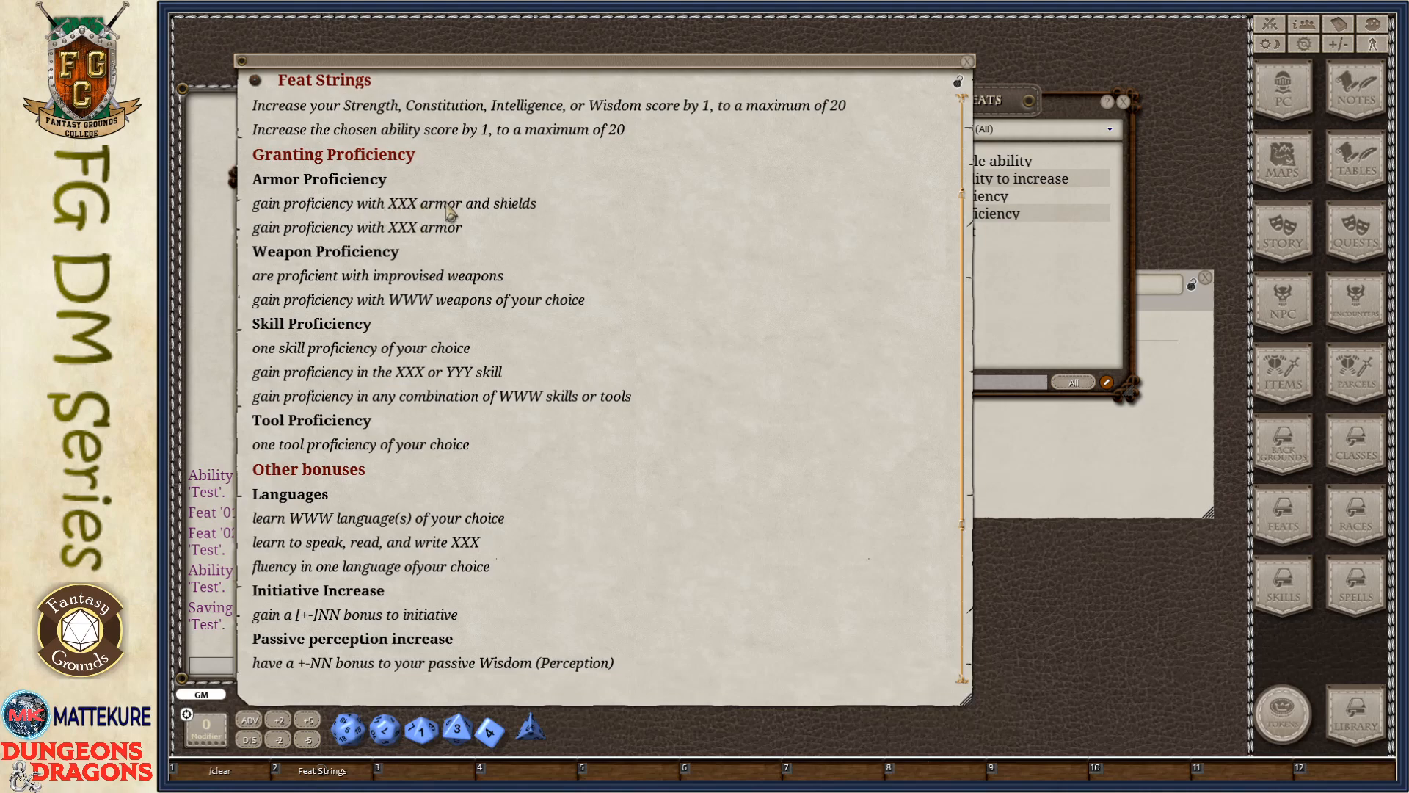
mouse_move(414, 233)
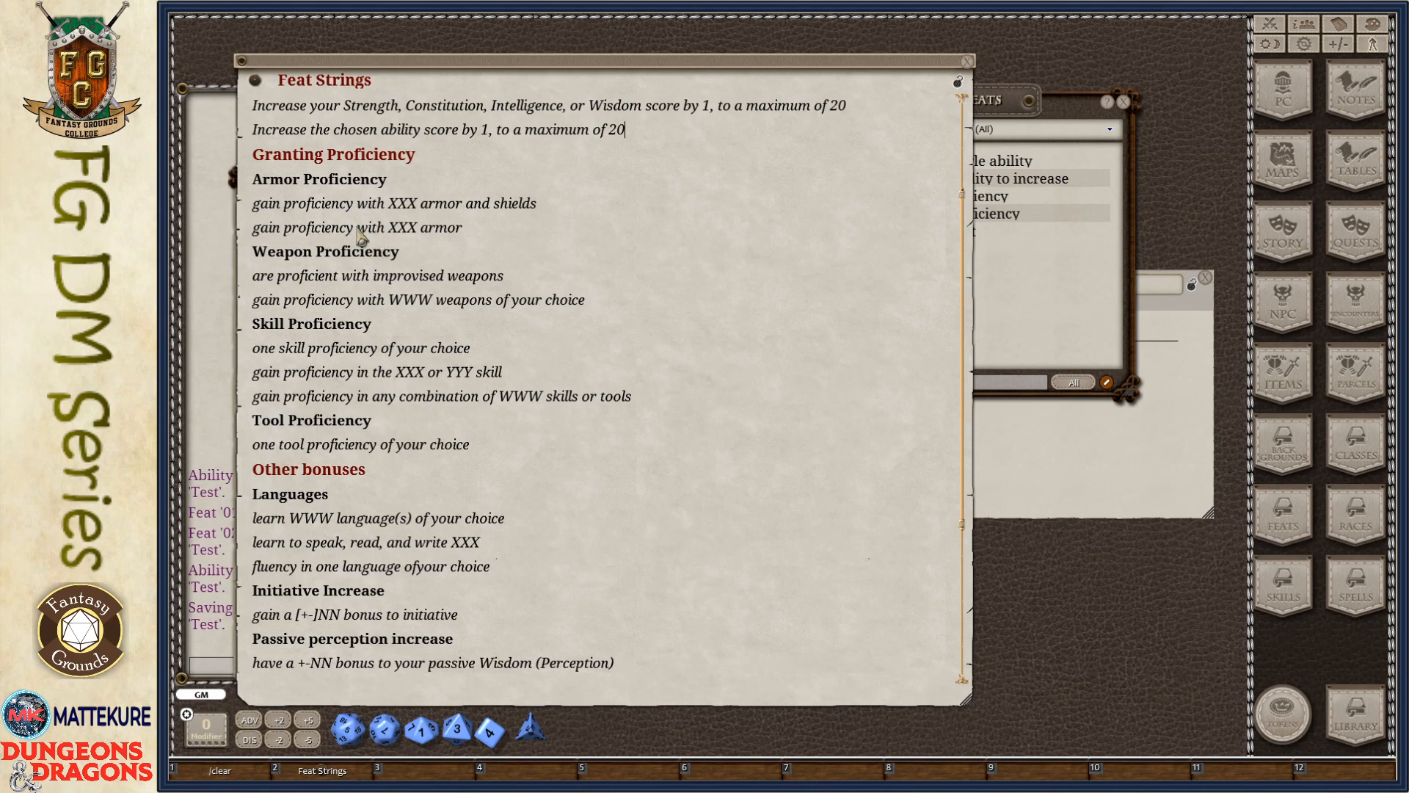
mouse_move(471, 214)
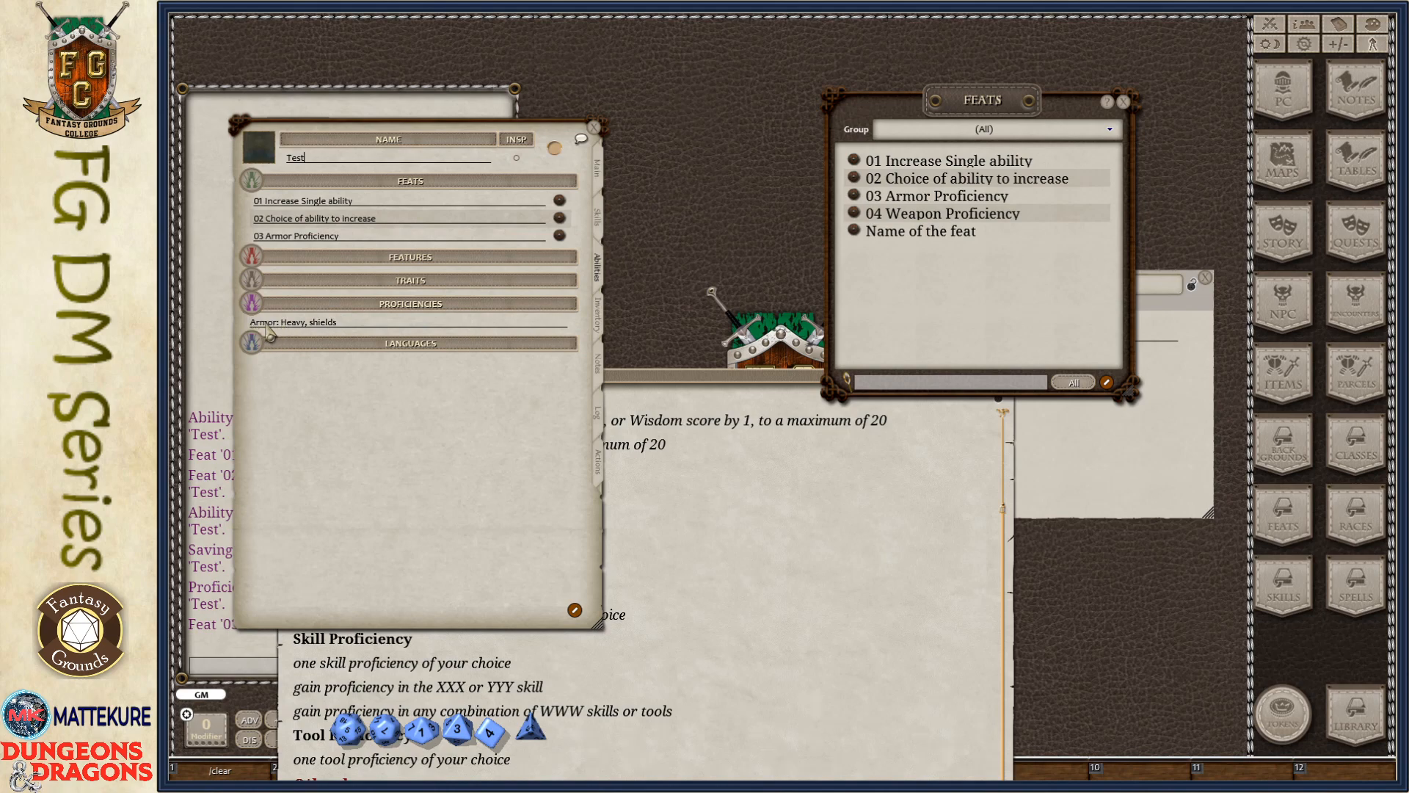
mouse_move(744, 232)
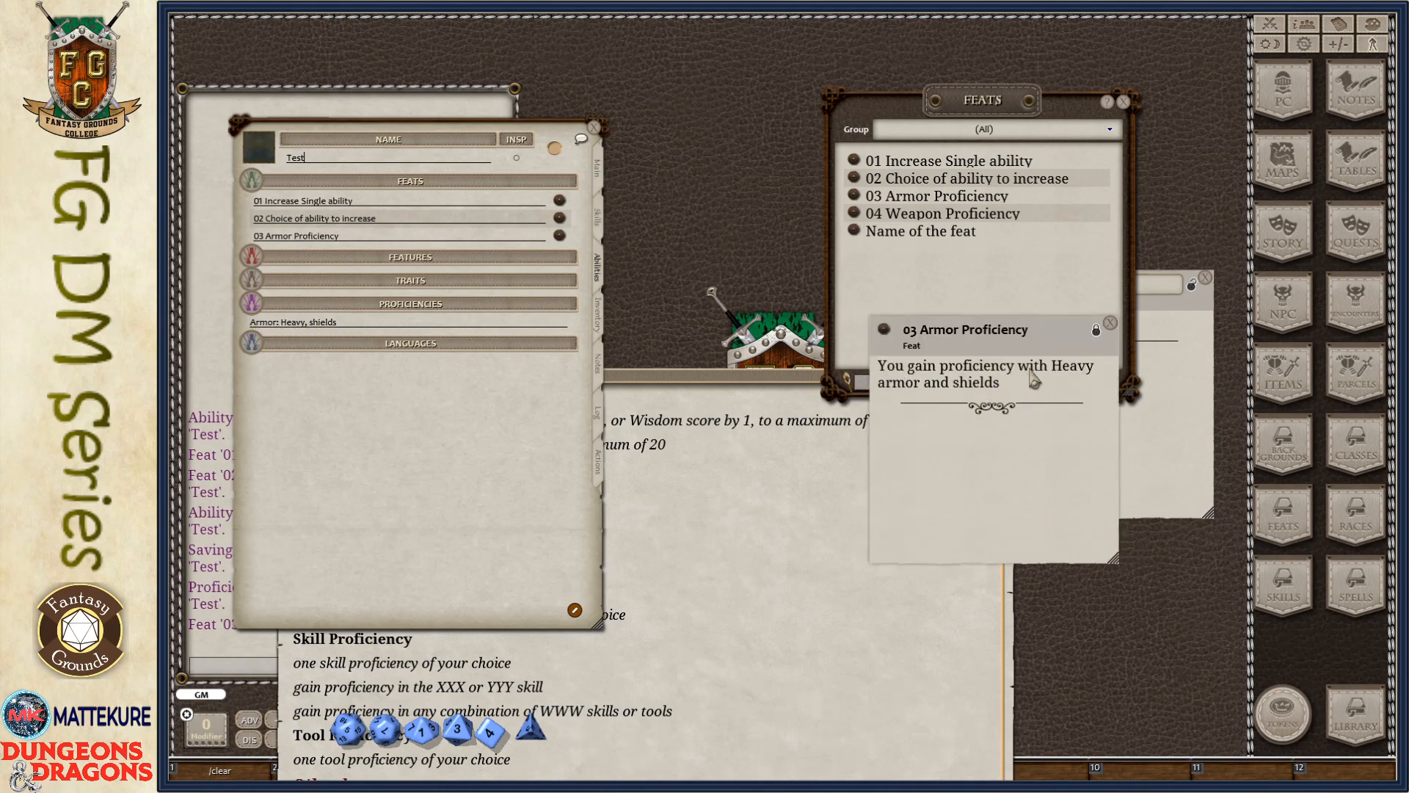
mouse_move(961, 390)
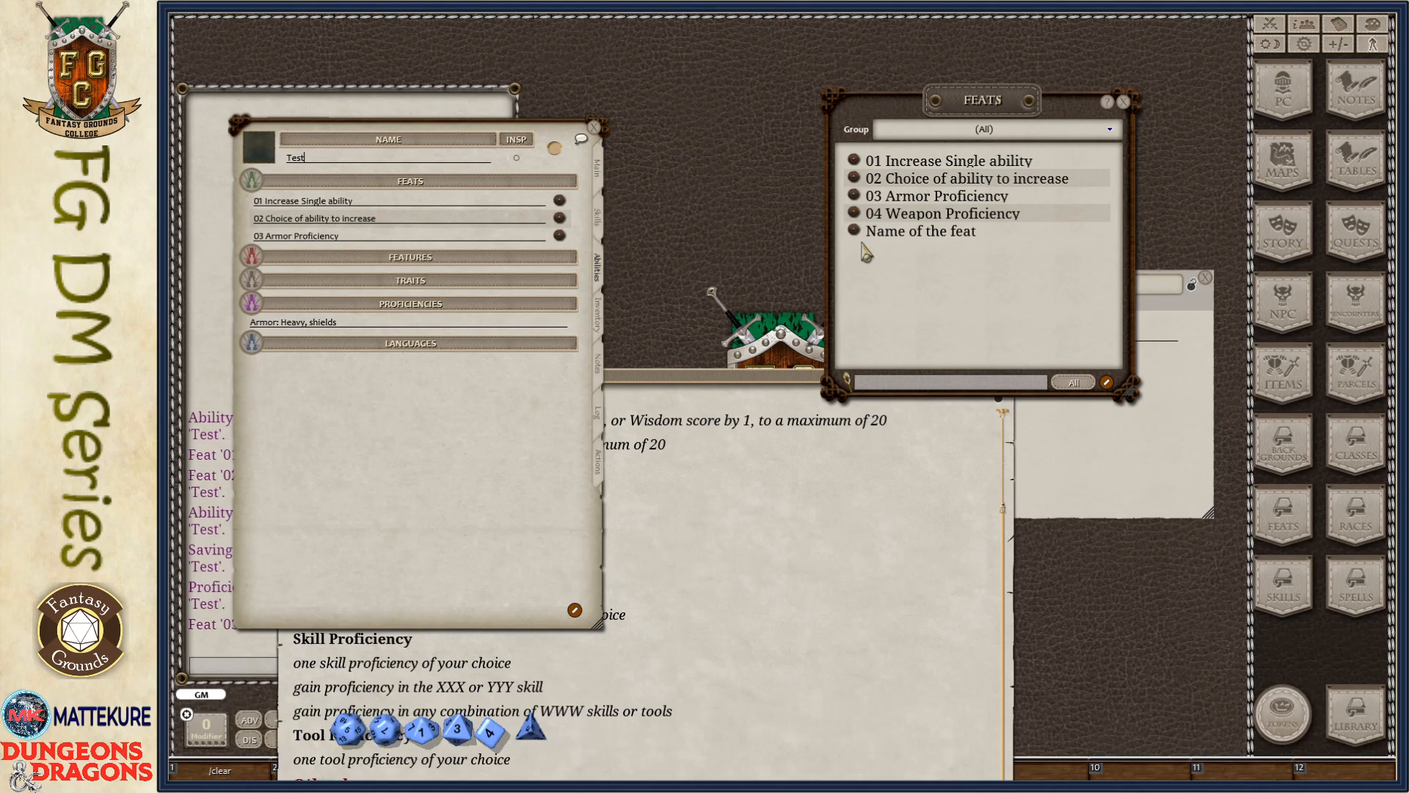
Open the Weapon Proficiency feat entry to check its two weapon choices
left_click(942, 214)
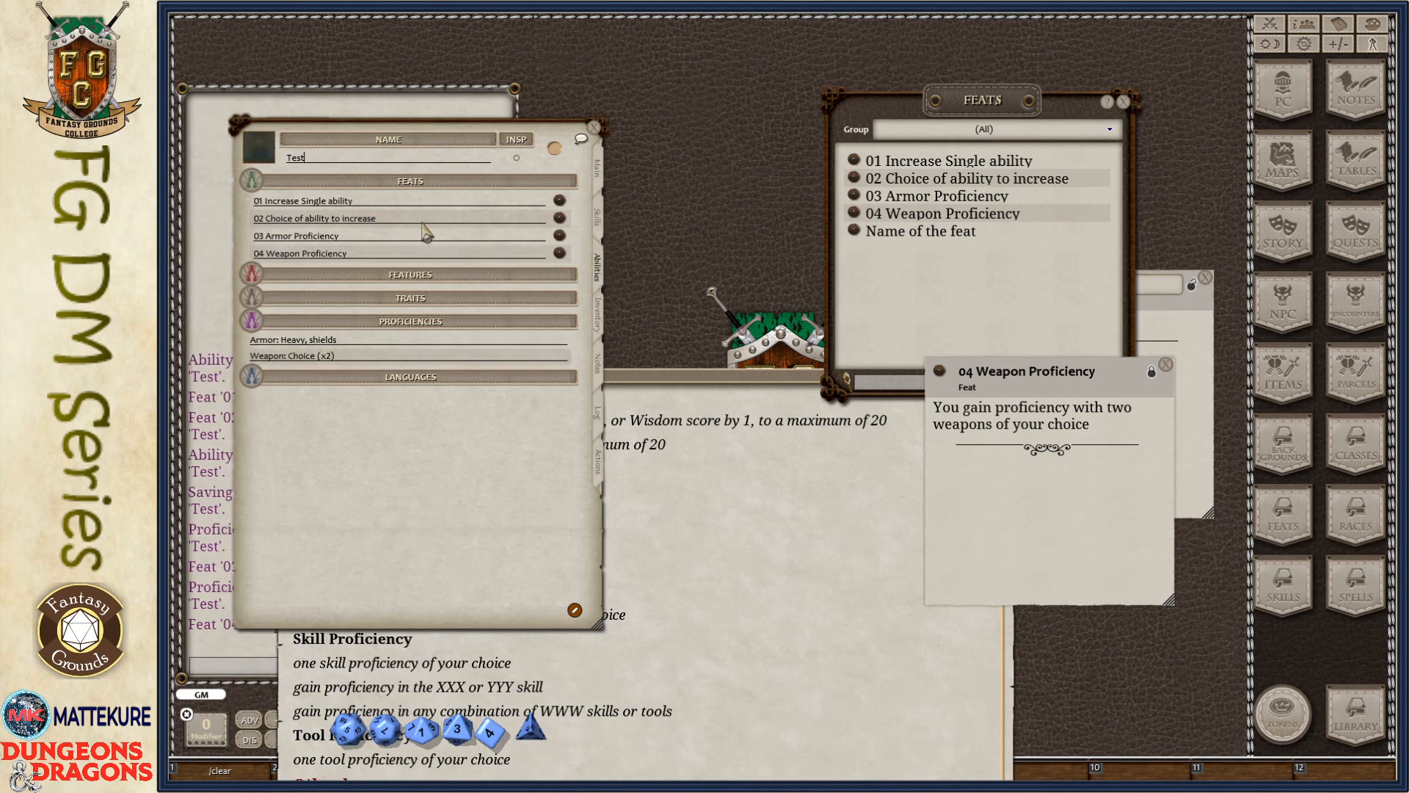
mouse_move(351, 368)
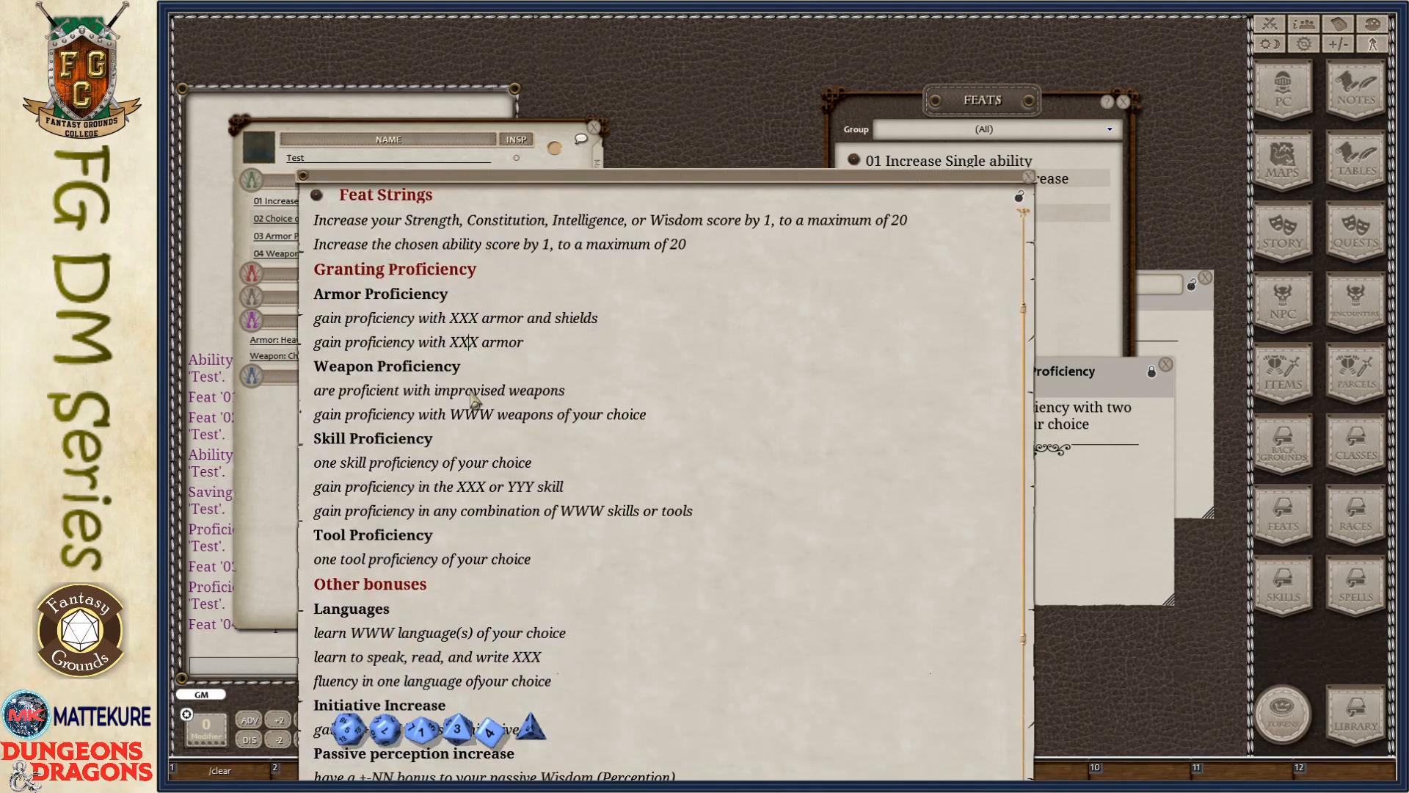
mouse_move(556, 450)
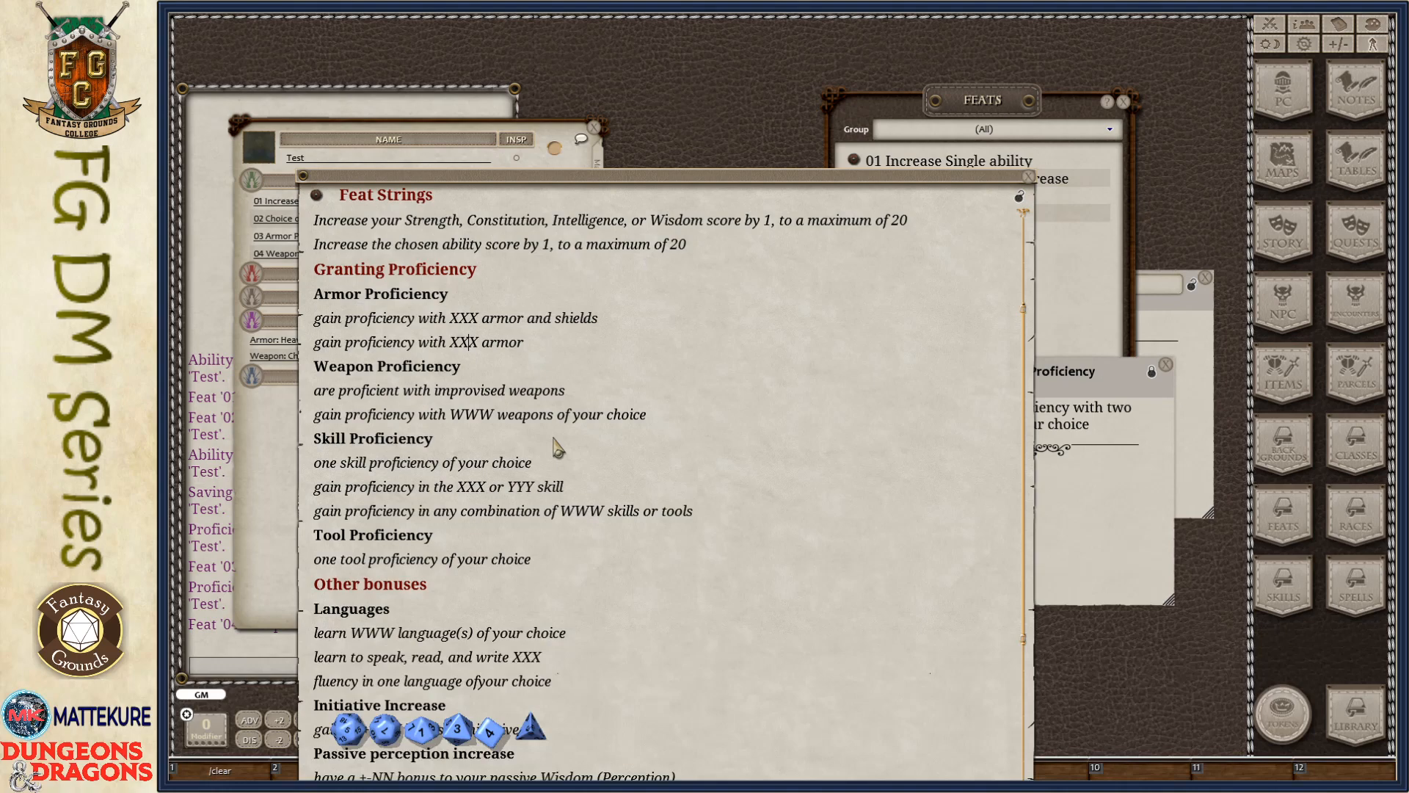
mouse_move(333, 397)
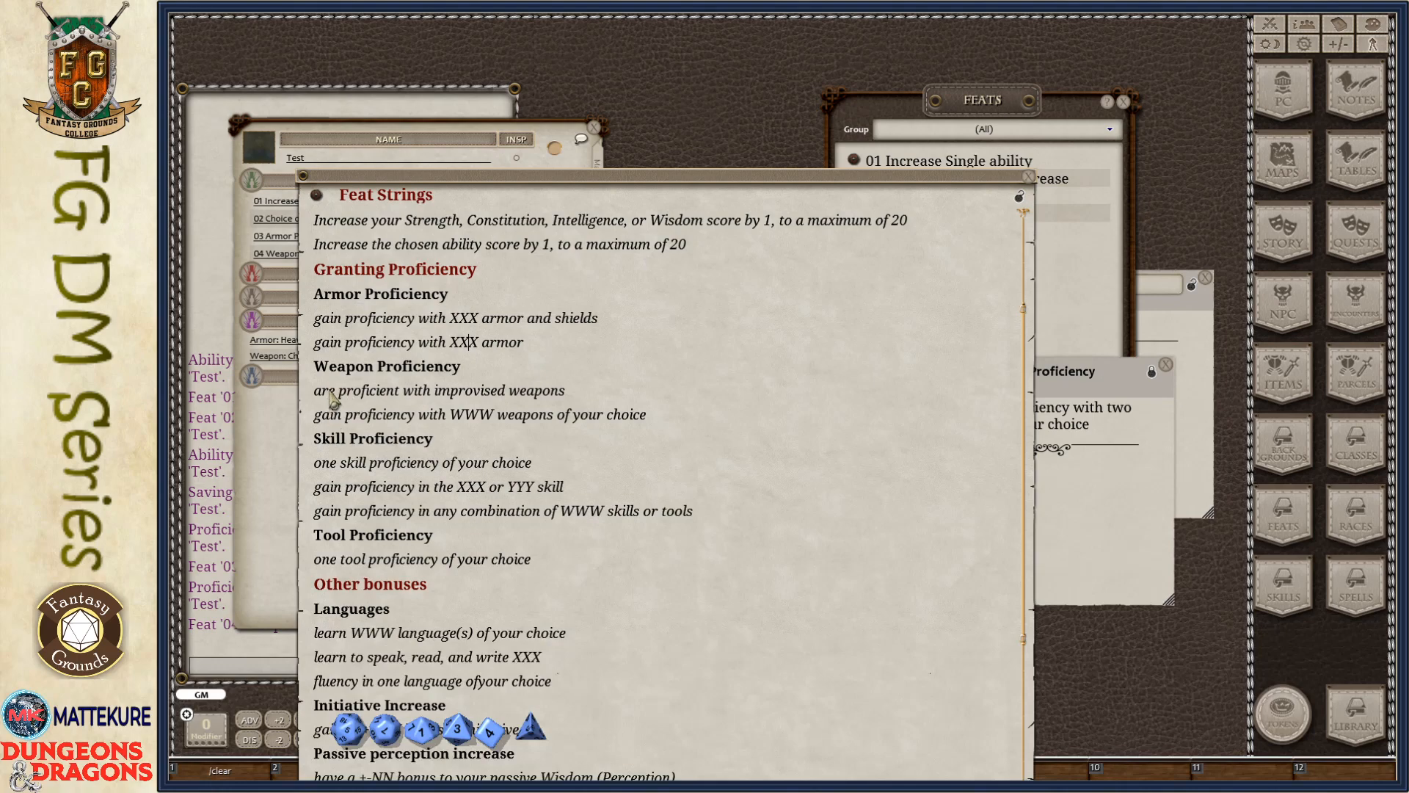
mouse_move(379, 419)
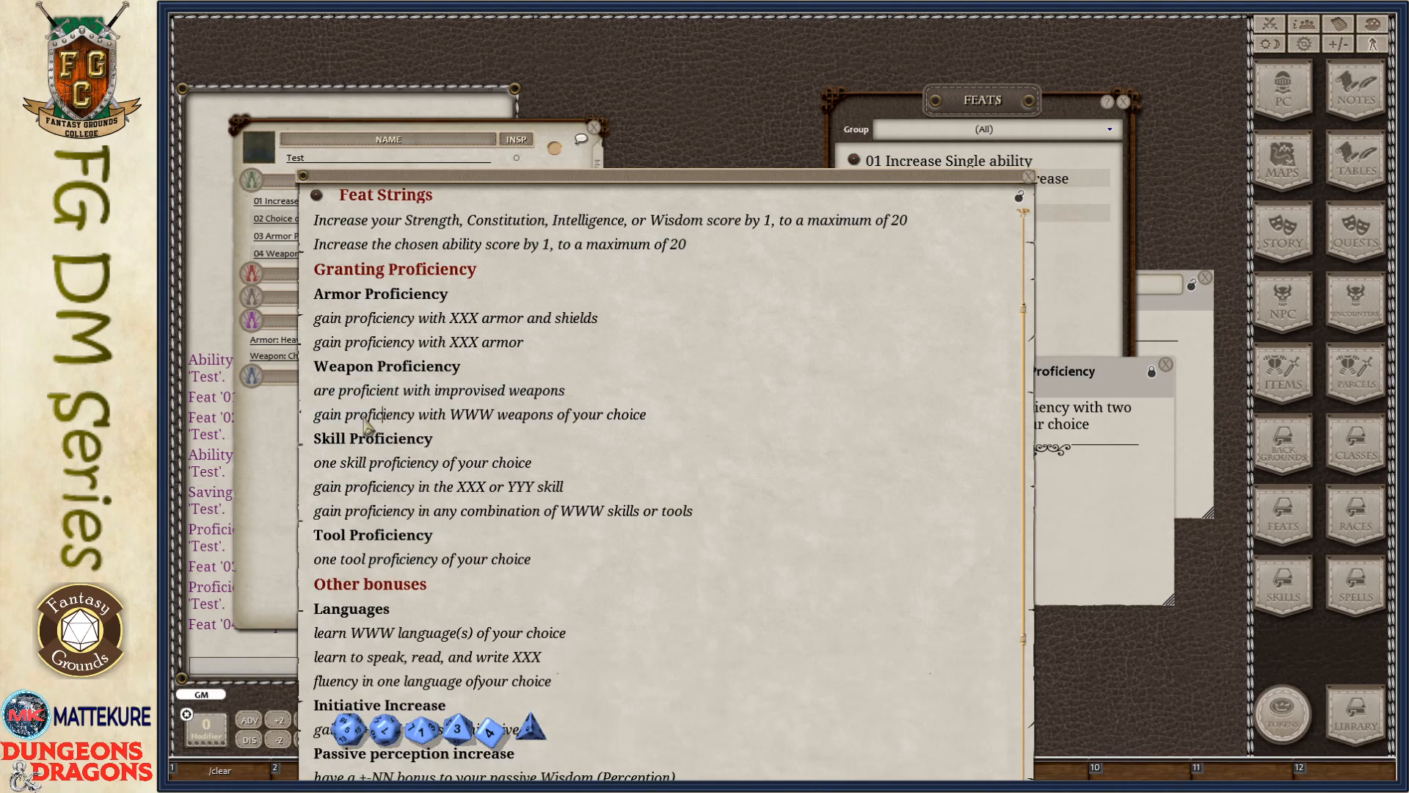
mouse_move(554, 423)
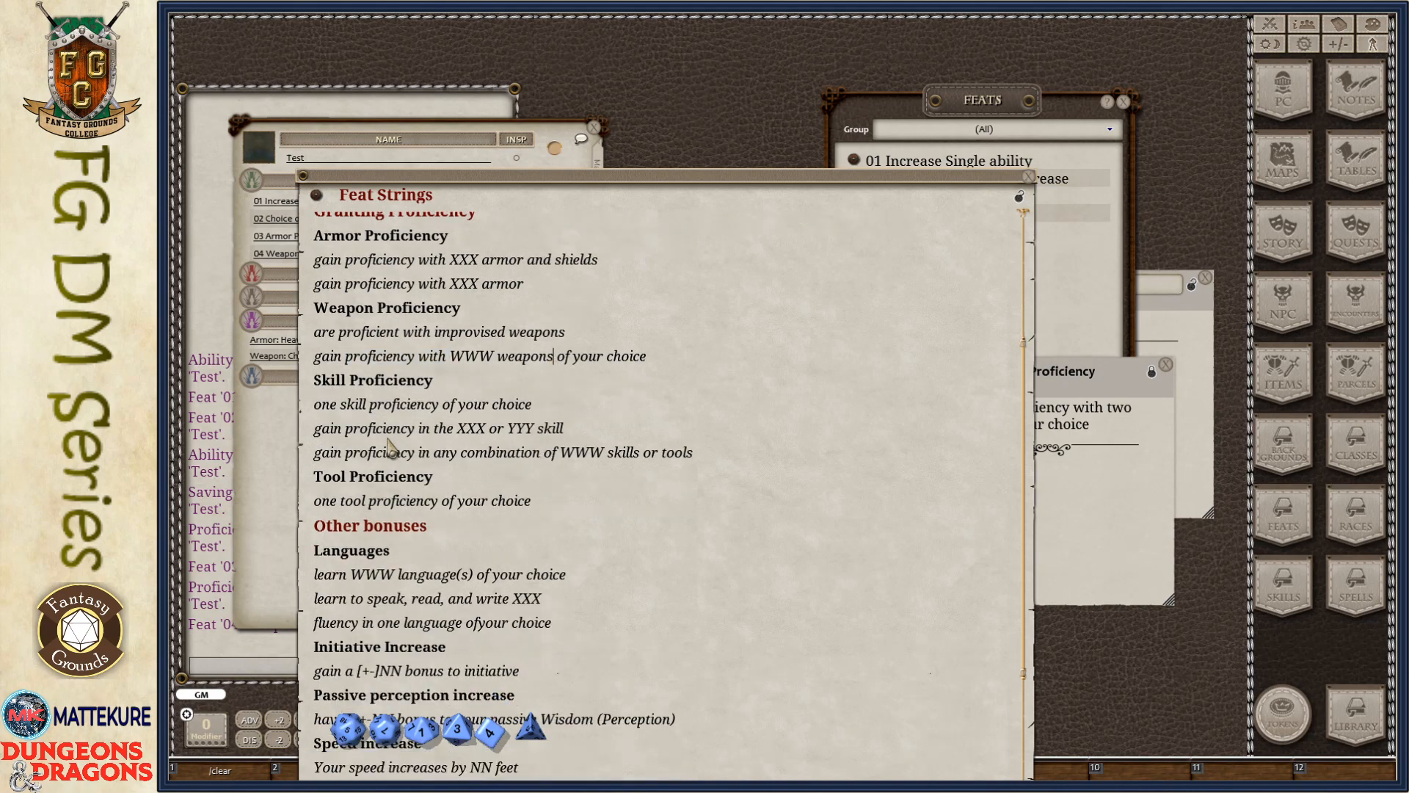
Replace the WWW placeholder in the skills-or-tools line with 'two'
double_click(376, 404)
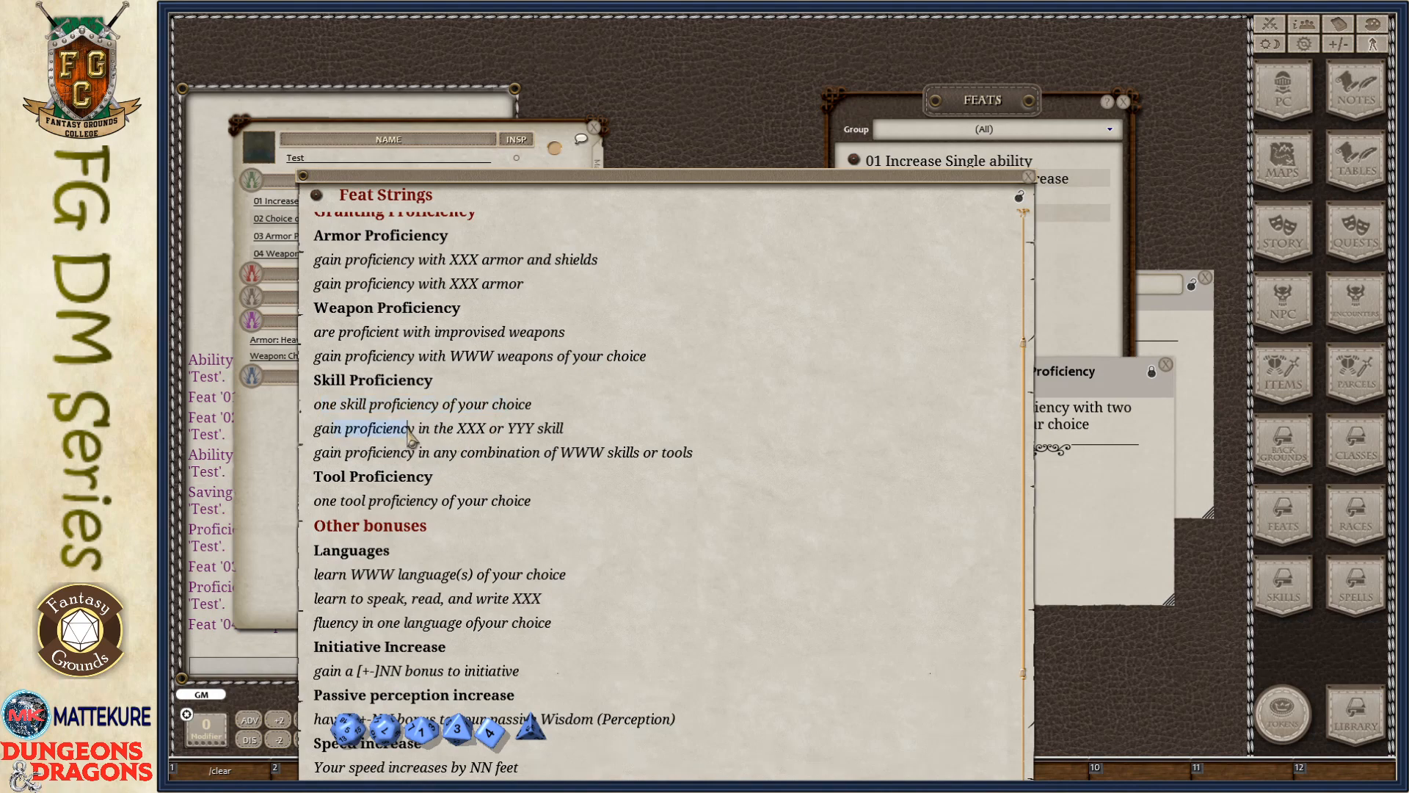
double_click(522, 428)
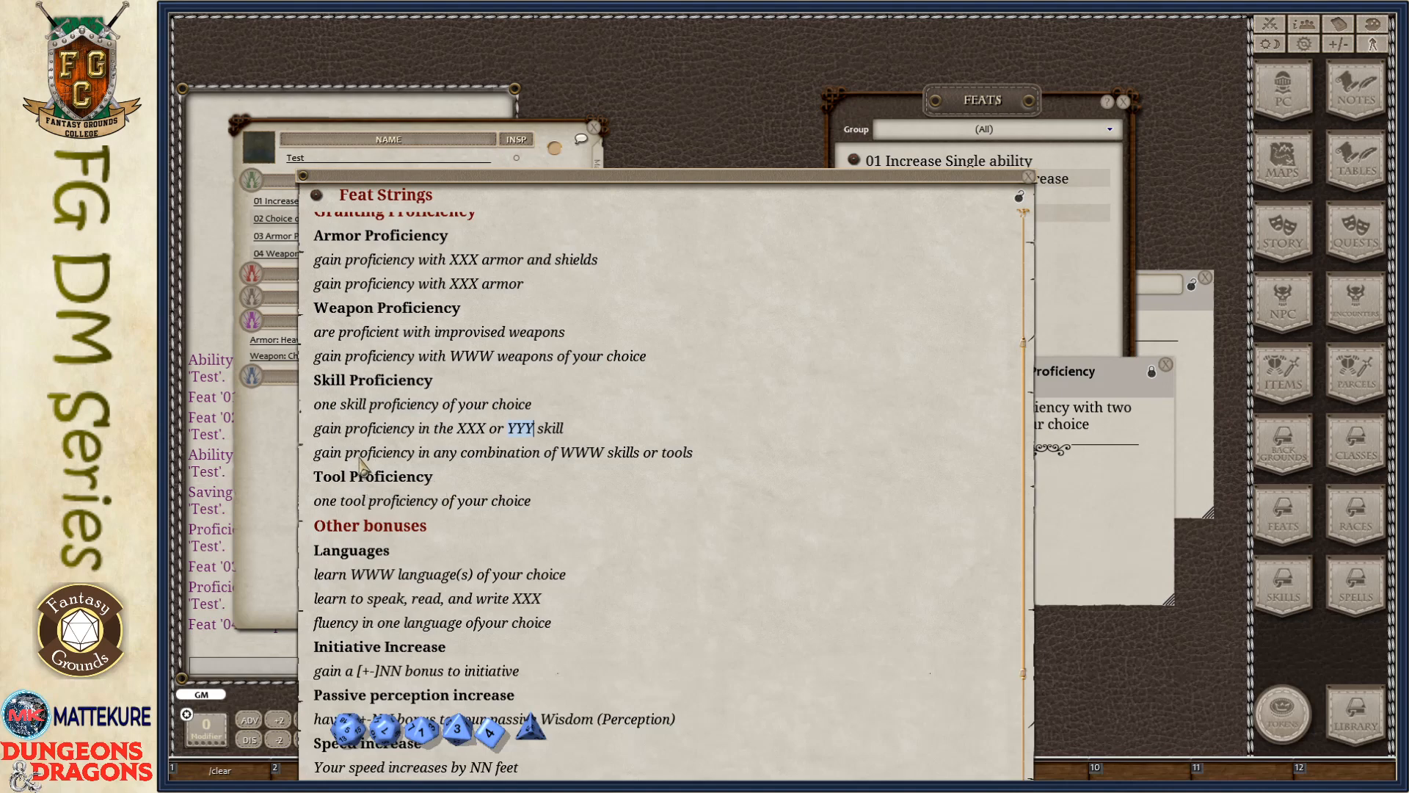
mouse_move(564, 489)
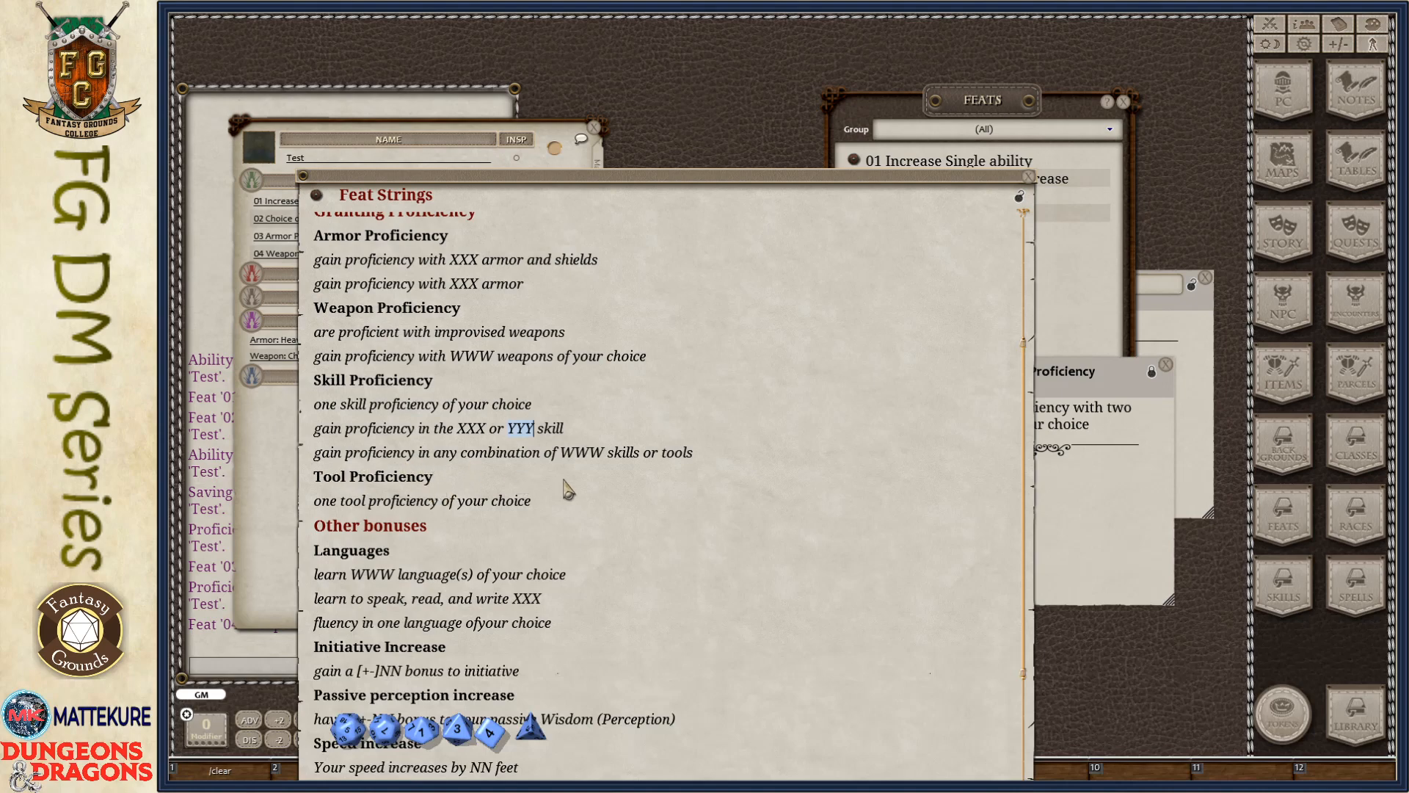
double_click(582, 452)
type("two")
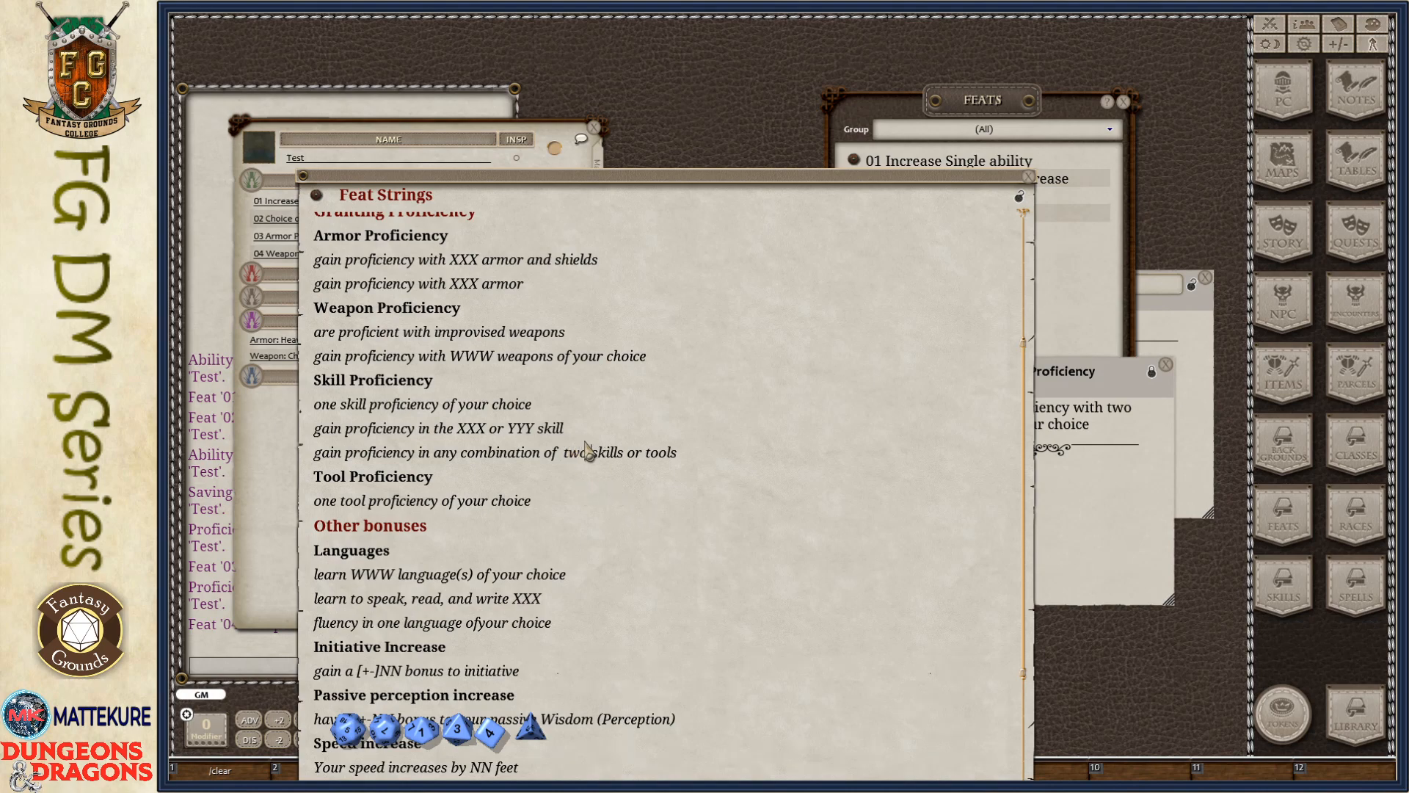
mouse_move(571, 458)
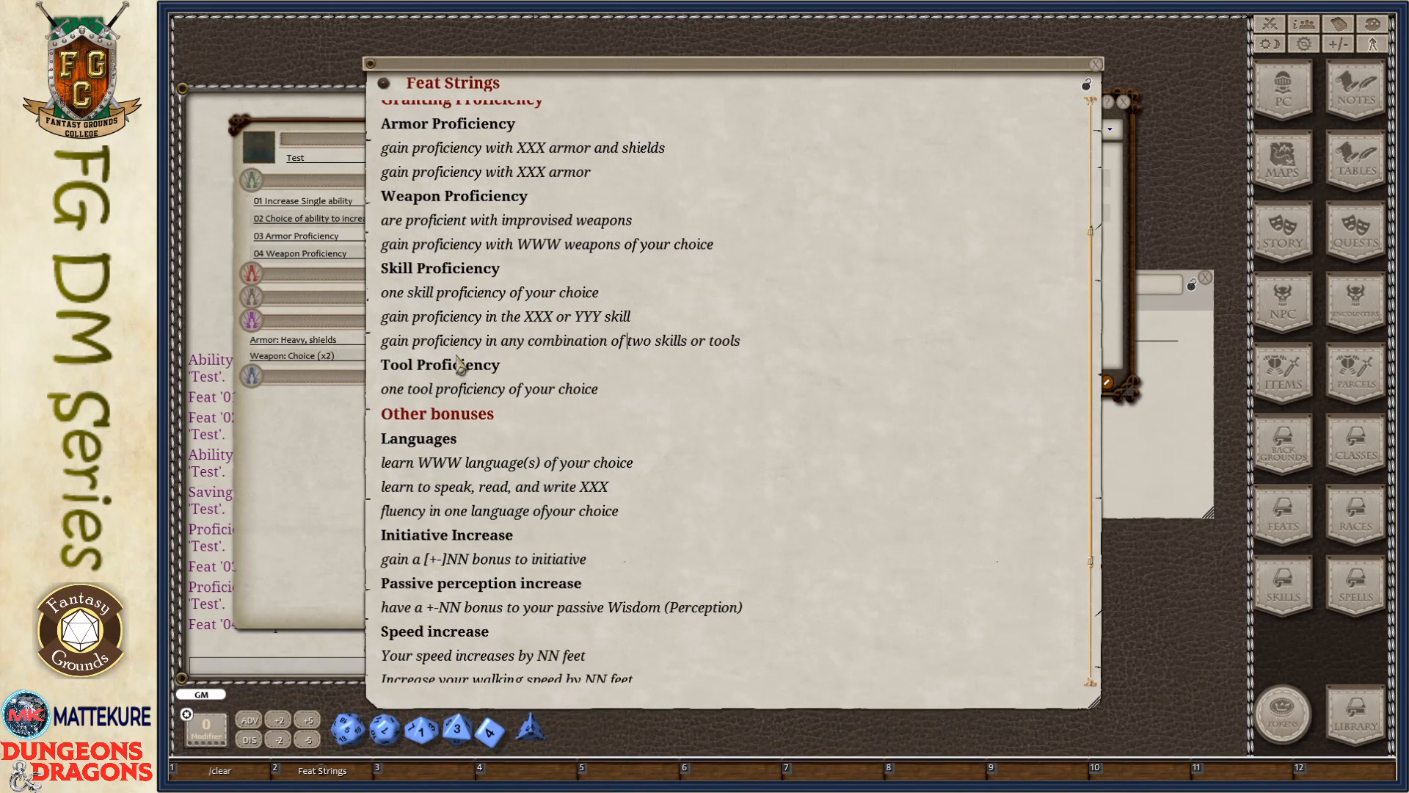
mouse_move(569, 396)
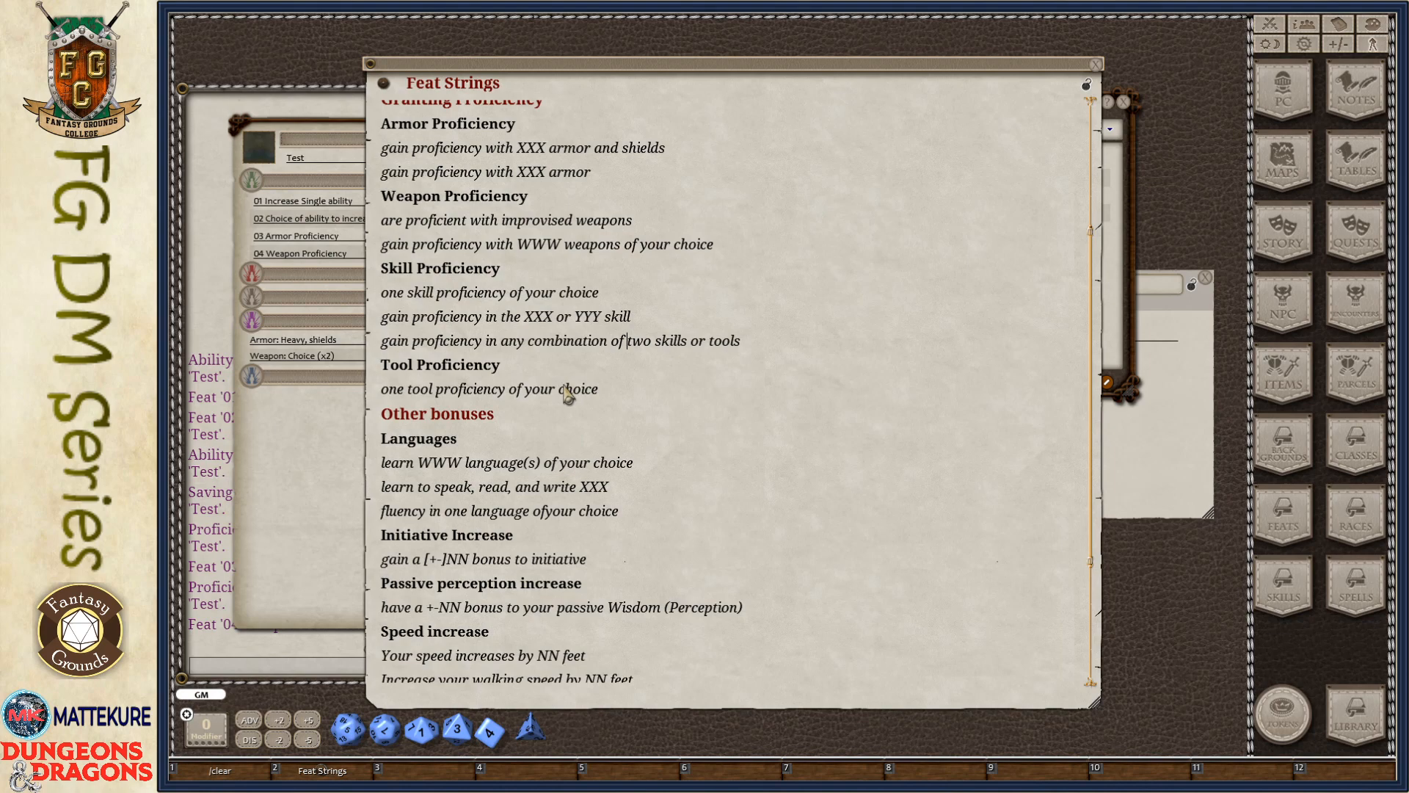
scroll("down", 3)
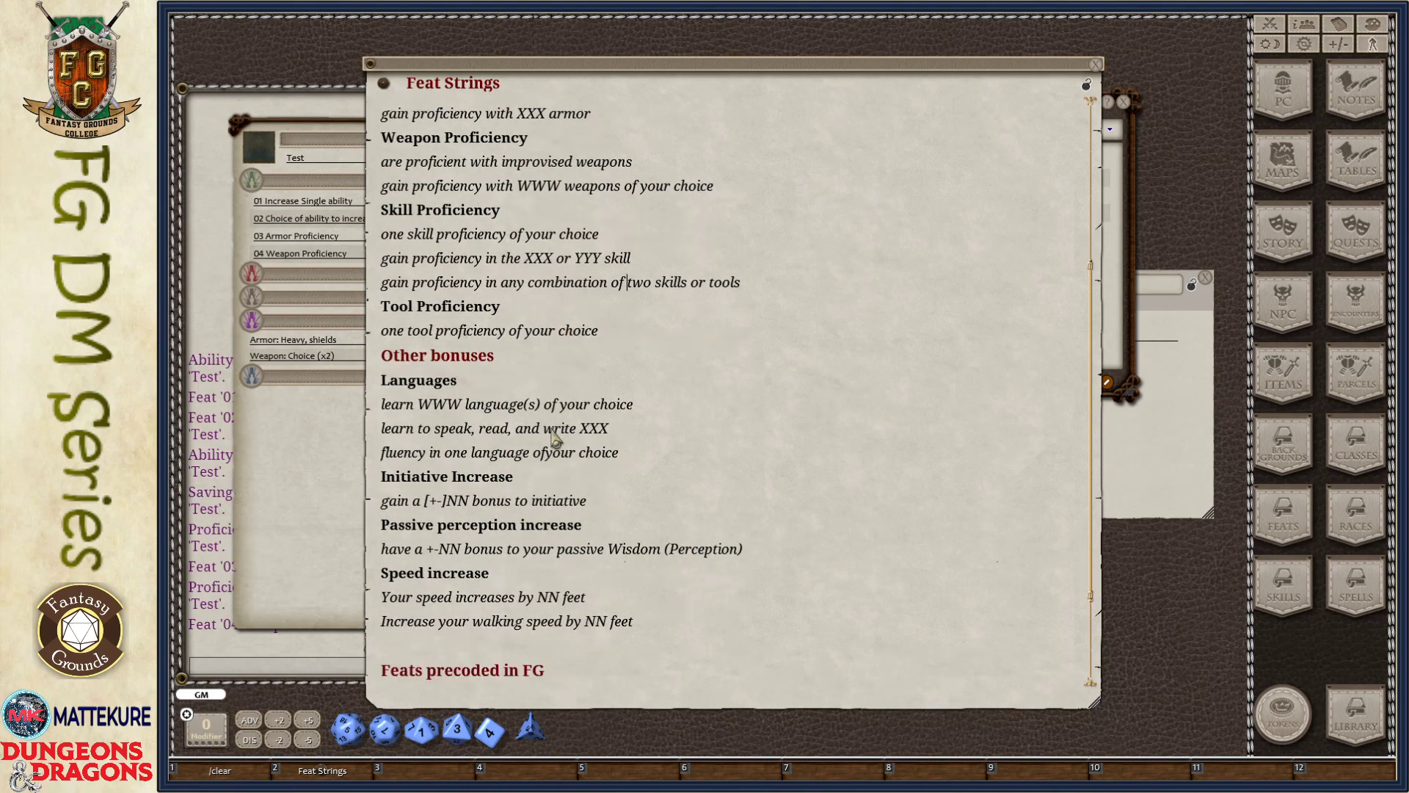
Set the languages line to 'three' and name the new feat '05 languages'
scroll("down", 3)
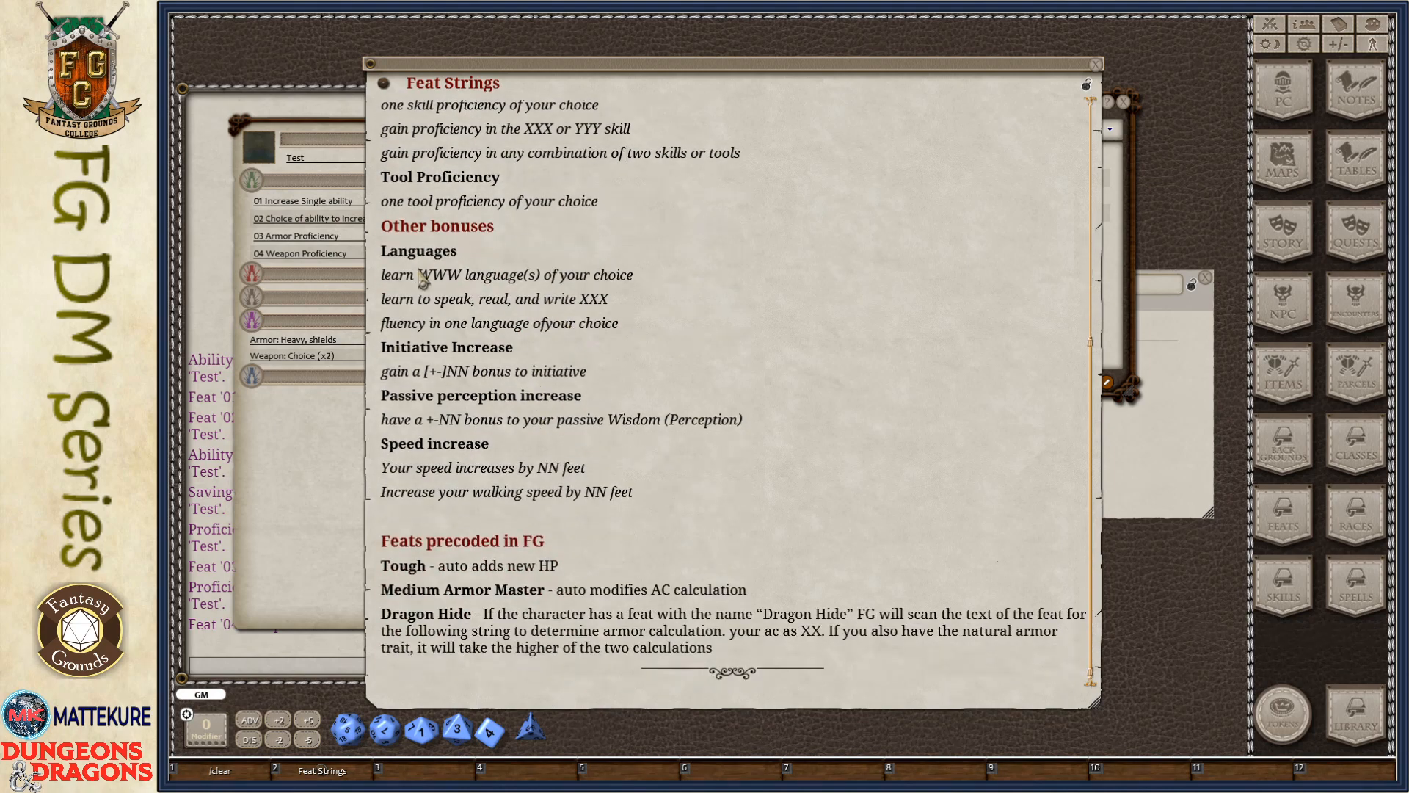
mouse_move(461, 318)
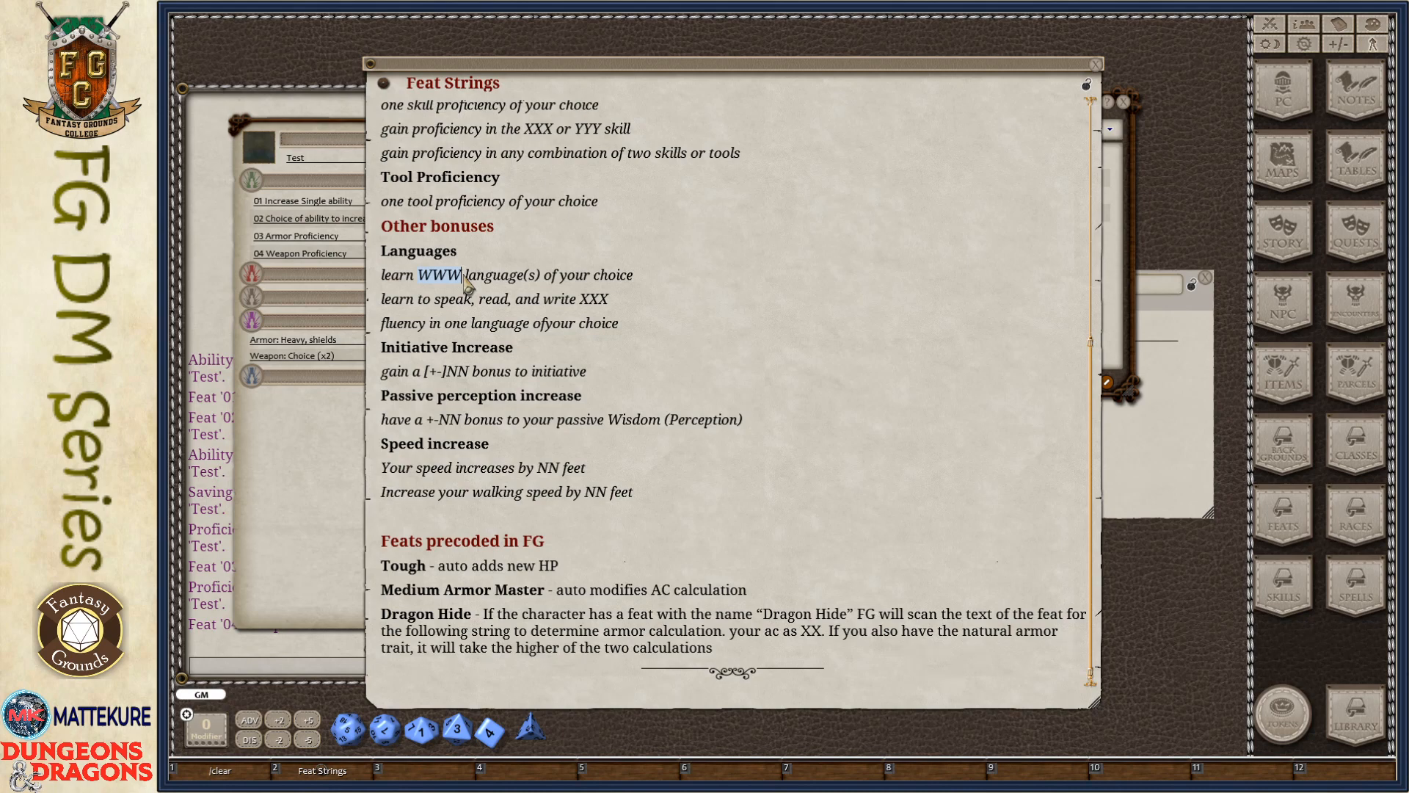
type("one")
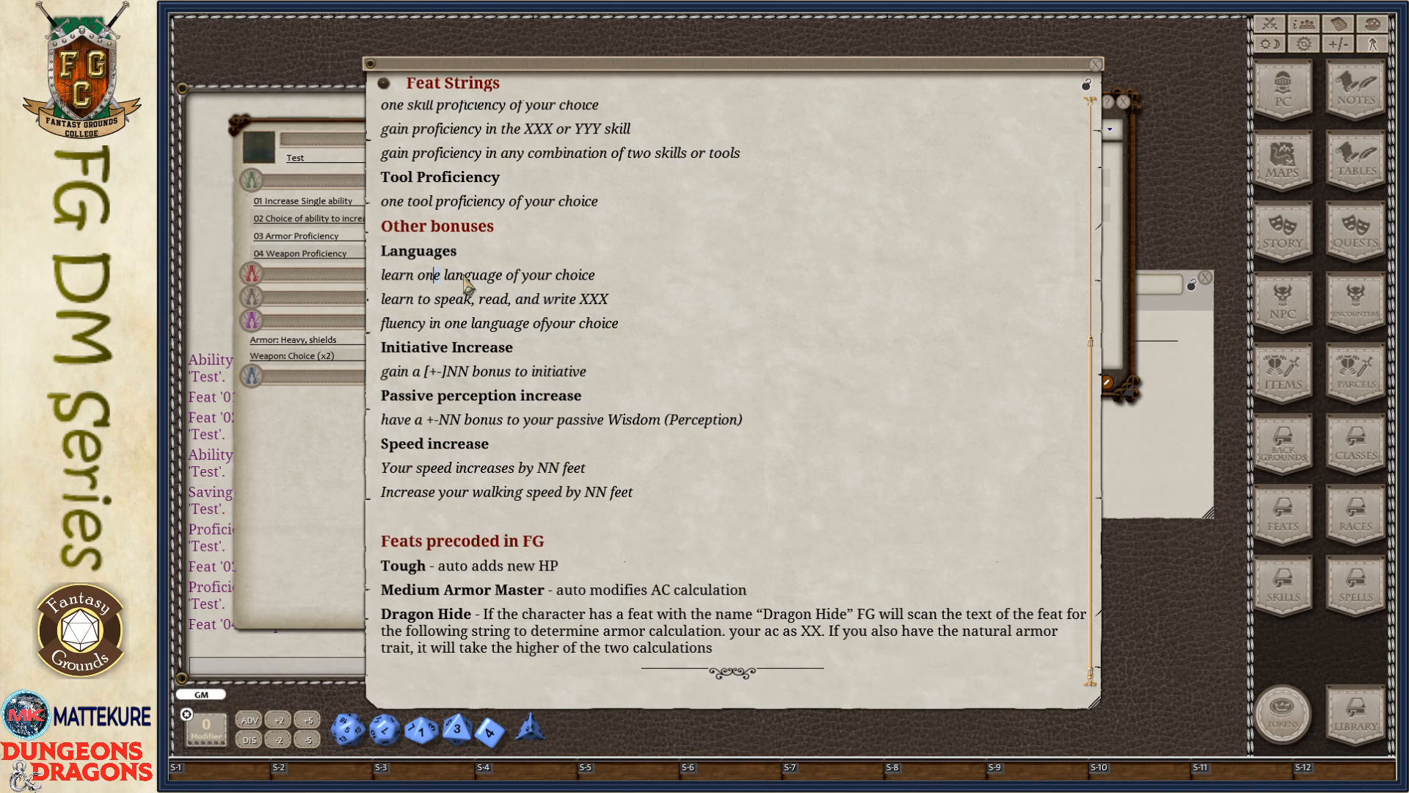
type("three")
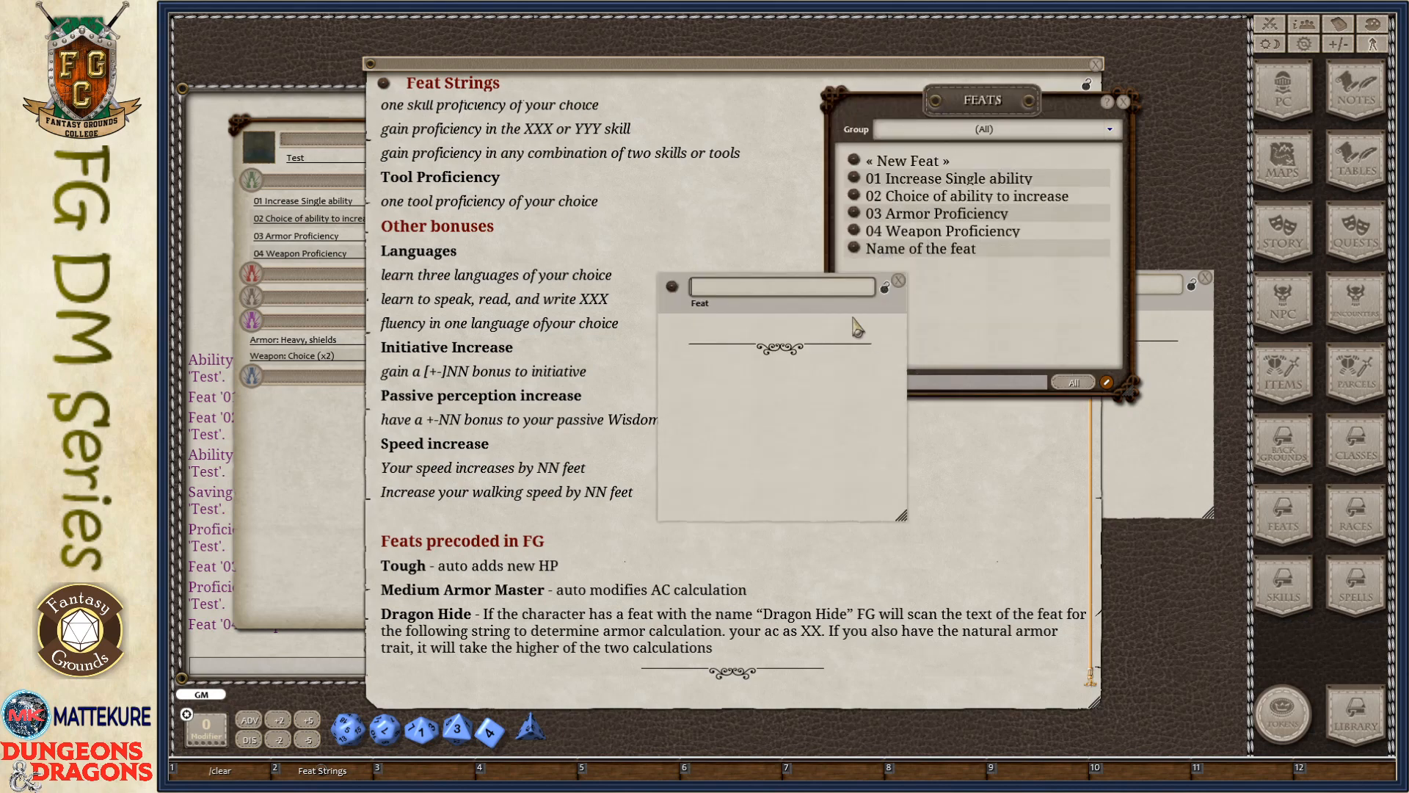
type("05 languag")
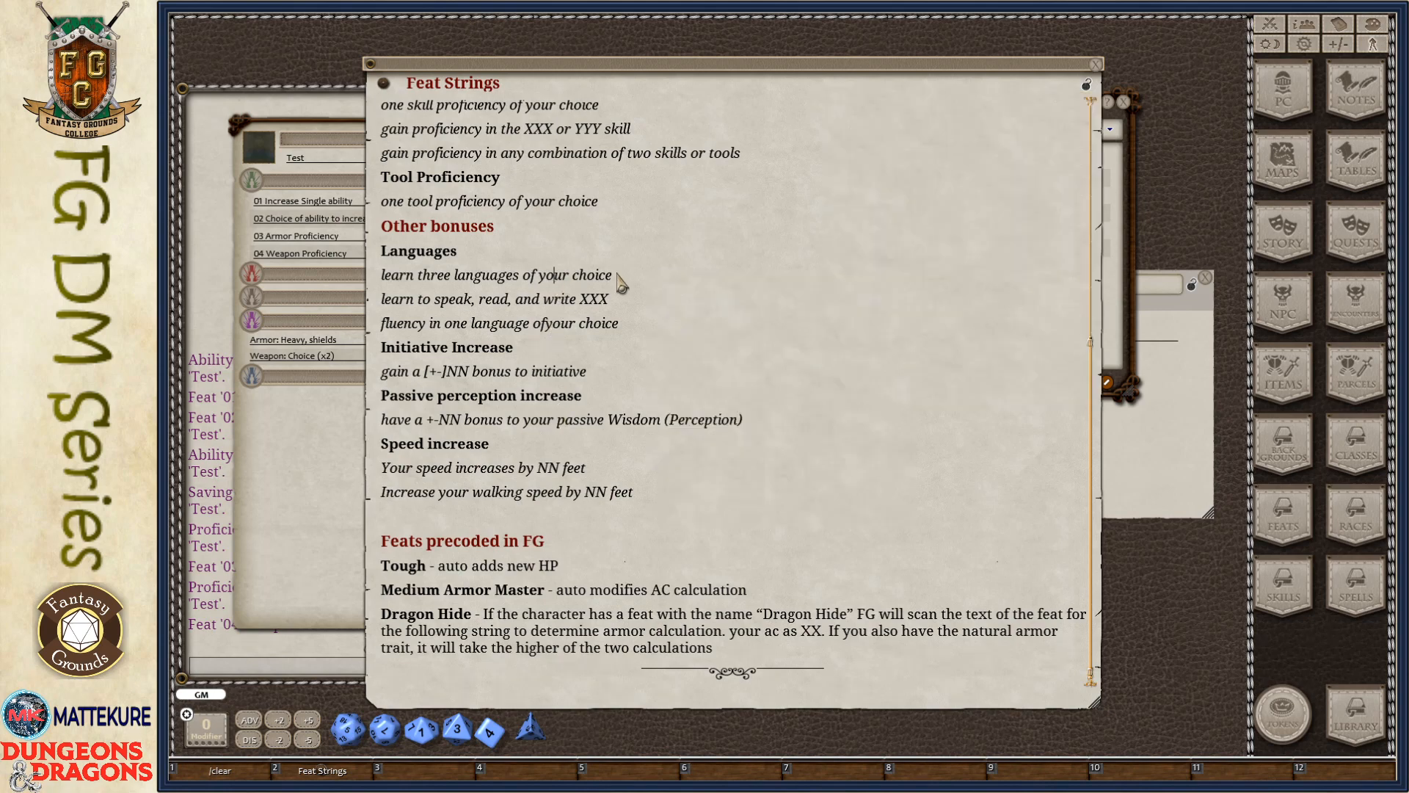
double_click(496, 274)
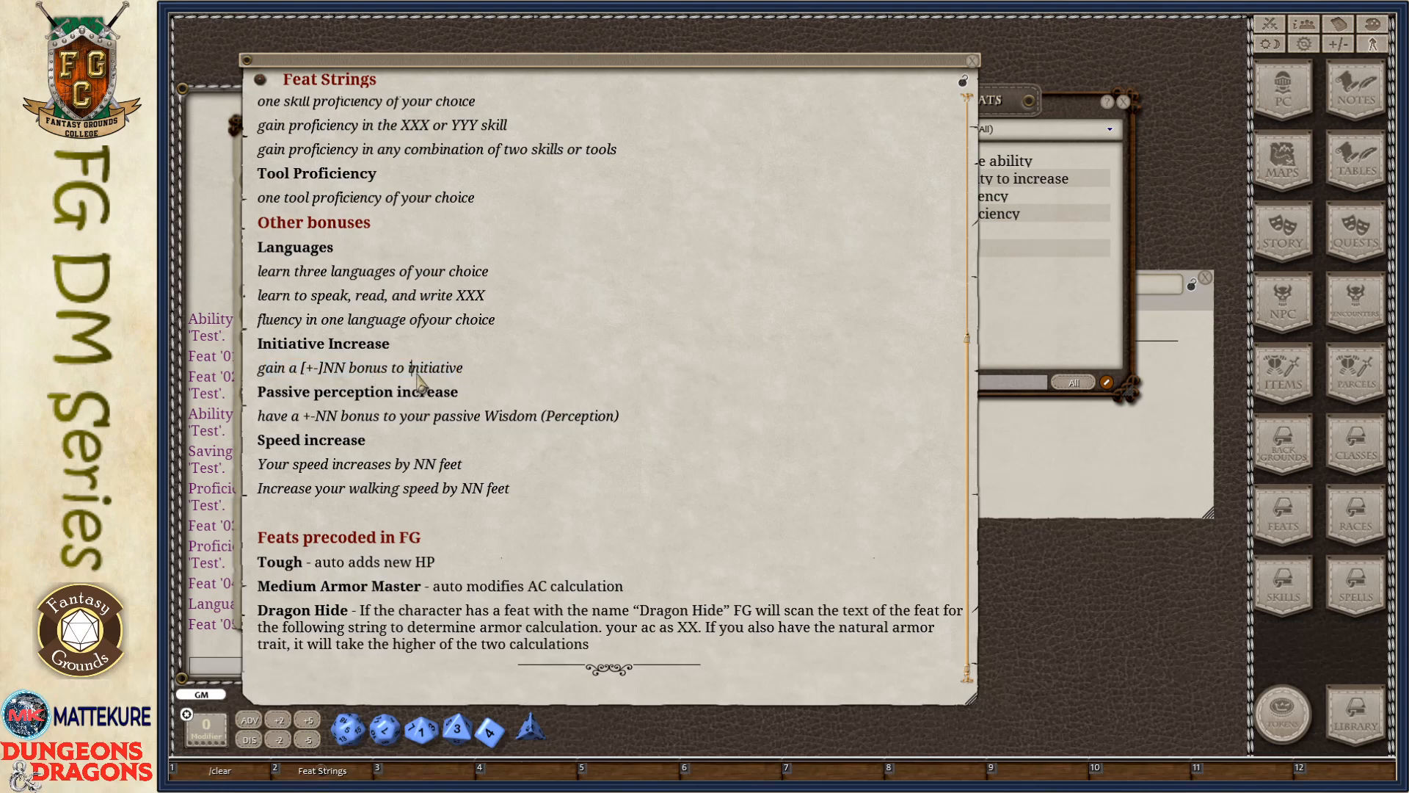
Add the 05 languages feat to Test and move Feat Strings aside
double_click(335, 367)
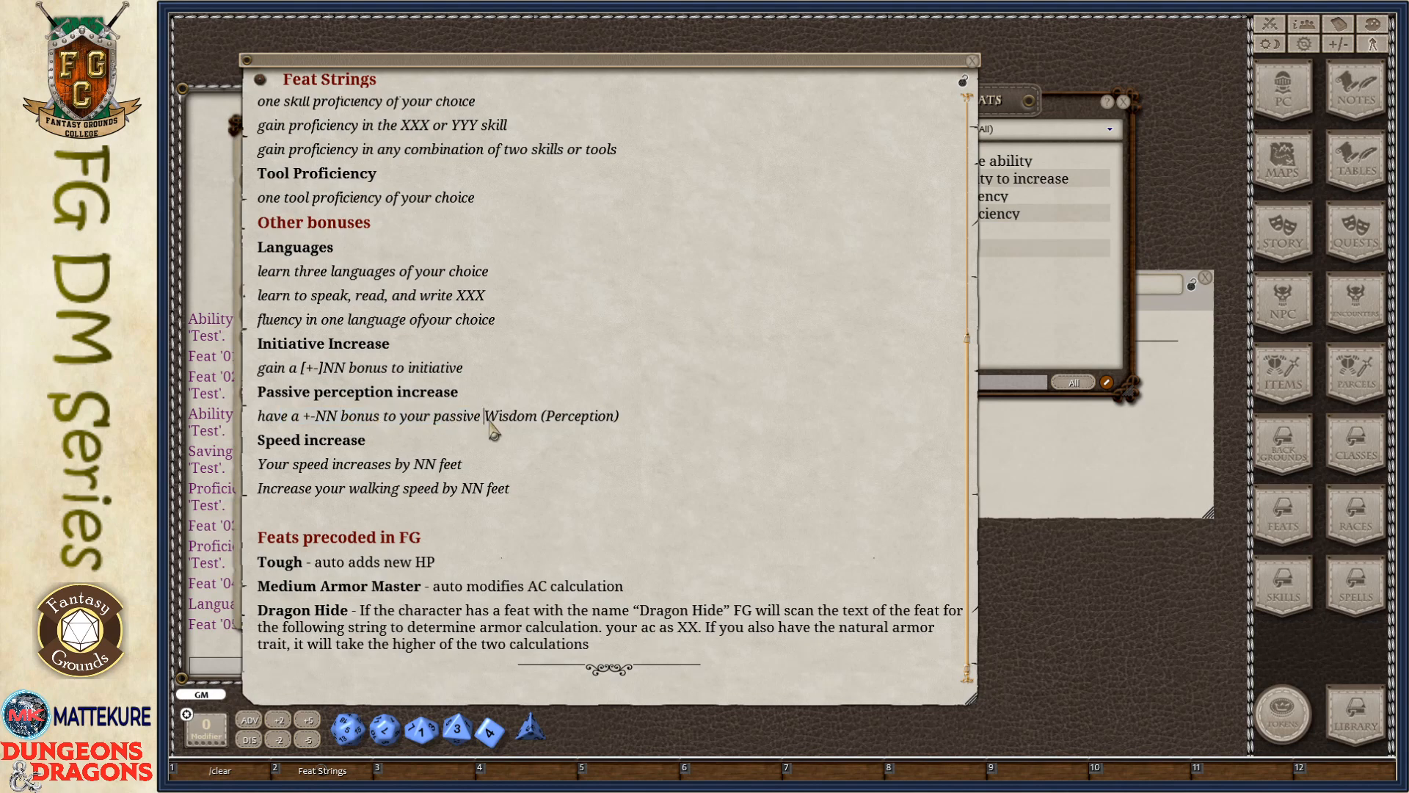
mouse_move(692, 435)
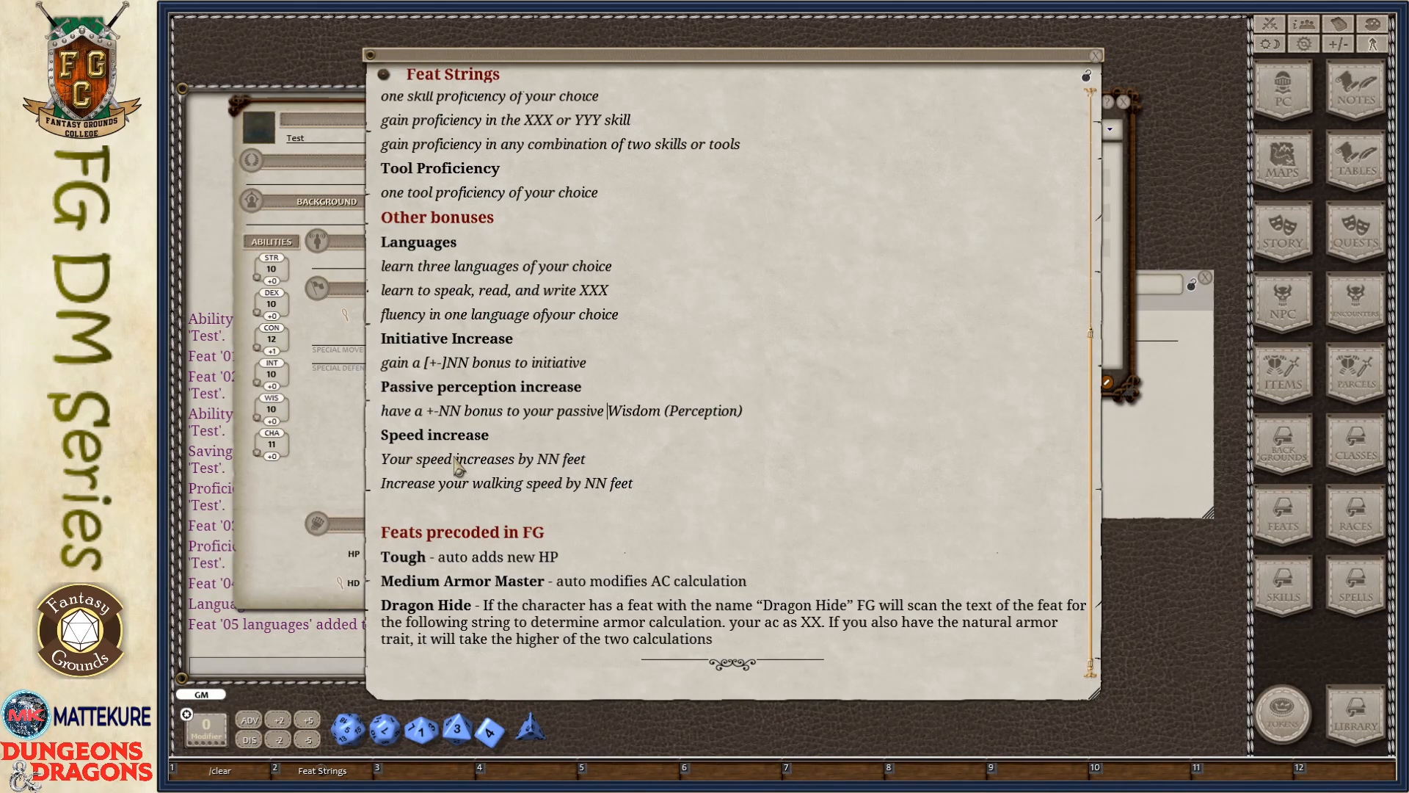
mouse_move(488, 499)
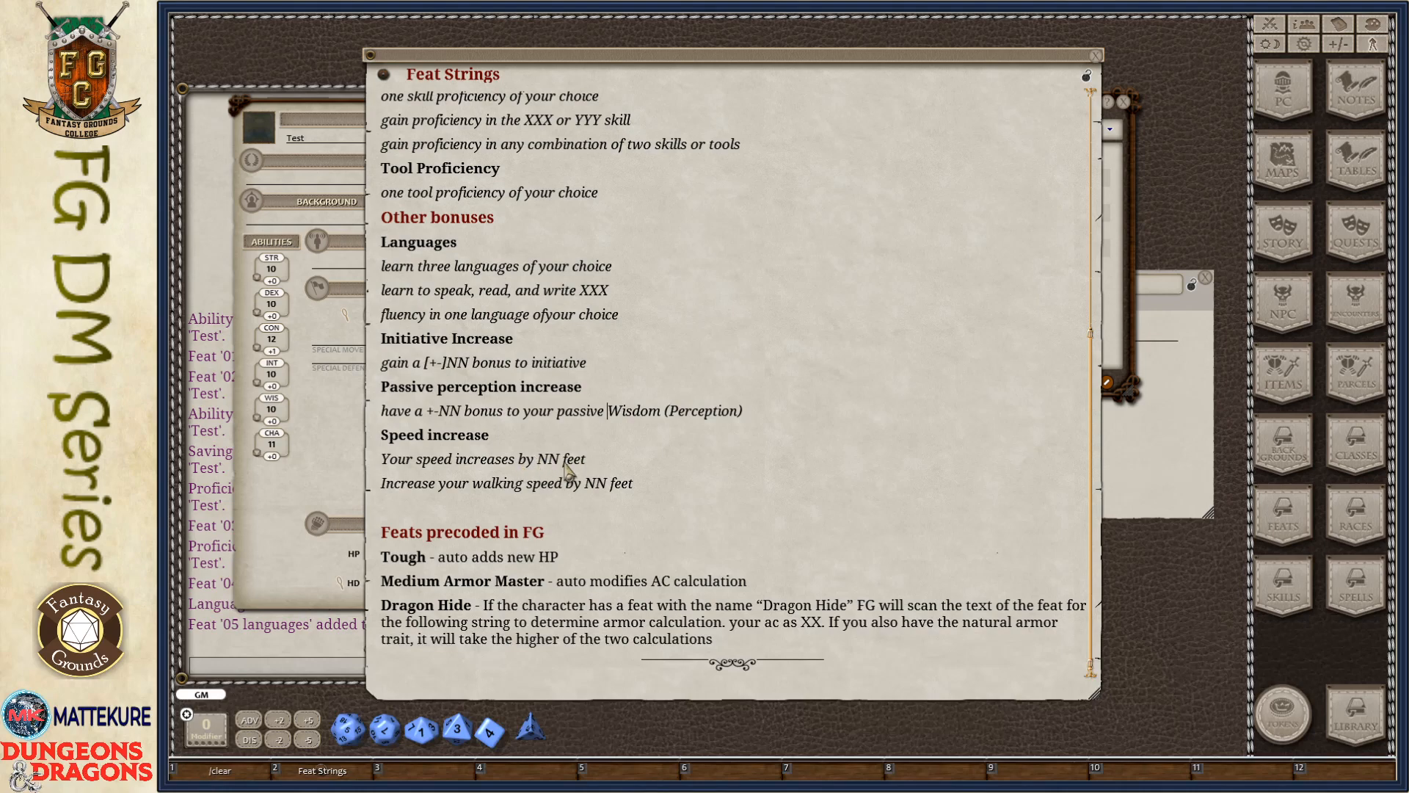
mouse_move(556, 499)
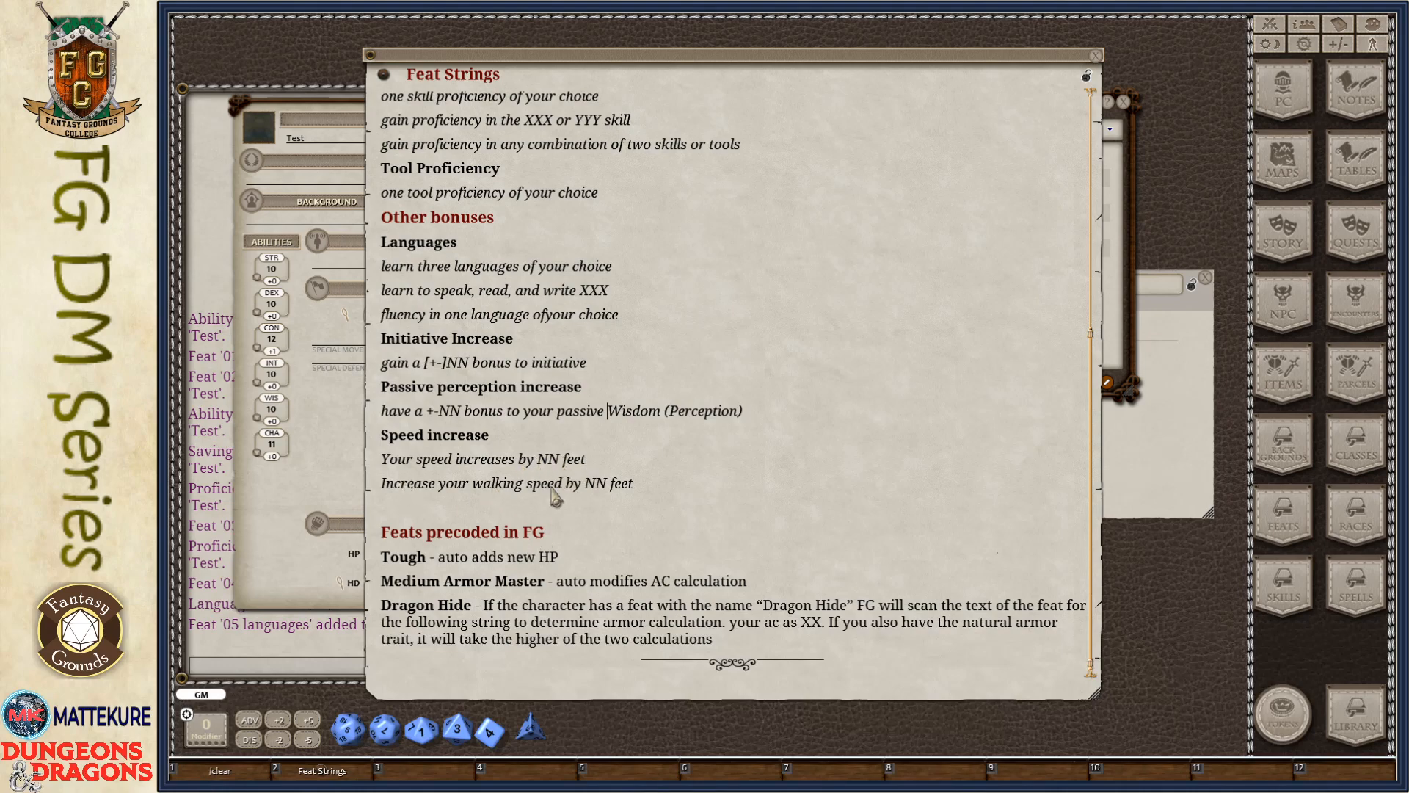
mouse_move(306, 412)
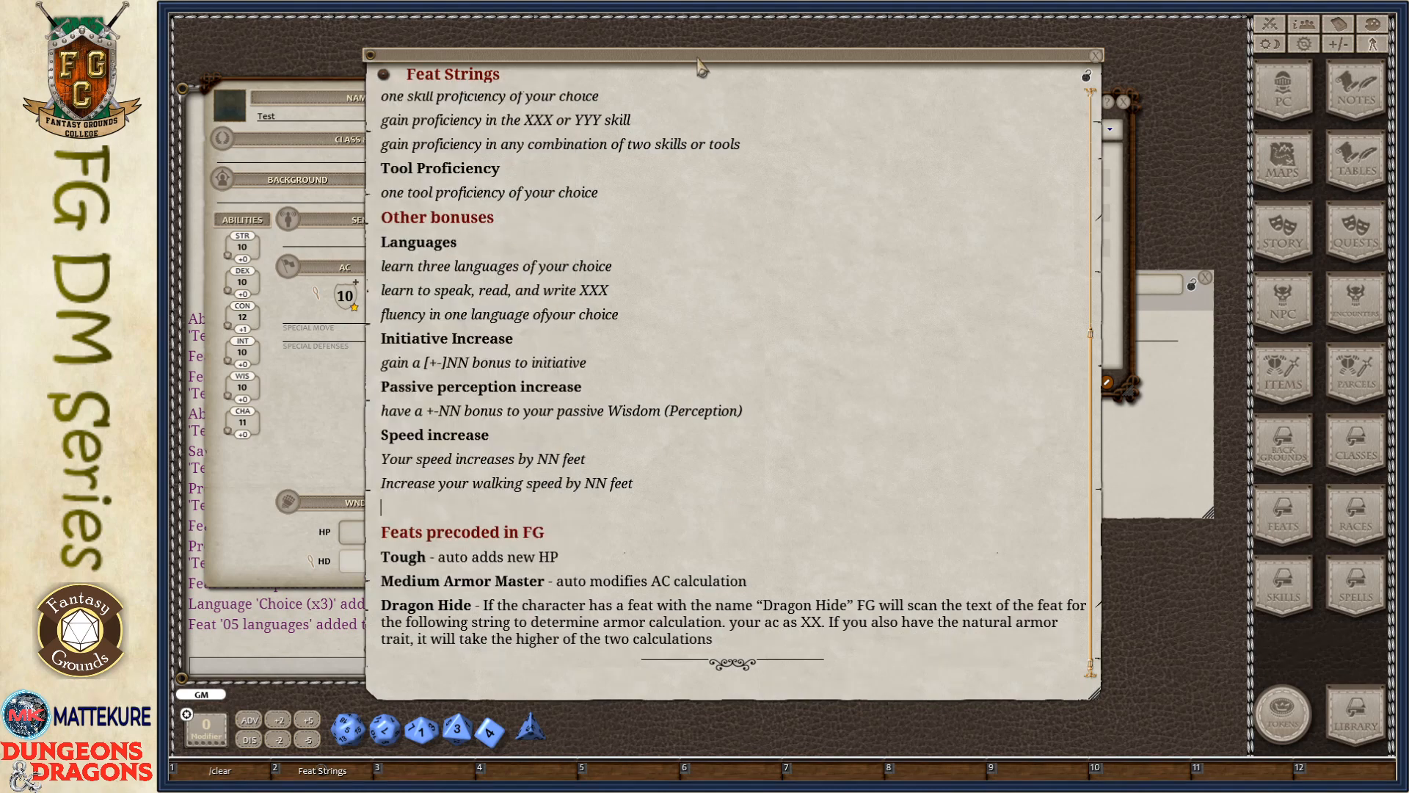
left_click_drag(701, 68, 822, 50)
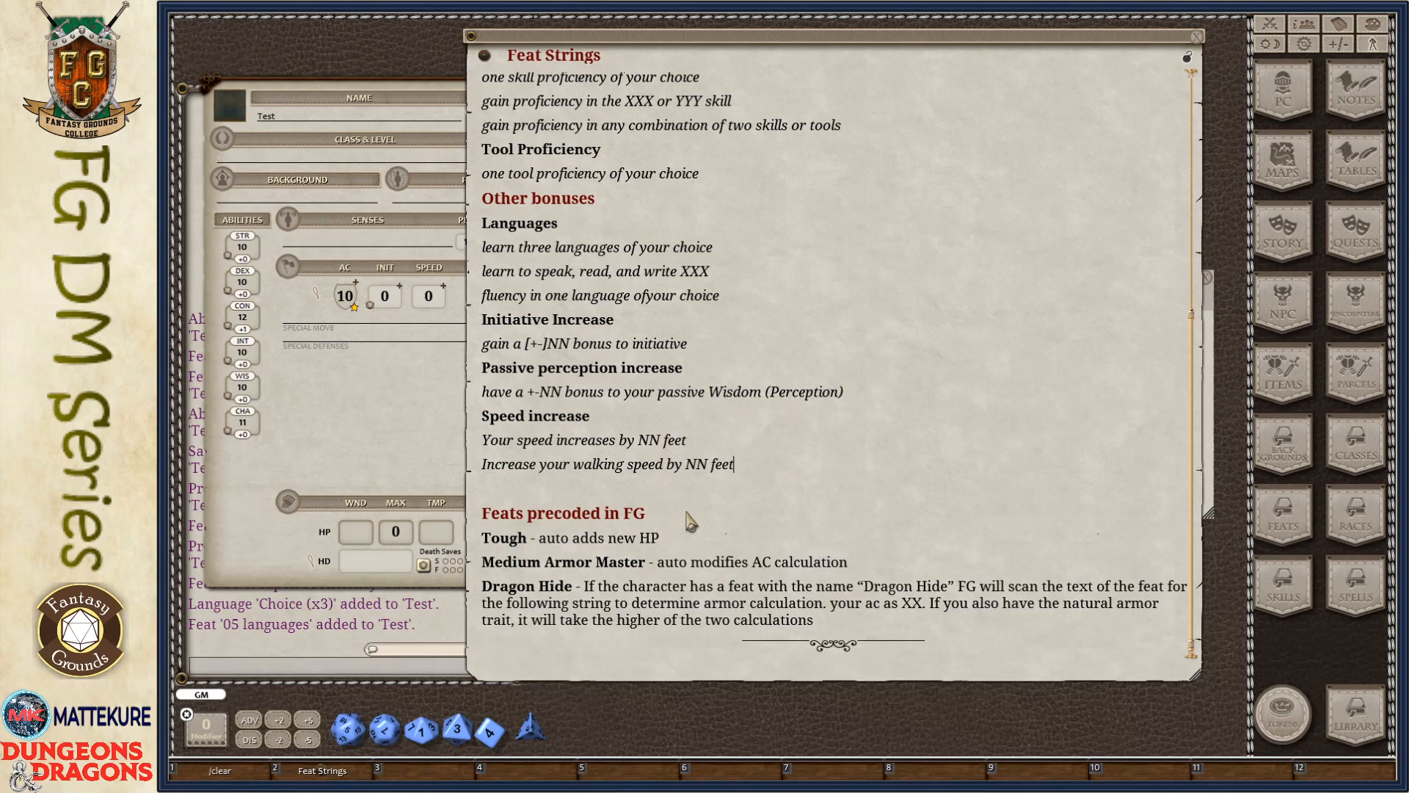
mouse_move(893, 567)
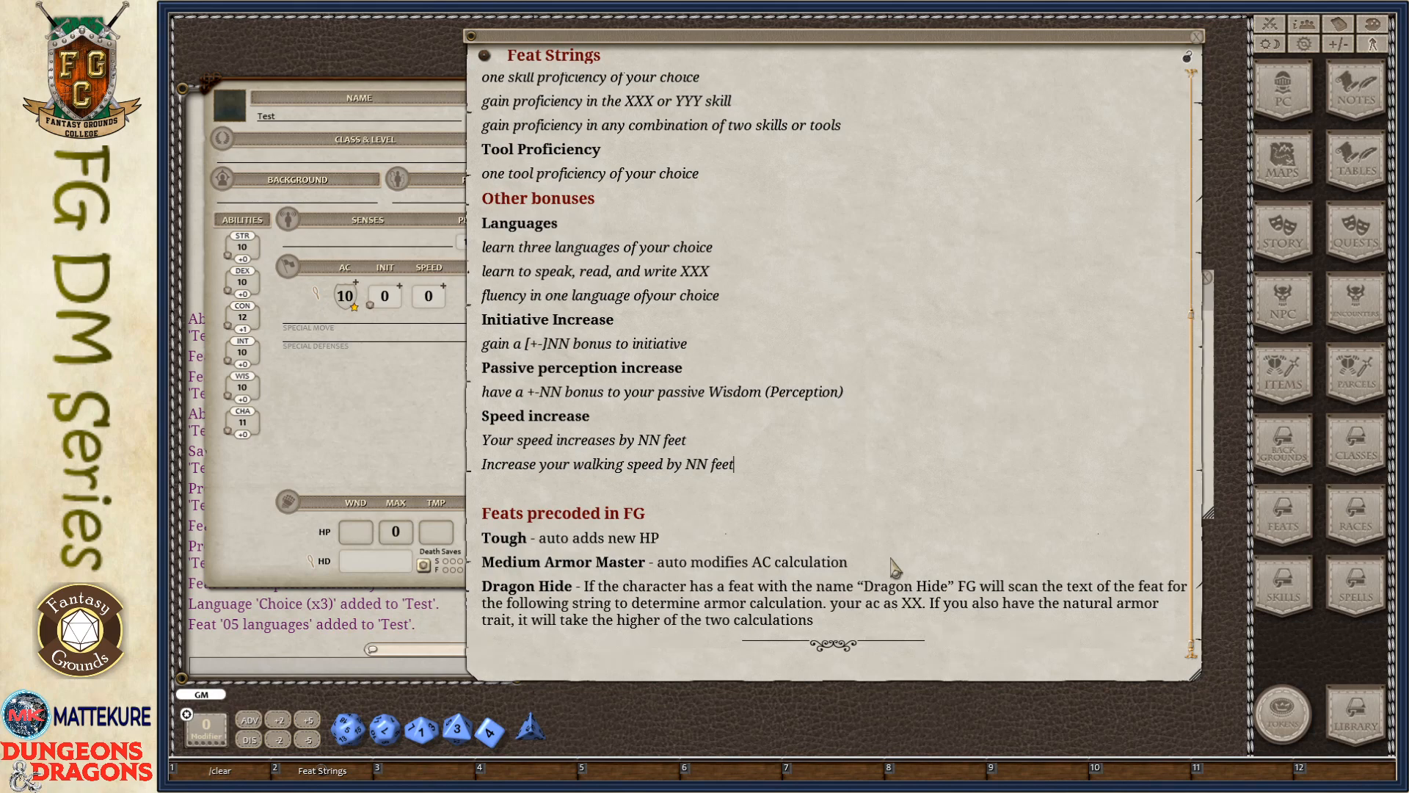
mouse_move(858, 542)
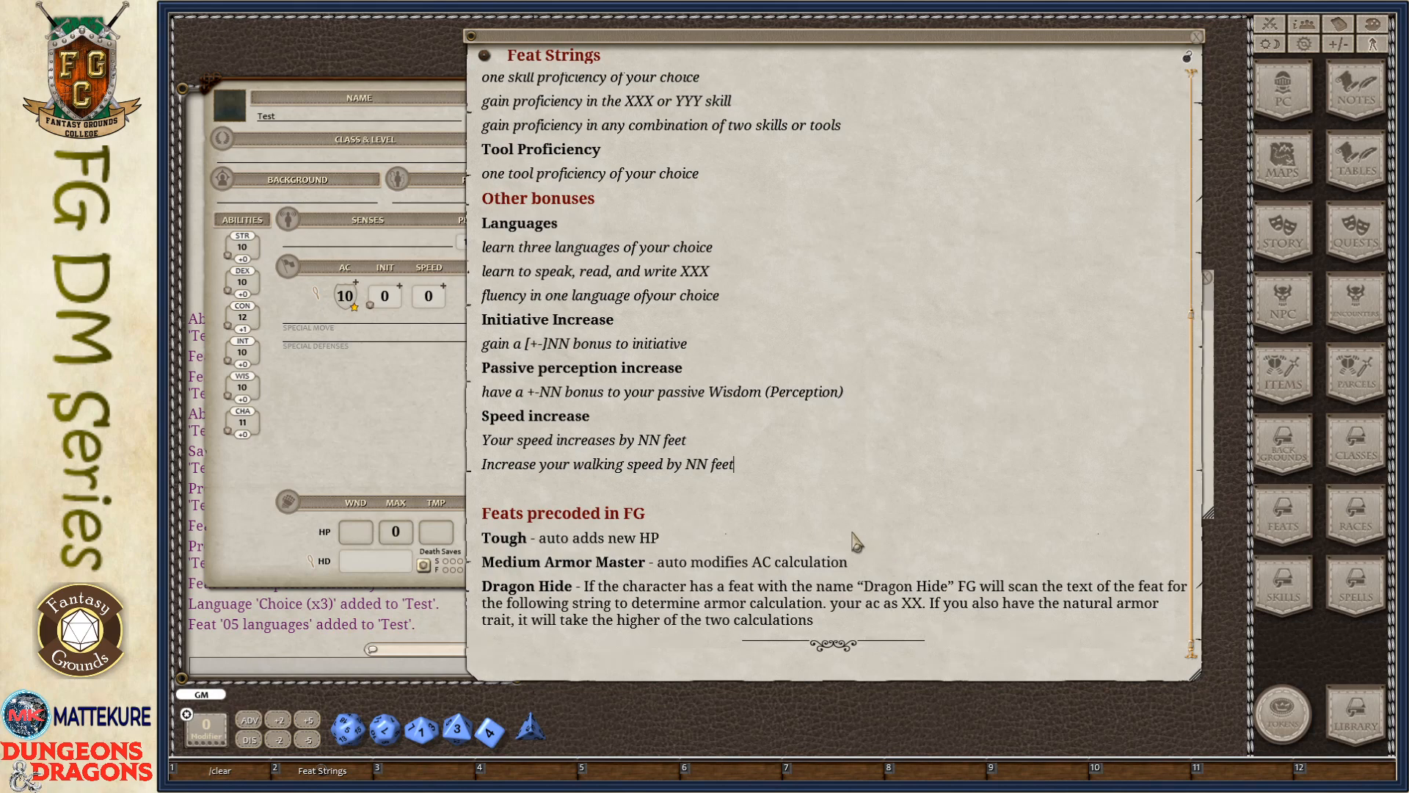
mouse_move(572, 603)
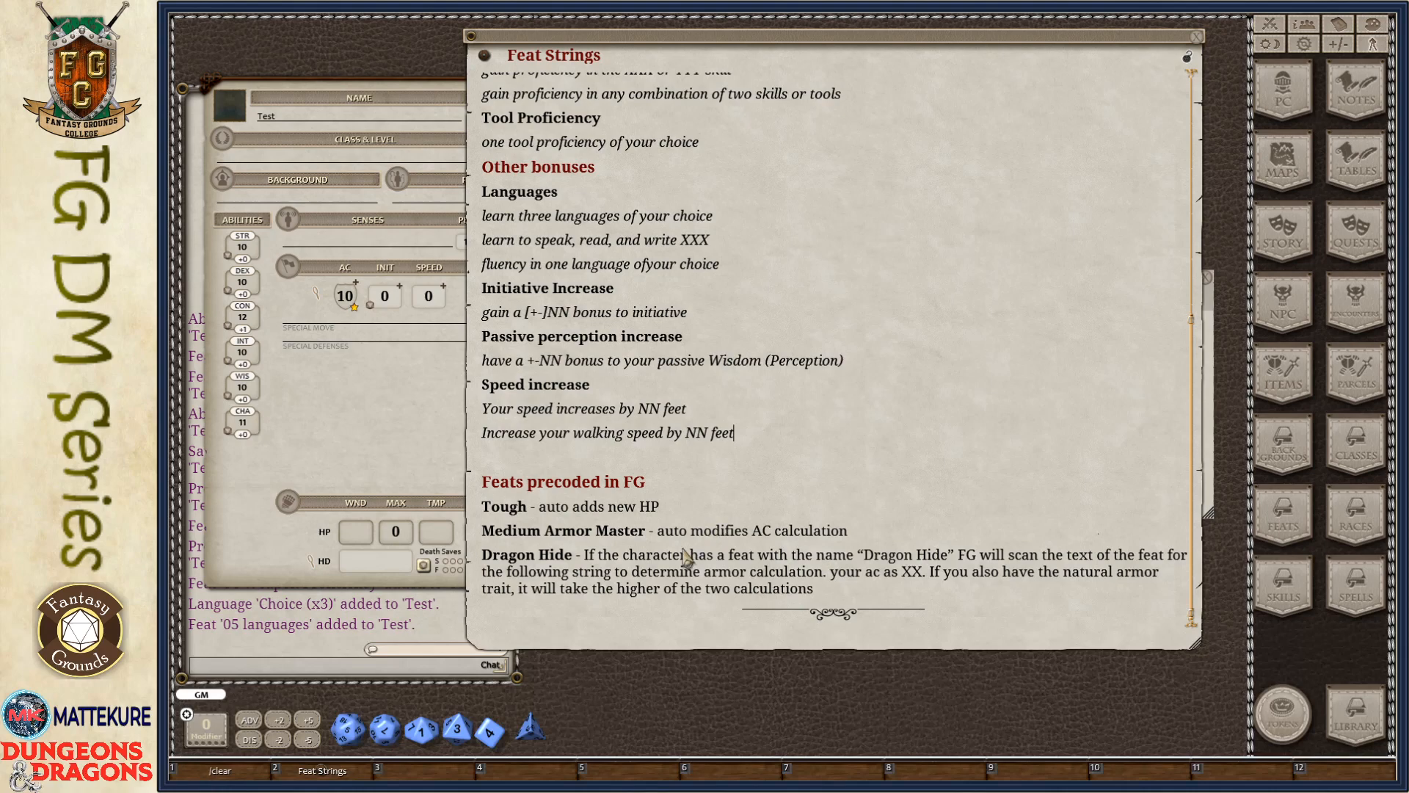
mouse_move(538, 521)
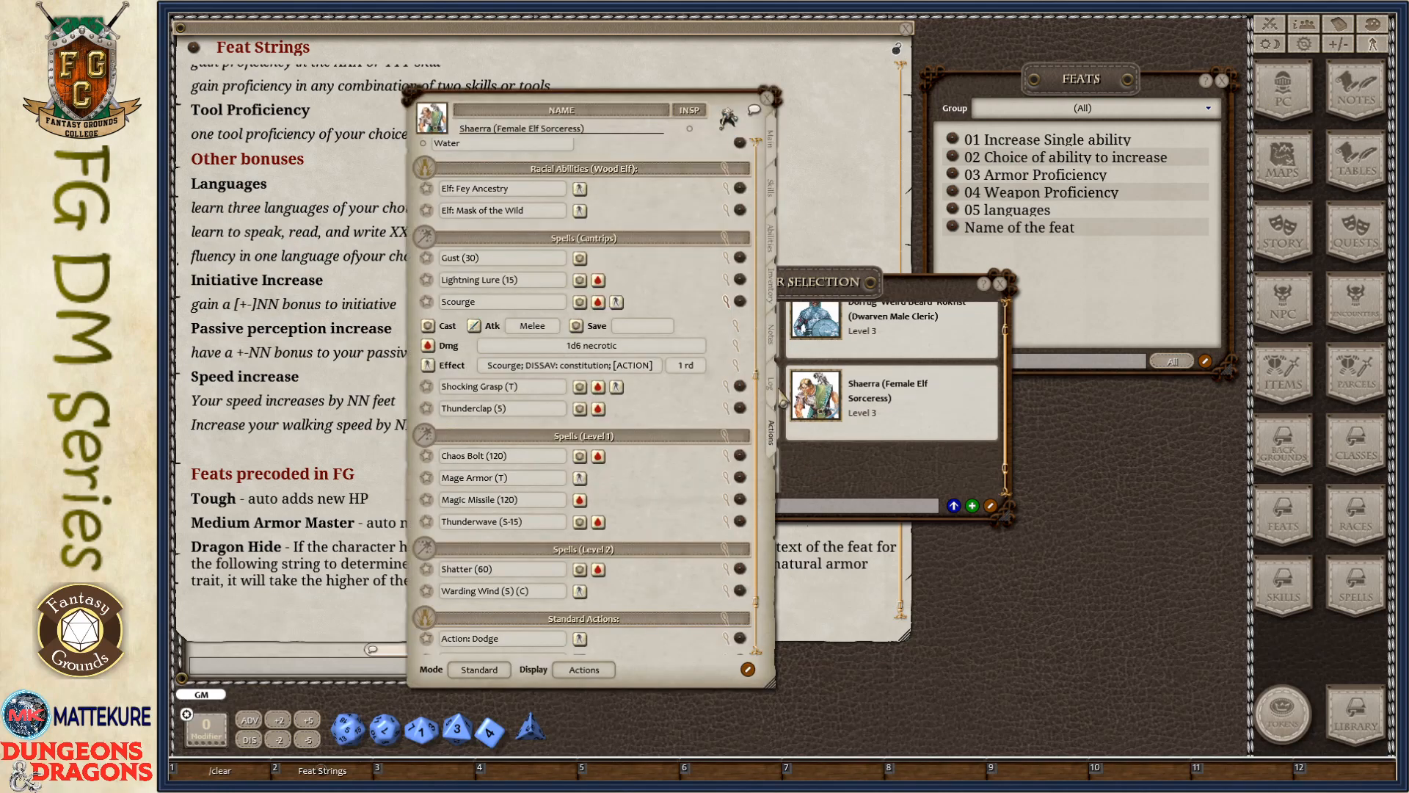
Show Shaerra's Main tab and create a new feat named 'Tough'
left_click(771, 135)
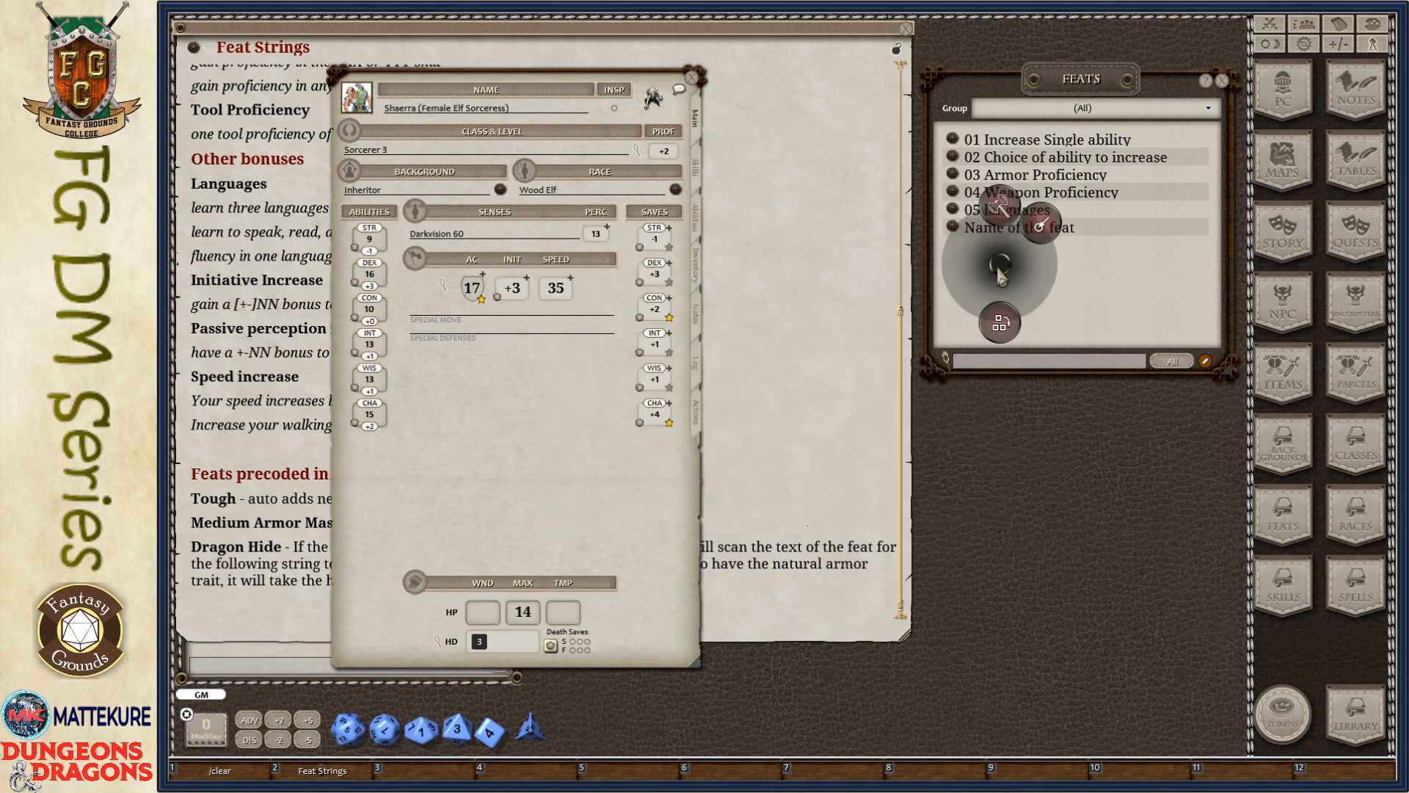
left_click(999, 263)
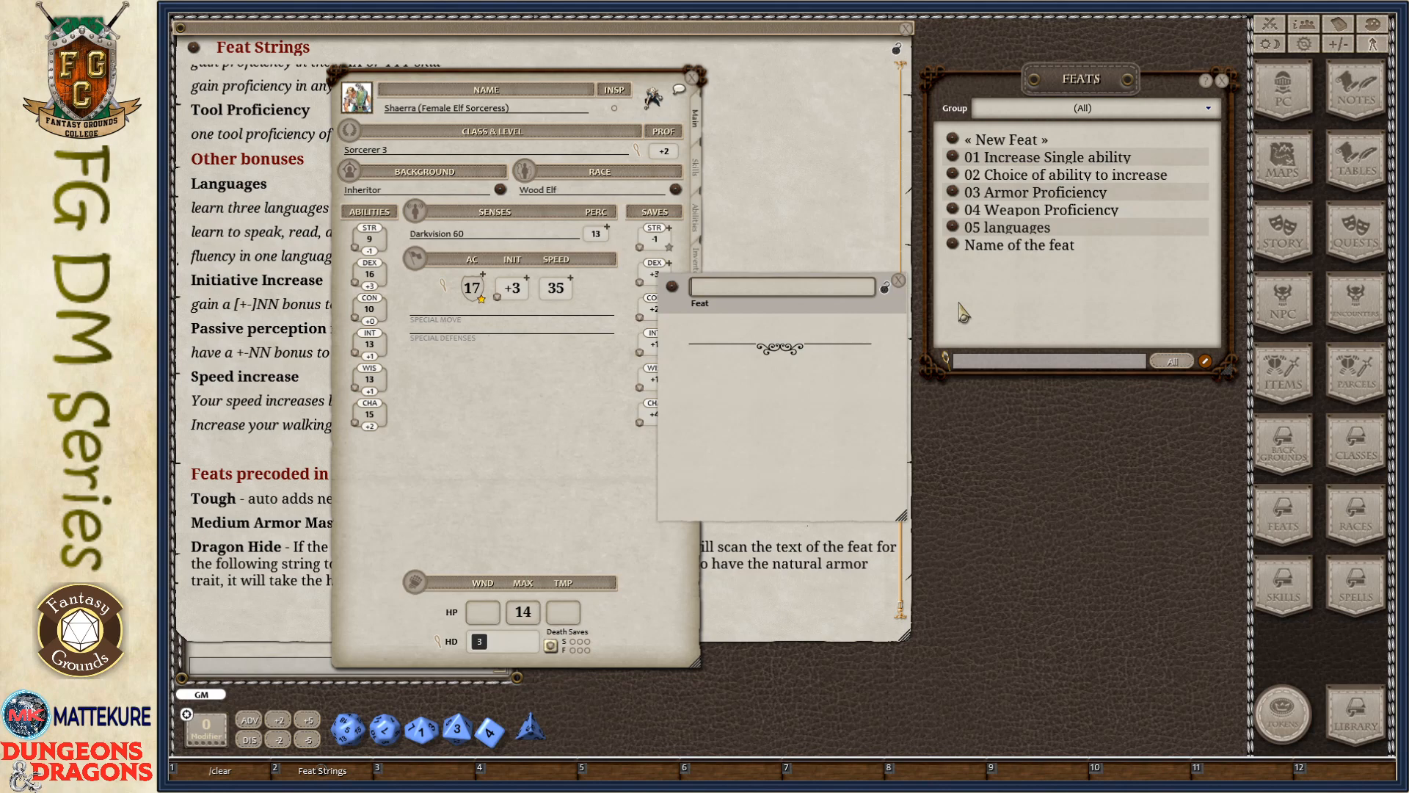
type("Tough")
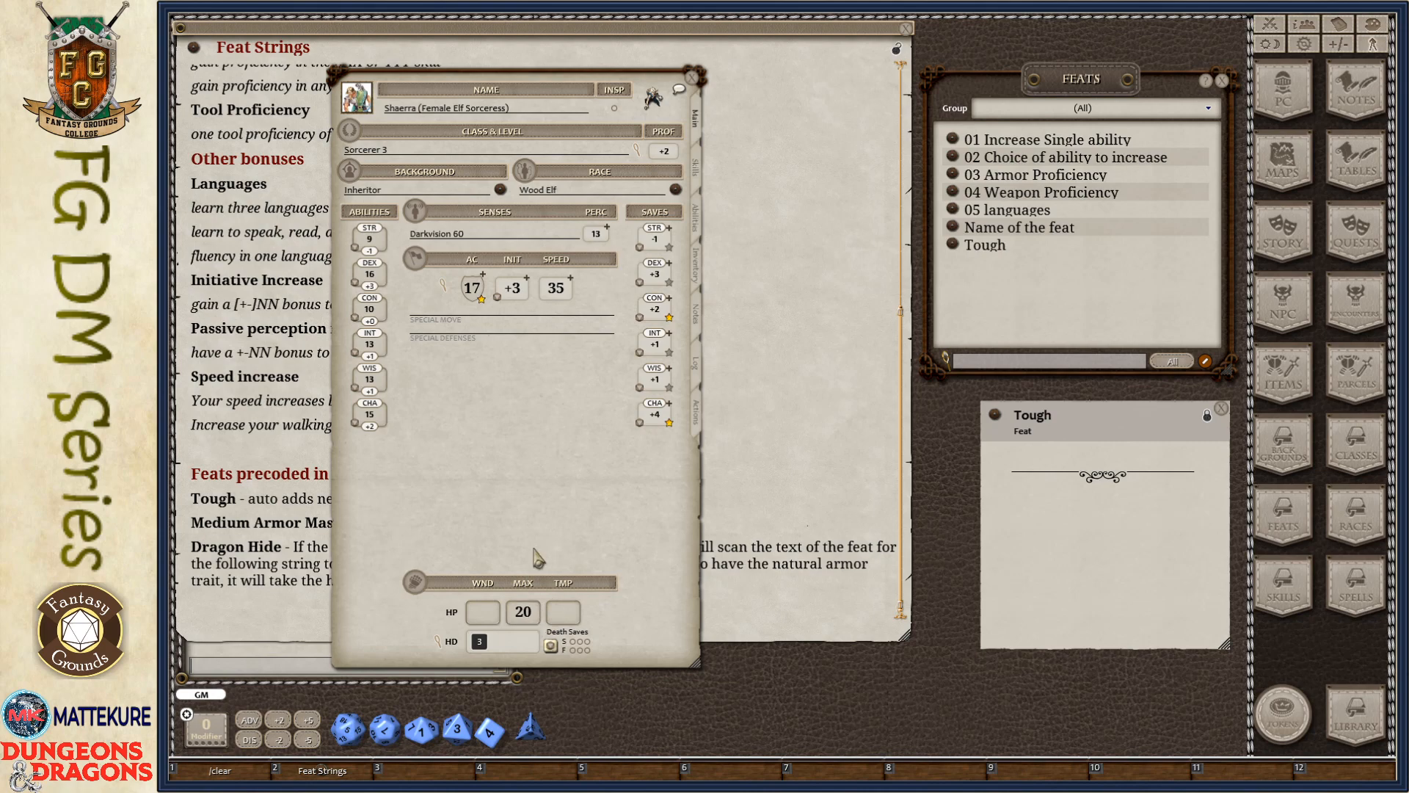
mouse_move(1005, 476)
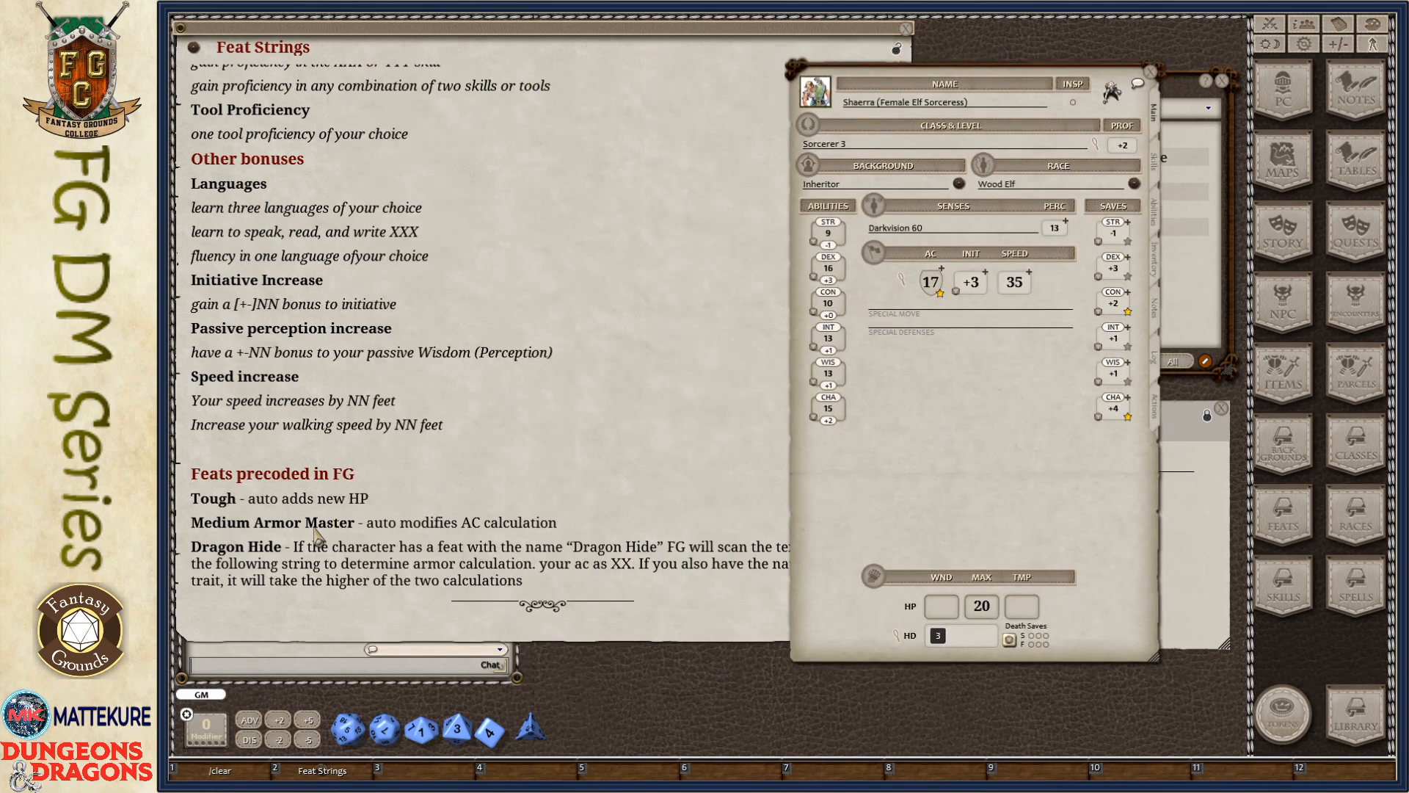
mouse_move(269, 565)
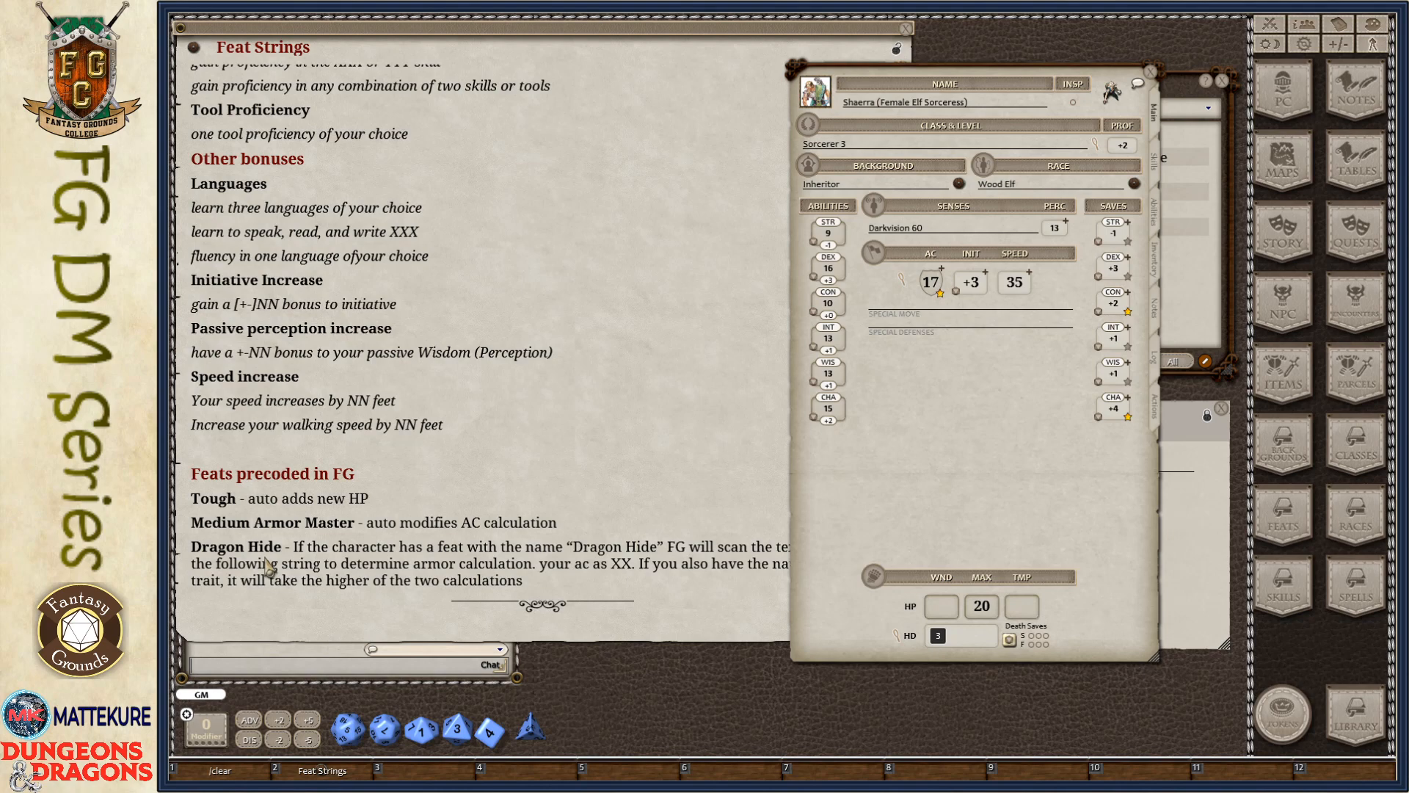
mouse_move(406, 522)
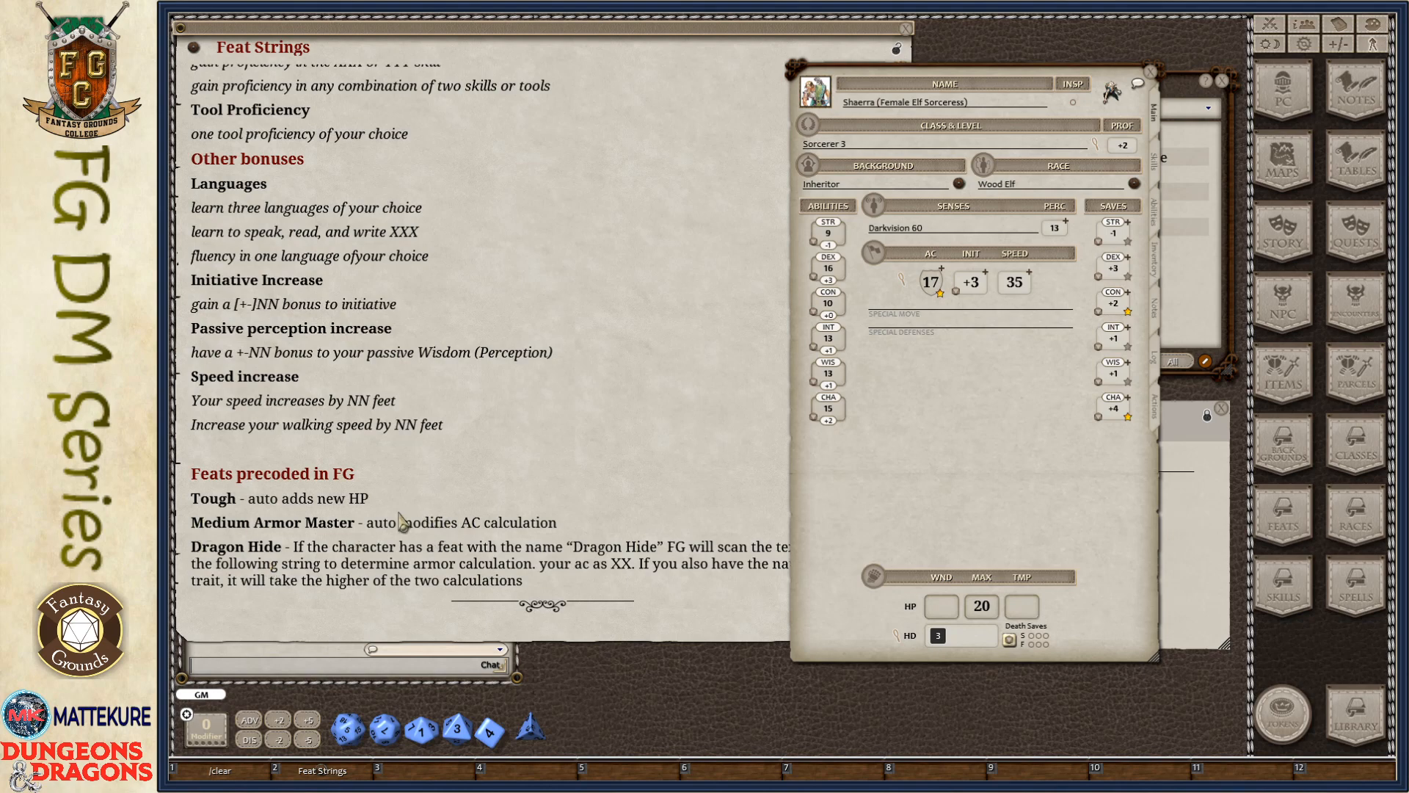
mouse_move(455, 518)
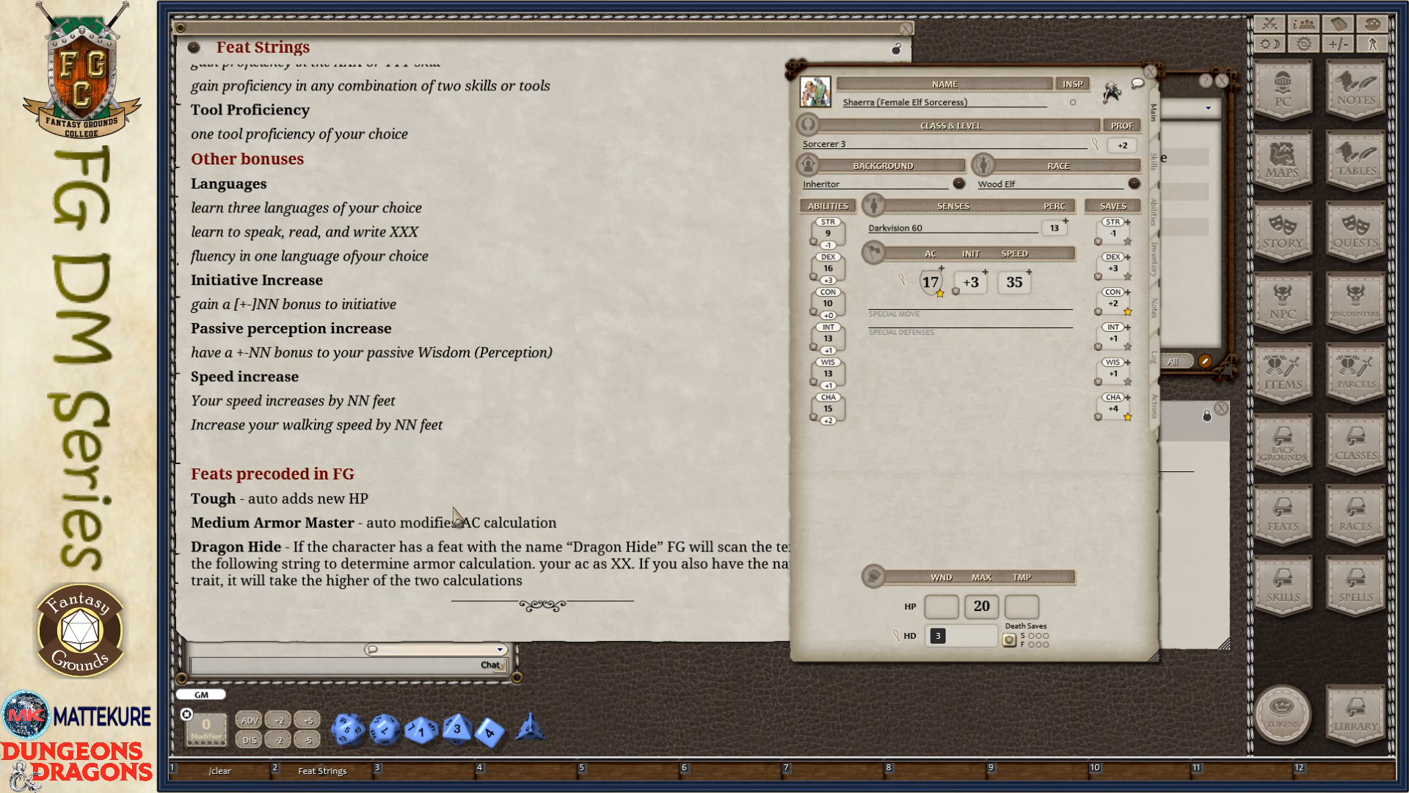
mouse_move(502, 533)
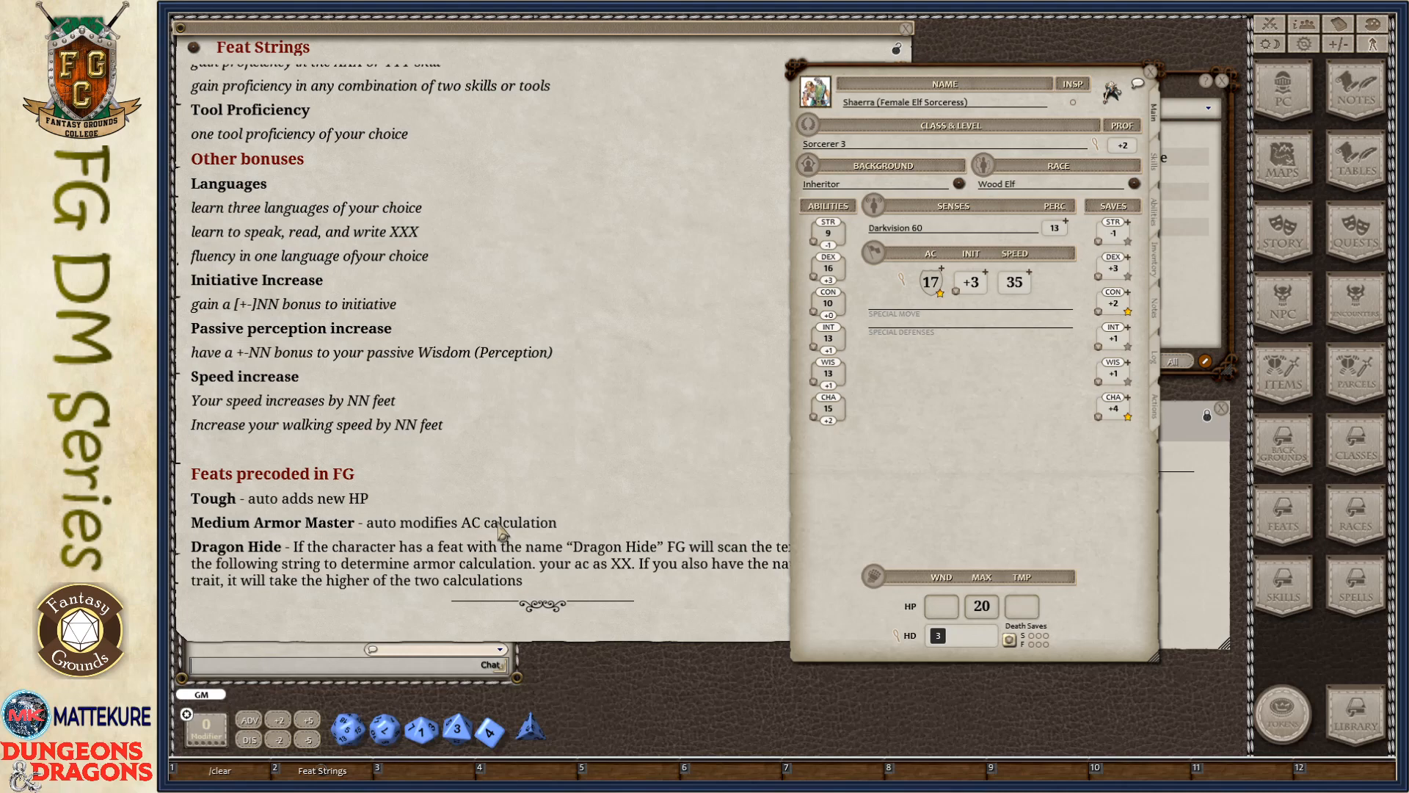
mouse_move(539, 567)
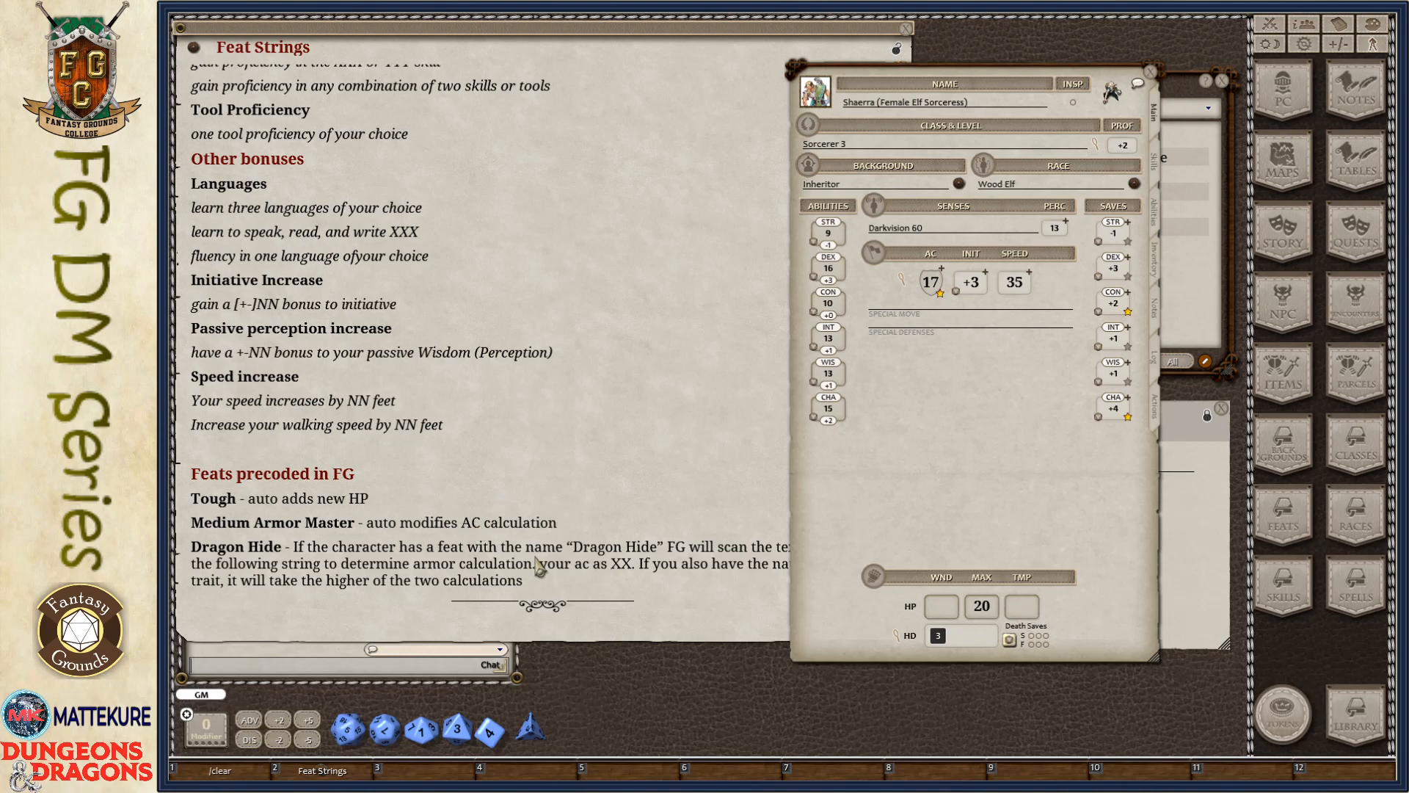
mouse_move(562, 527)
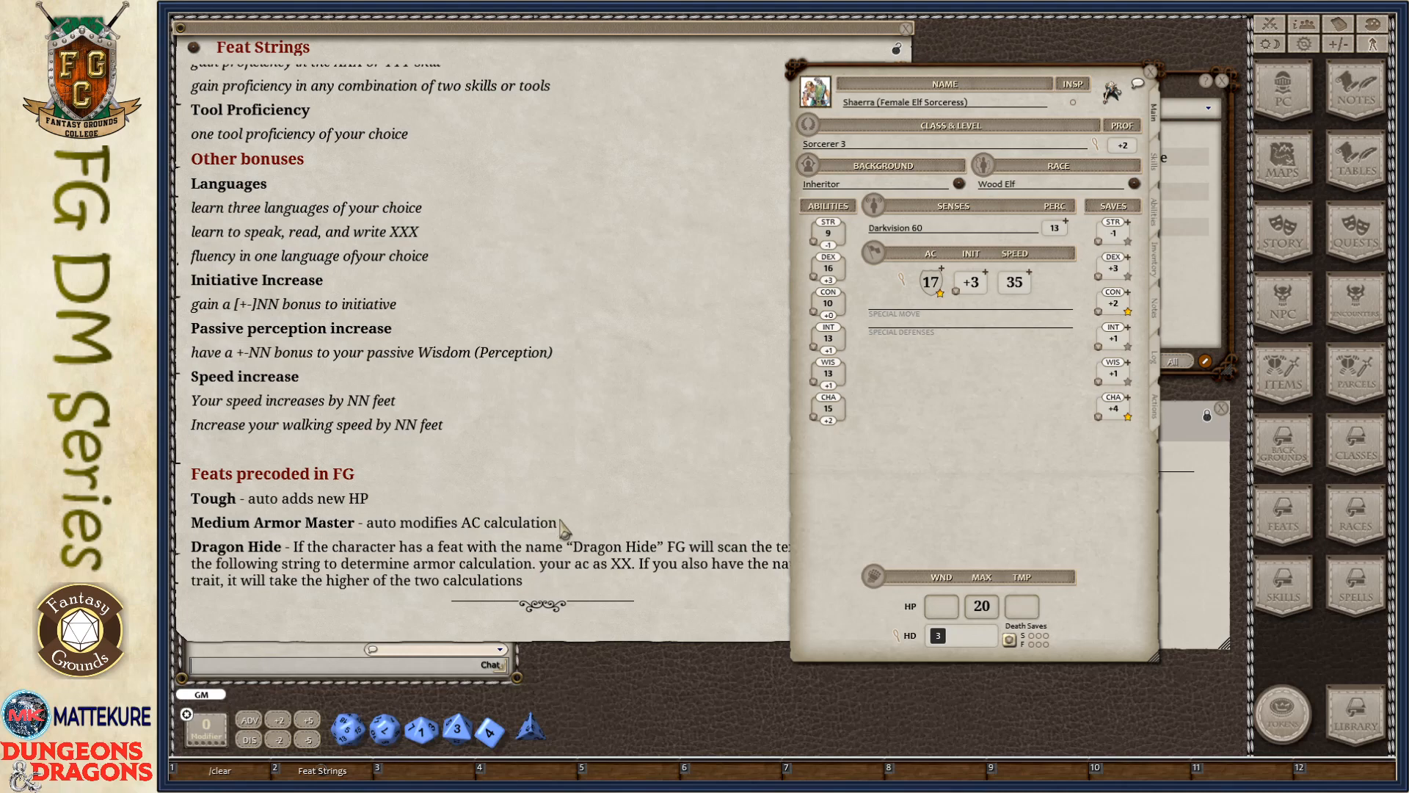
mouse_move(351, 555)
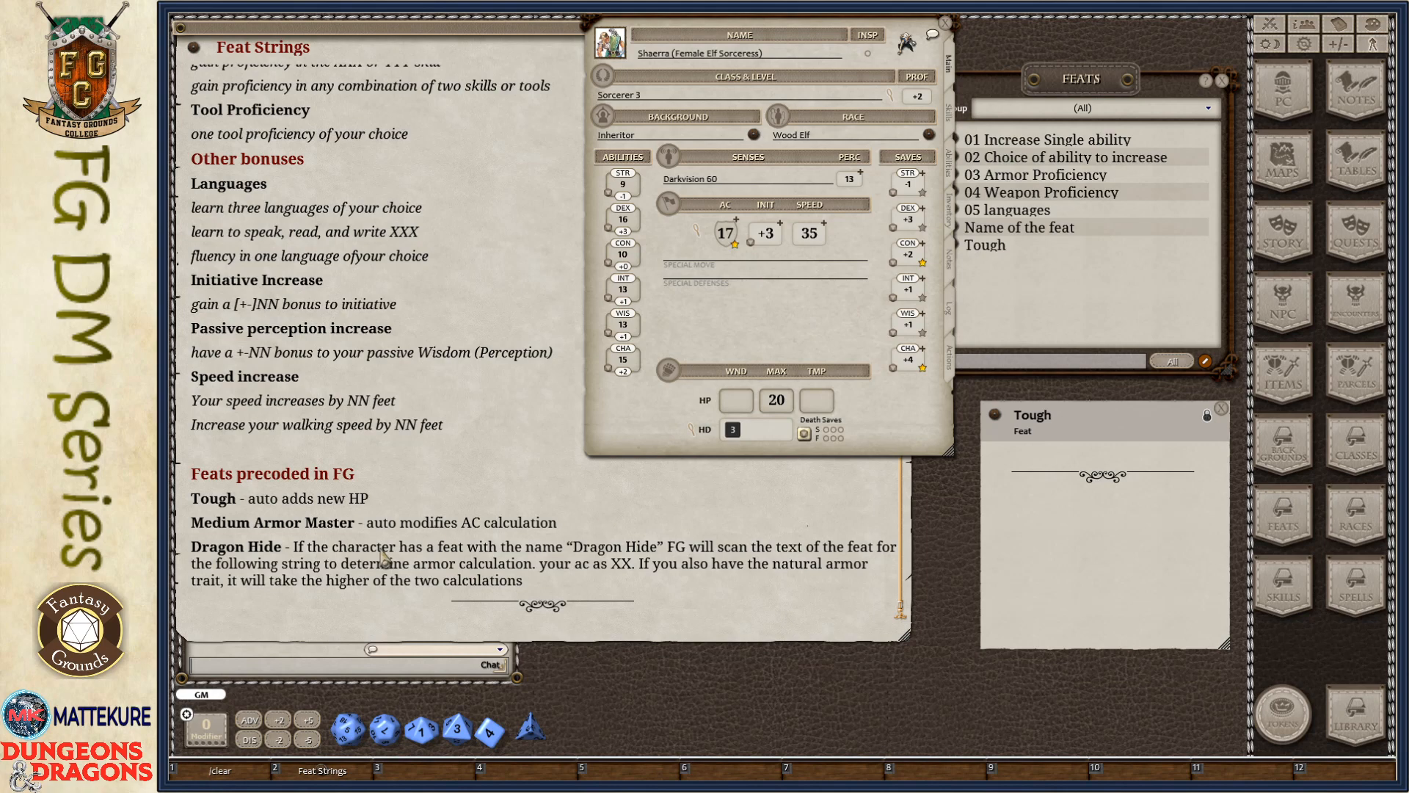
mouse_move(748, 600)
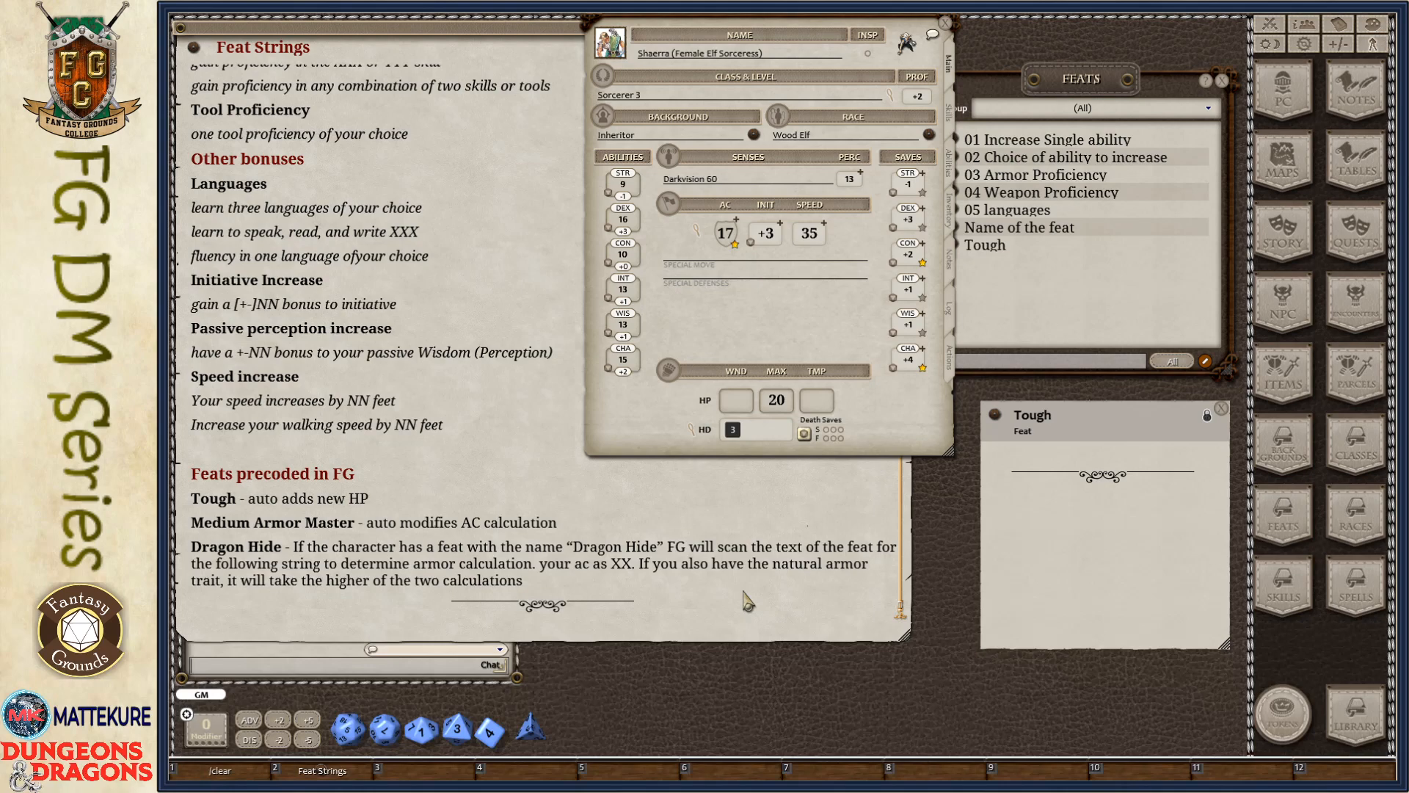
mouse_move(538, 411)
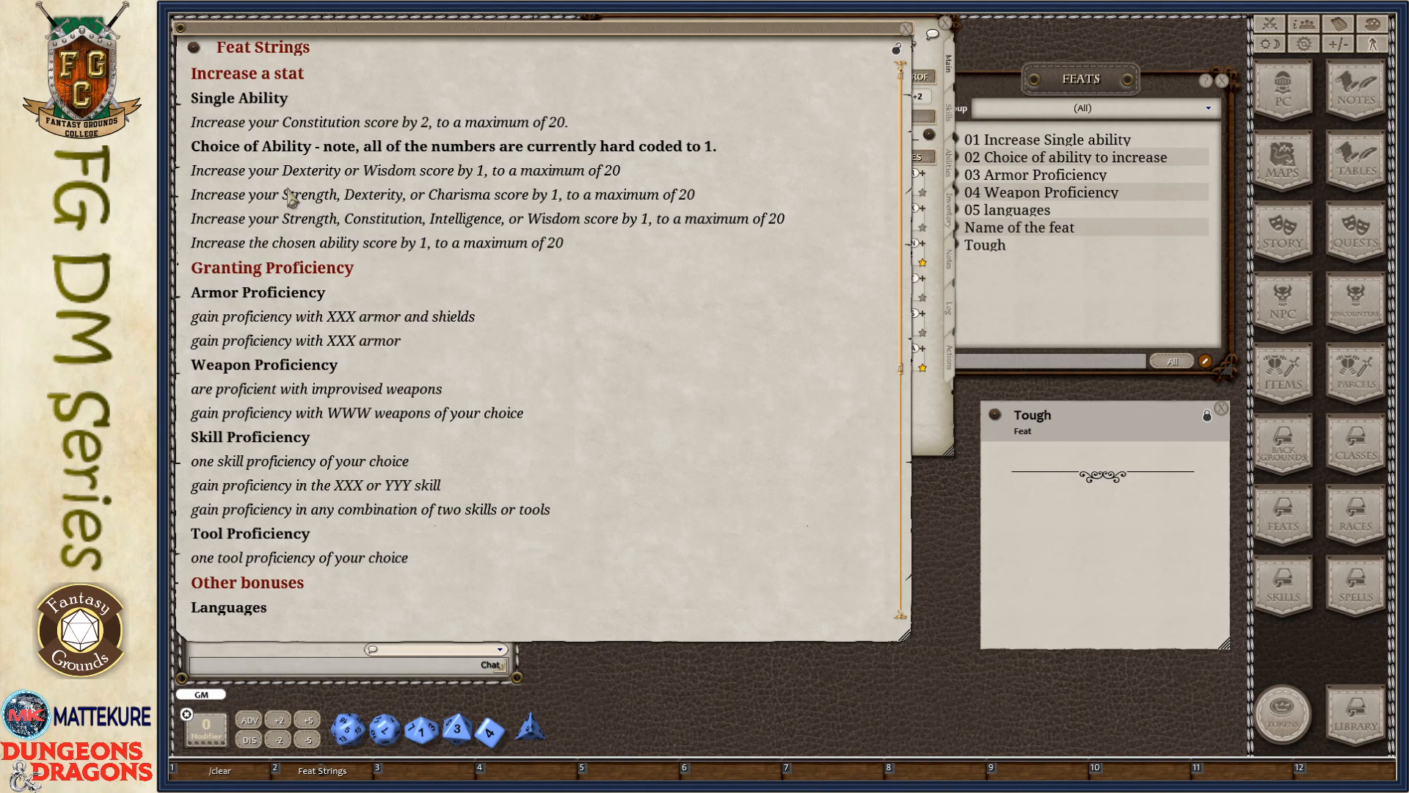
mouse_move(470, 188)
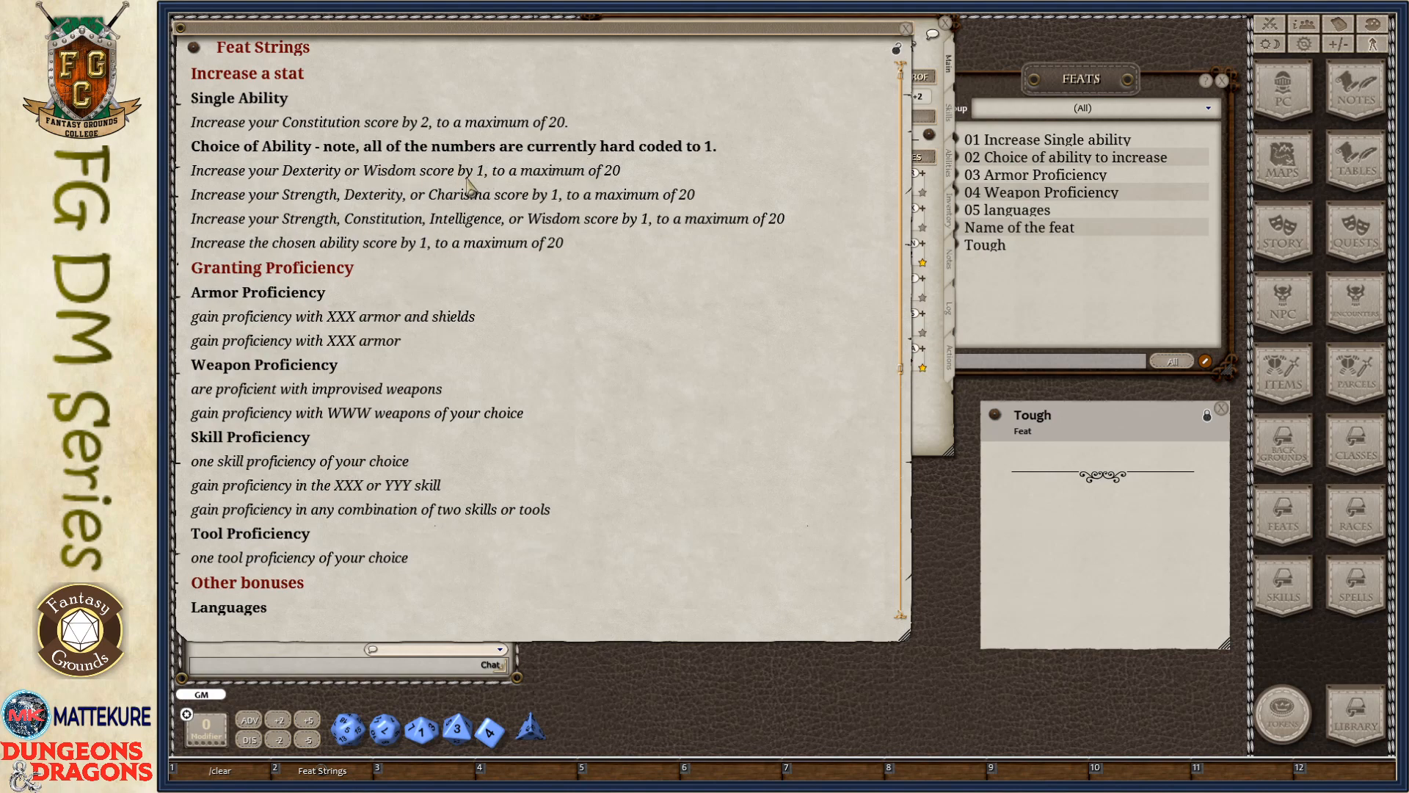
mouse_move(572, 380)
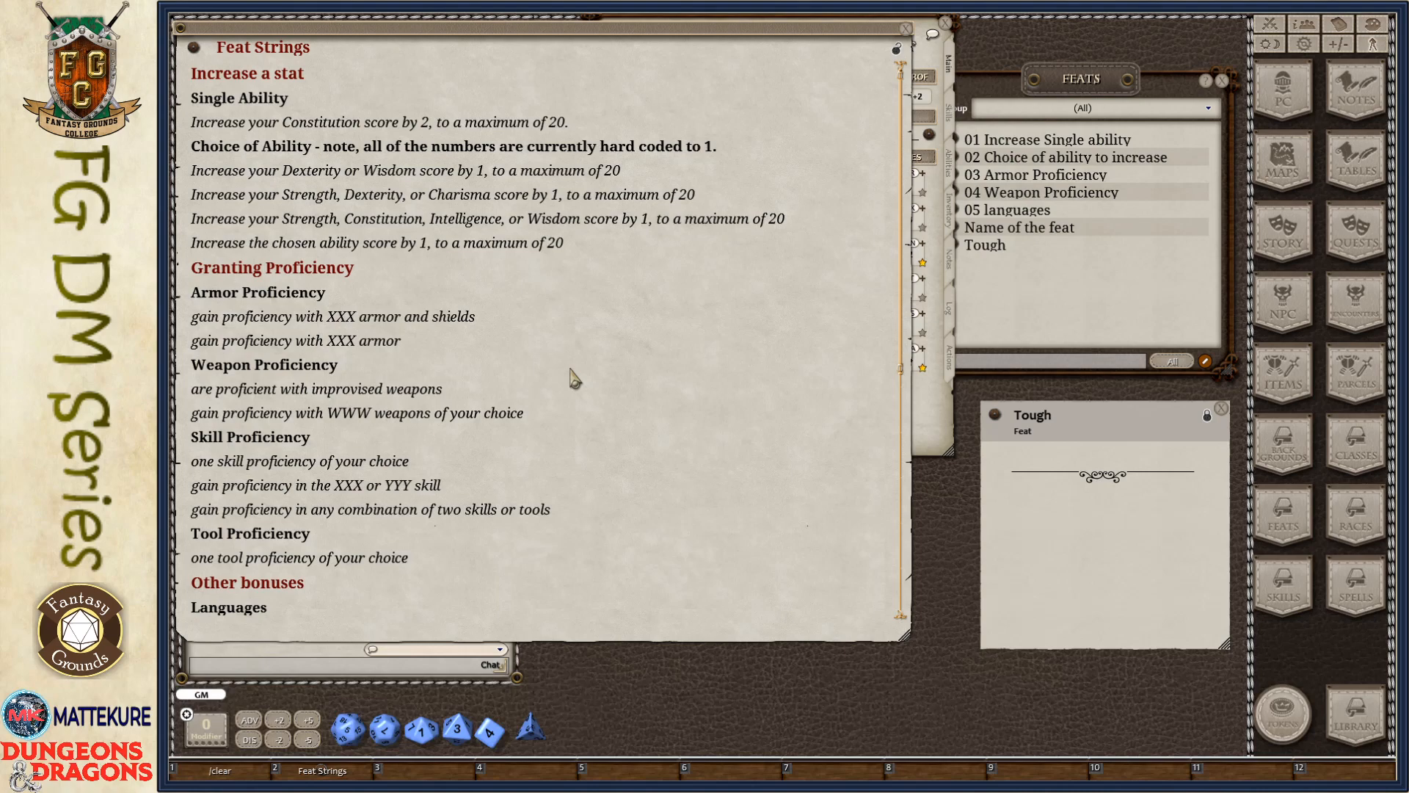
scroll("down", 3)
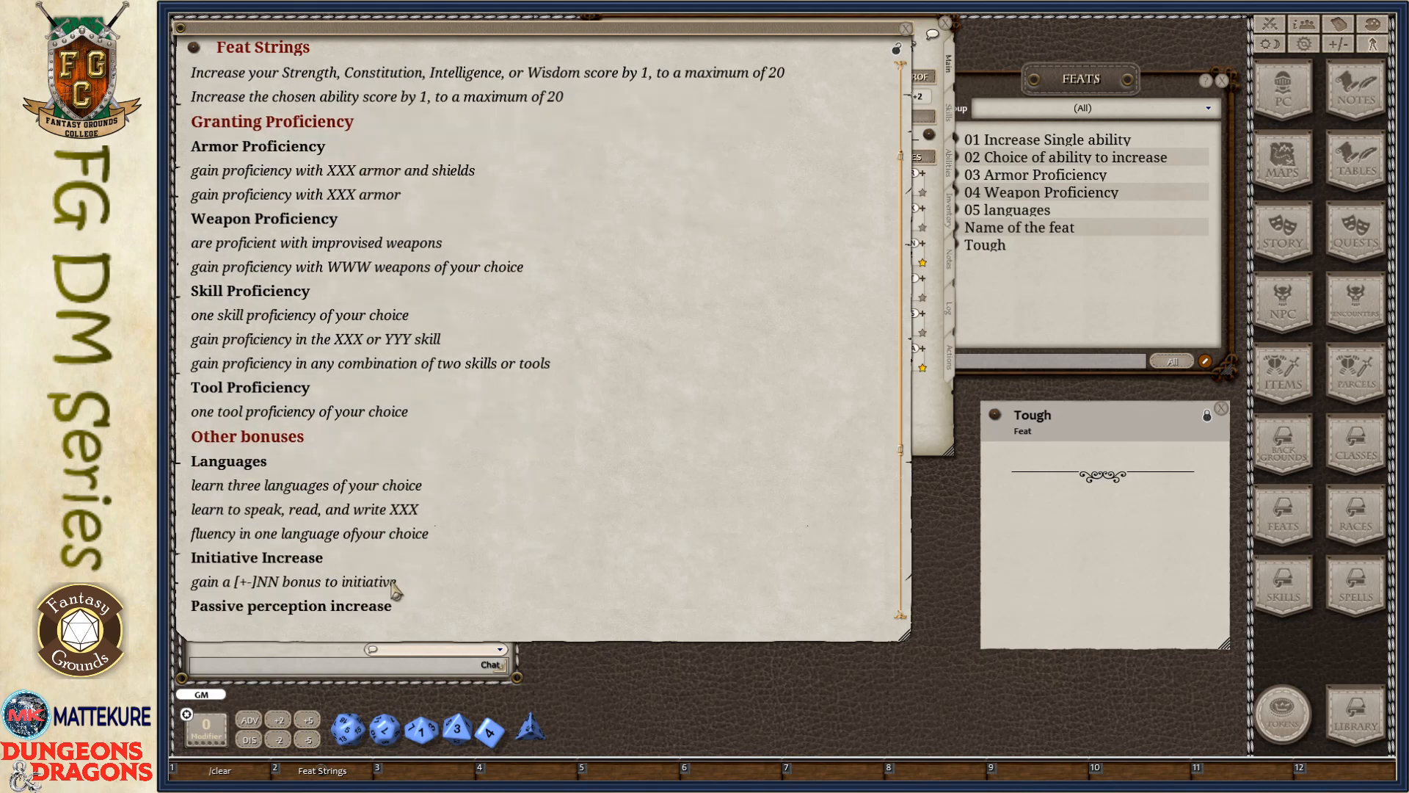
mouse_move(372, 351)
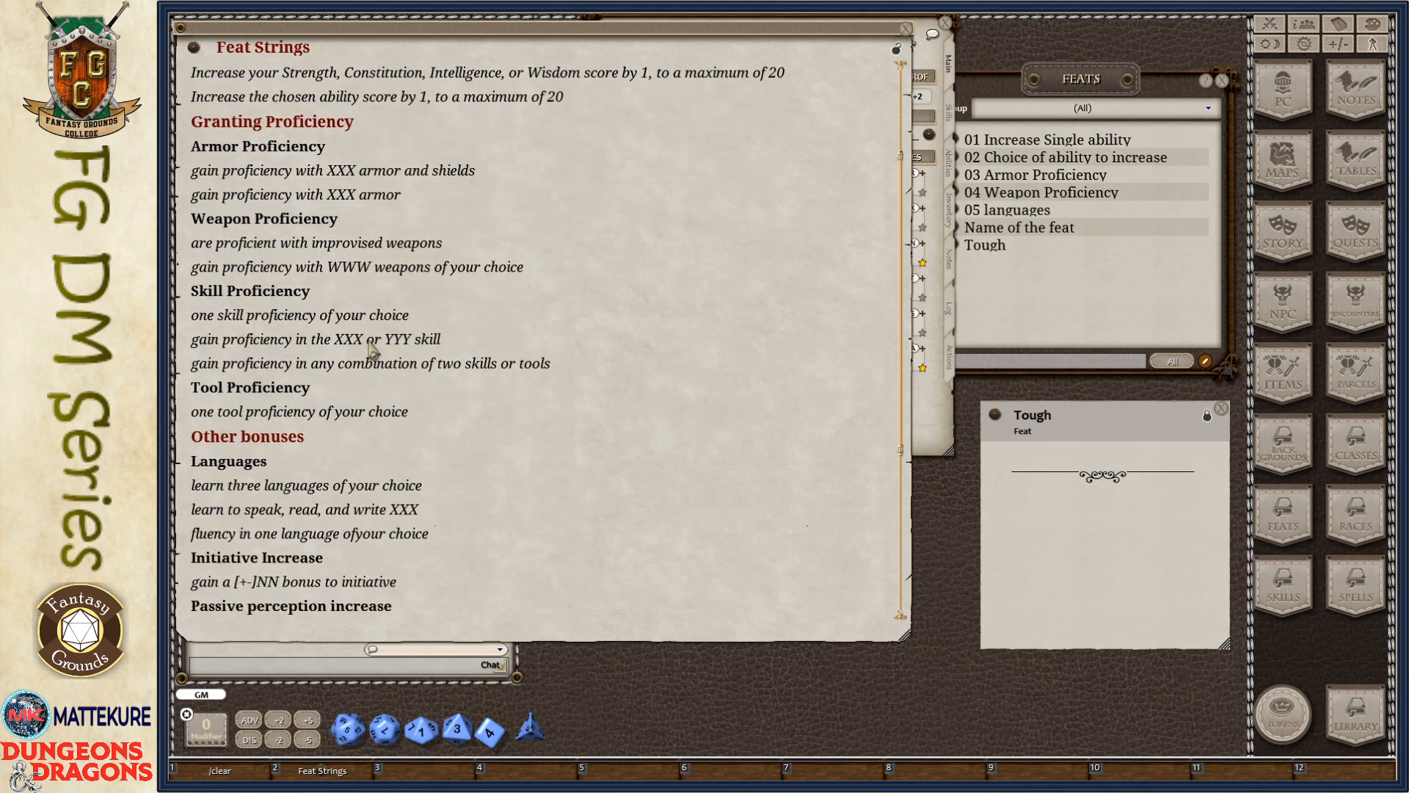
scroll("down", 3)
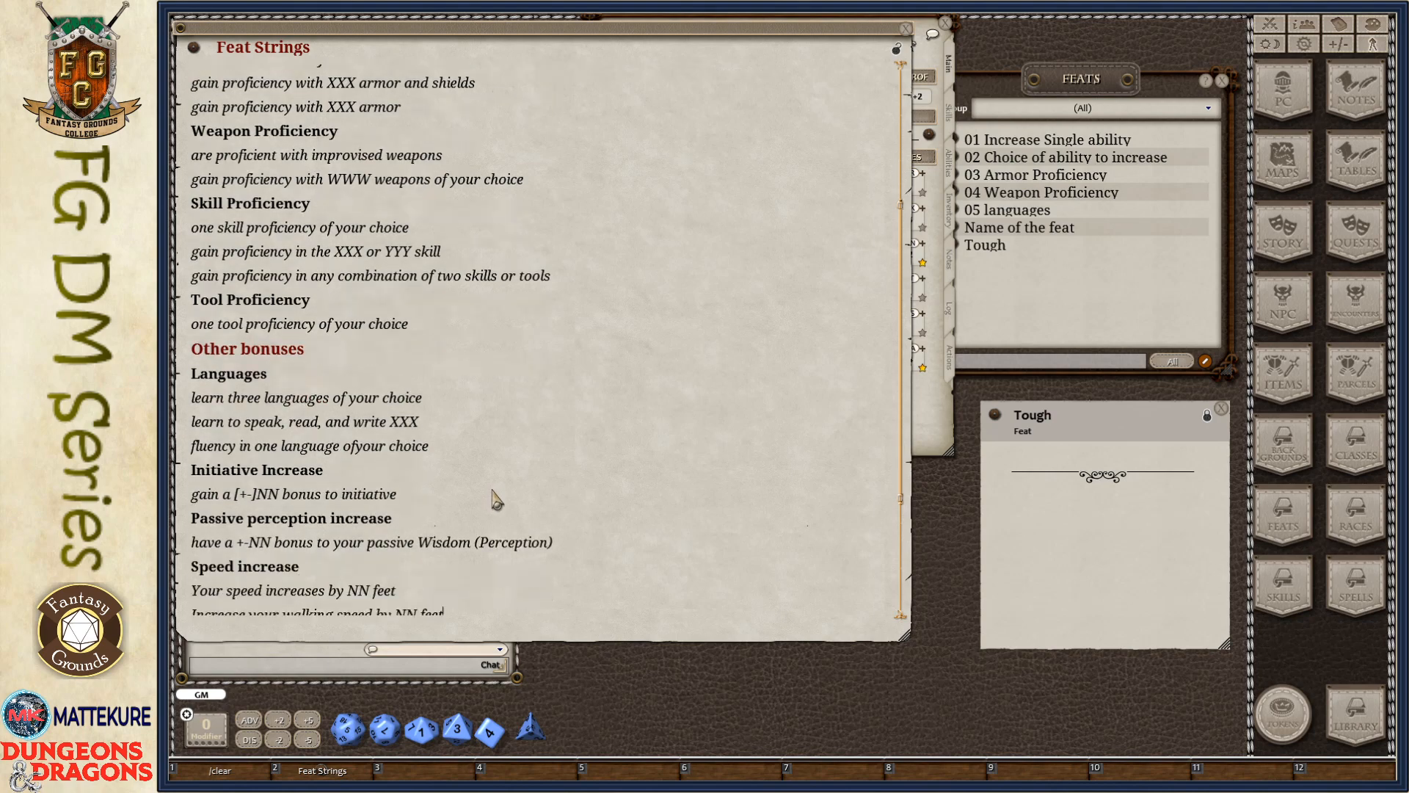
scroll("down", 3)
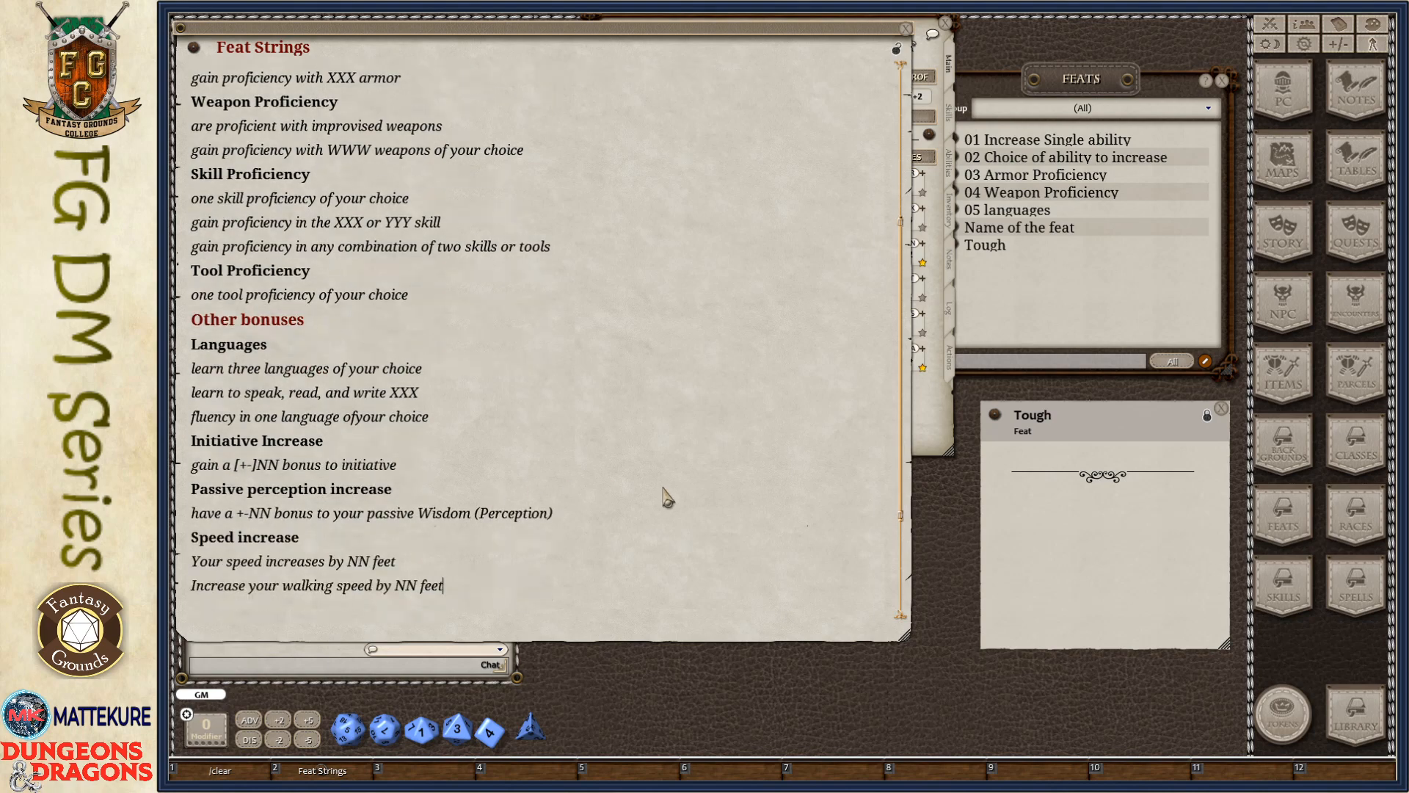